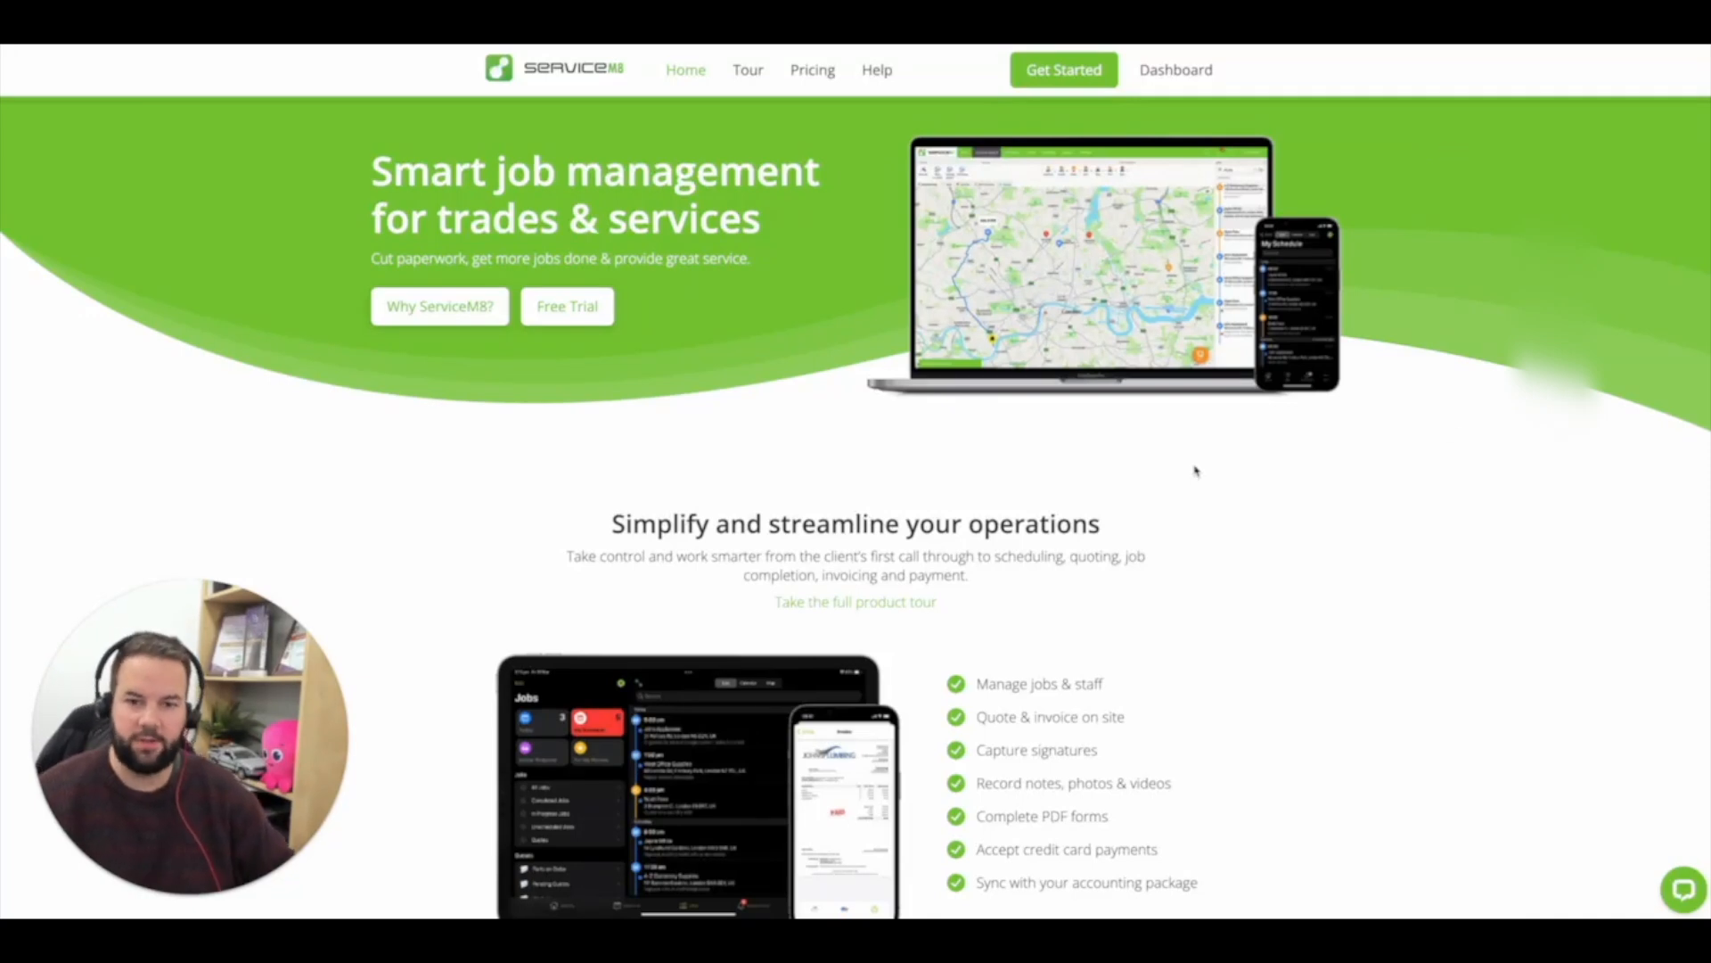
mouse_move(1123, 426)
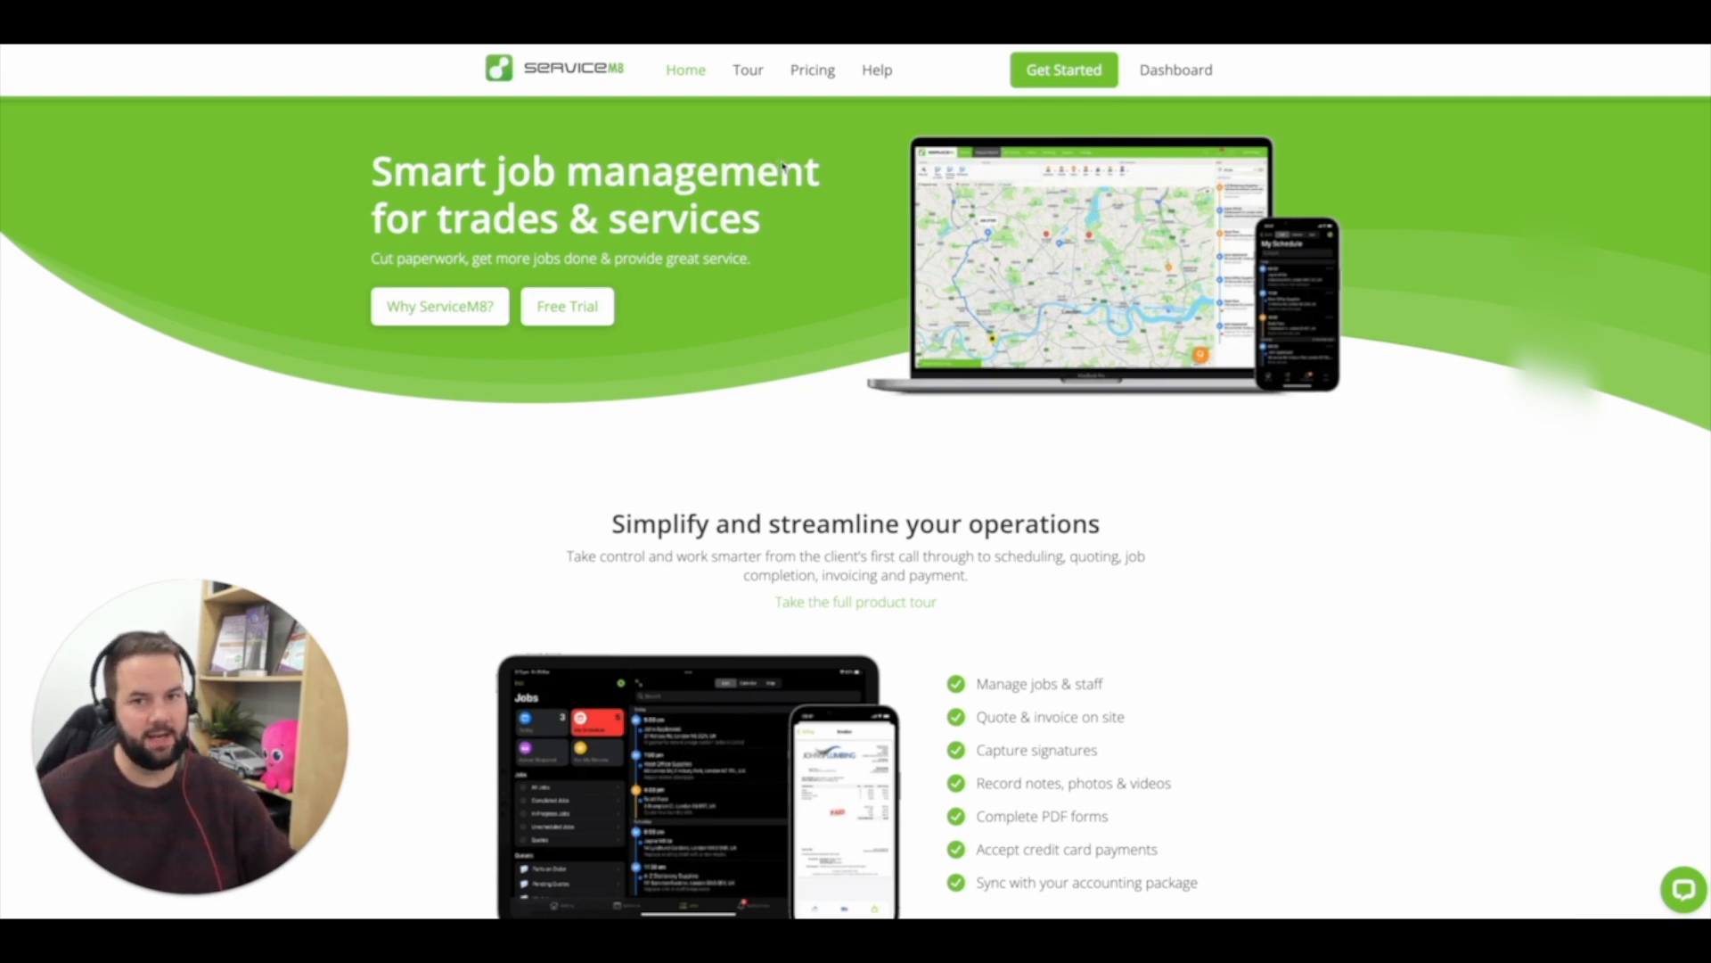
mouse_move(837, 424)
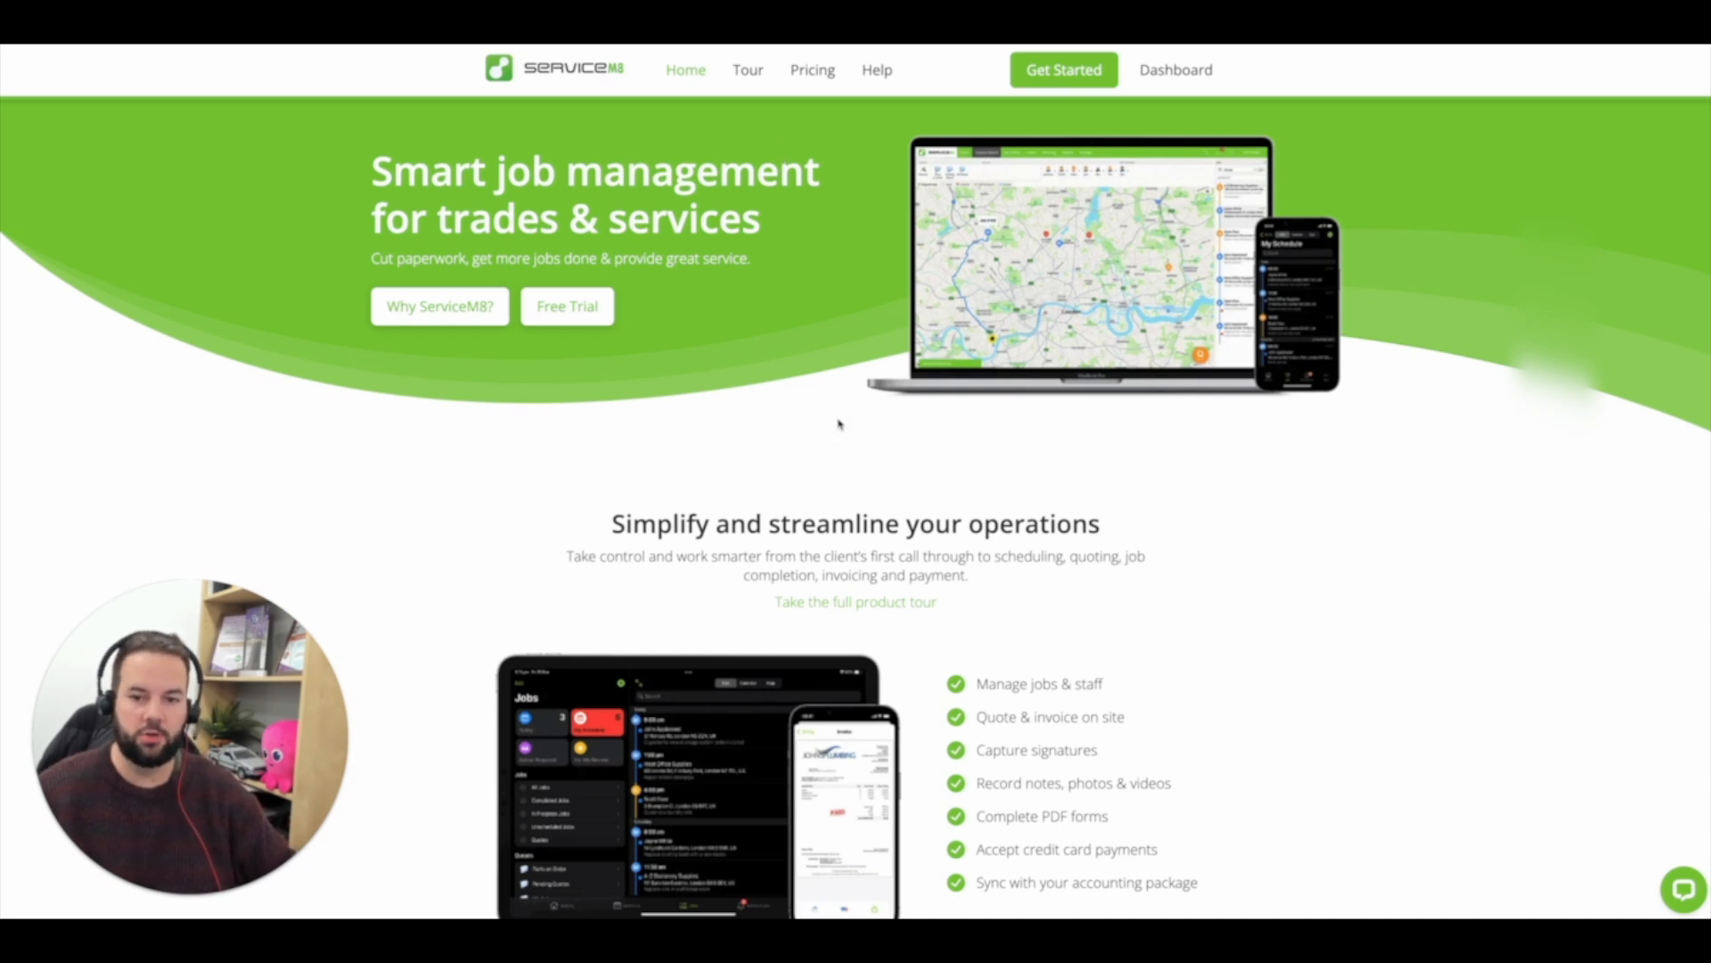
- Scroll down the homepage to the pricing plans, from Free to Premium Plus
scroll("down", 3)
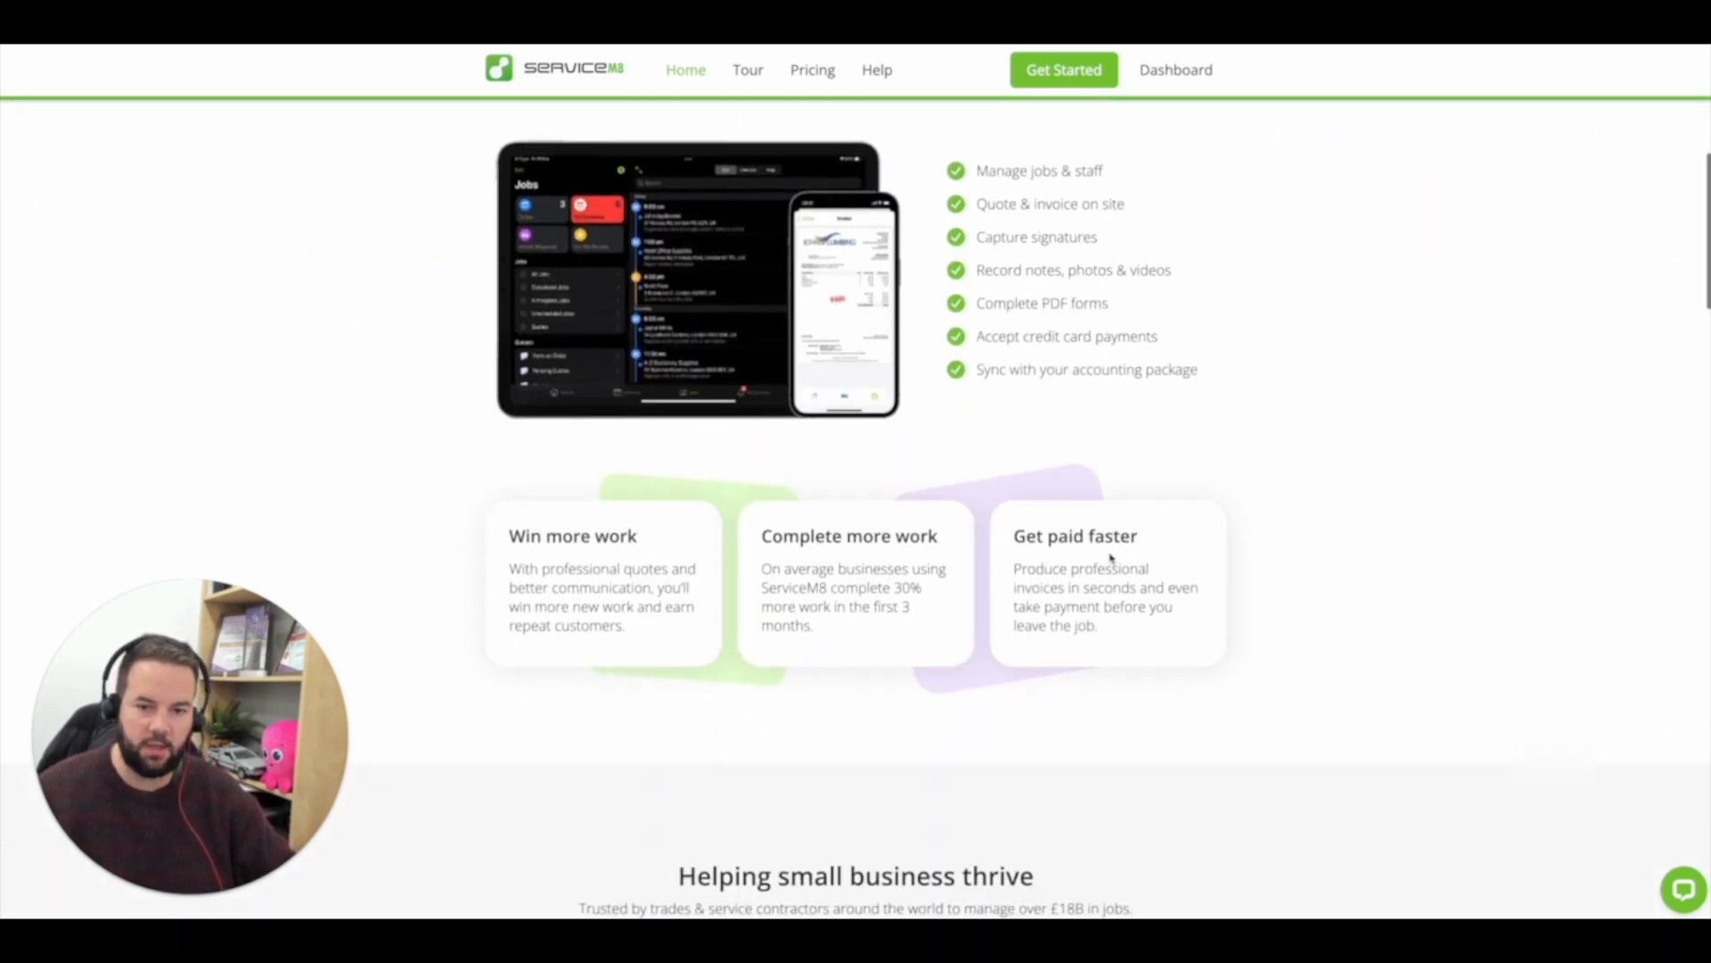
scroll("down", 3)
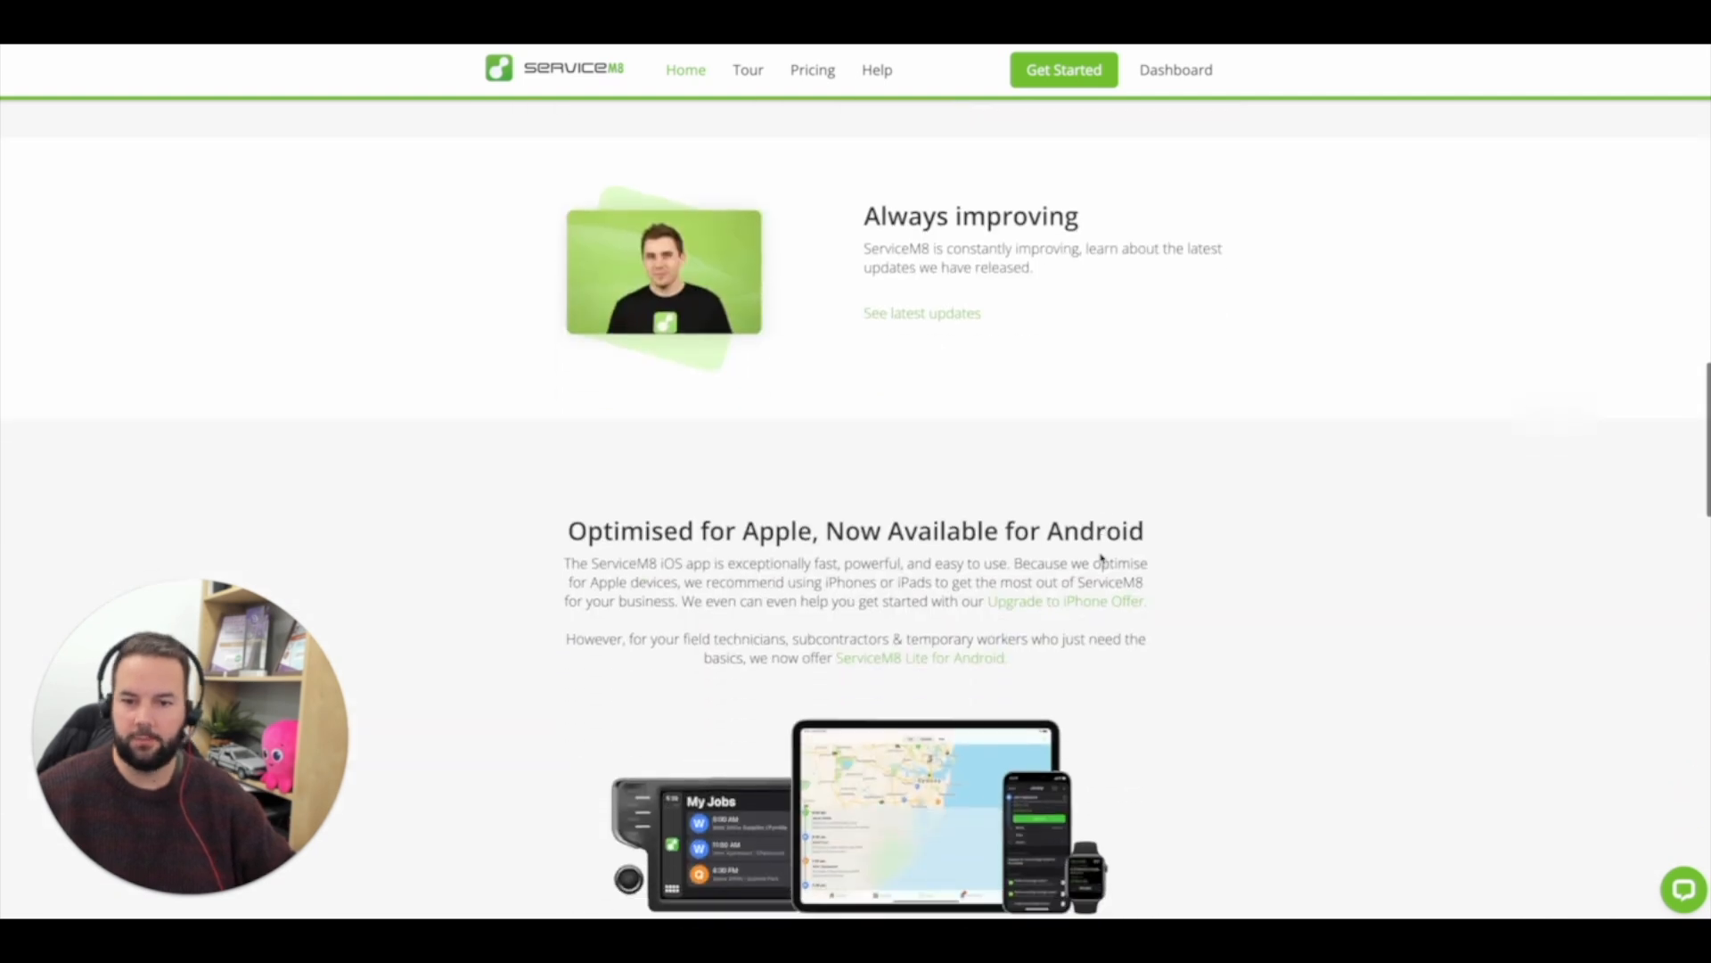
scroll("down", 3)
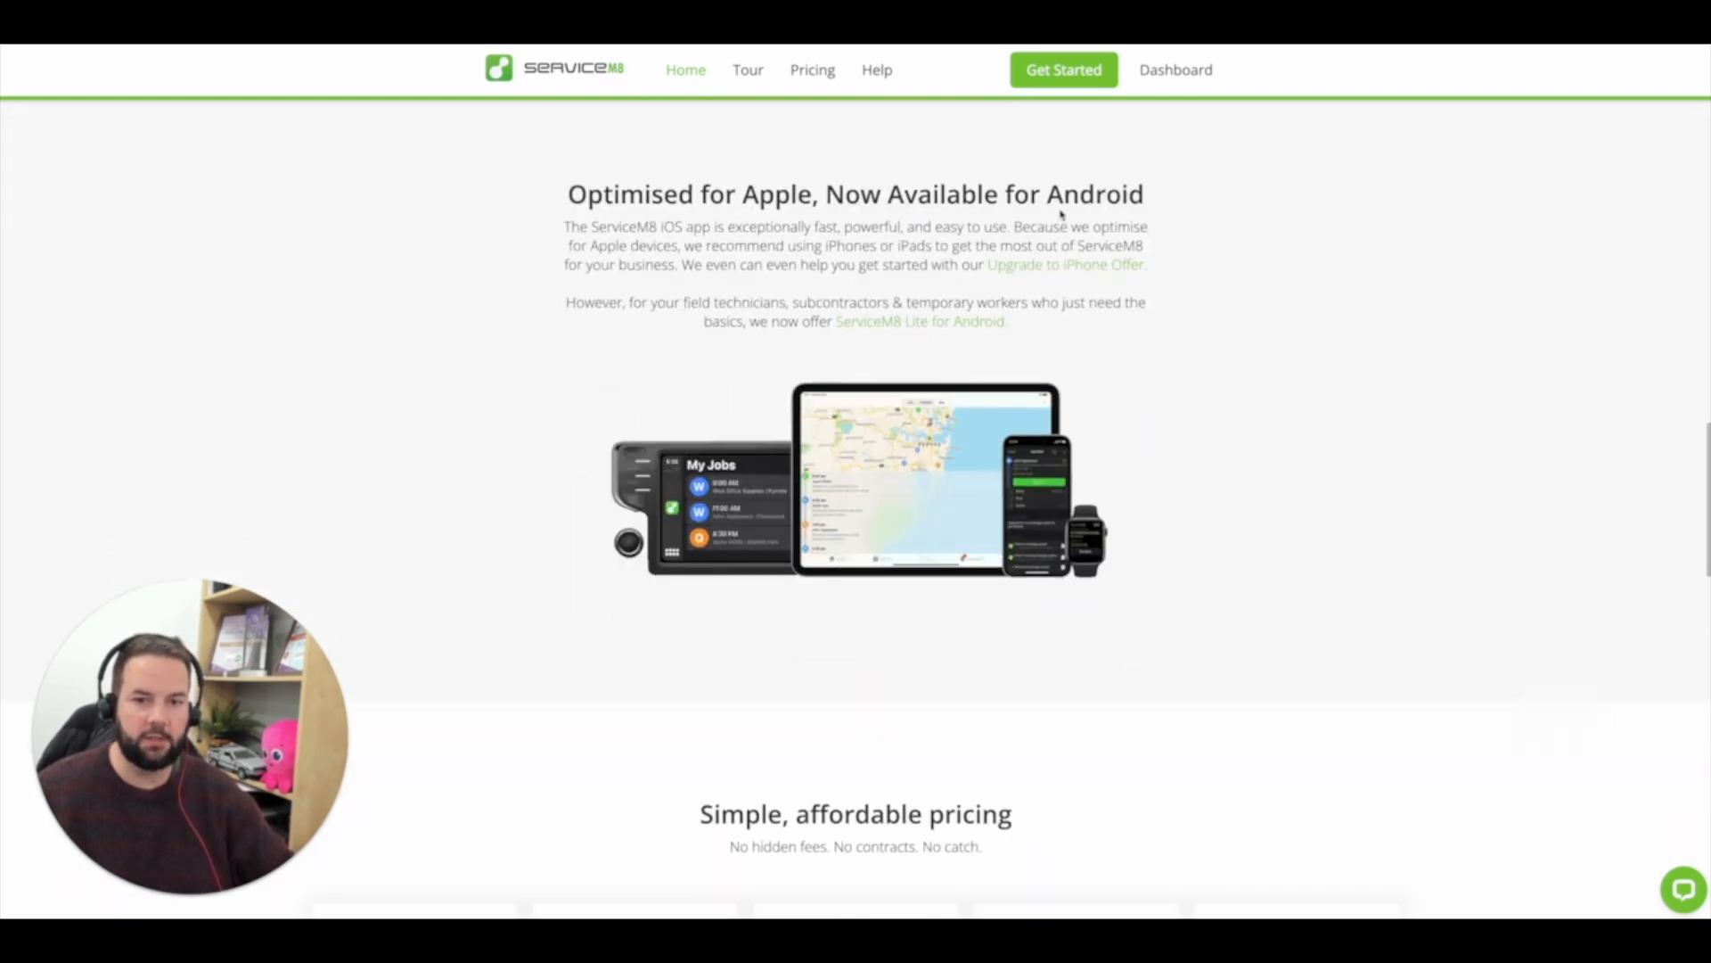
scroll("down", 3)
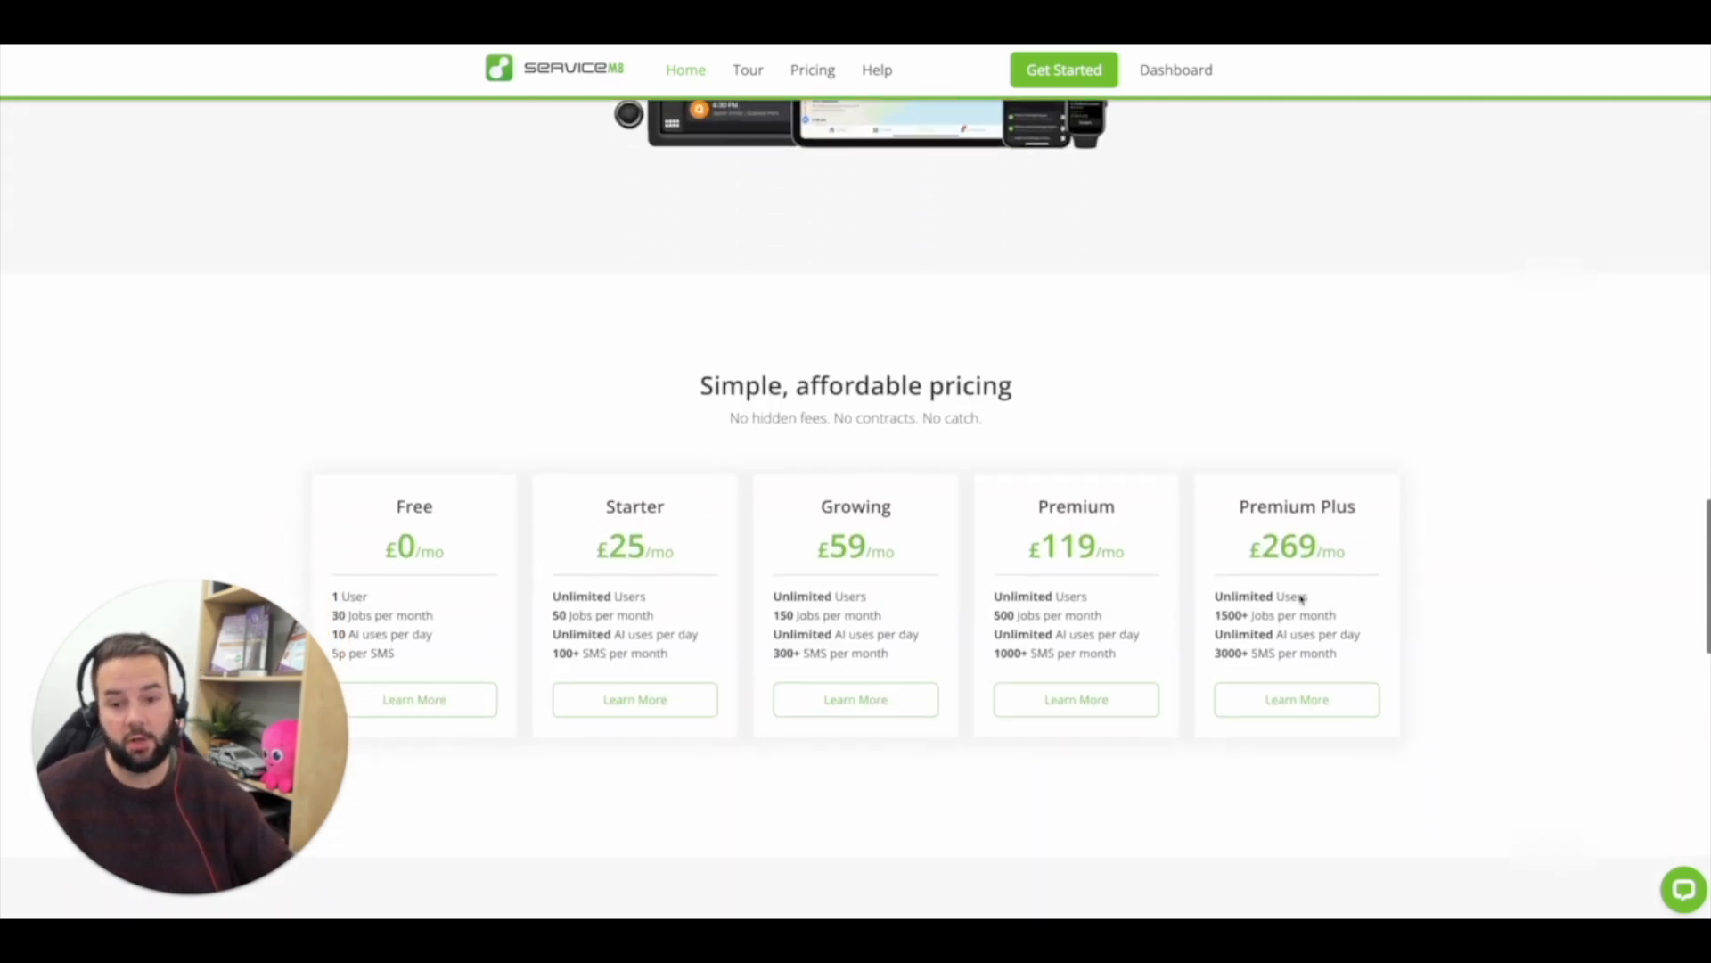
scroll("down", 3)
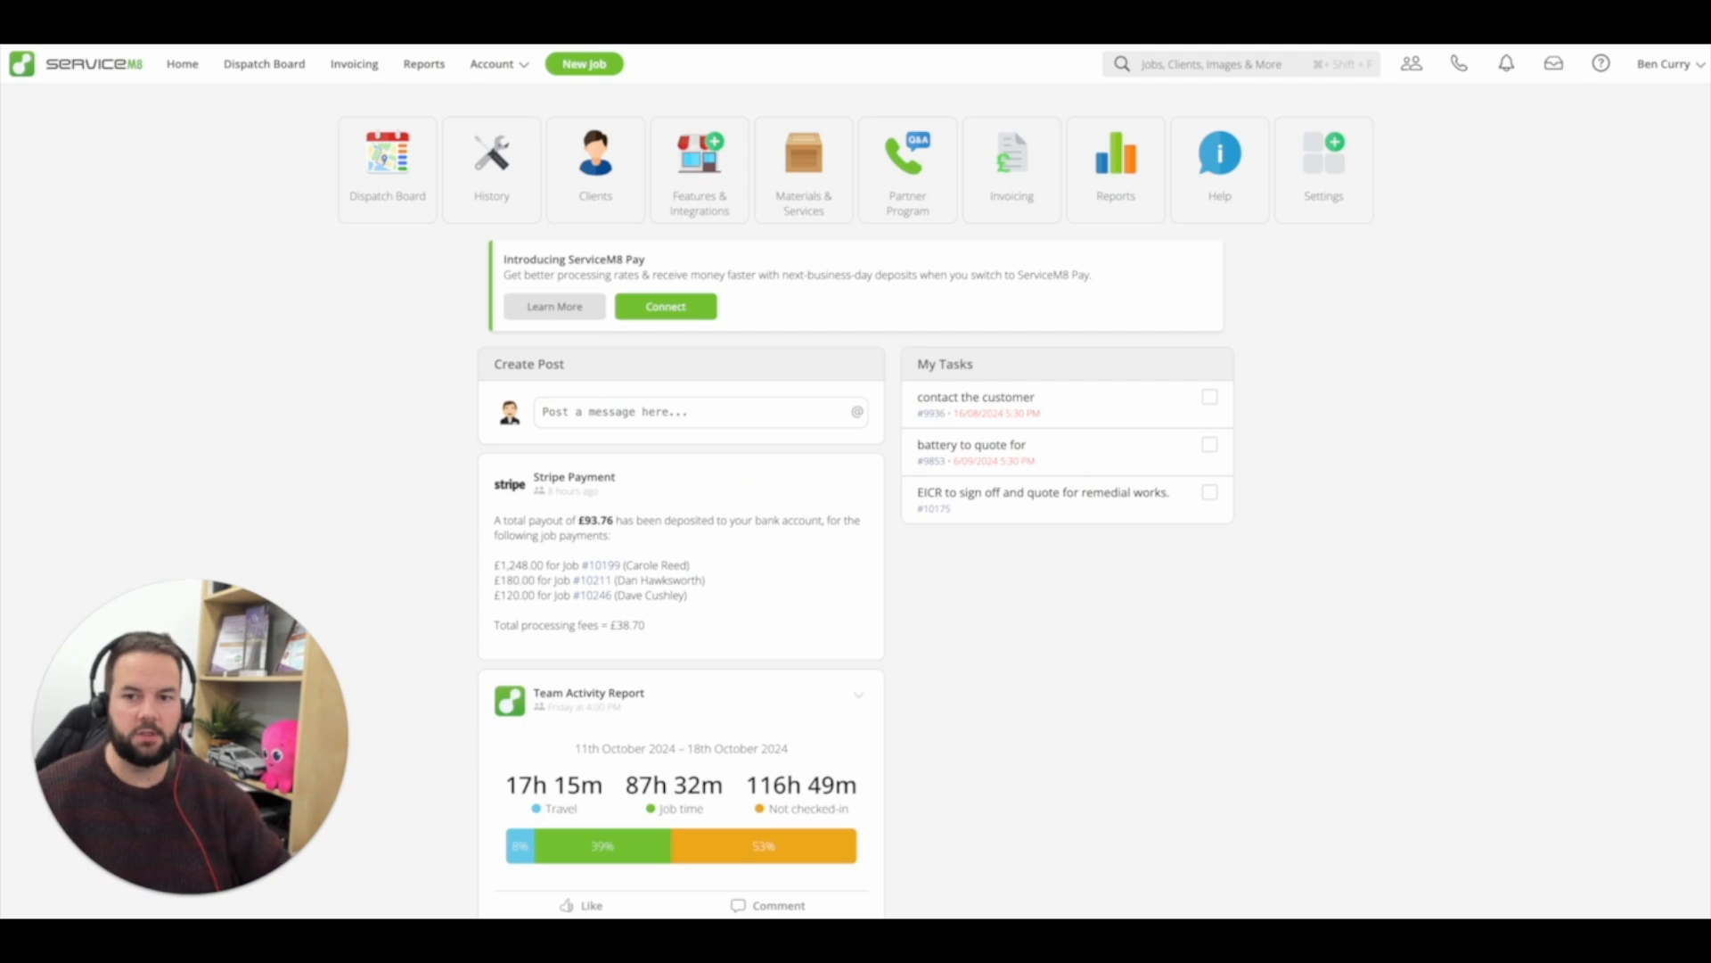
mouse_move(808, 633)
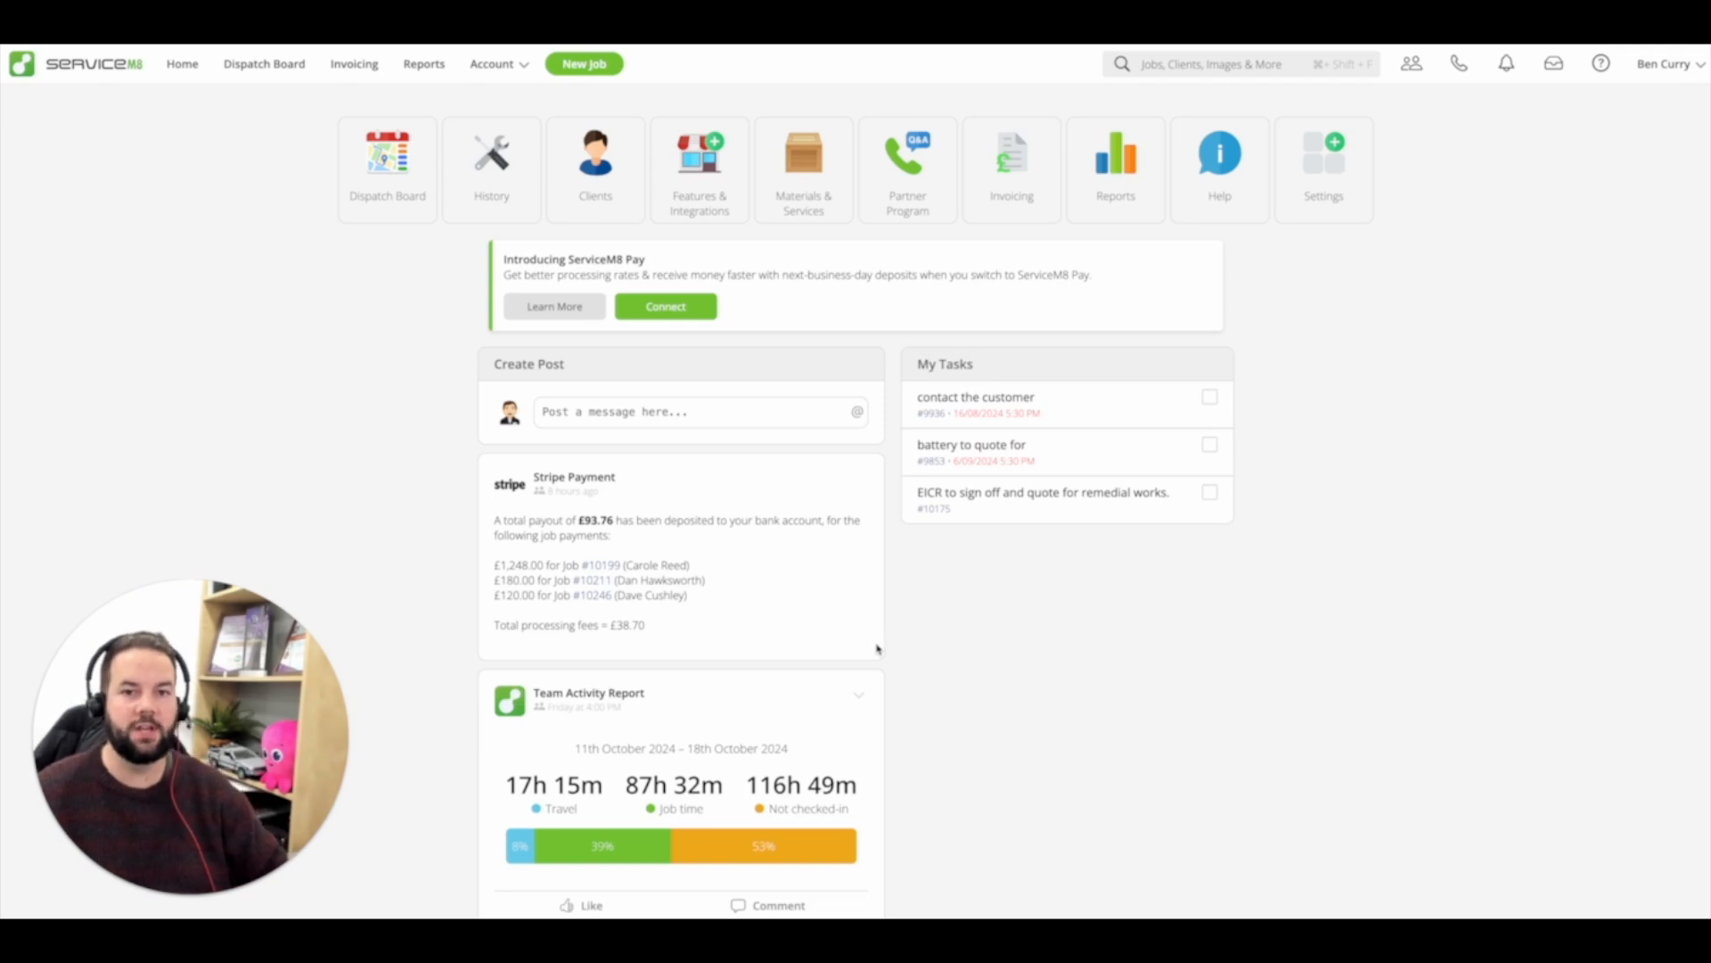
mouse_move(1409, 462)
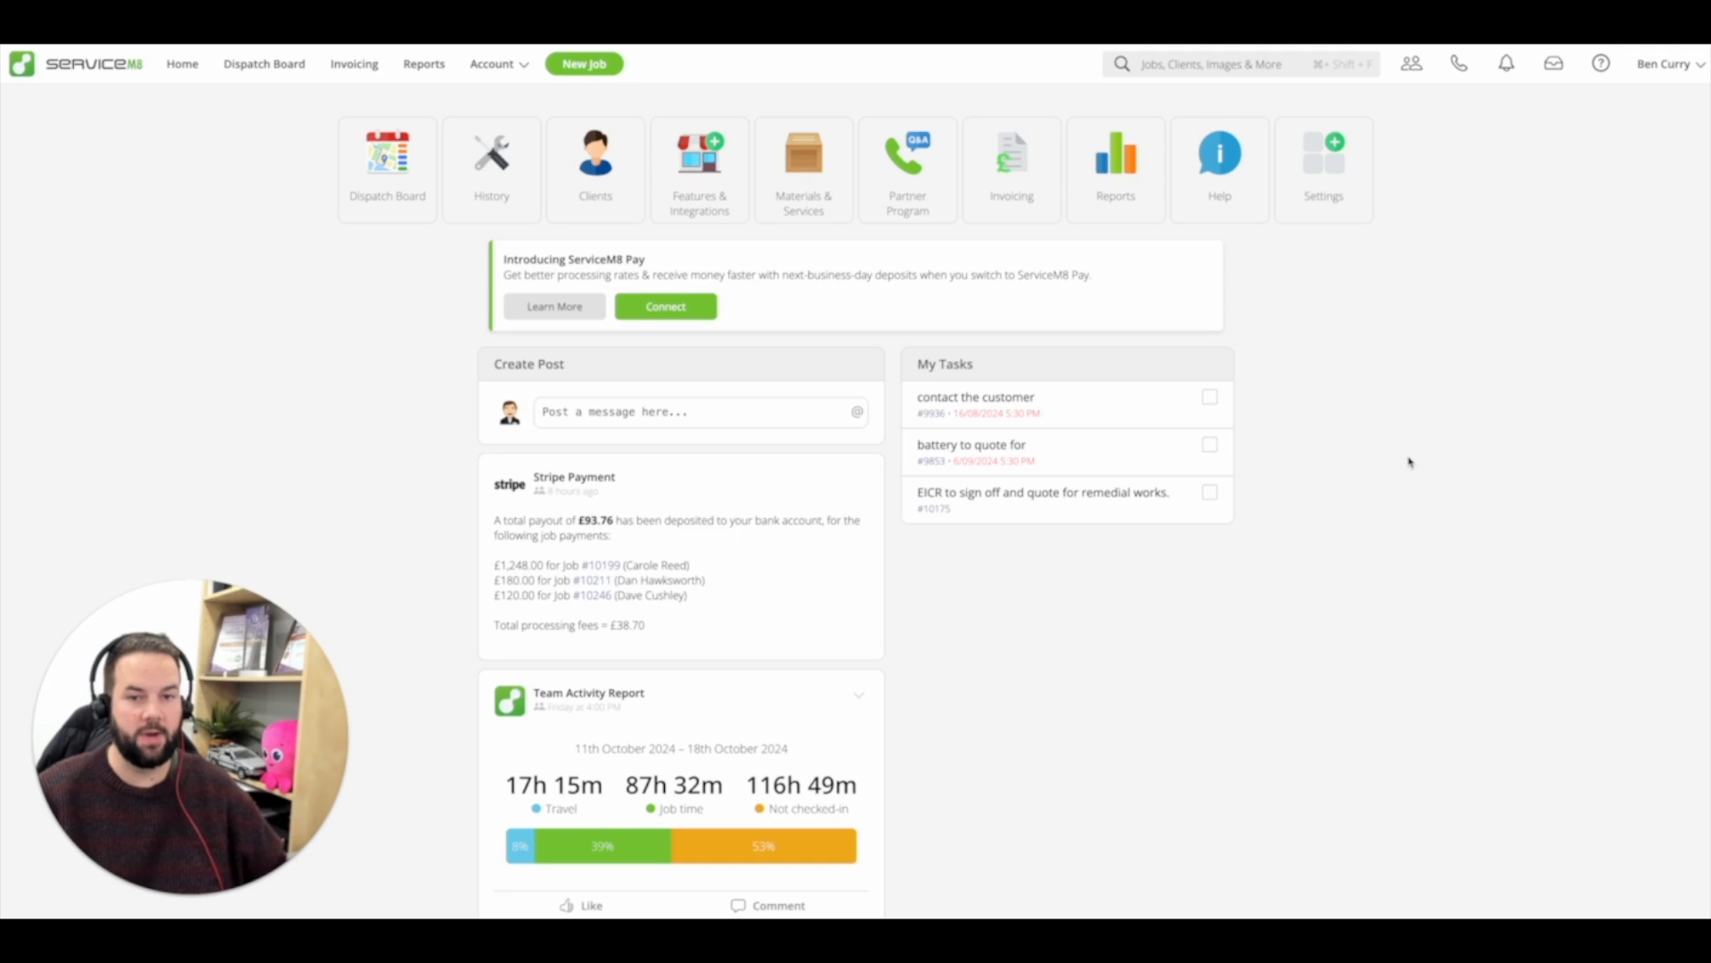
mouse_move(1452, 453)
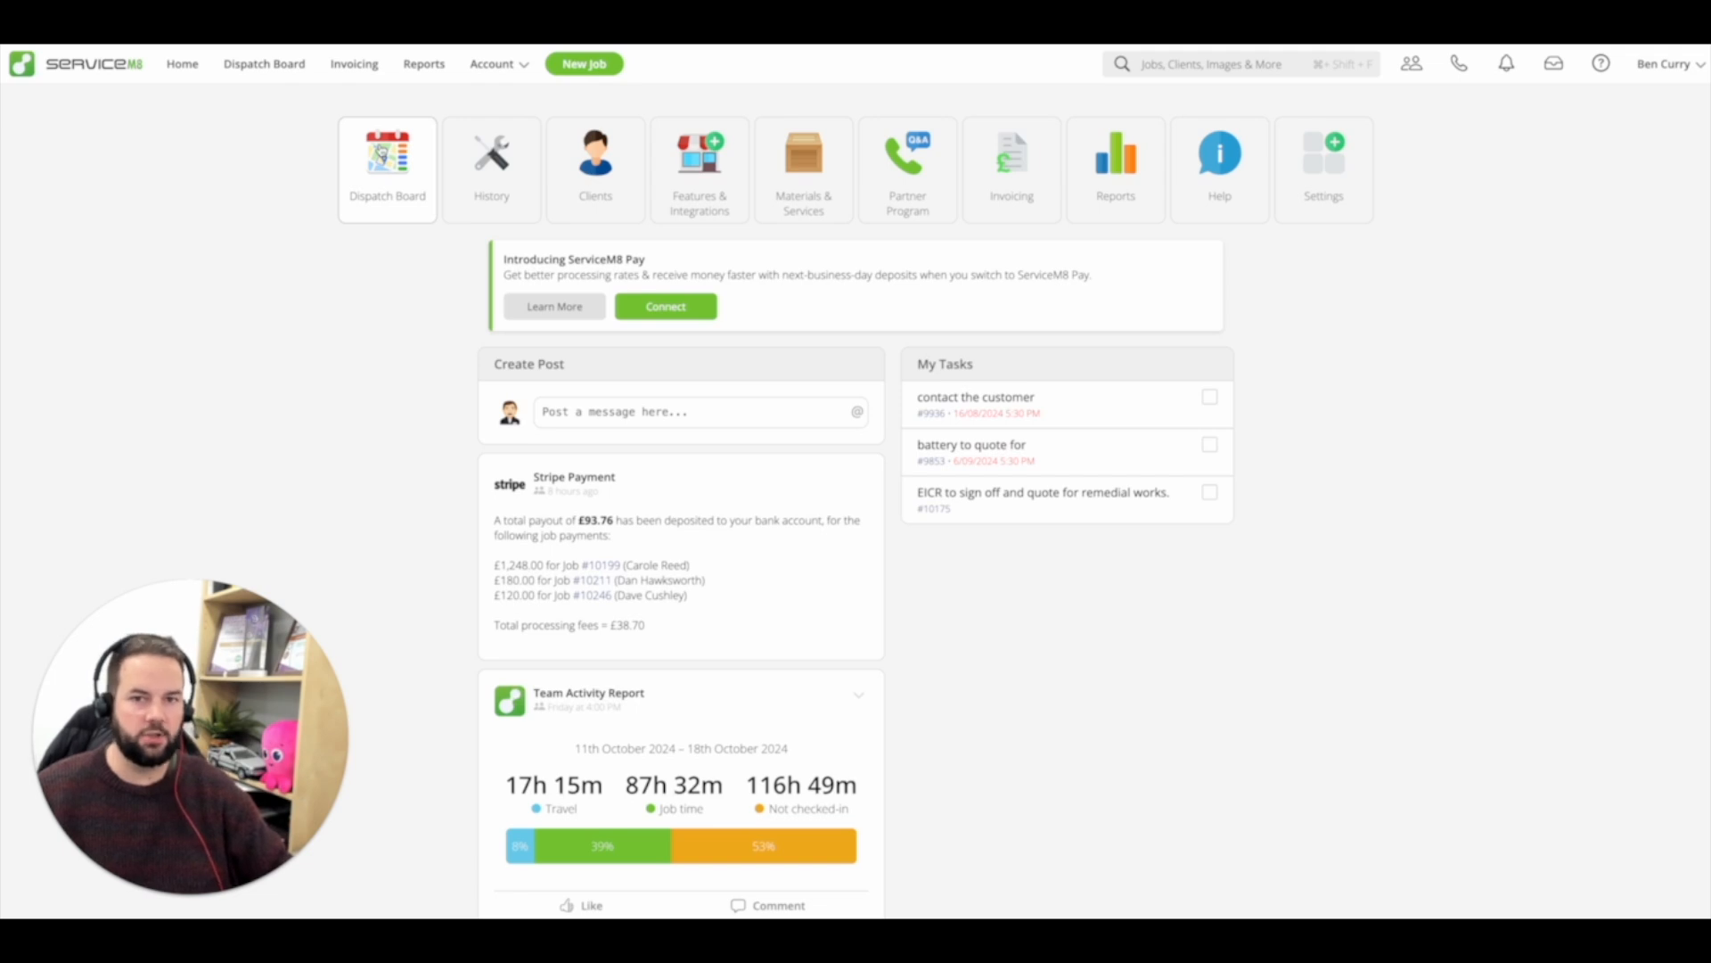
left_click(582, 64)
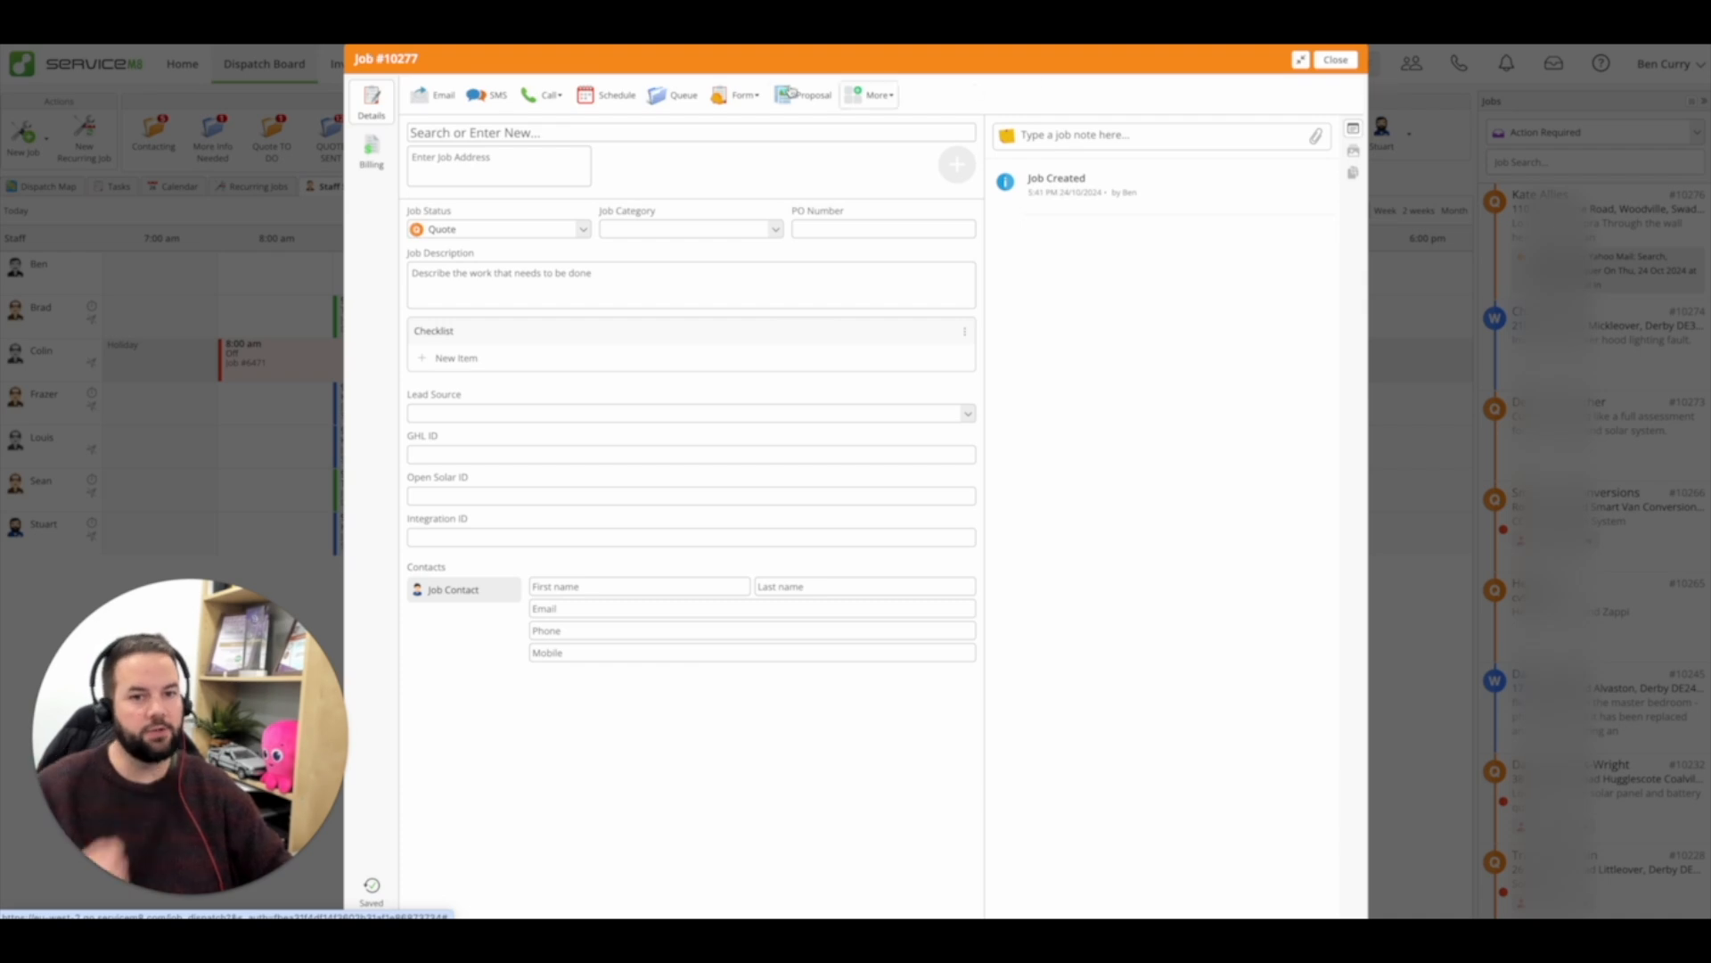
mouse_move(1233, 470)
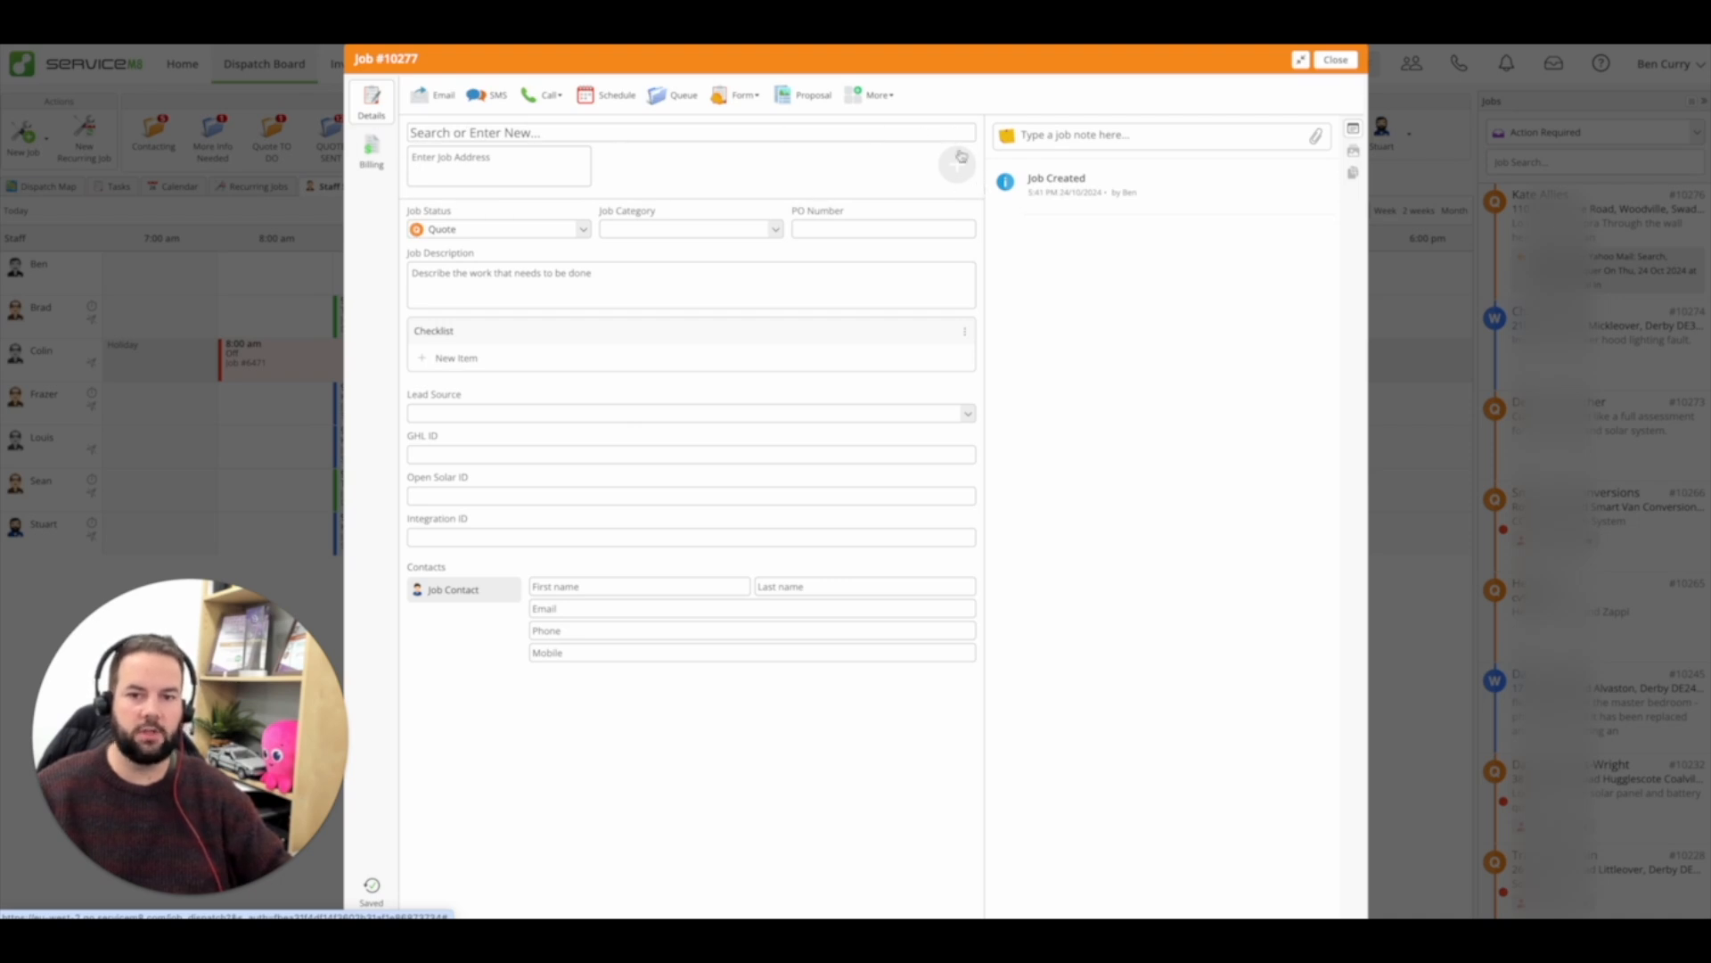
mouse_move(882, 562)
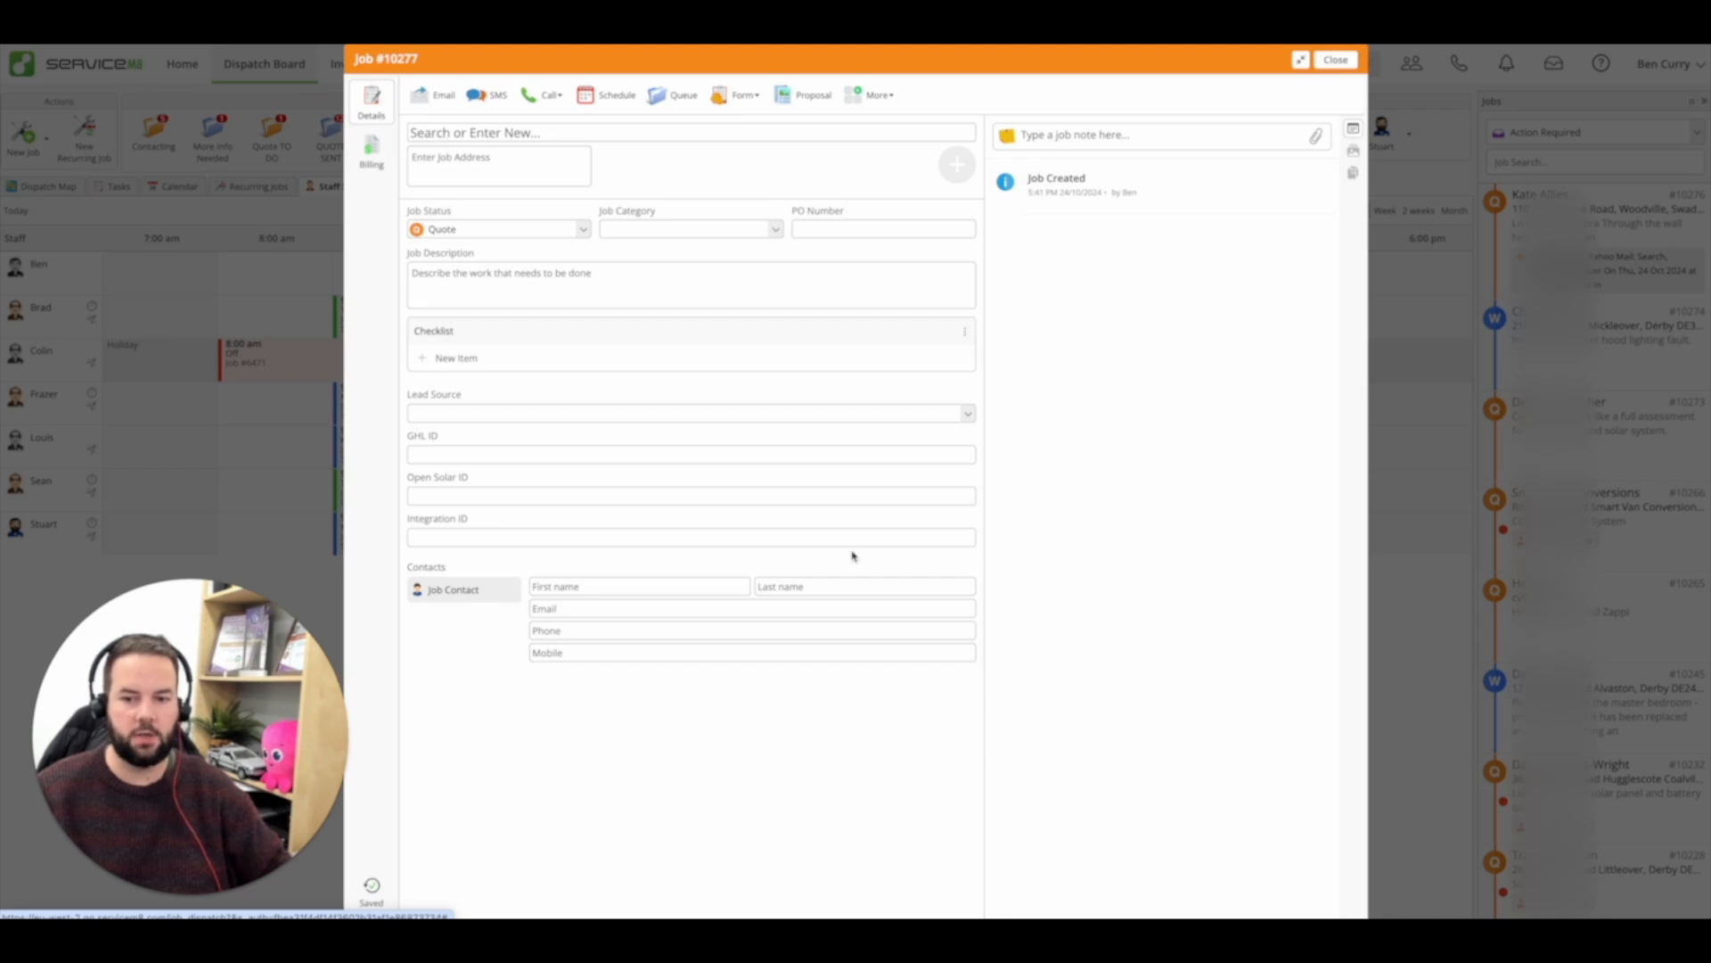
left_click(690, 132)
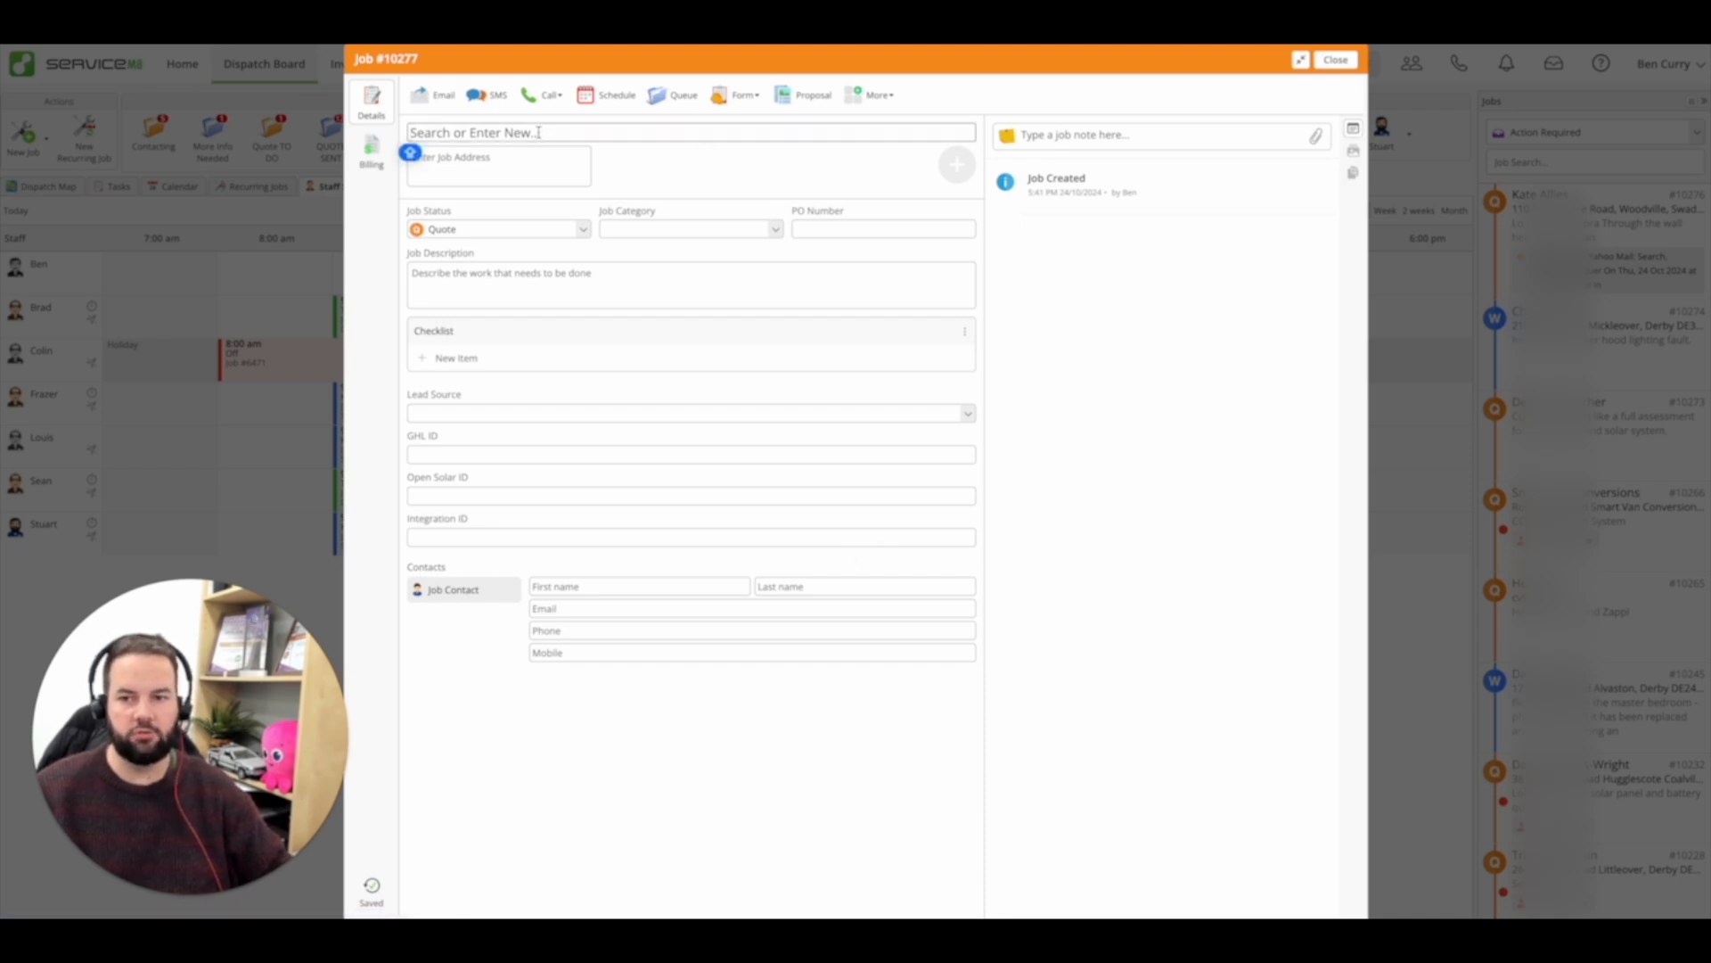
type("BEN CURRYX")
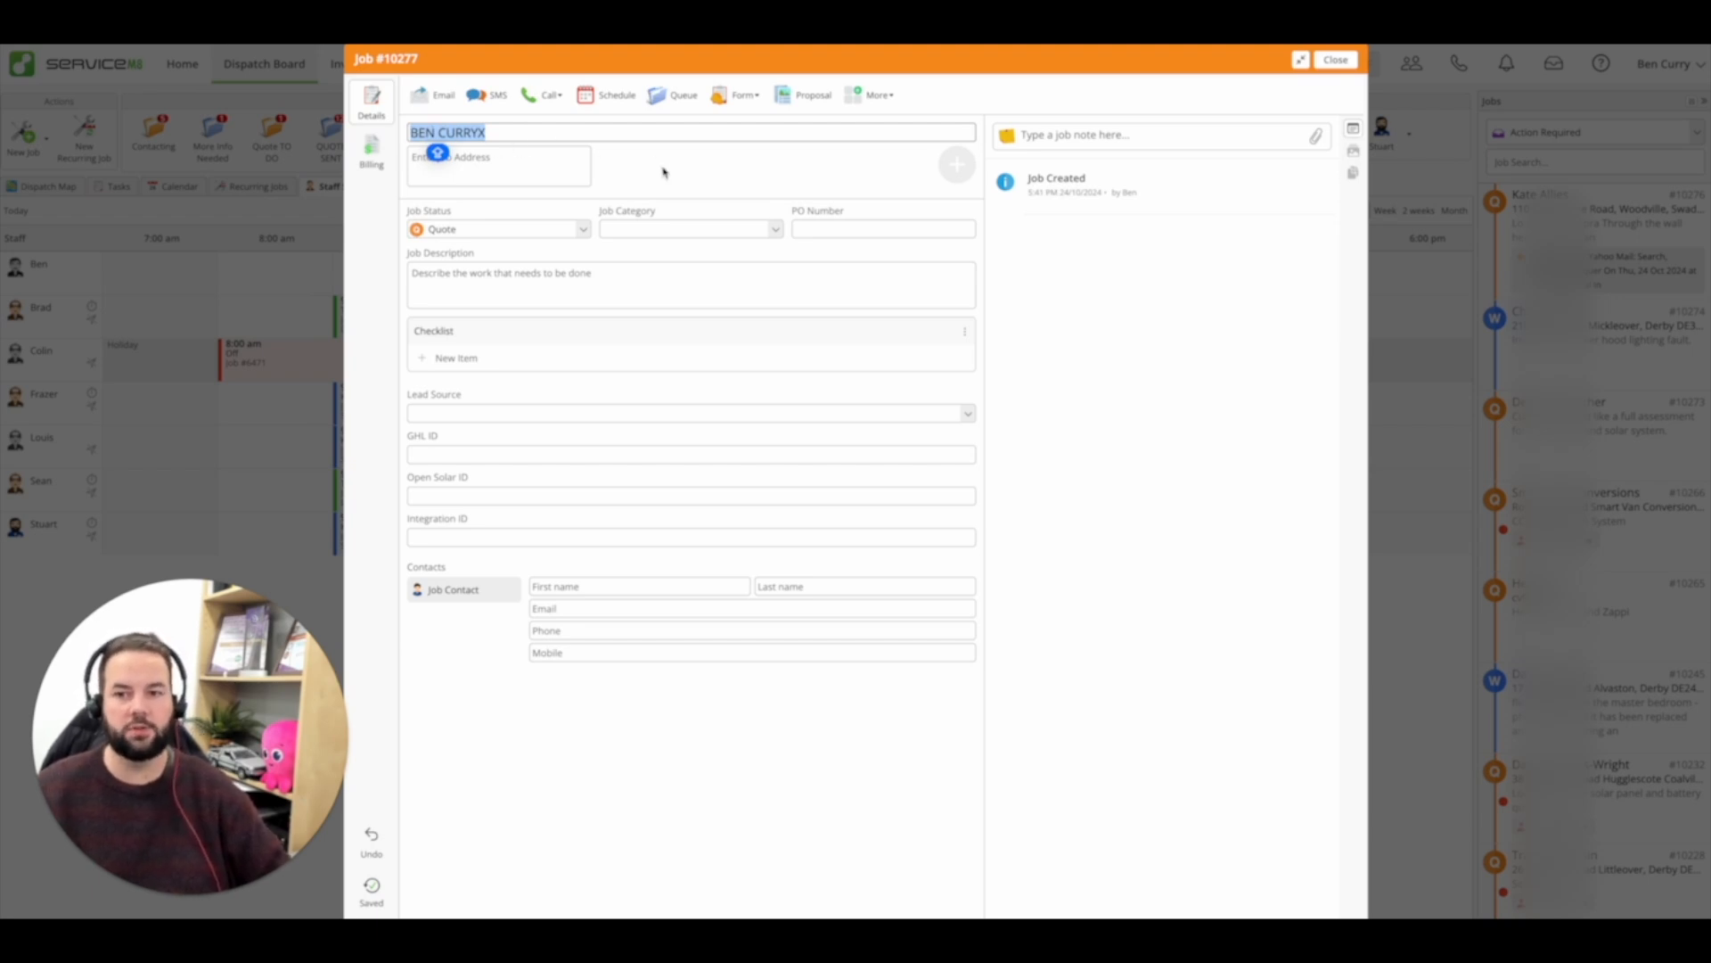
- Enter job address '1 HIGH' and pick the High Street, Ripley suggestion
left_click(498, 165)
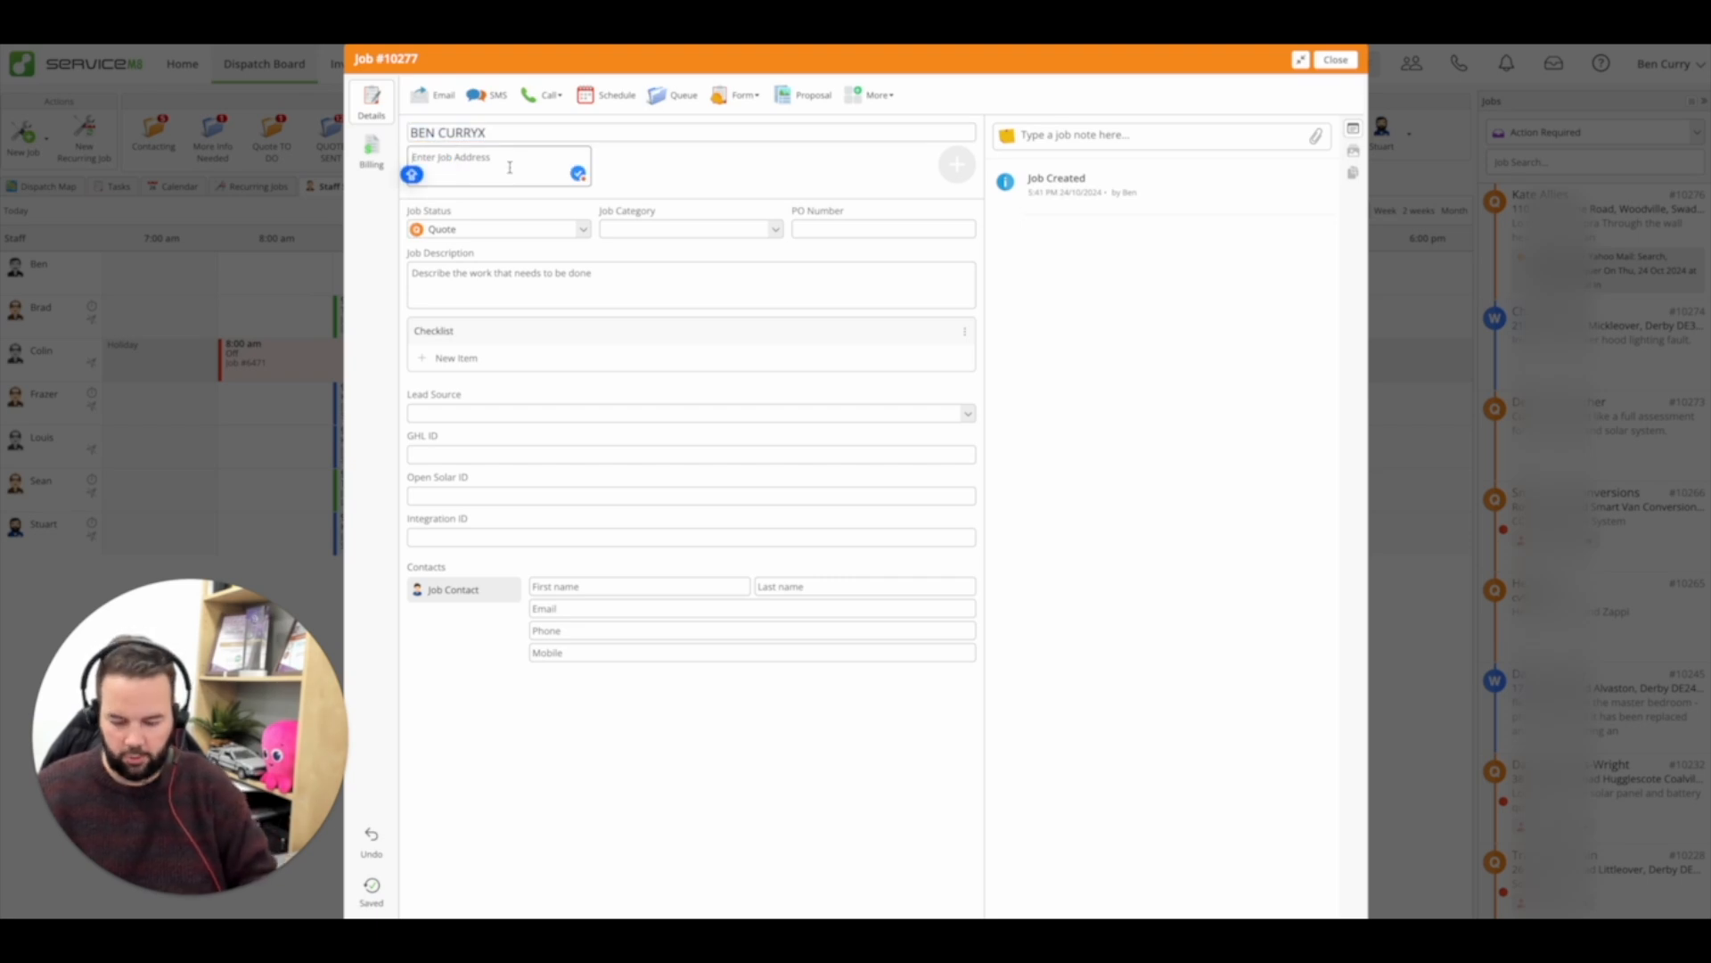
type("1 HIGH STREET DERBY")
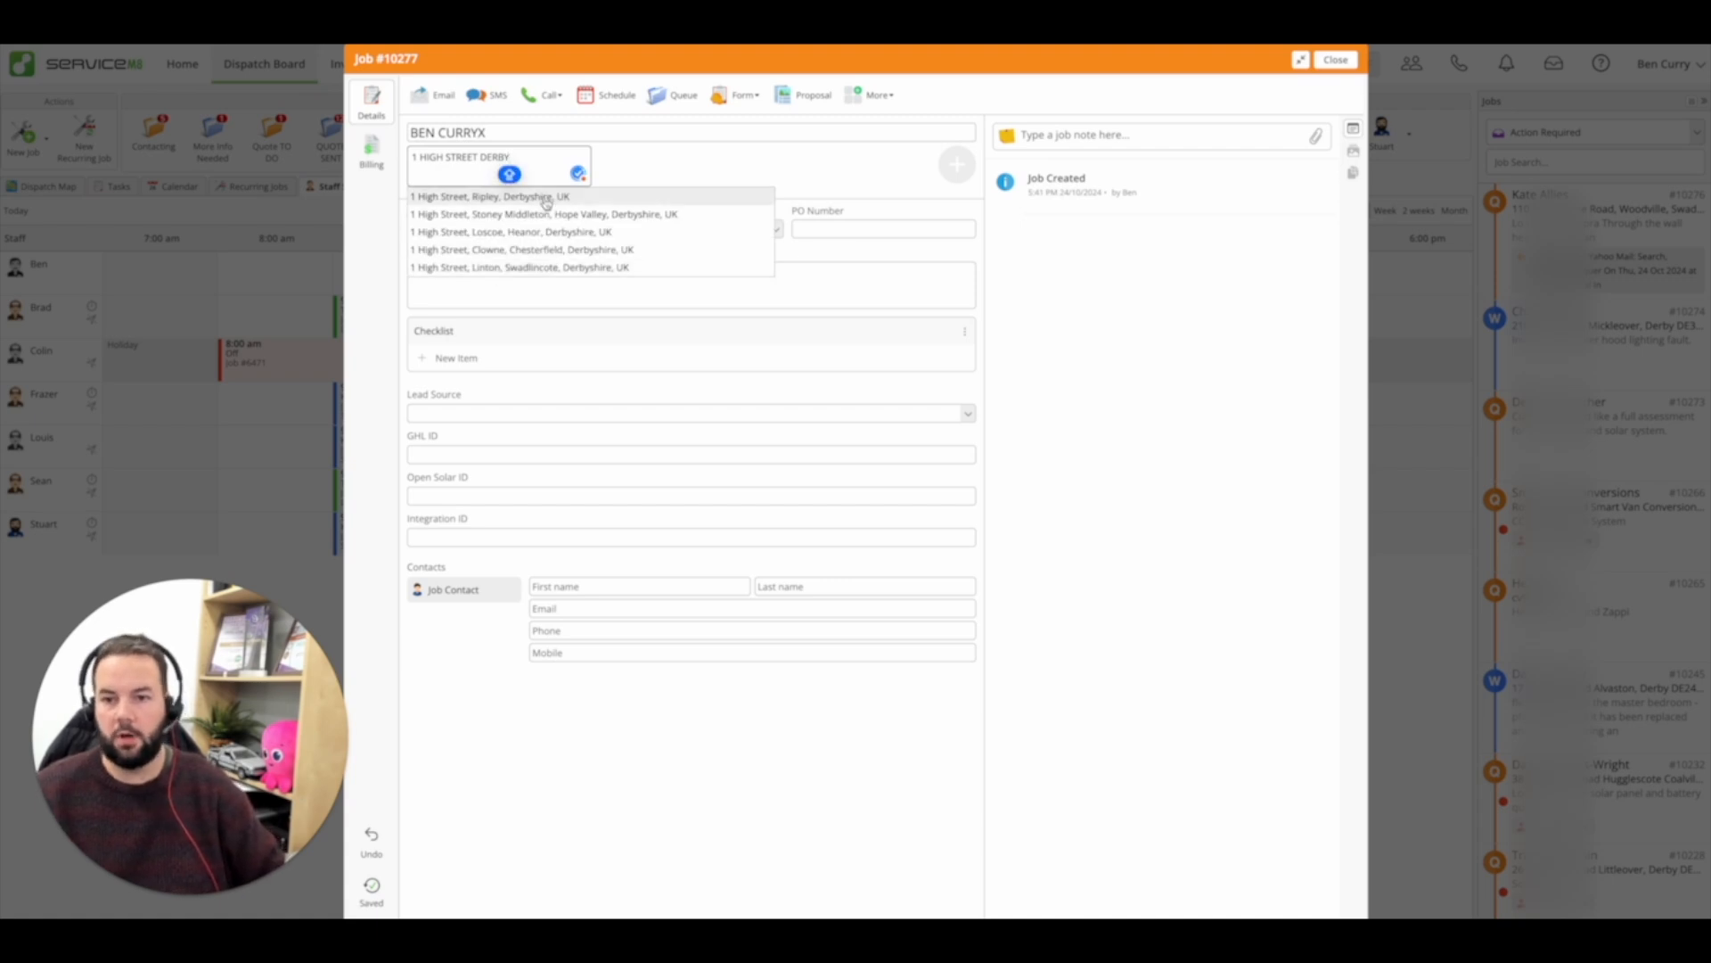
left_click(490, 195)
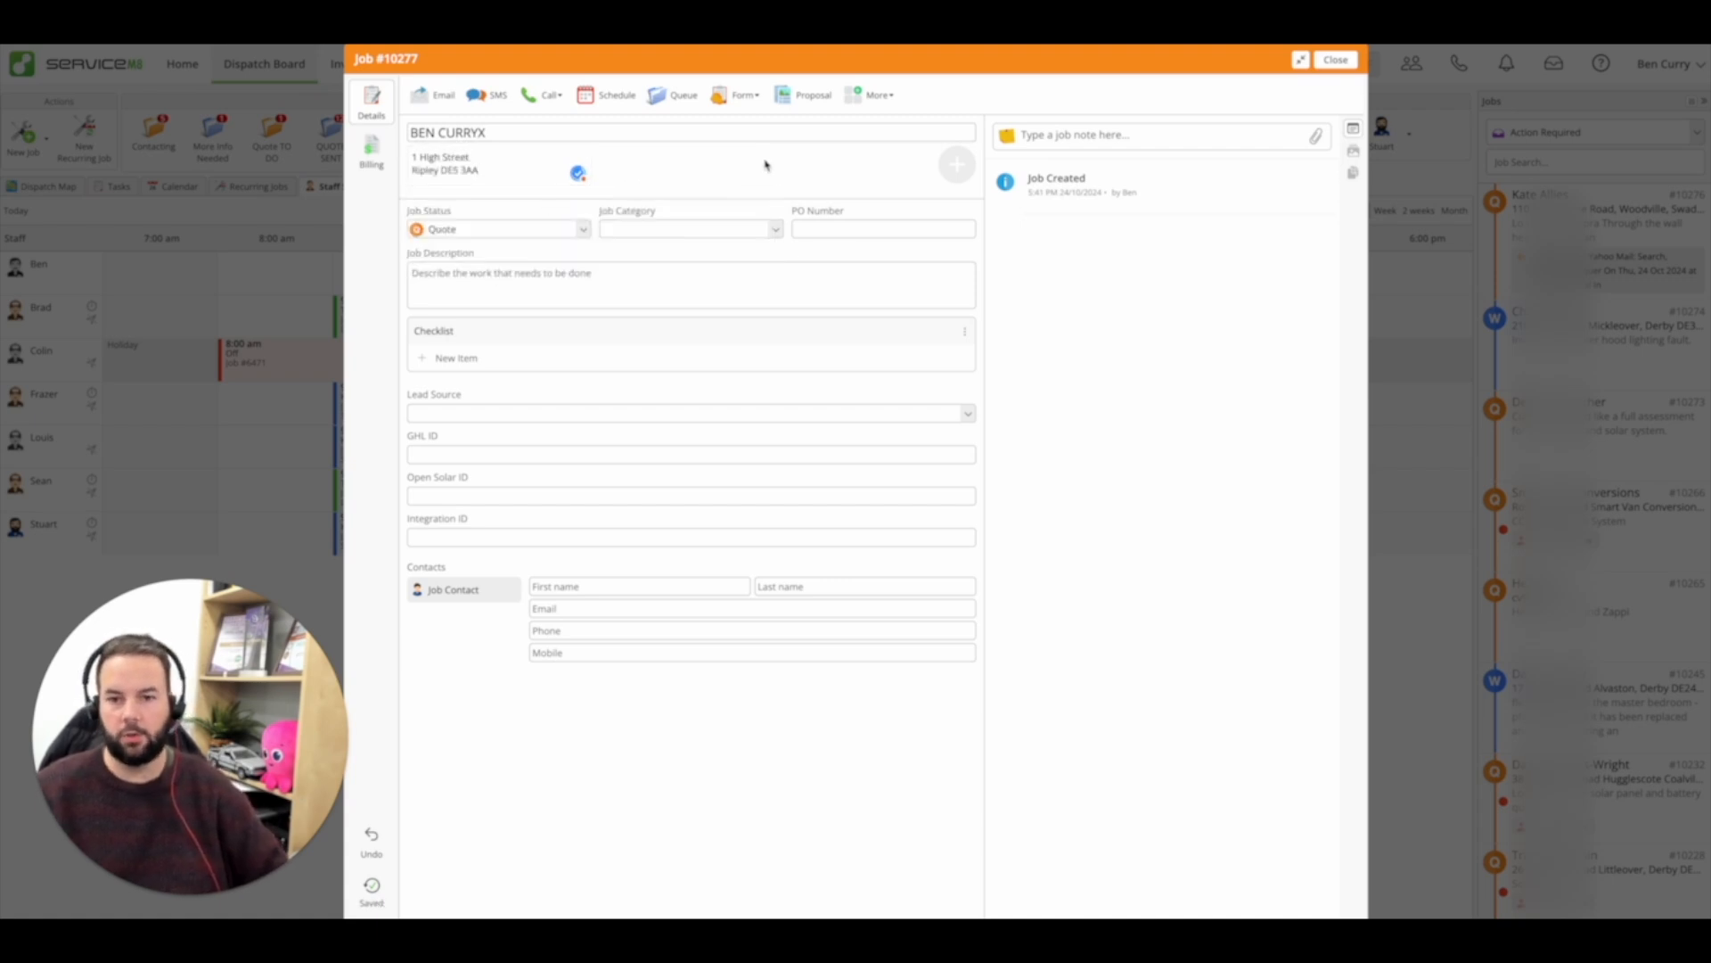
left_click(648, 281)
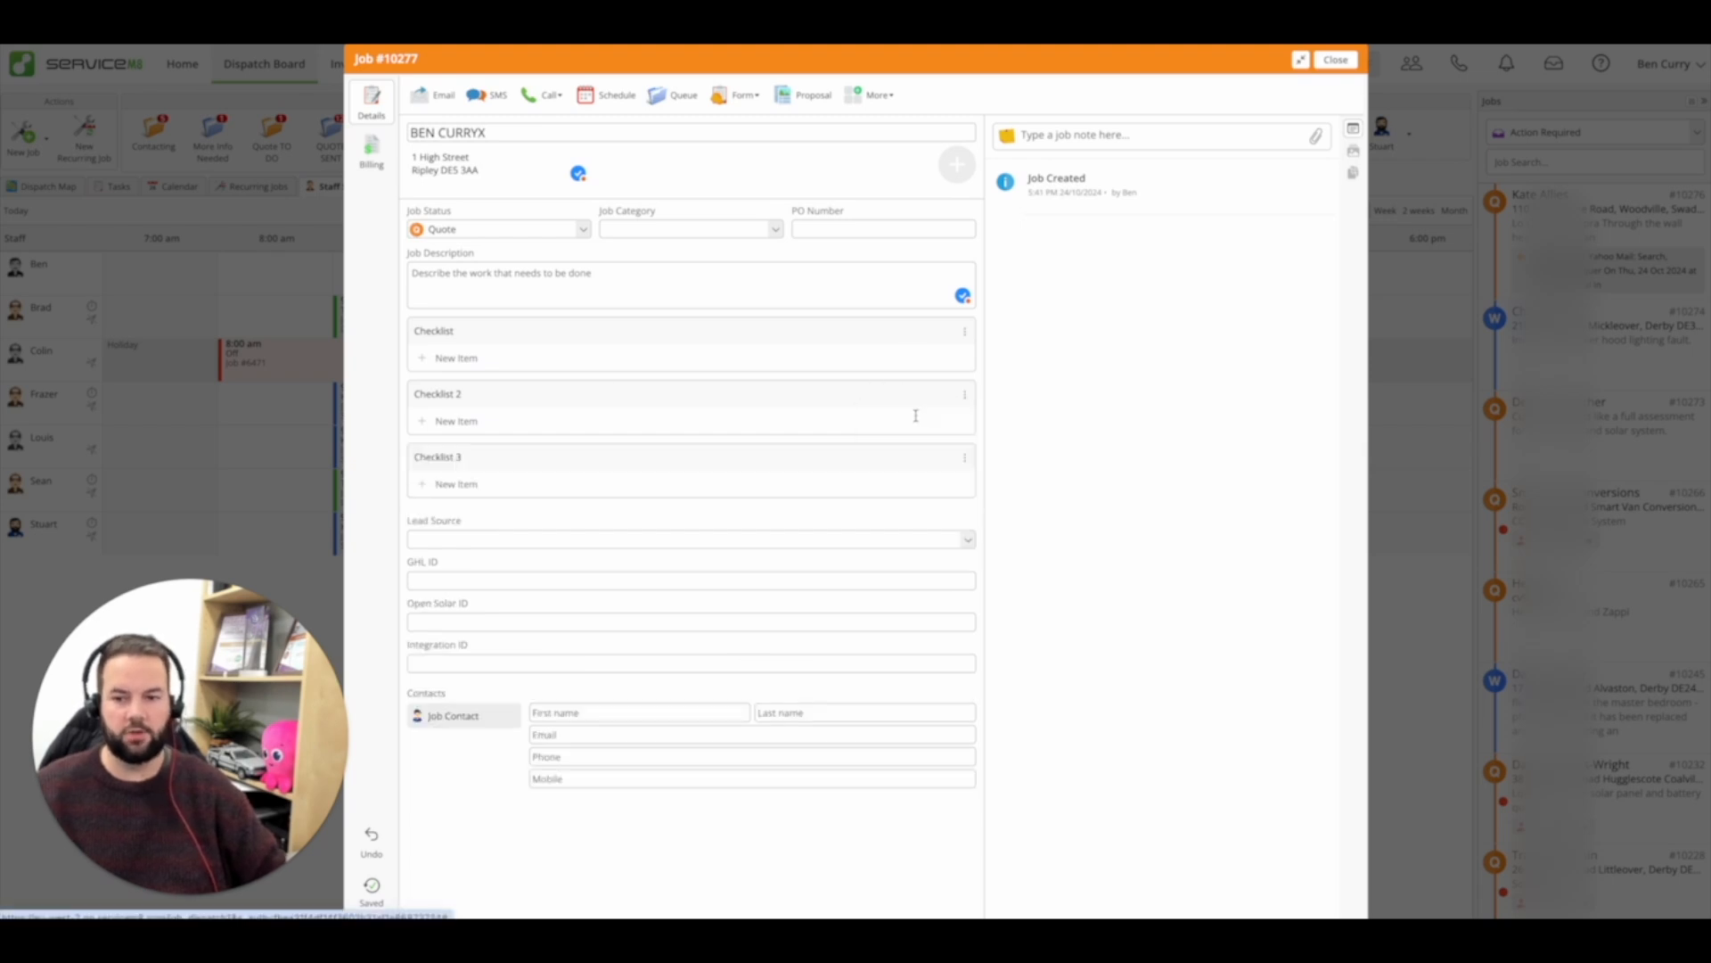
- Add a new checklist and enter photo items for scaffold, access and workspace
left_click(964, 456)
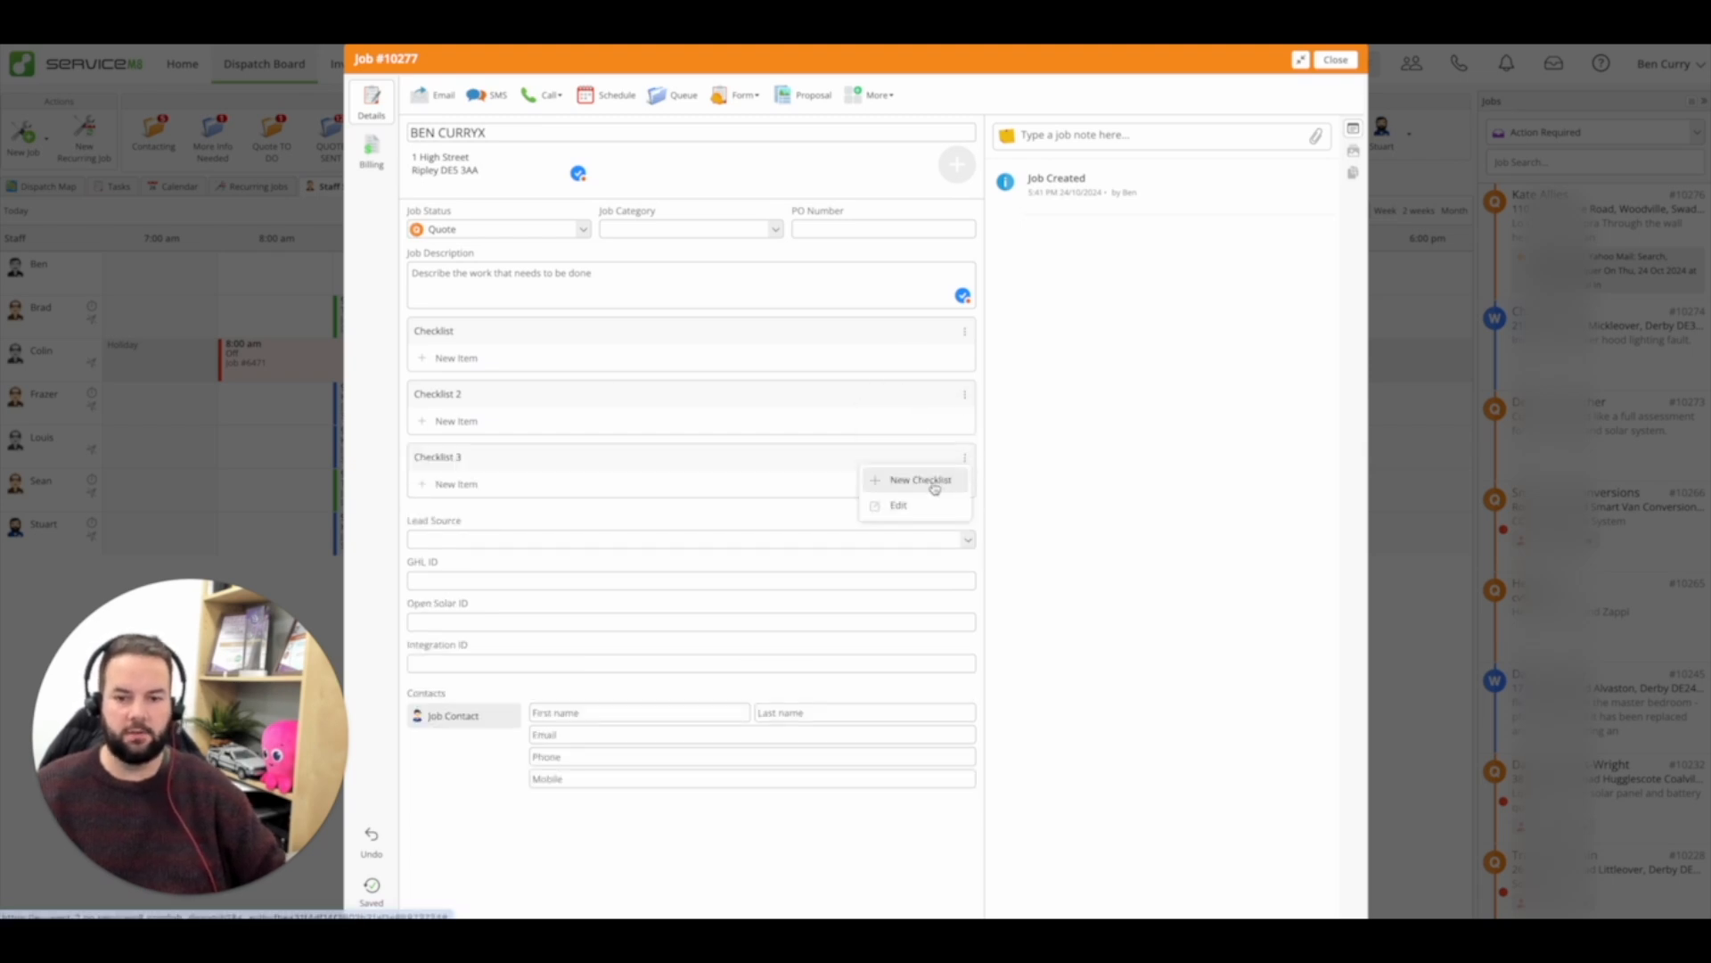
left_click(920, 479)
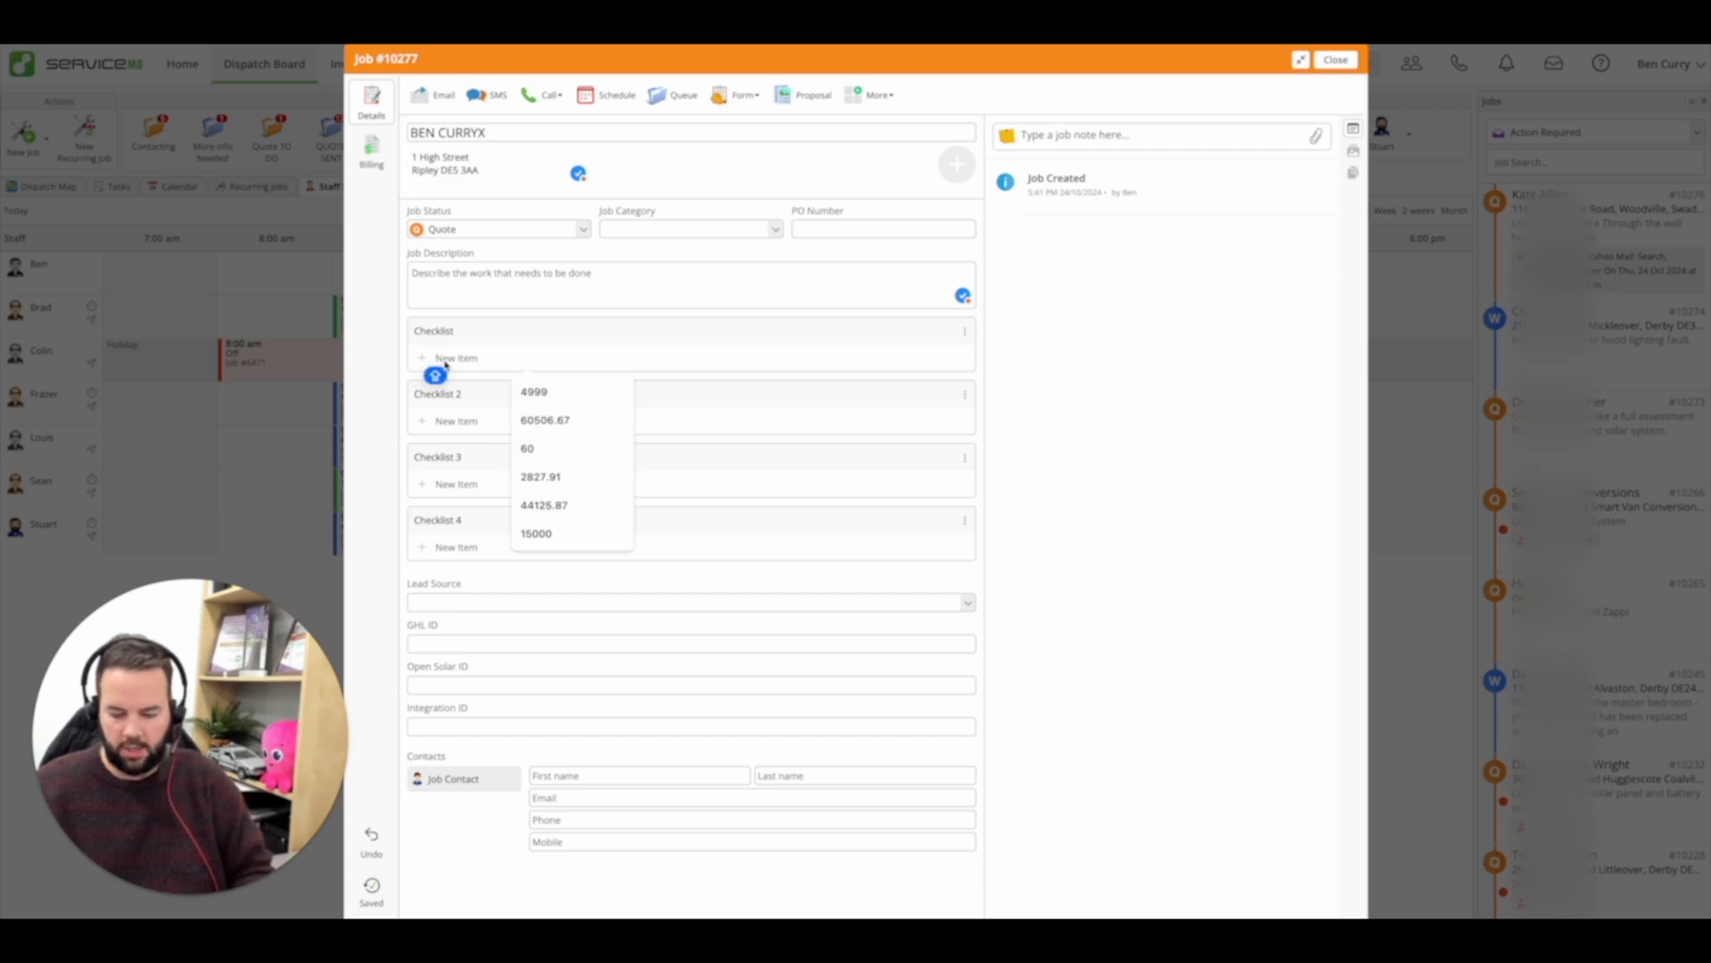
type("PHOTO OF SCAFFOLD")
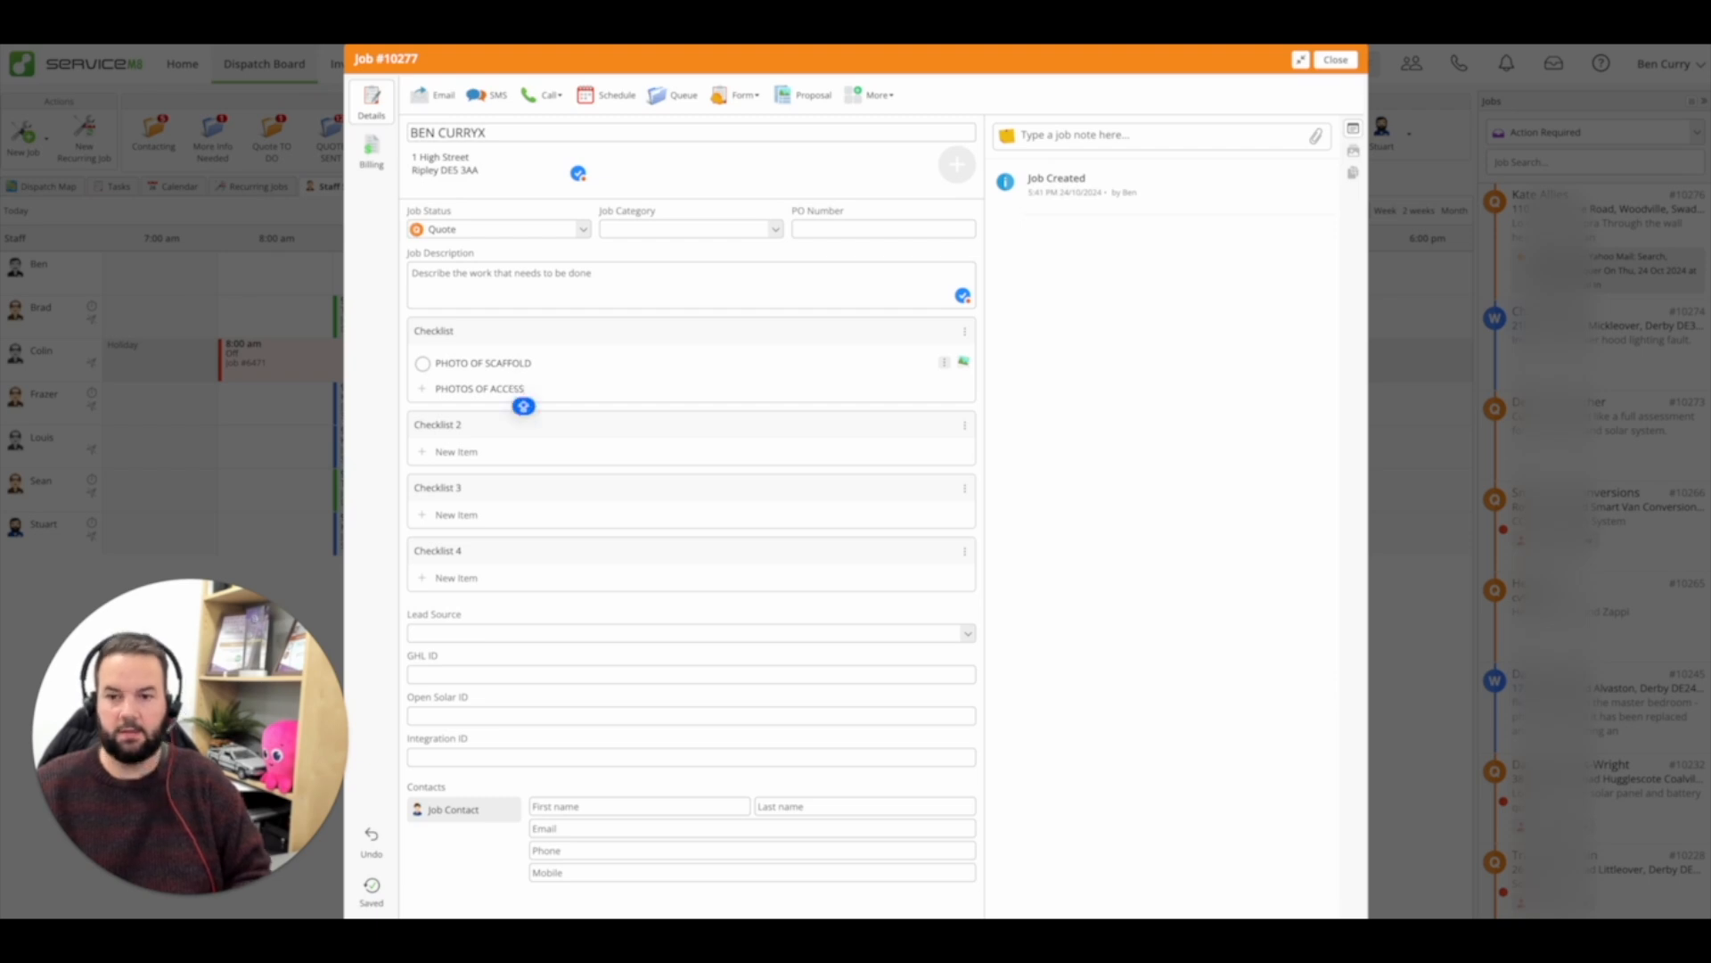
type("PHO")
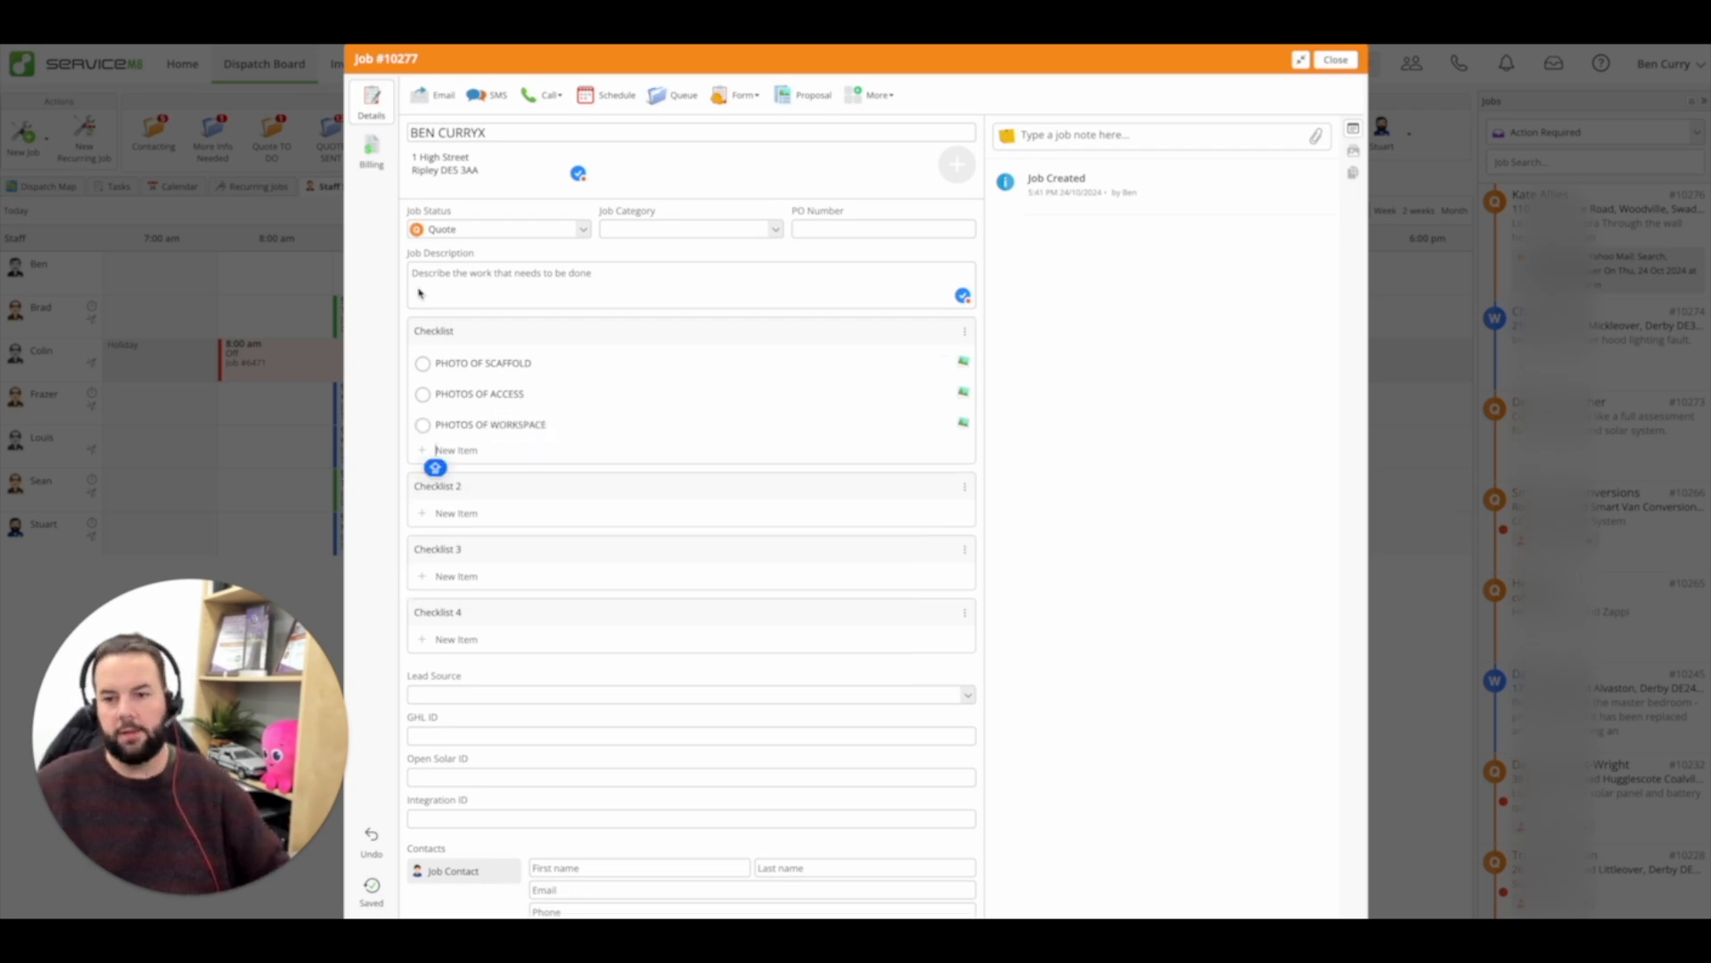
- Rename the first checklist to PHOTOS
left_click(964, 331)
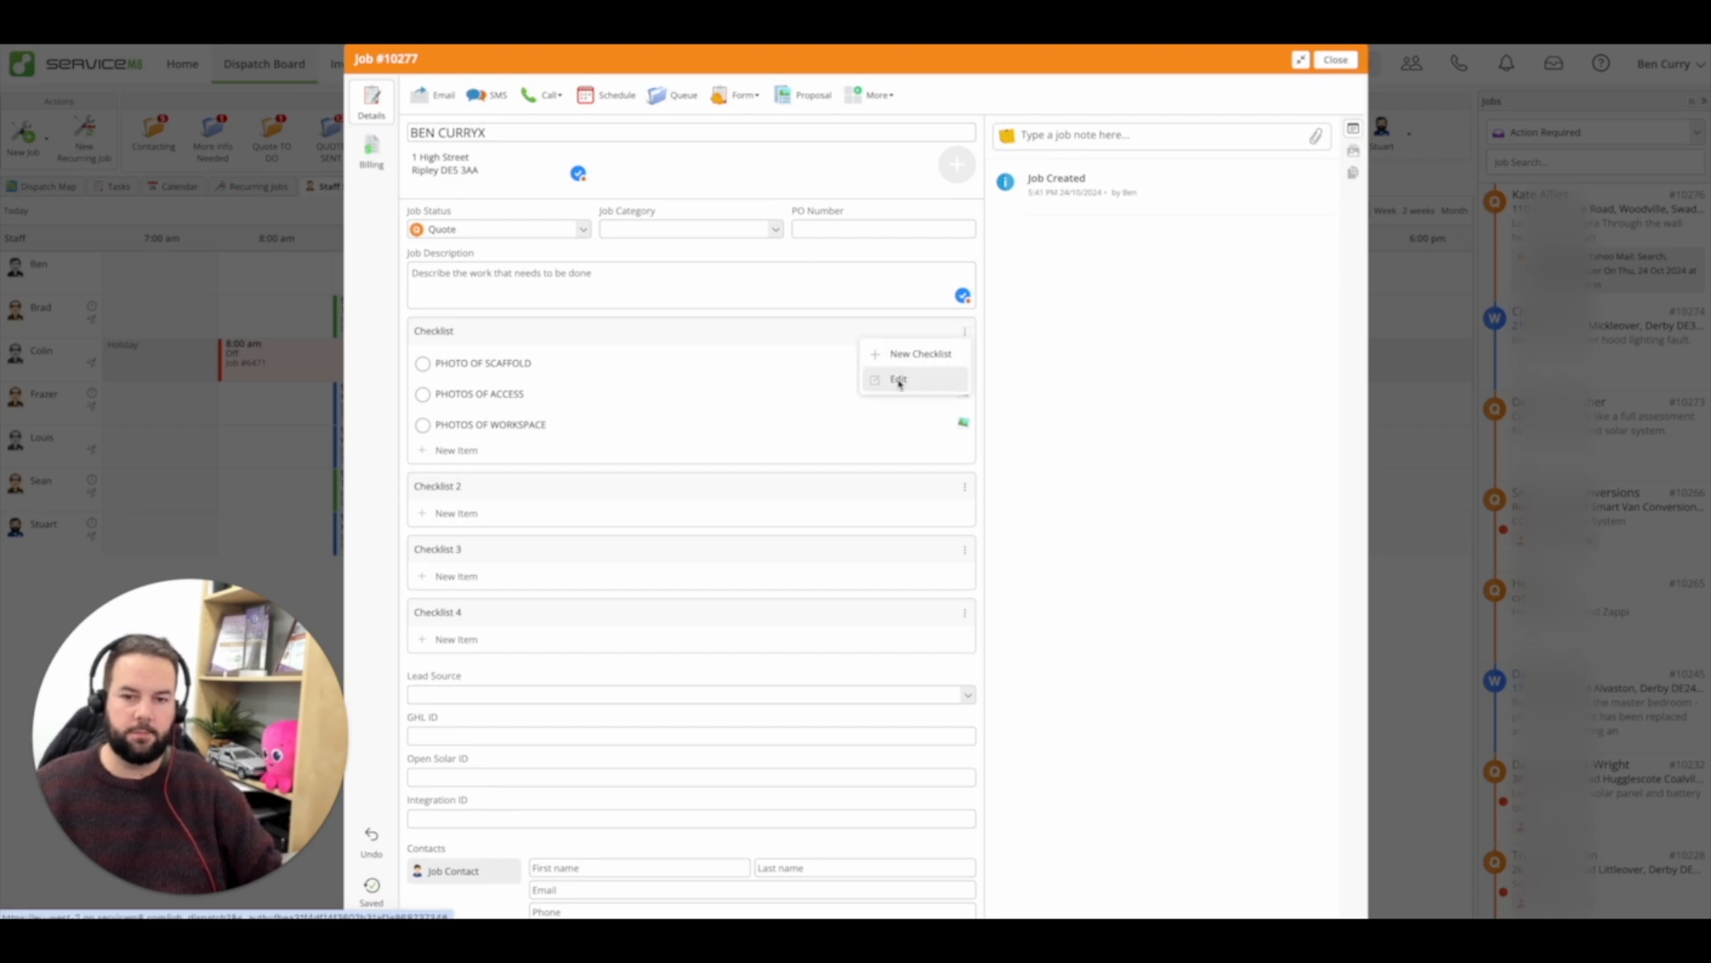
left_click(898, 379)
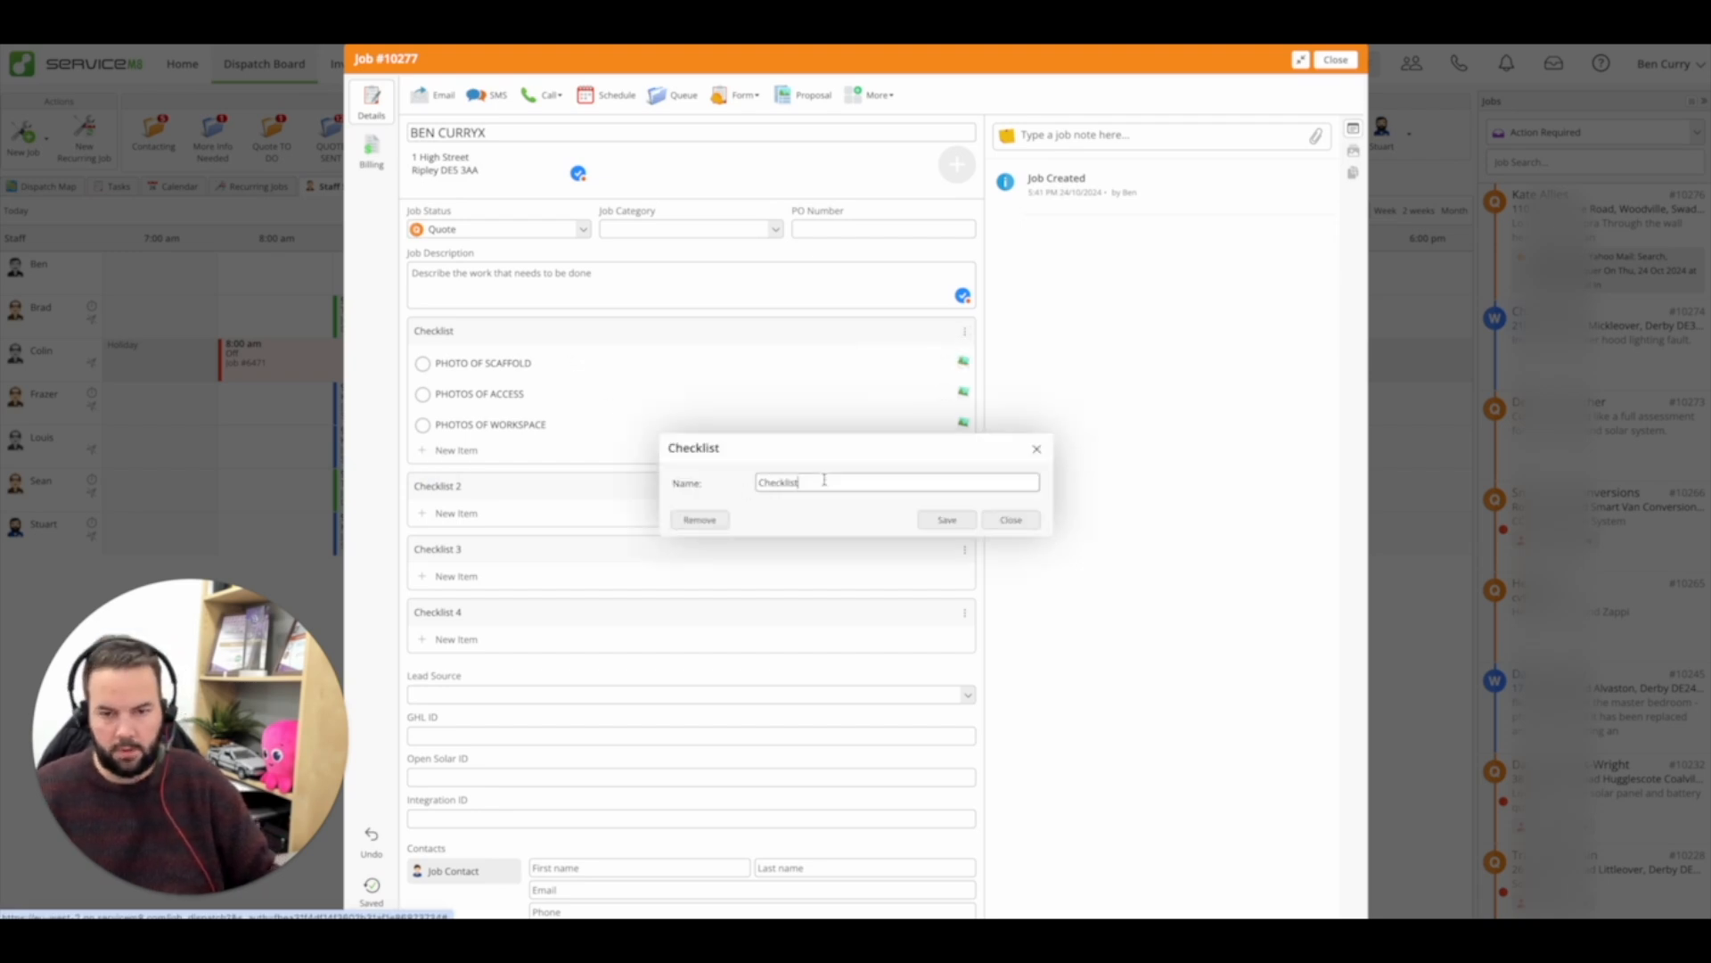
type("PHOTOS")
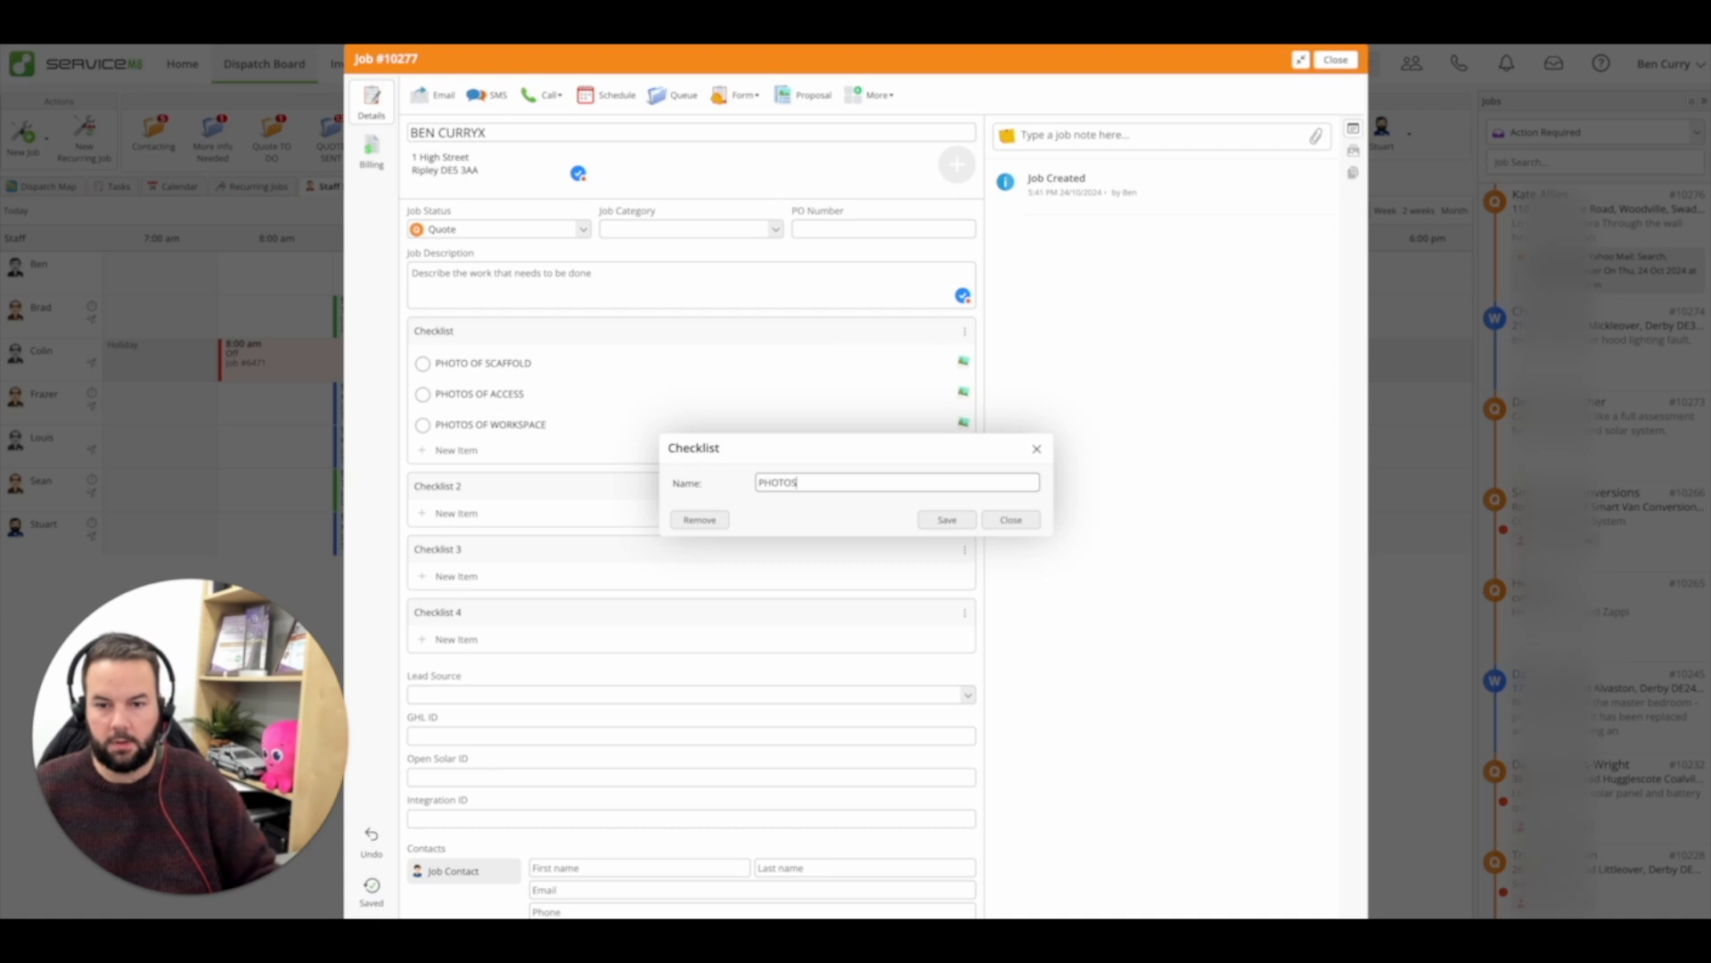
left_click(944, 518)
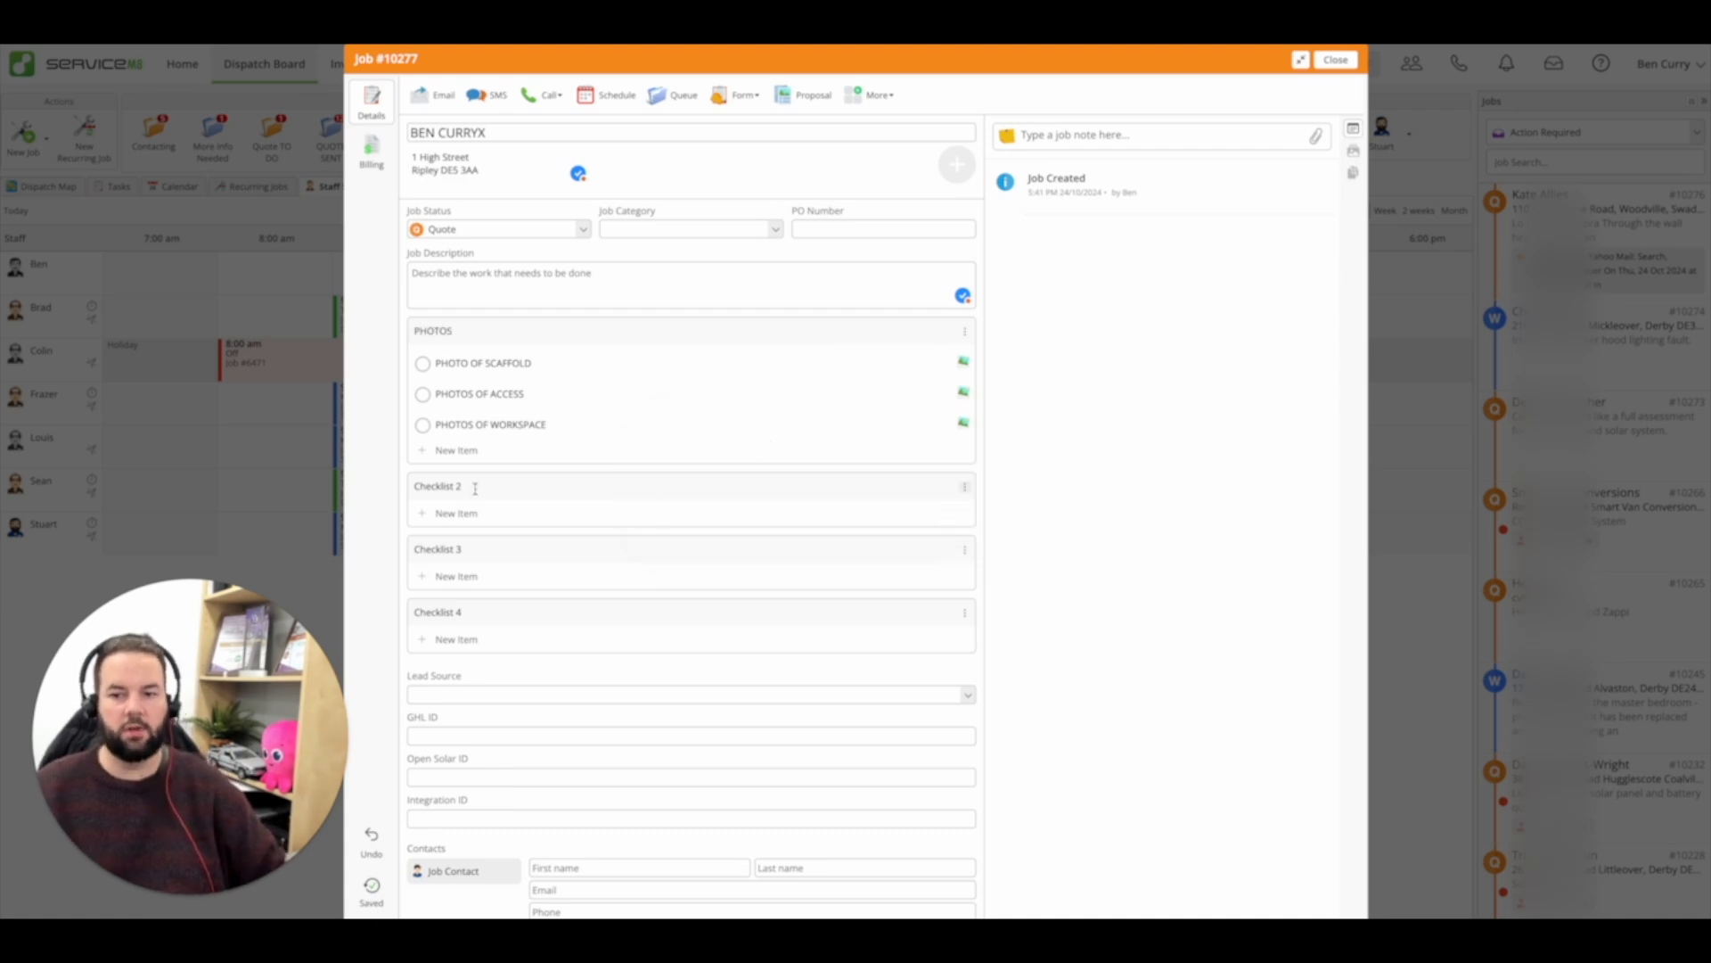
- Rename Checklist 2 to OFFICE and add SUMBIT FORM items to it
left_click(964, 486)
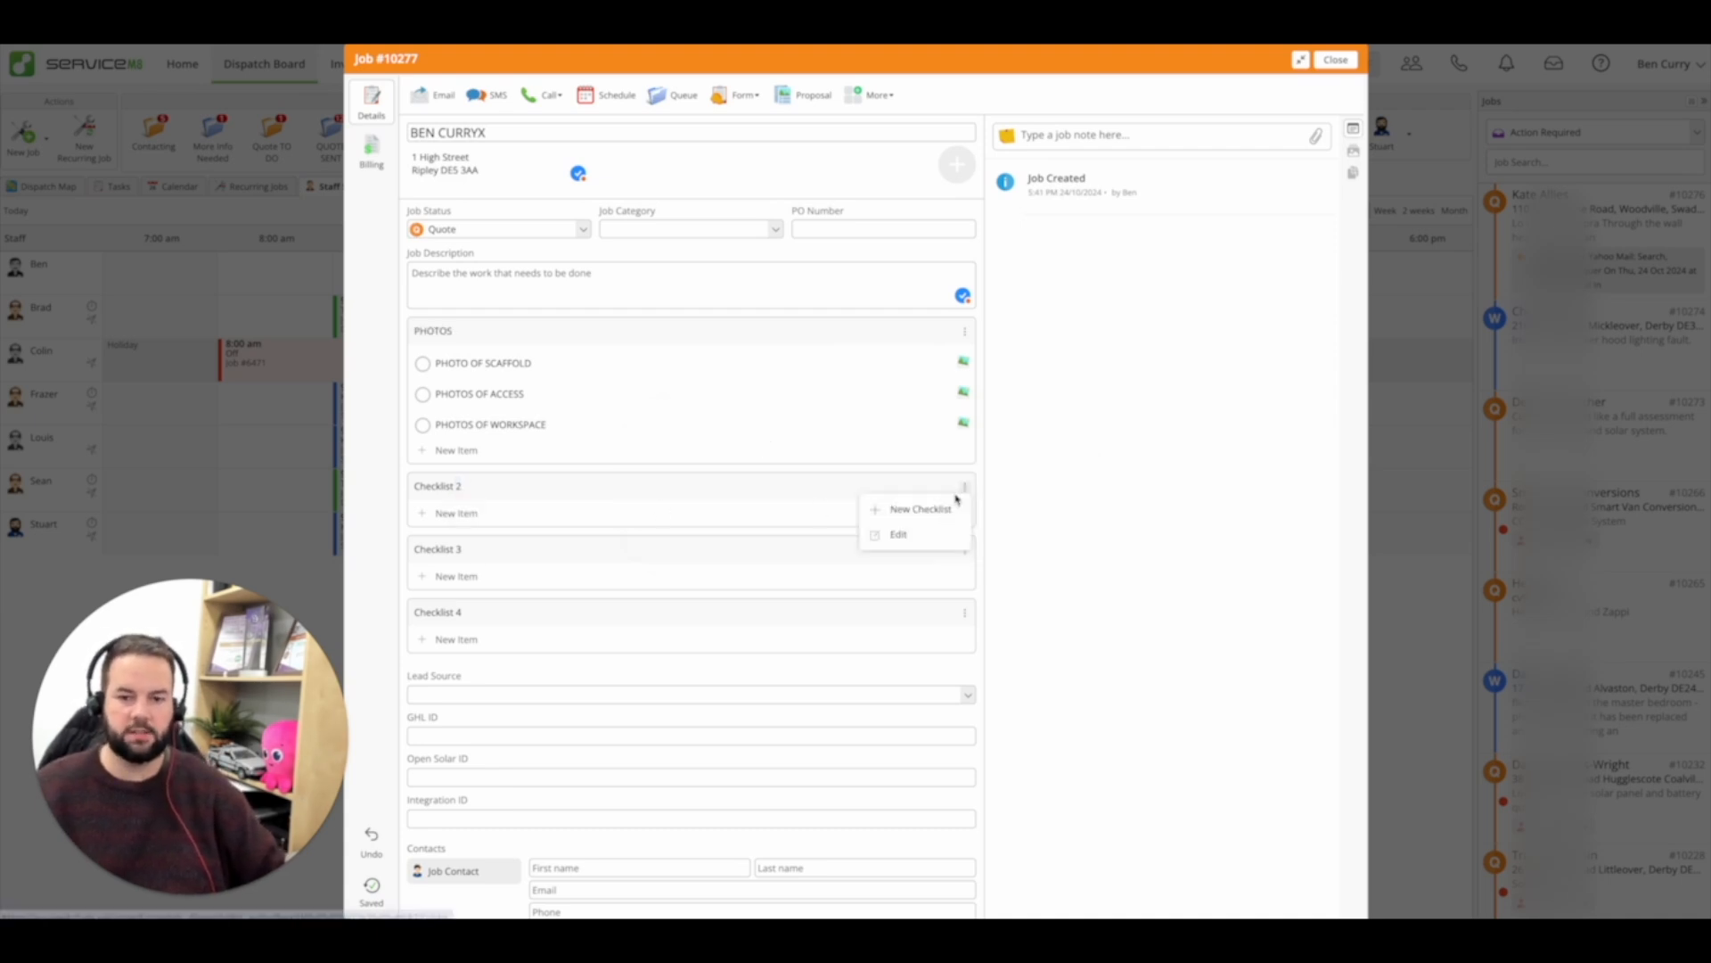
left_click(898, 534)
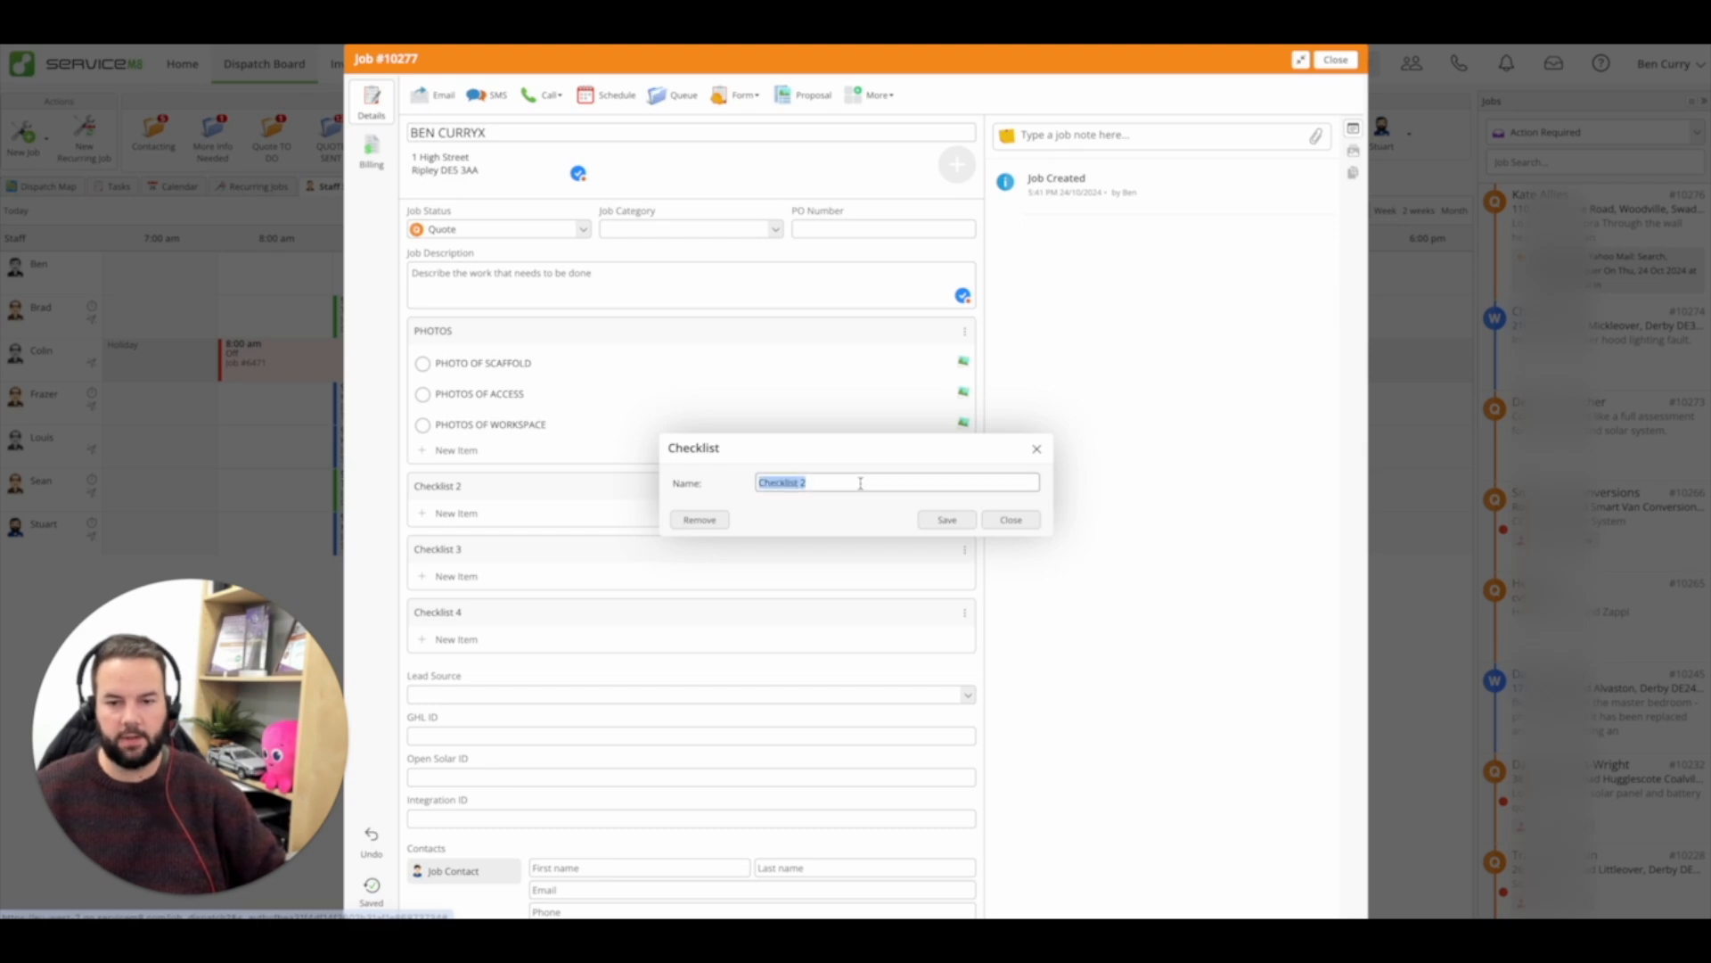
type("OFFIC")
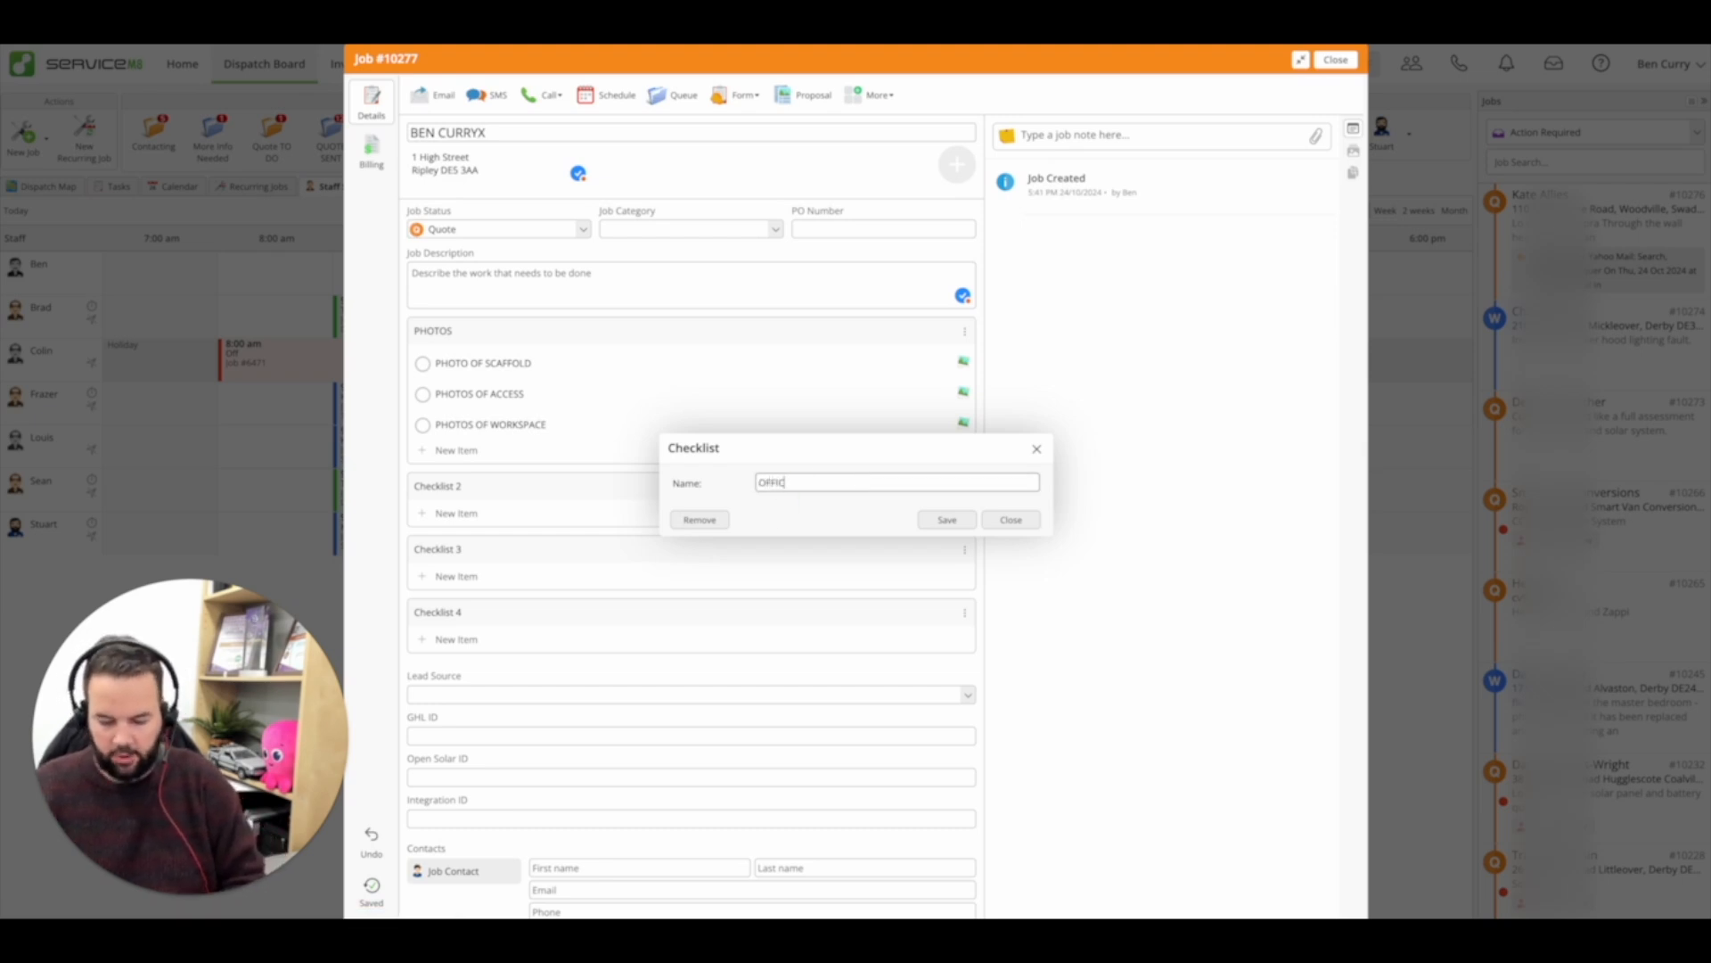
left_click(945, 519)
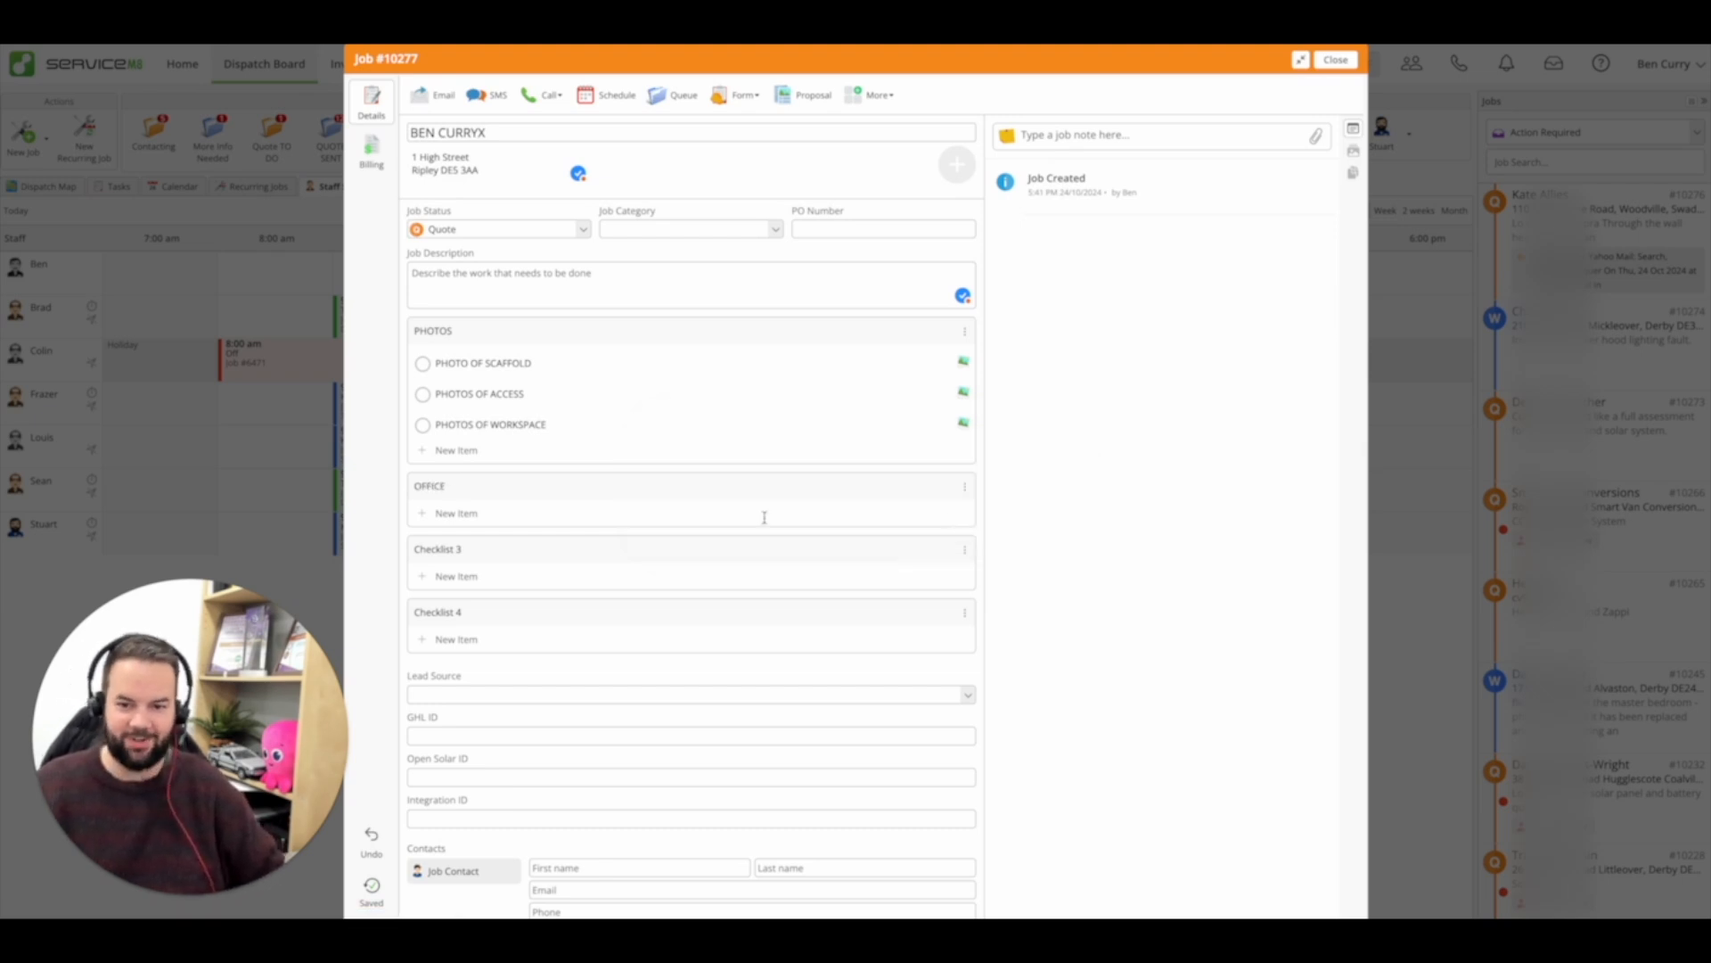
left_click(456, 514)
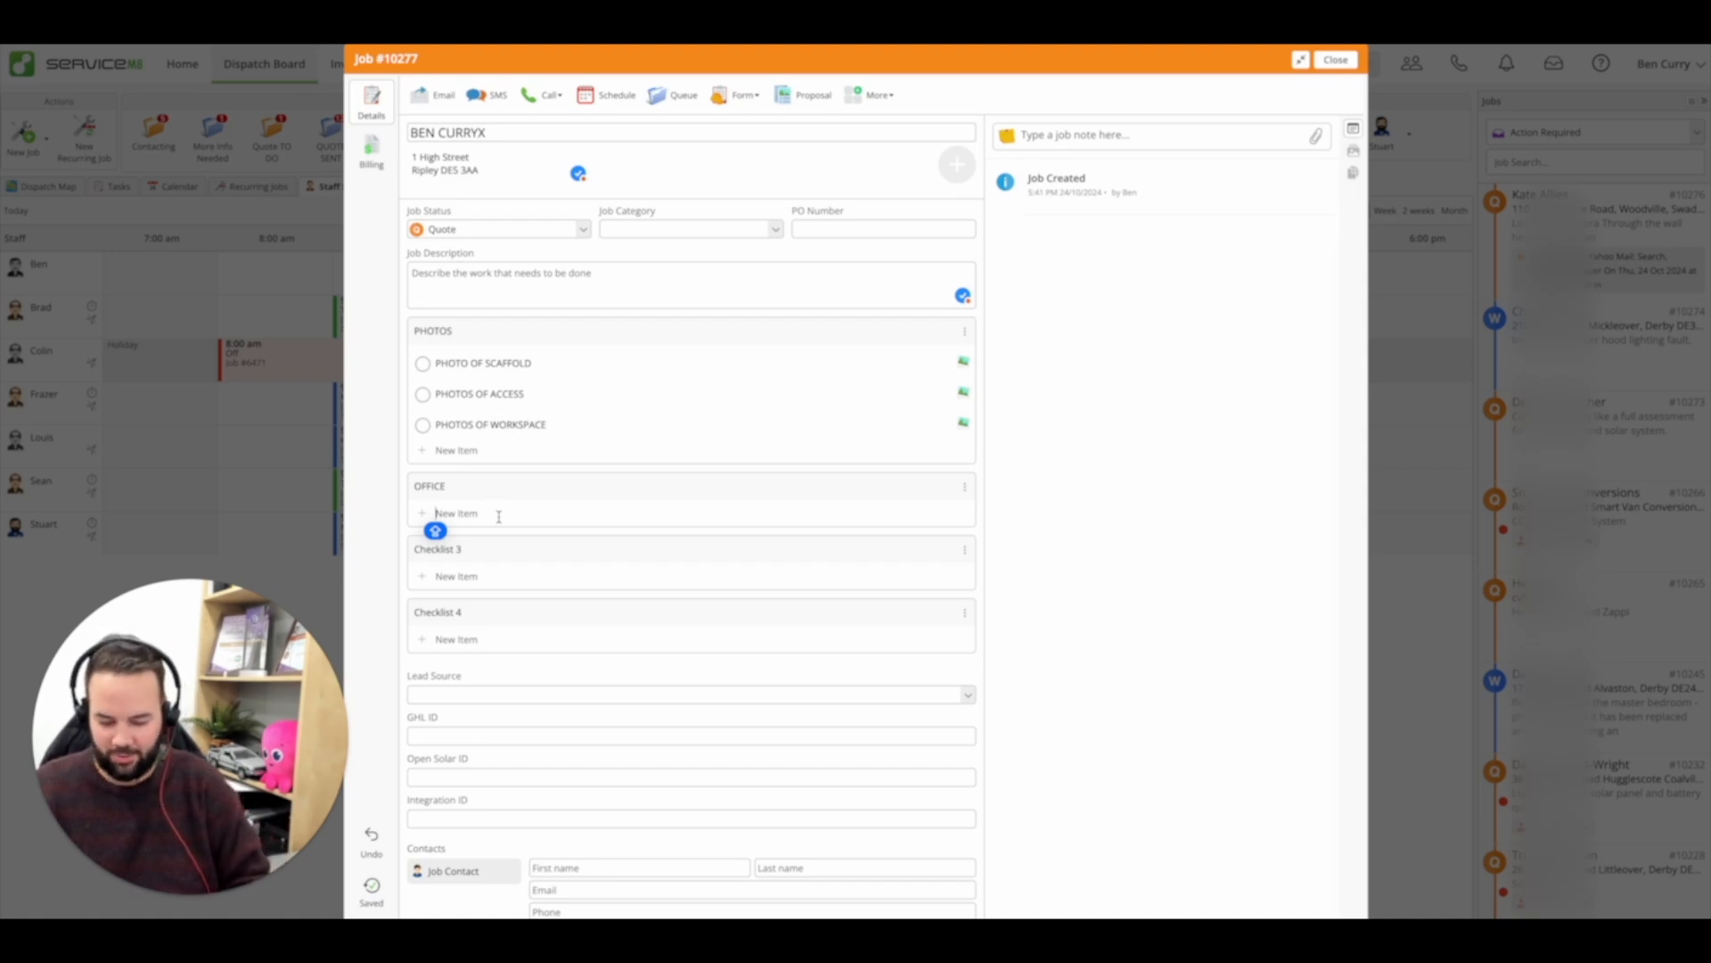
type("SUMBIT FORM")
type("SUBMIT FORM 2")
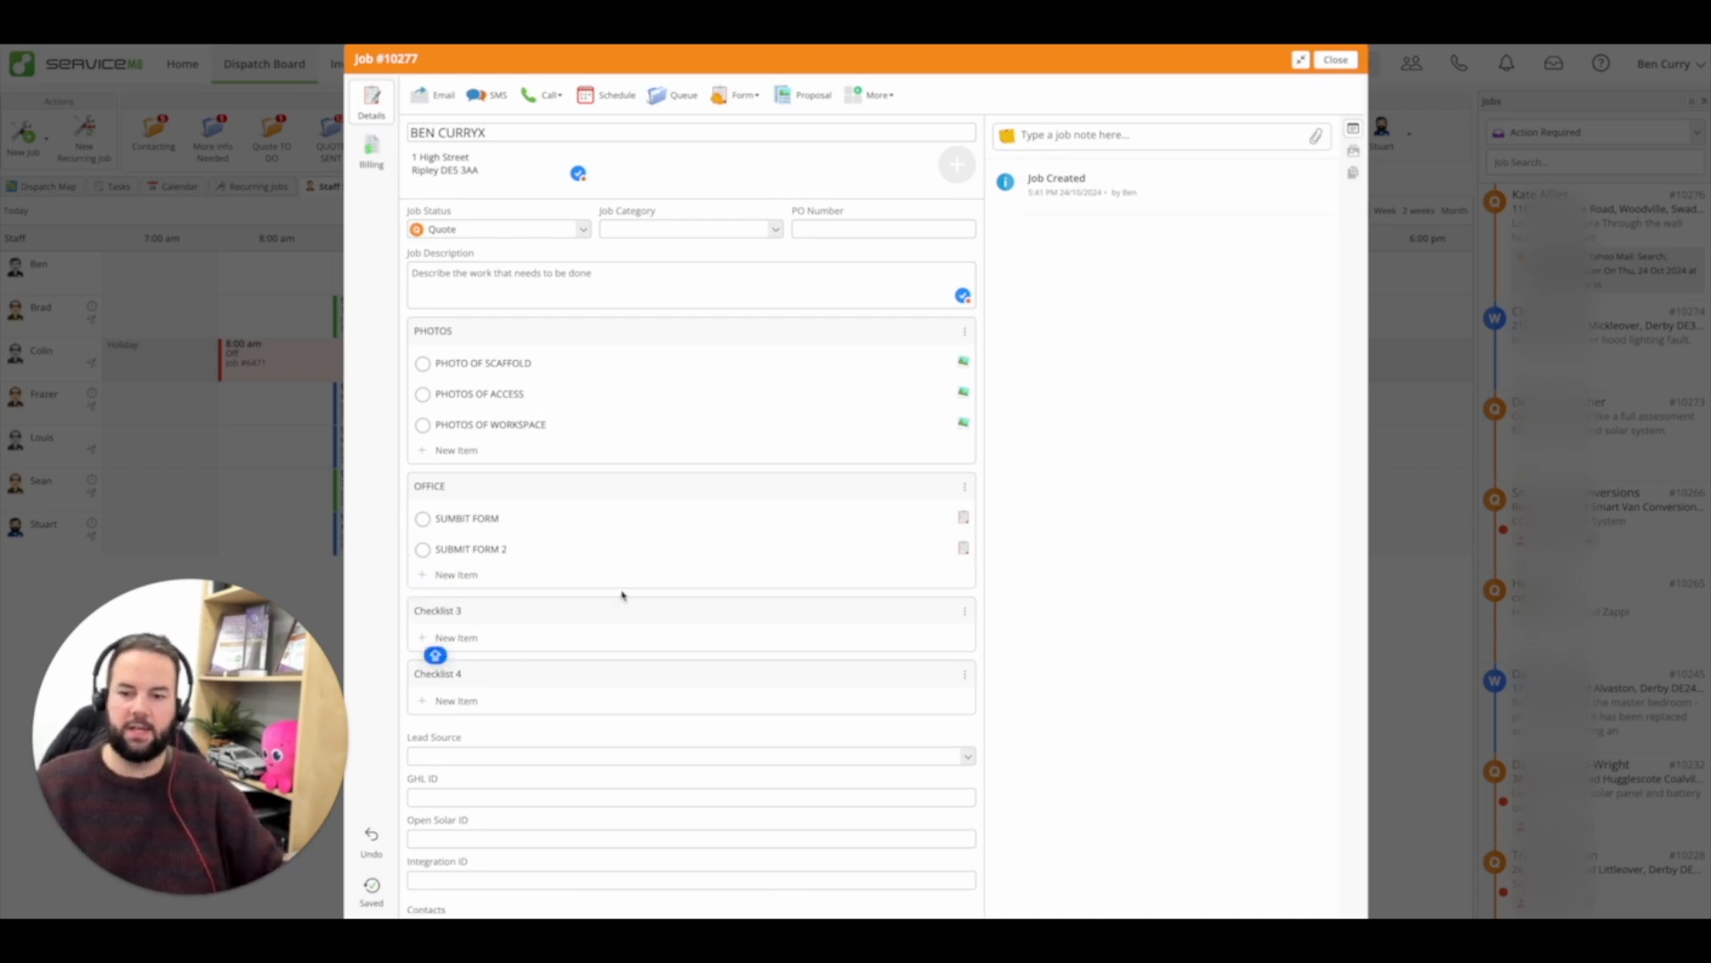
- Give SUMBIT FORM a custom reminder and an assigned staff member, then close the job
scroll("down", 3)
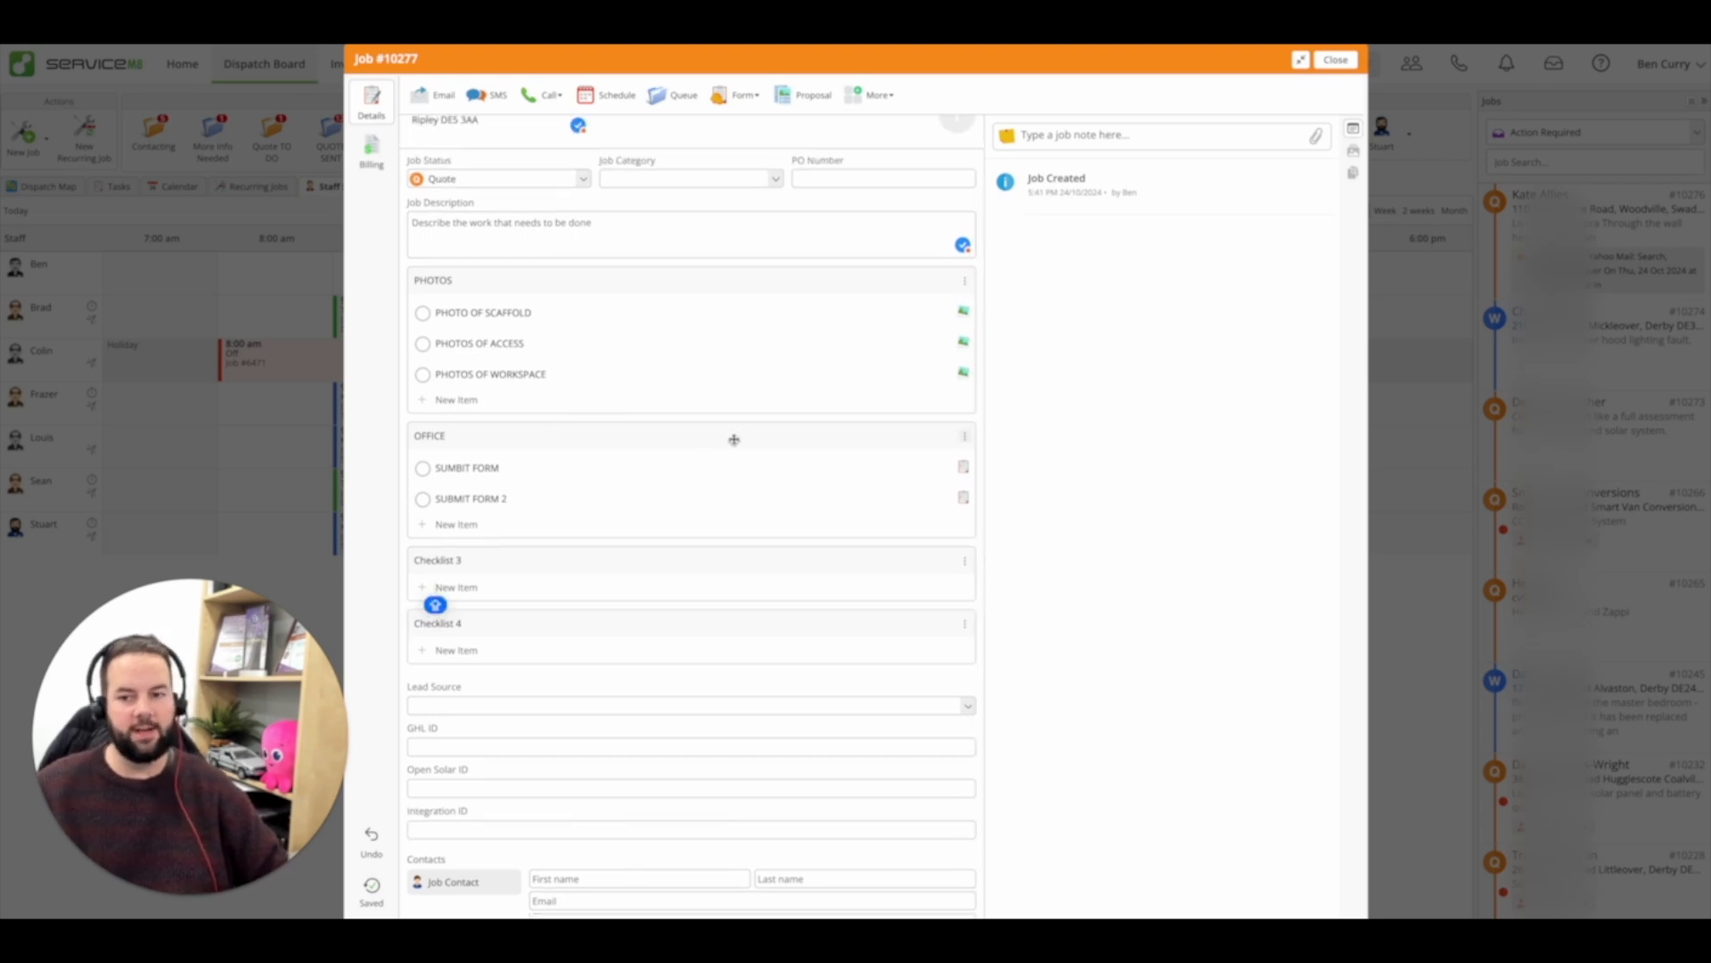
scroll("down", 3)
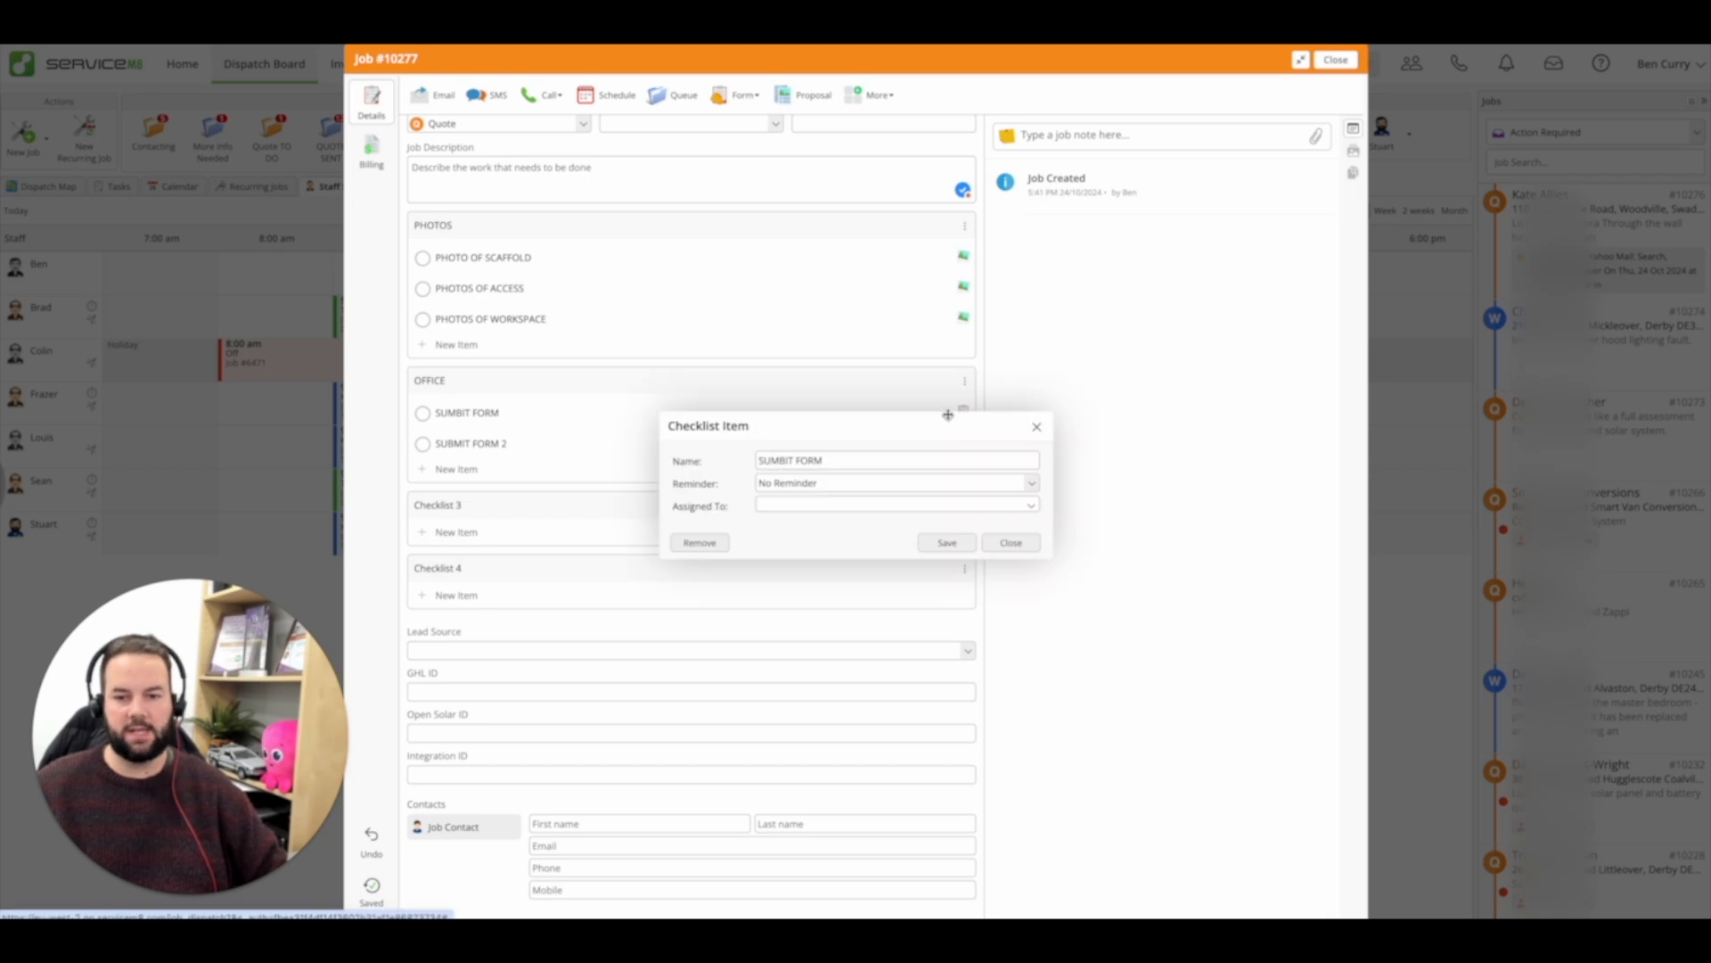
left_click(895, 483)
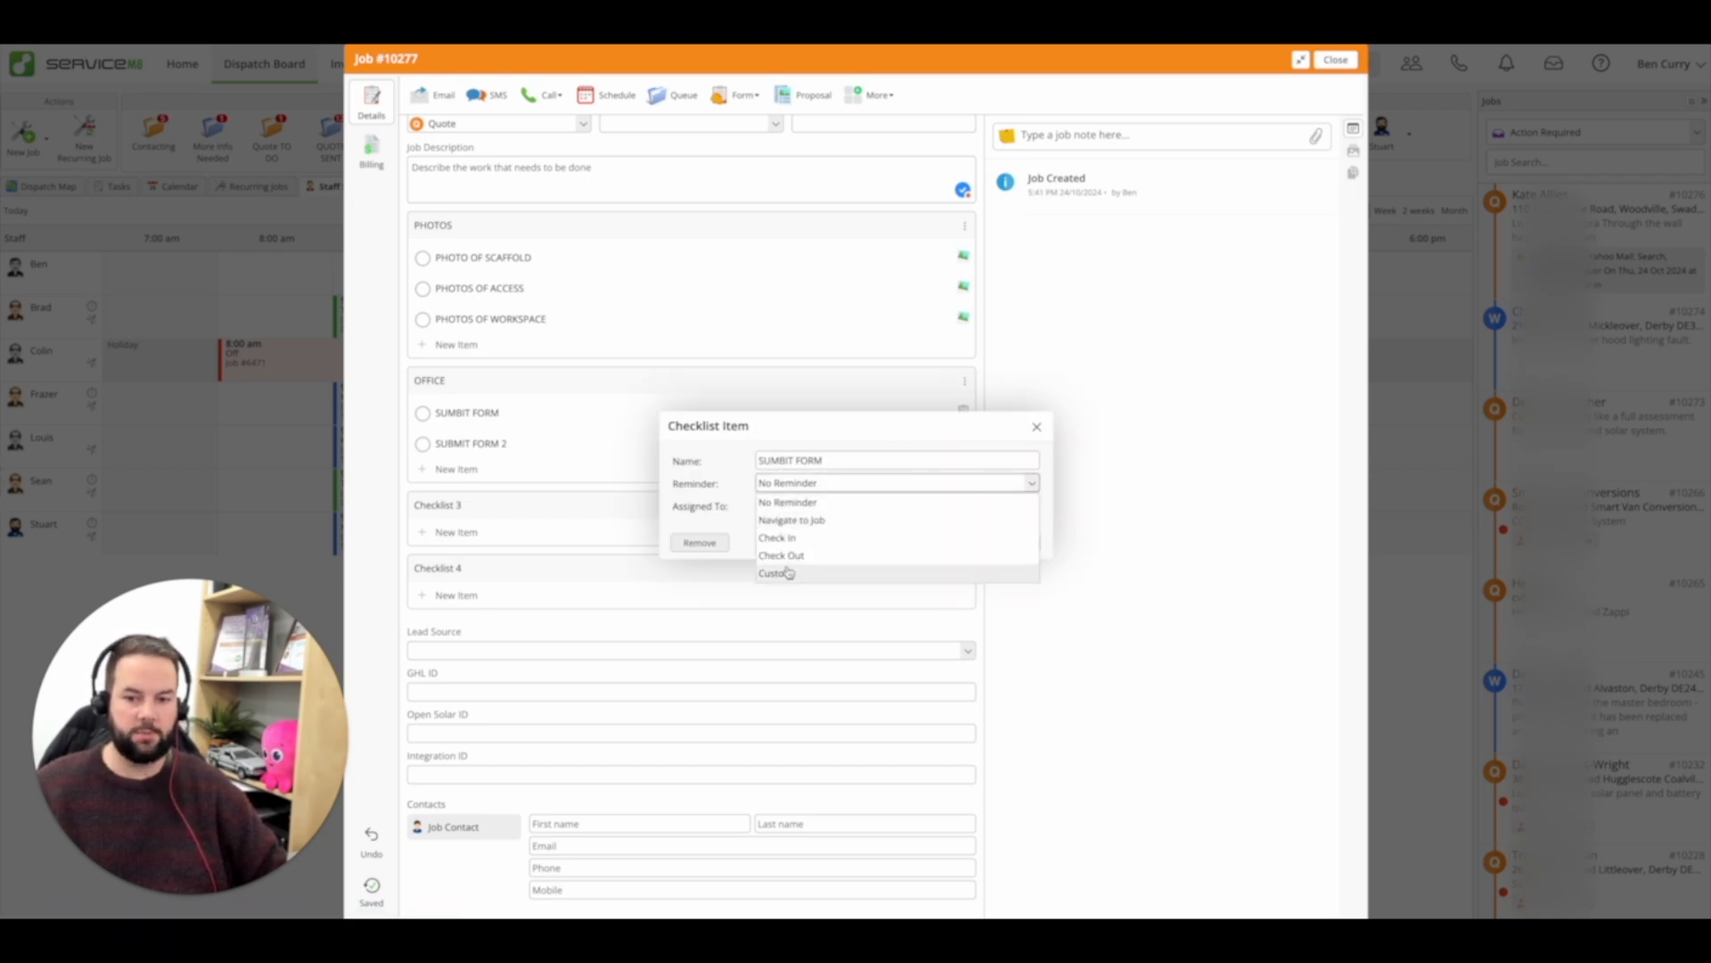
left_click(774, 572)
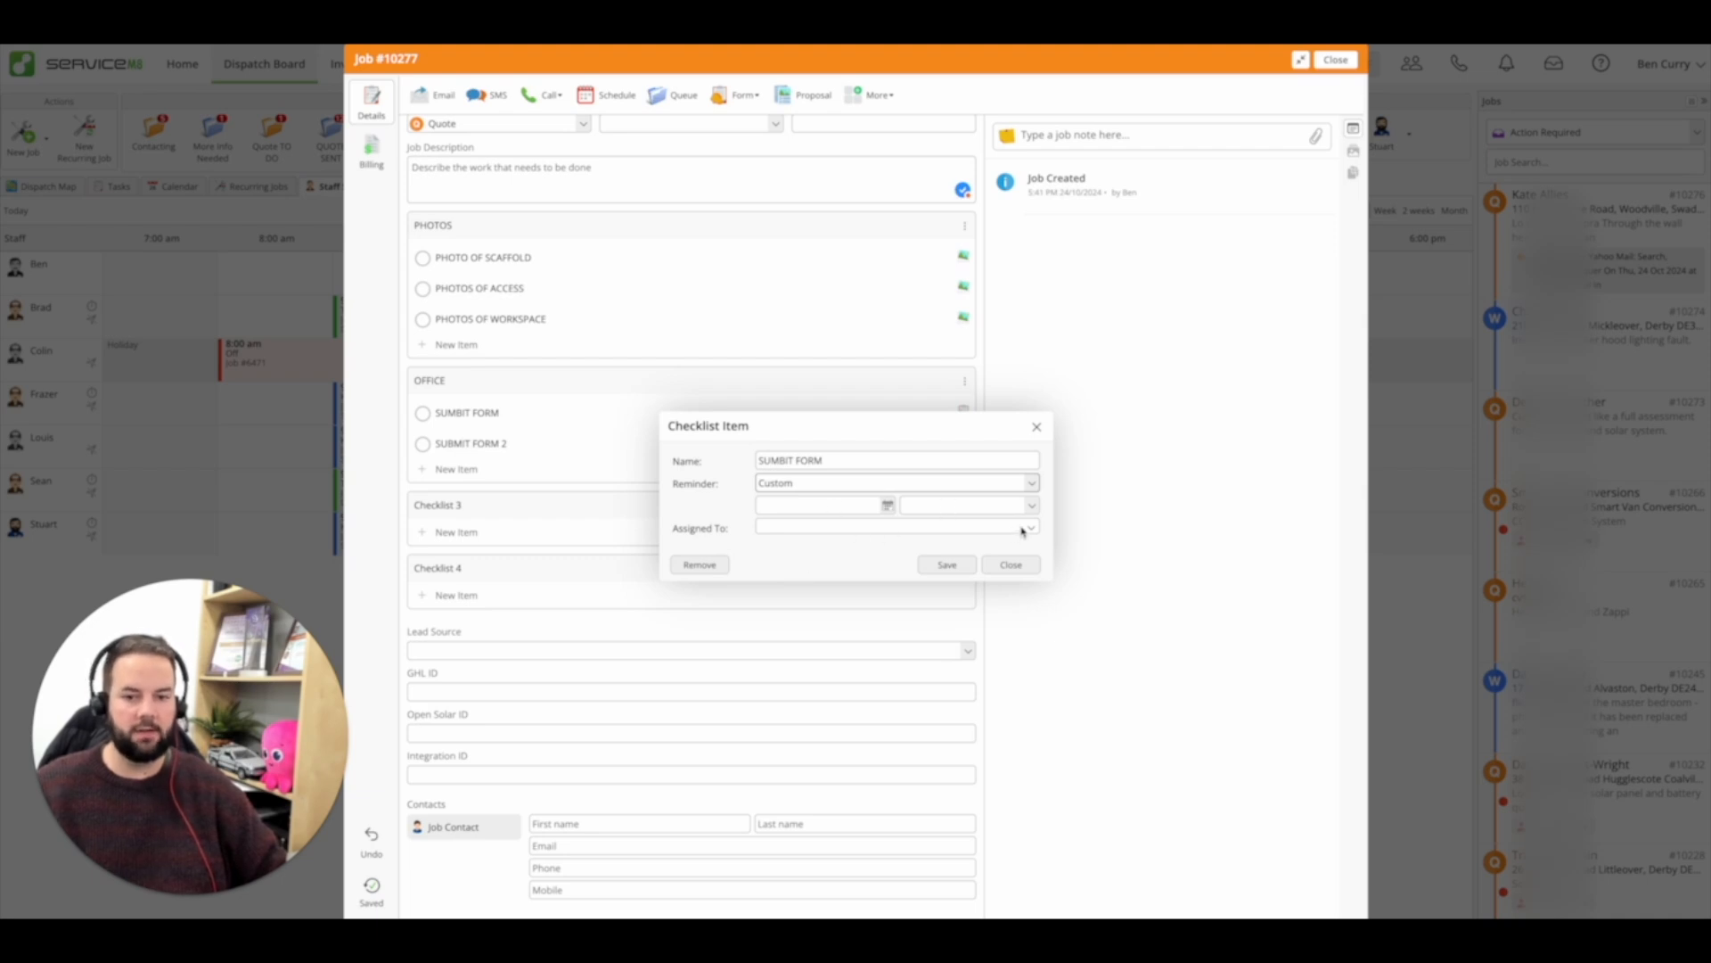
left_click(894, 526)
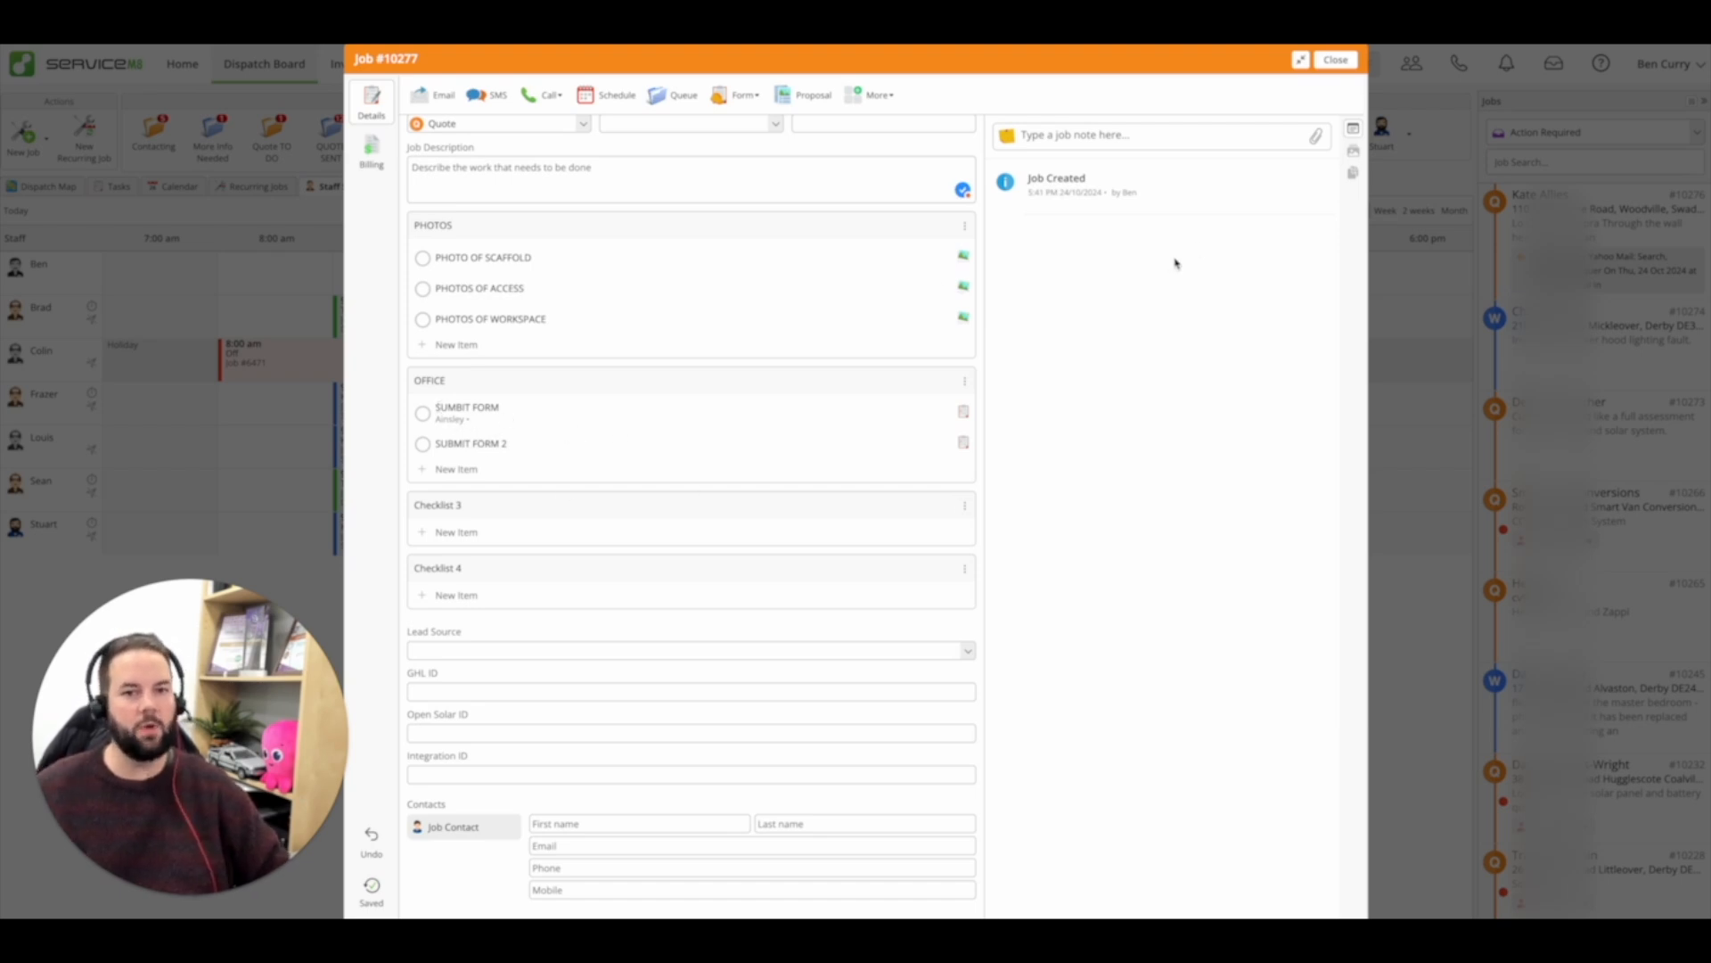
left_click(1335, 58)
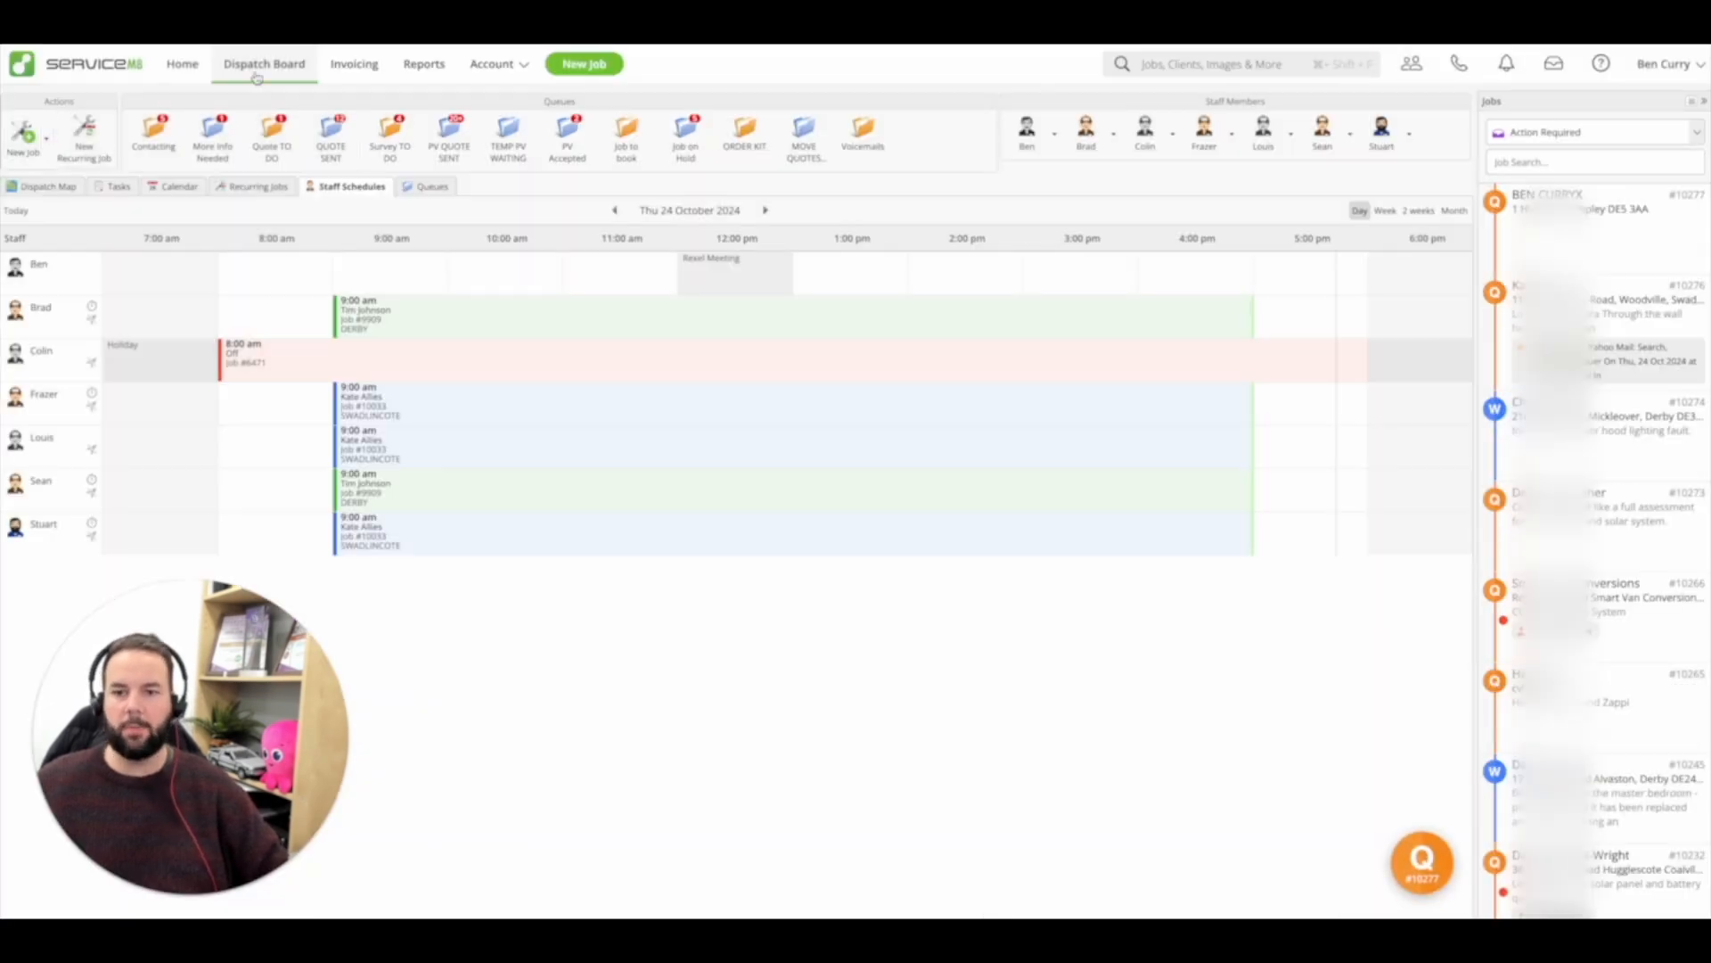
- In the Tasks list, open job 10277 from SUMBIT FORM, enlarge it, then close it
left_click(117, 185)
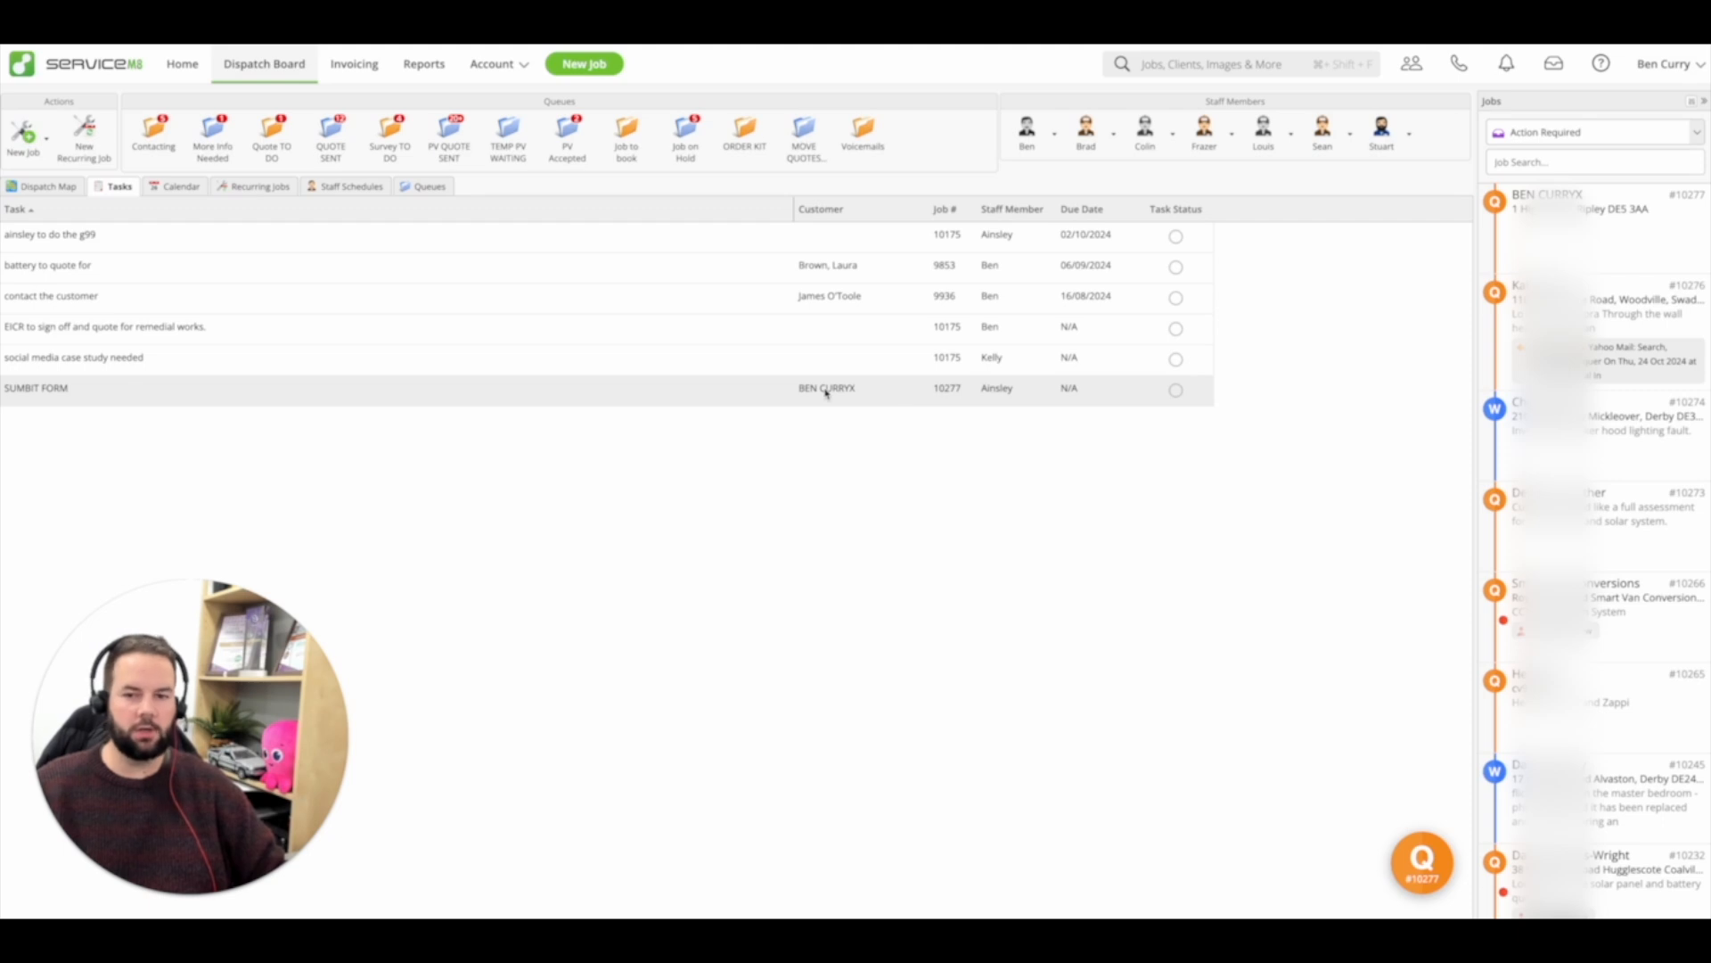
left_click(826, 387)
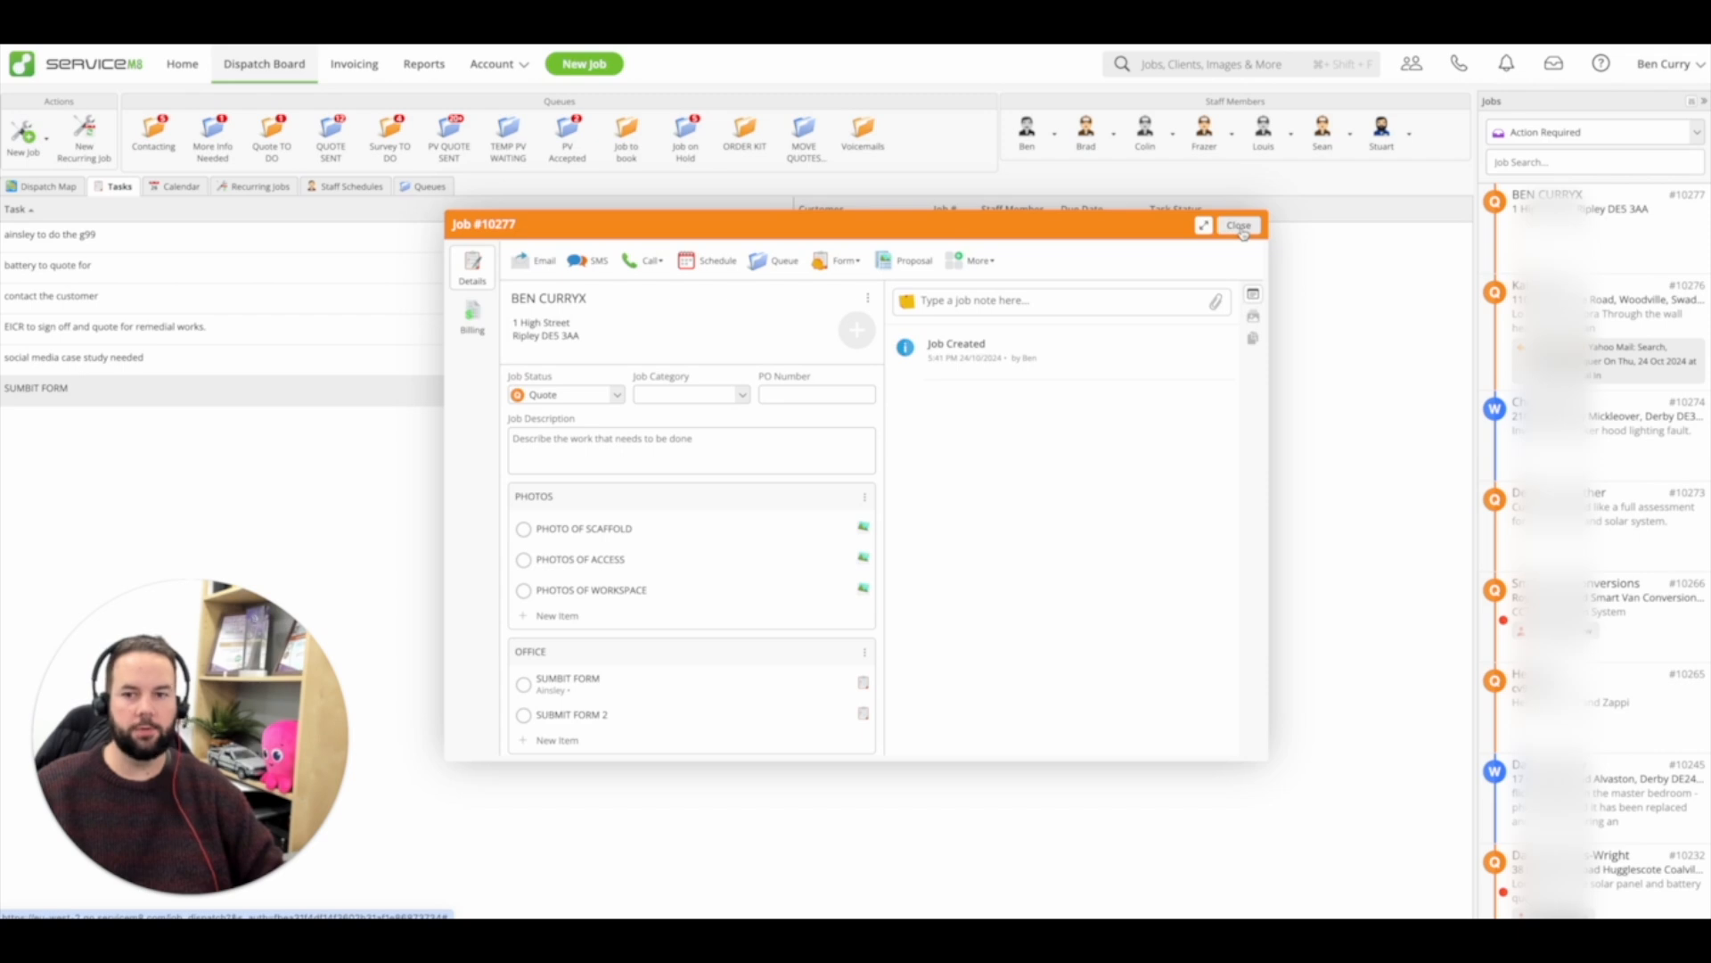
left_click(1239, 224)
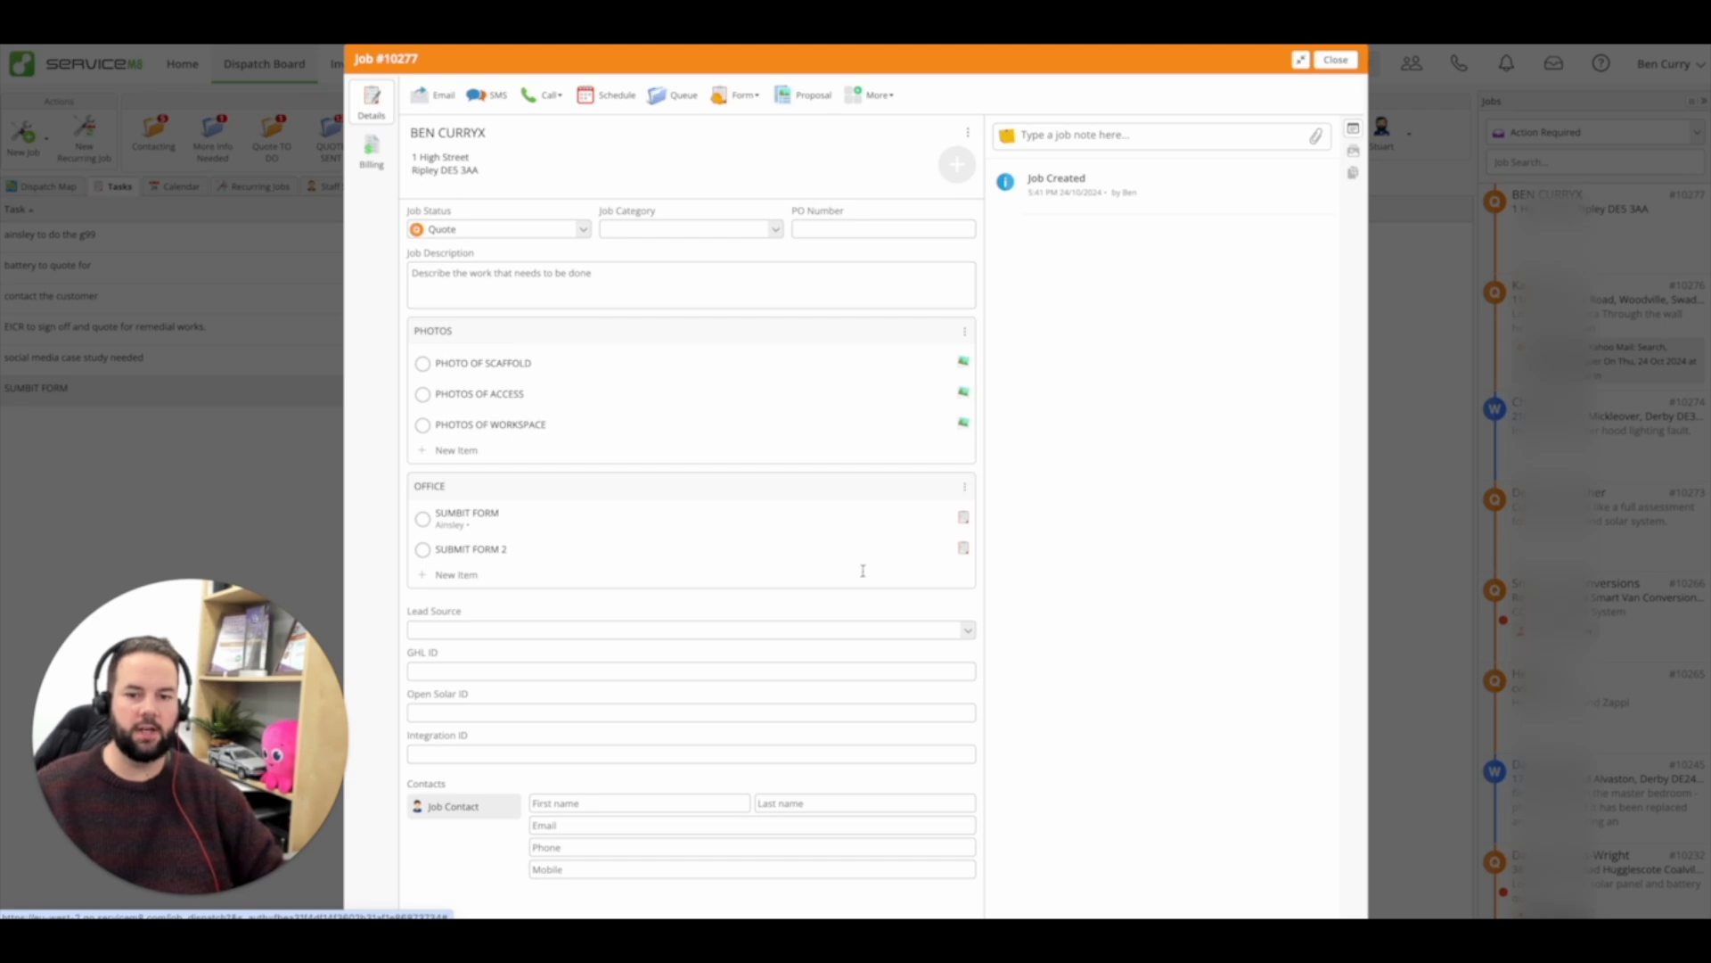
left_click(1335, 59)
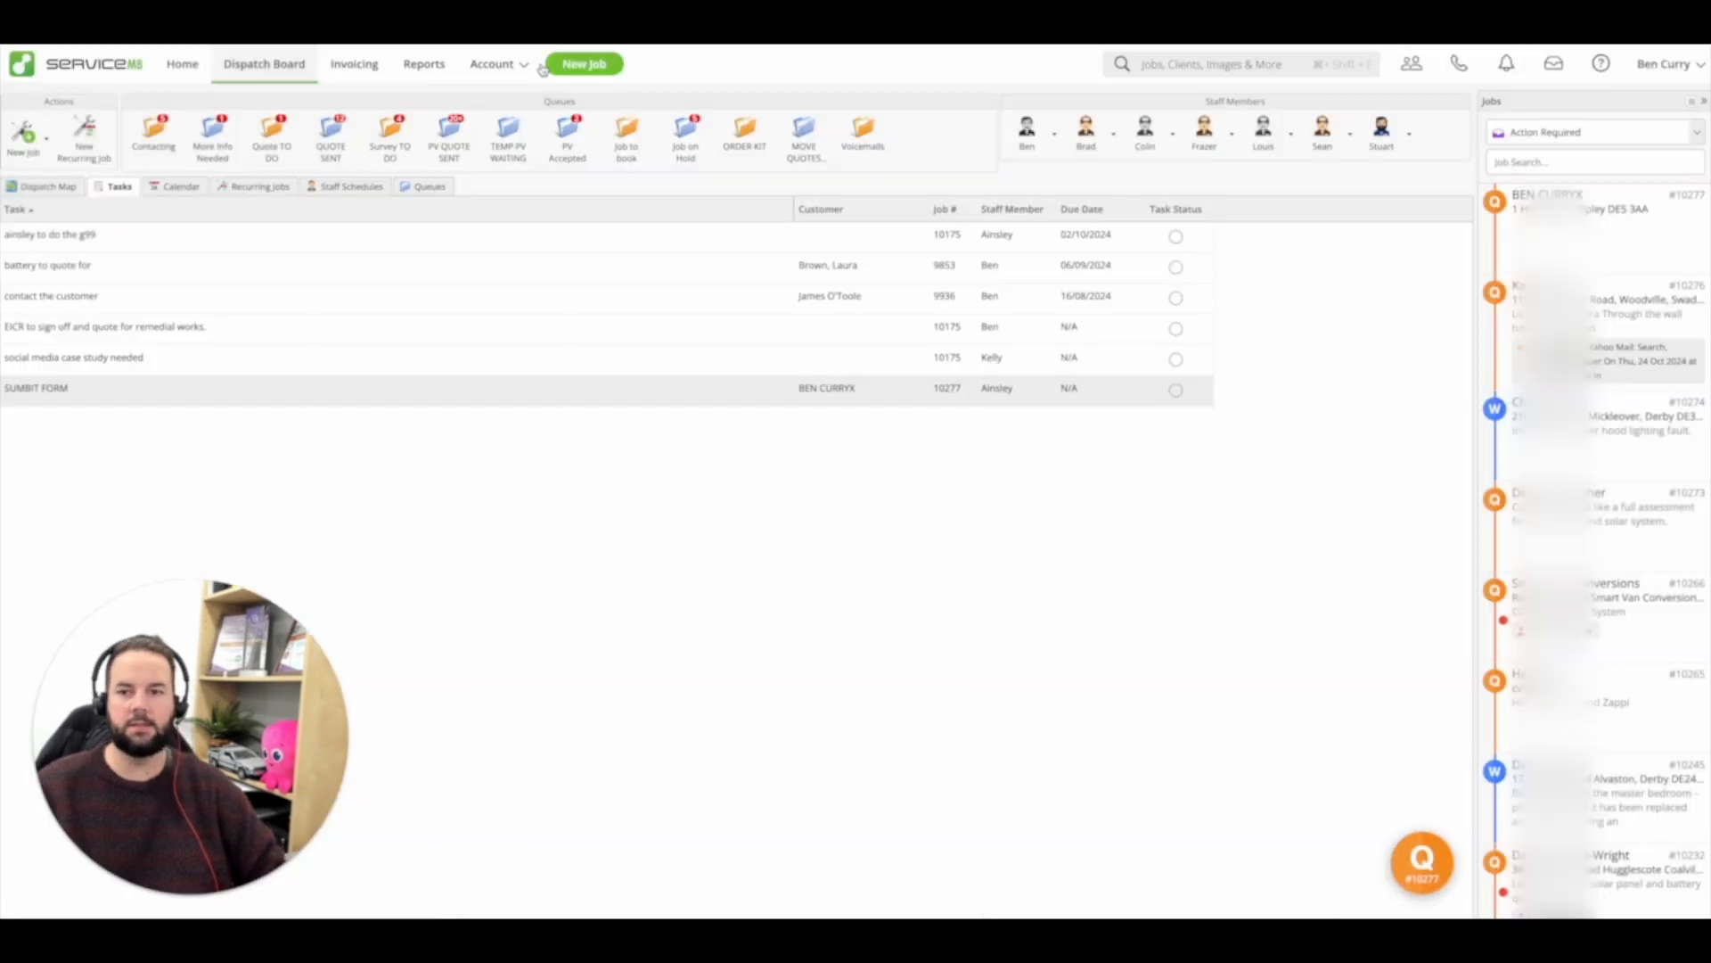
mouse_move(950, 458)
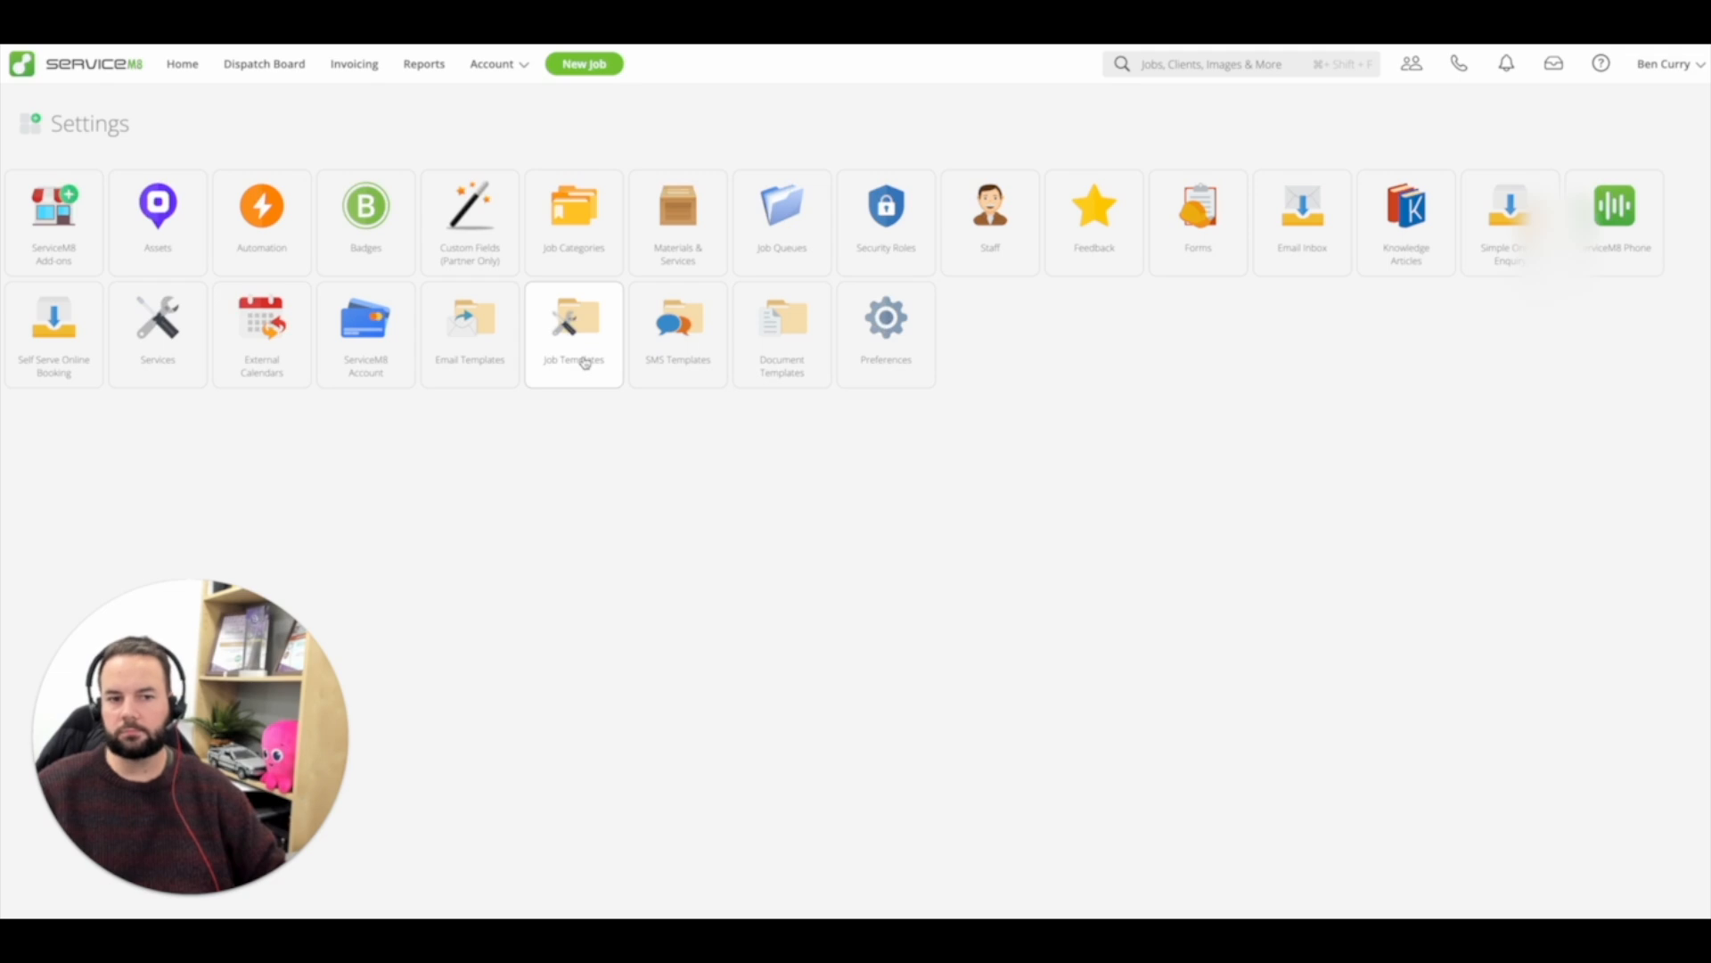
- Open the Heatable job template, scroll through its checklists, and close it
left_click(573, 333)
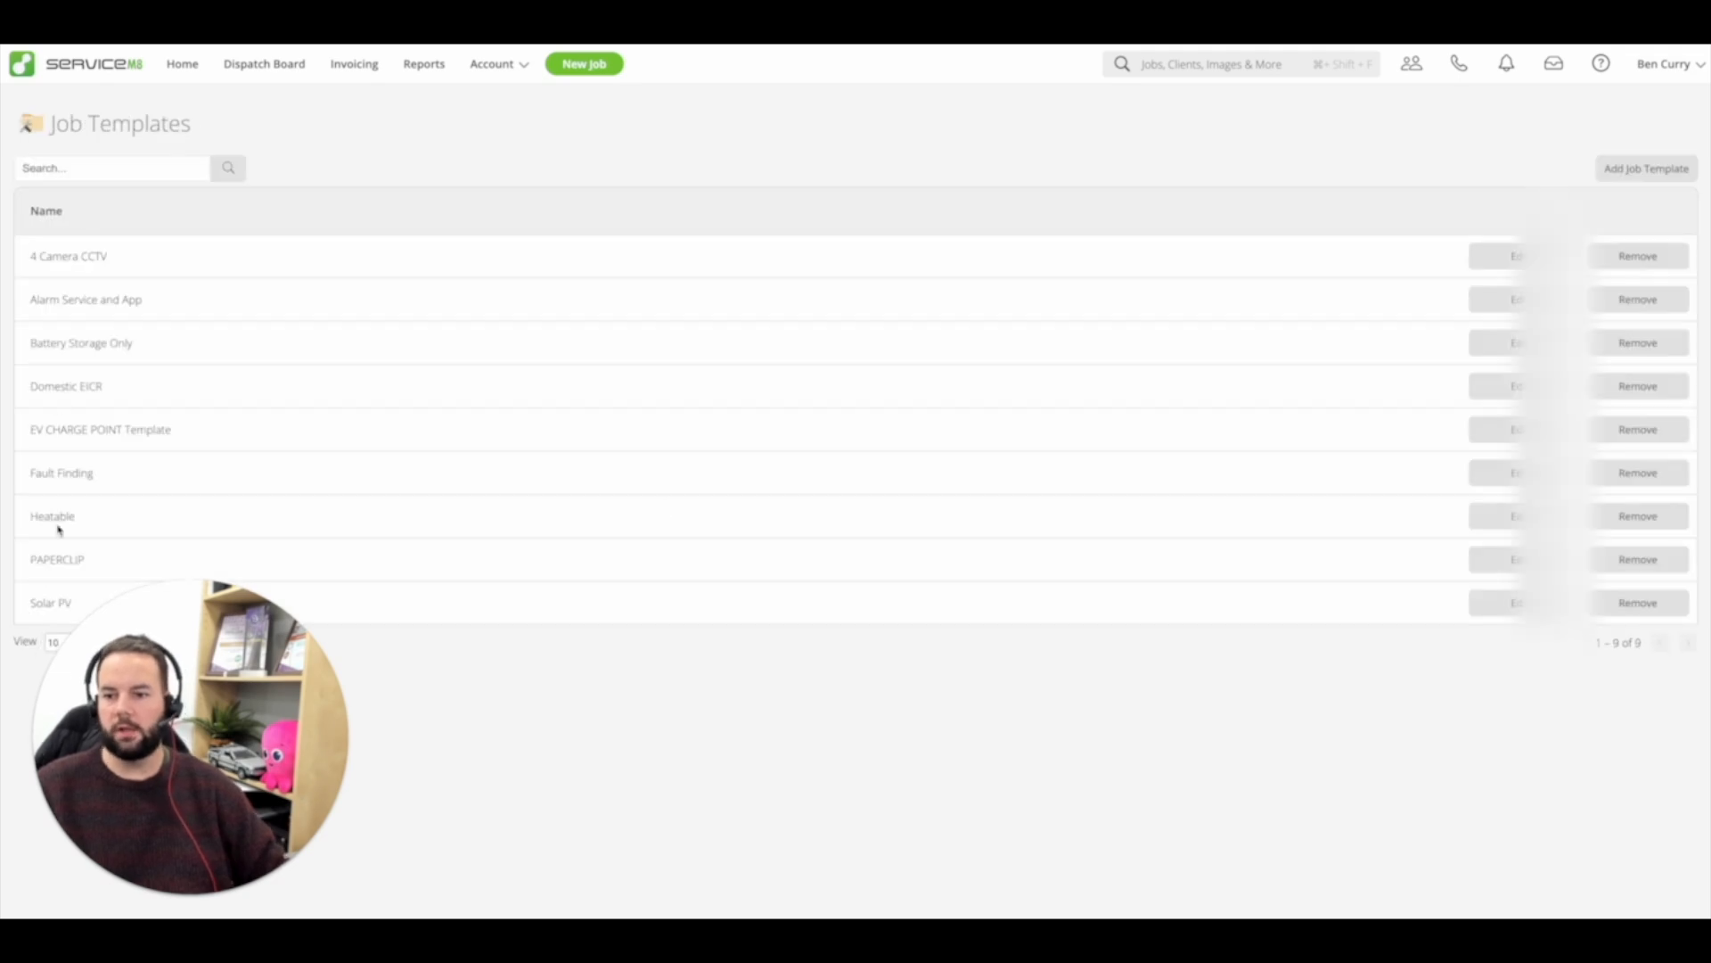
left_click(53, 515)
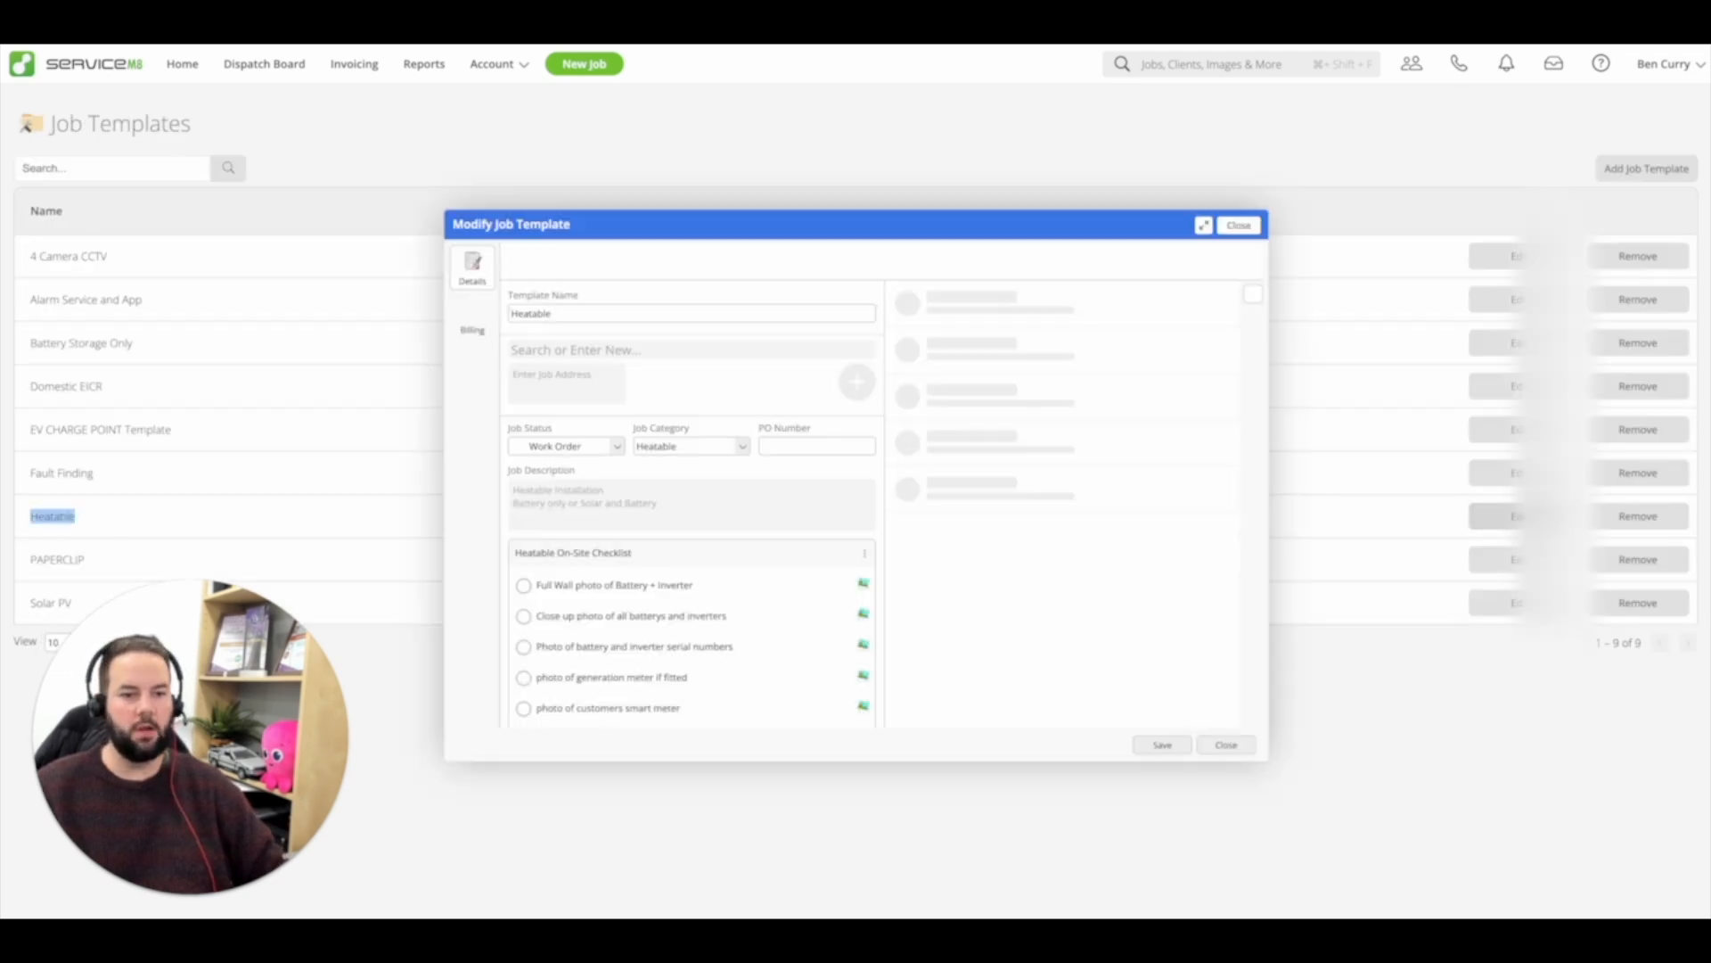
scroll("down", 3)
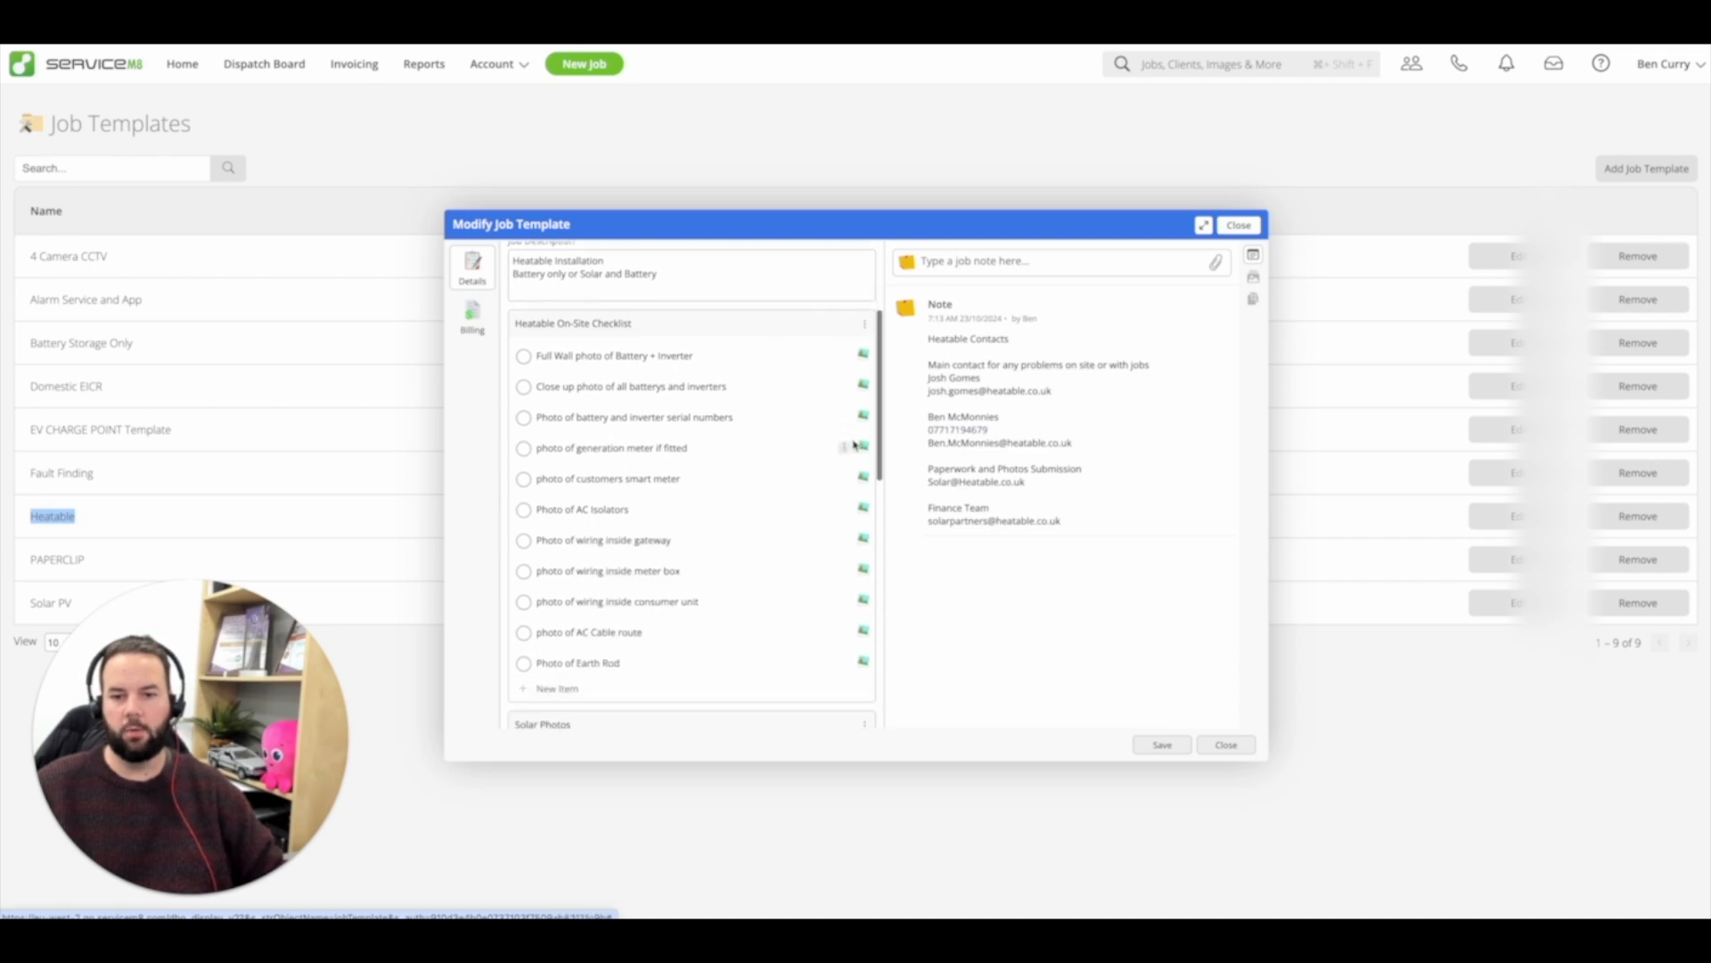
scroll("down", 3)
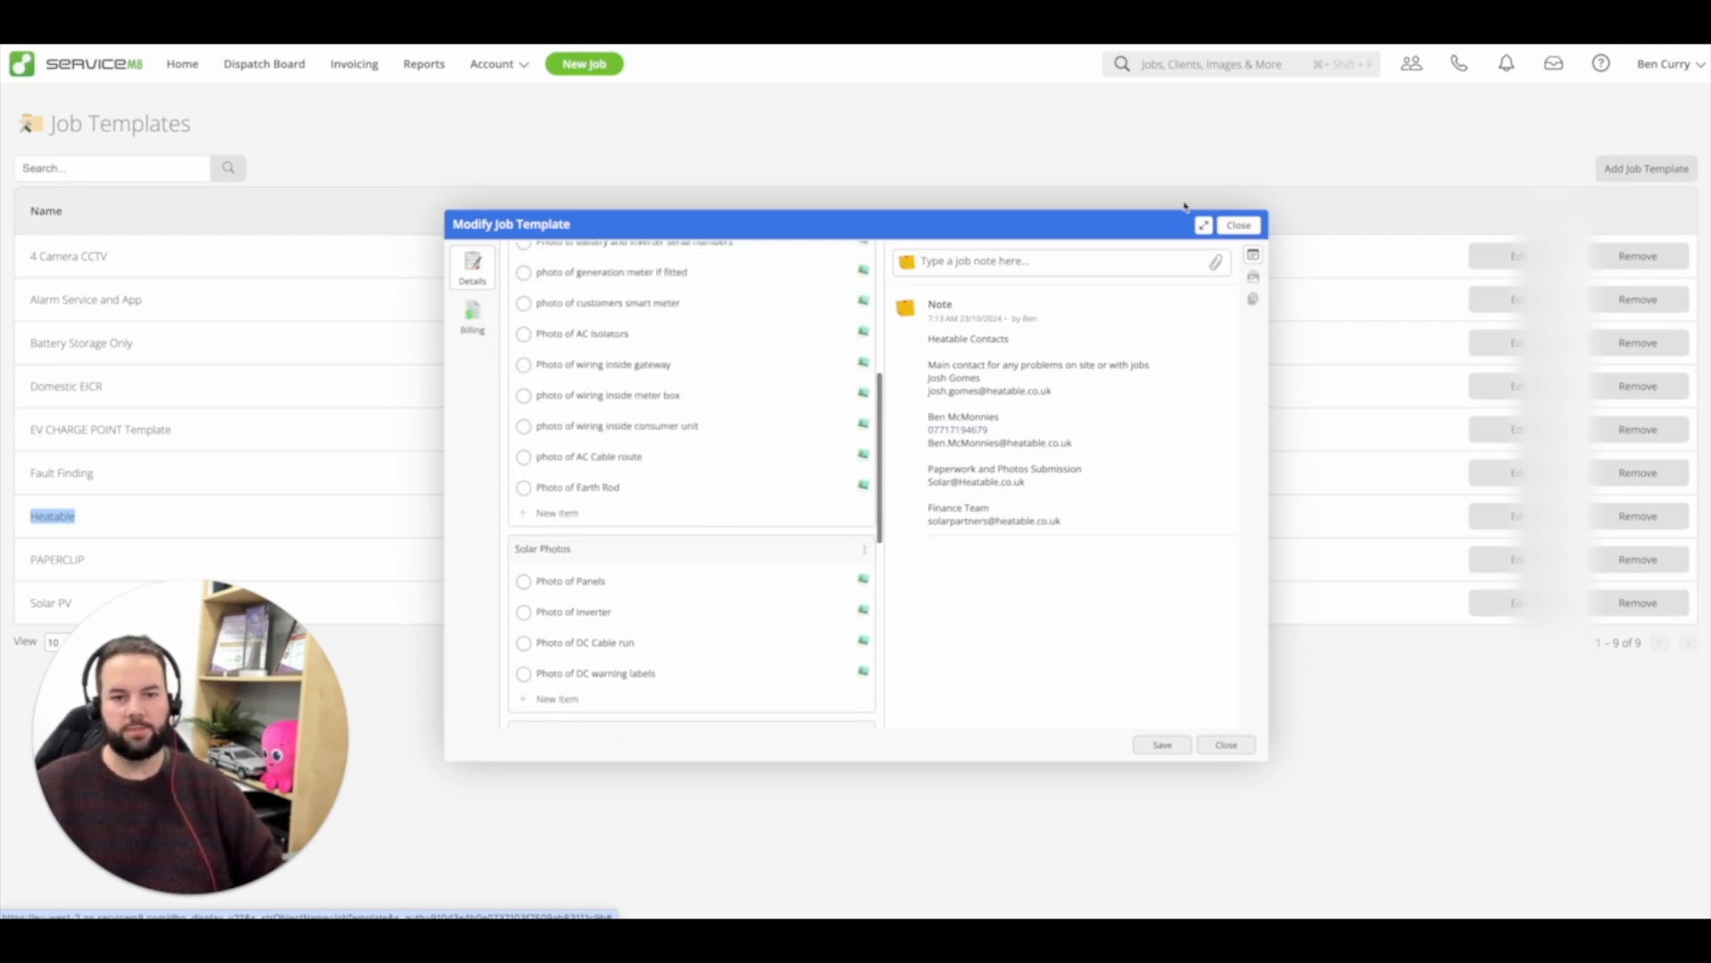
left_click(1239, 225)
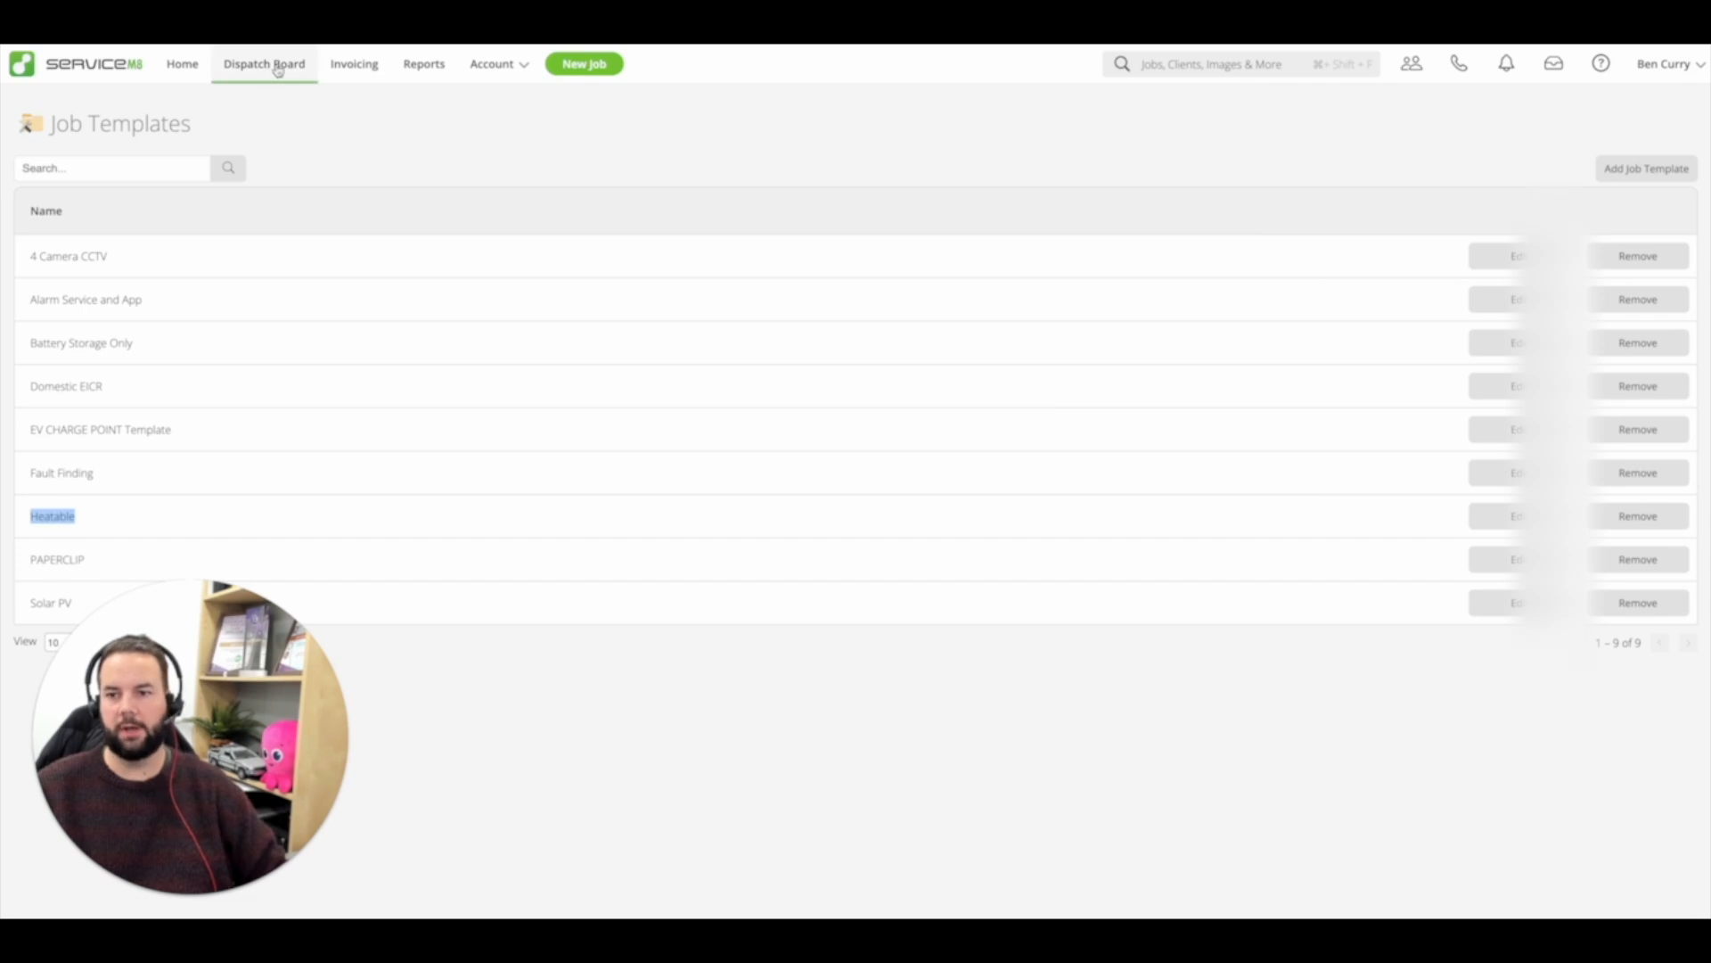
- Create job #10278 from the Heatable template, review it, and cancel it
left_click(263, 63)
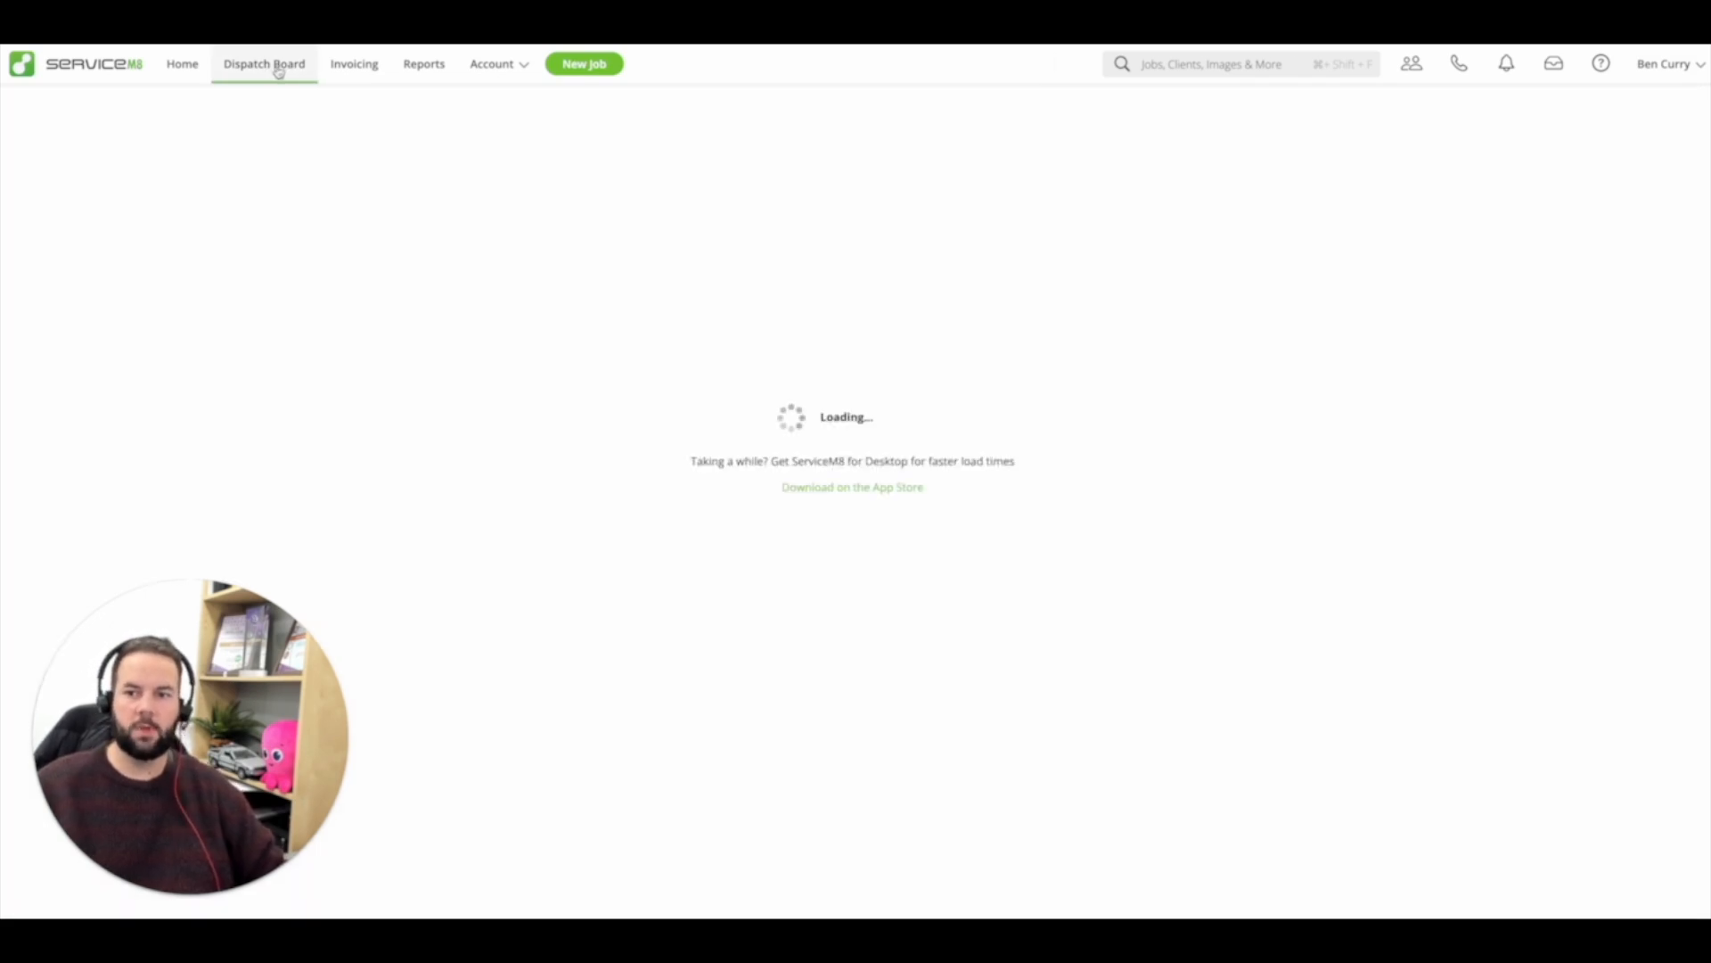
left_click(263, 63)
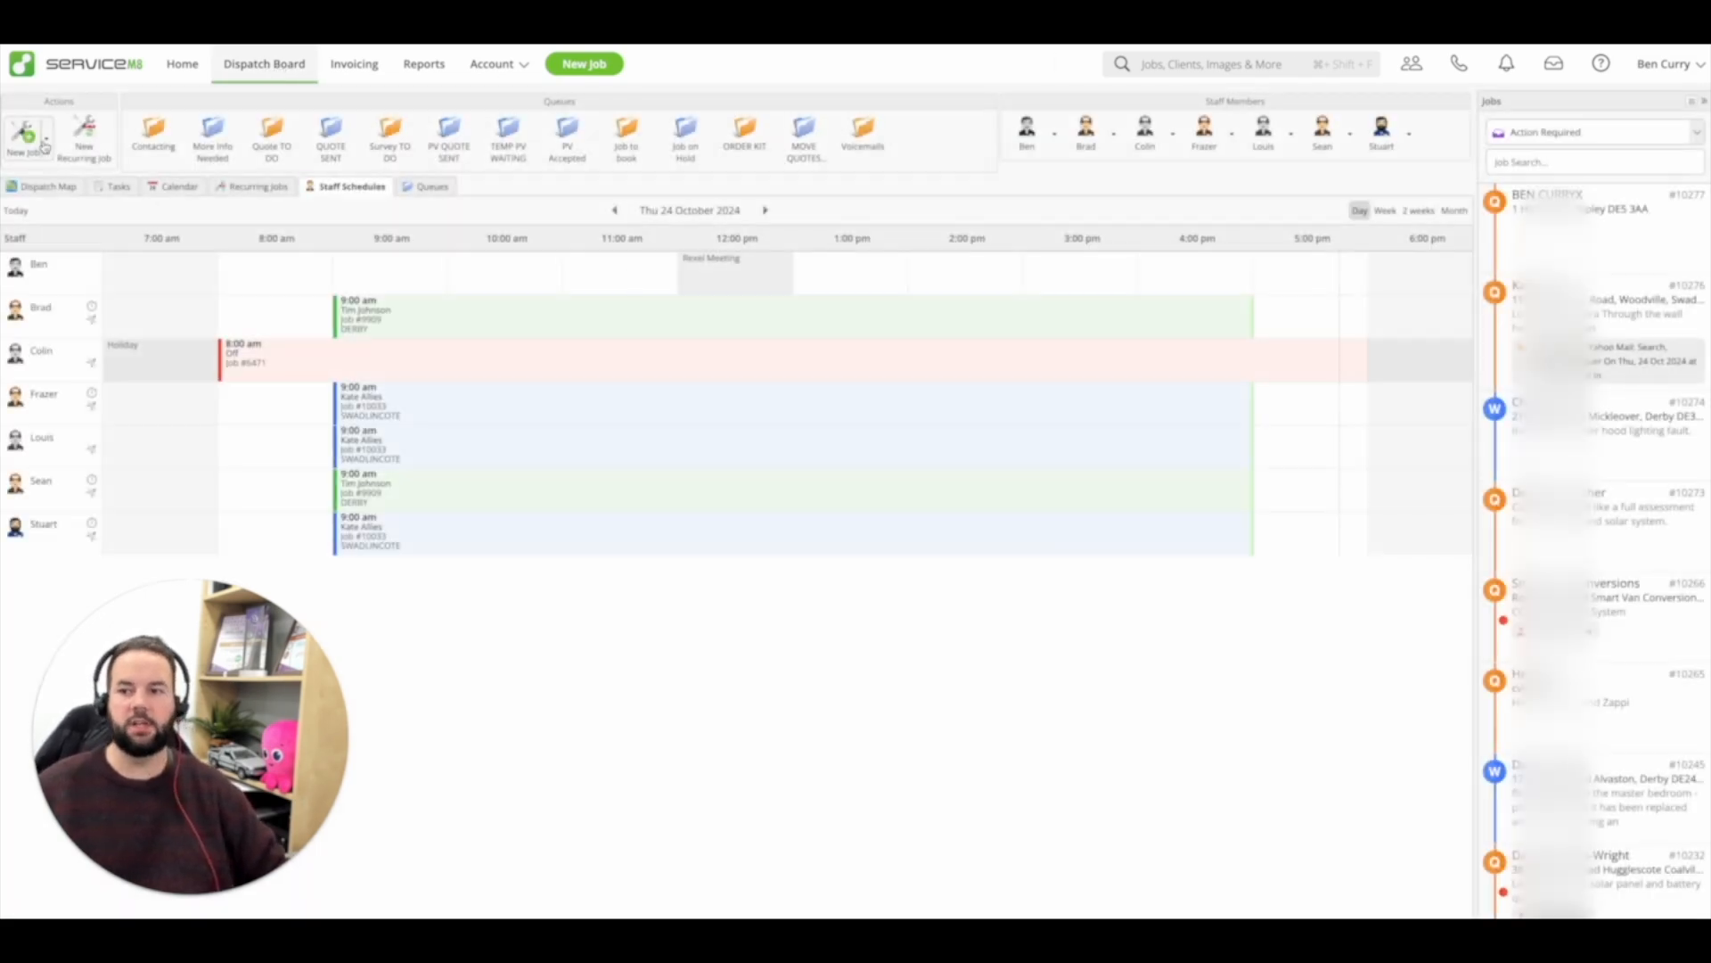
left_click(24, 136)
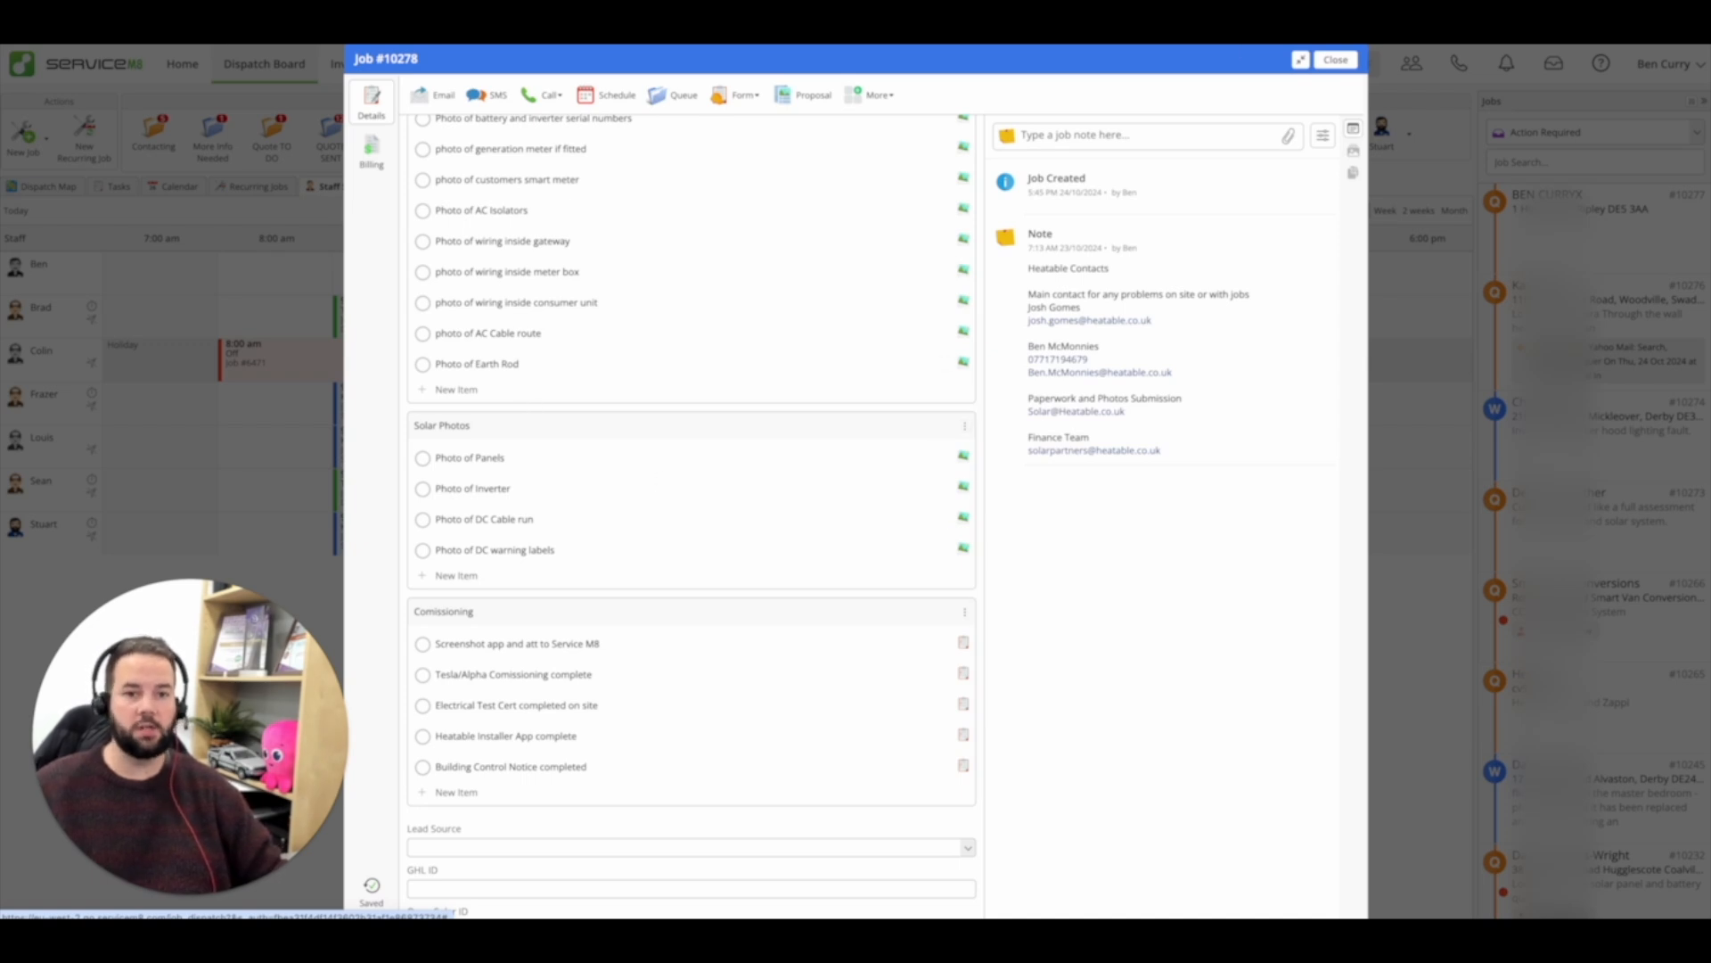
left_click(1333, 59)
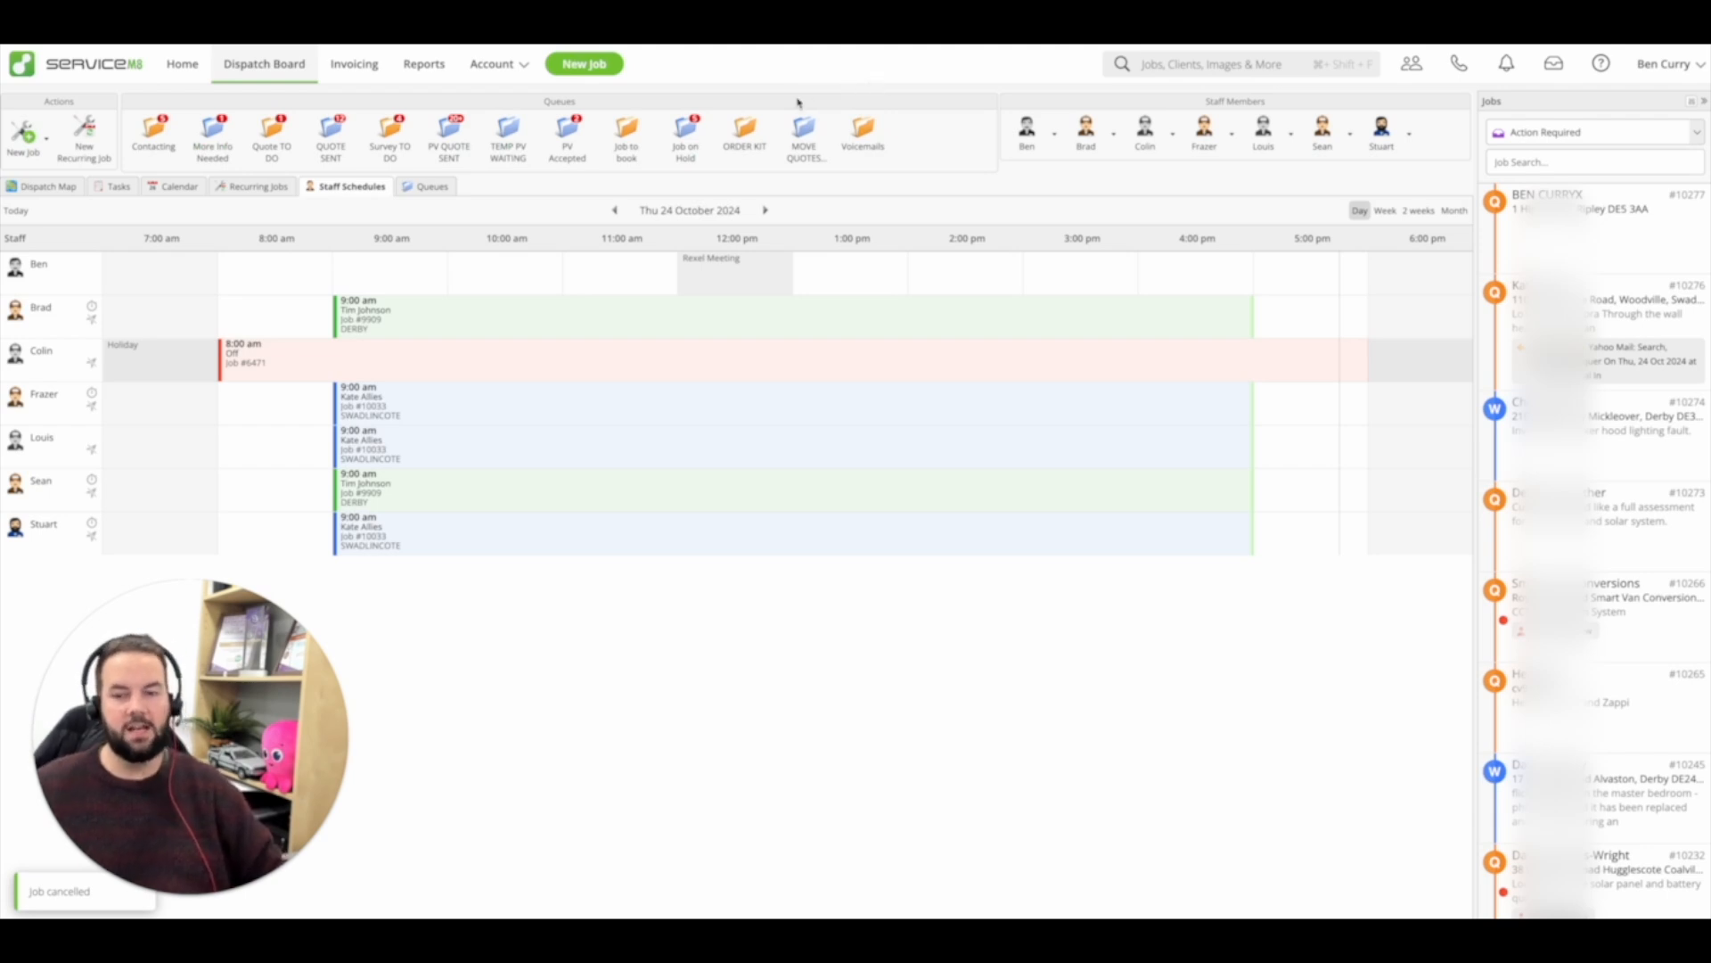
mouse_move(1169, 651)
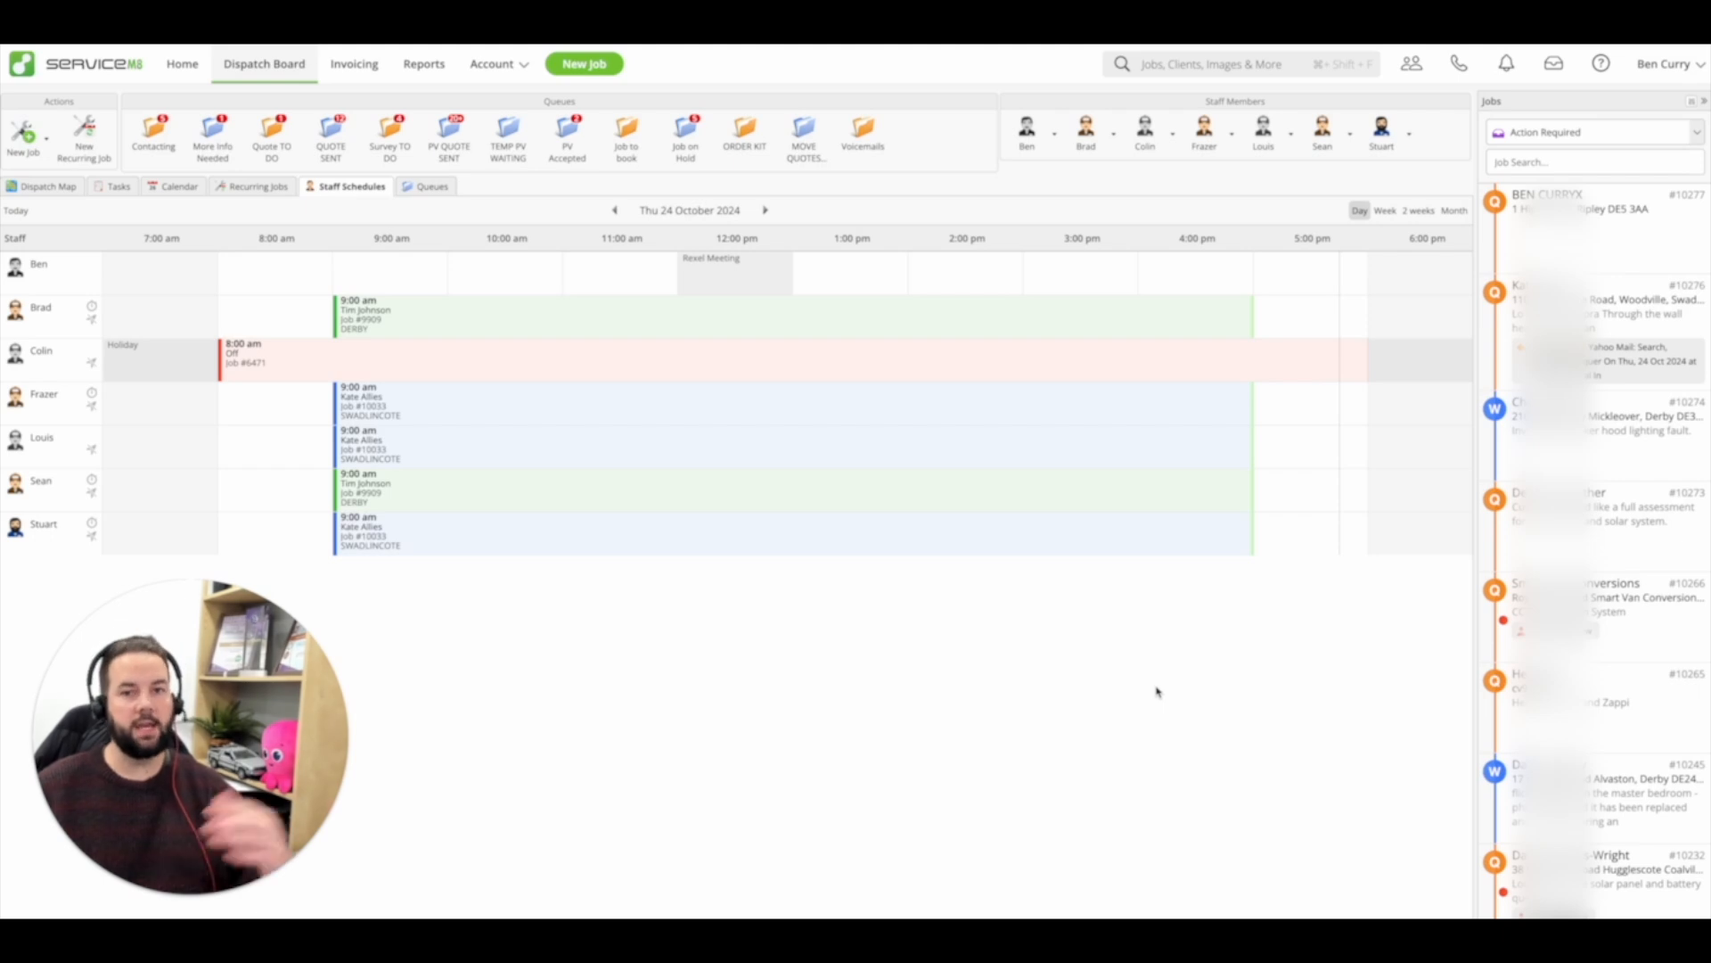
mouse_move(1171, 694)
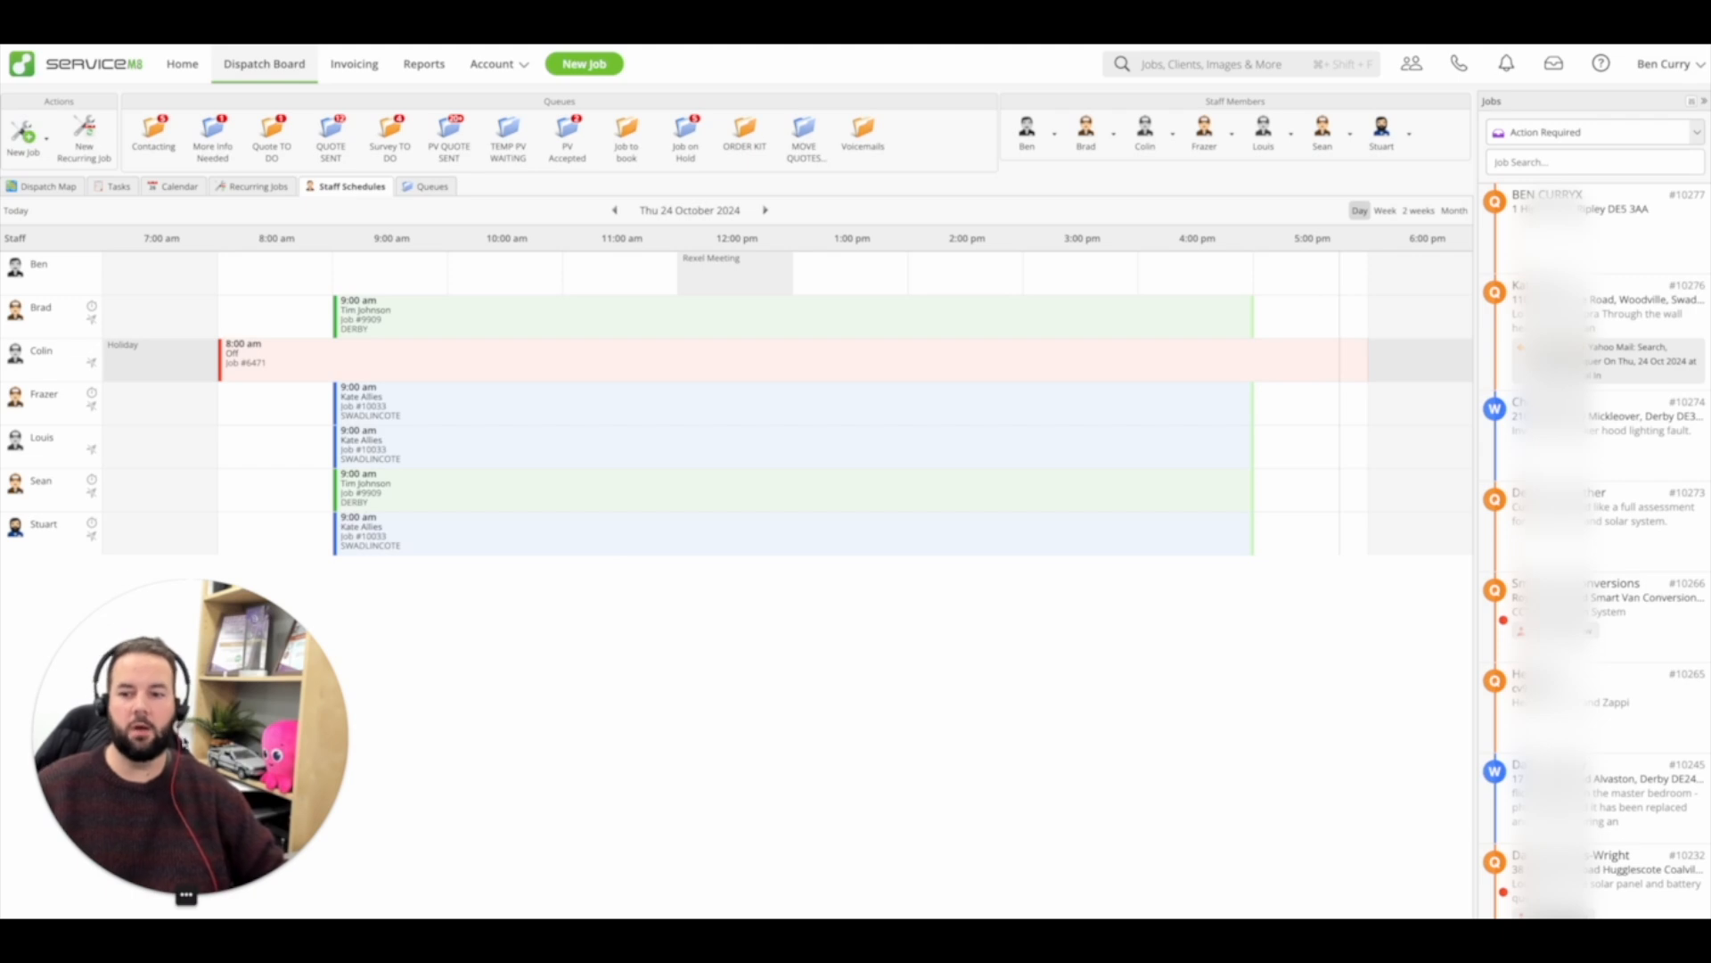
mouse_move(1037, 800)
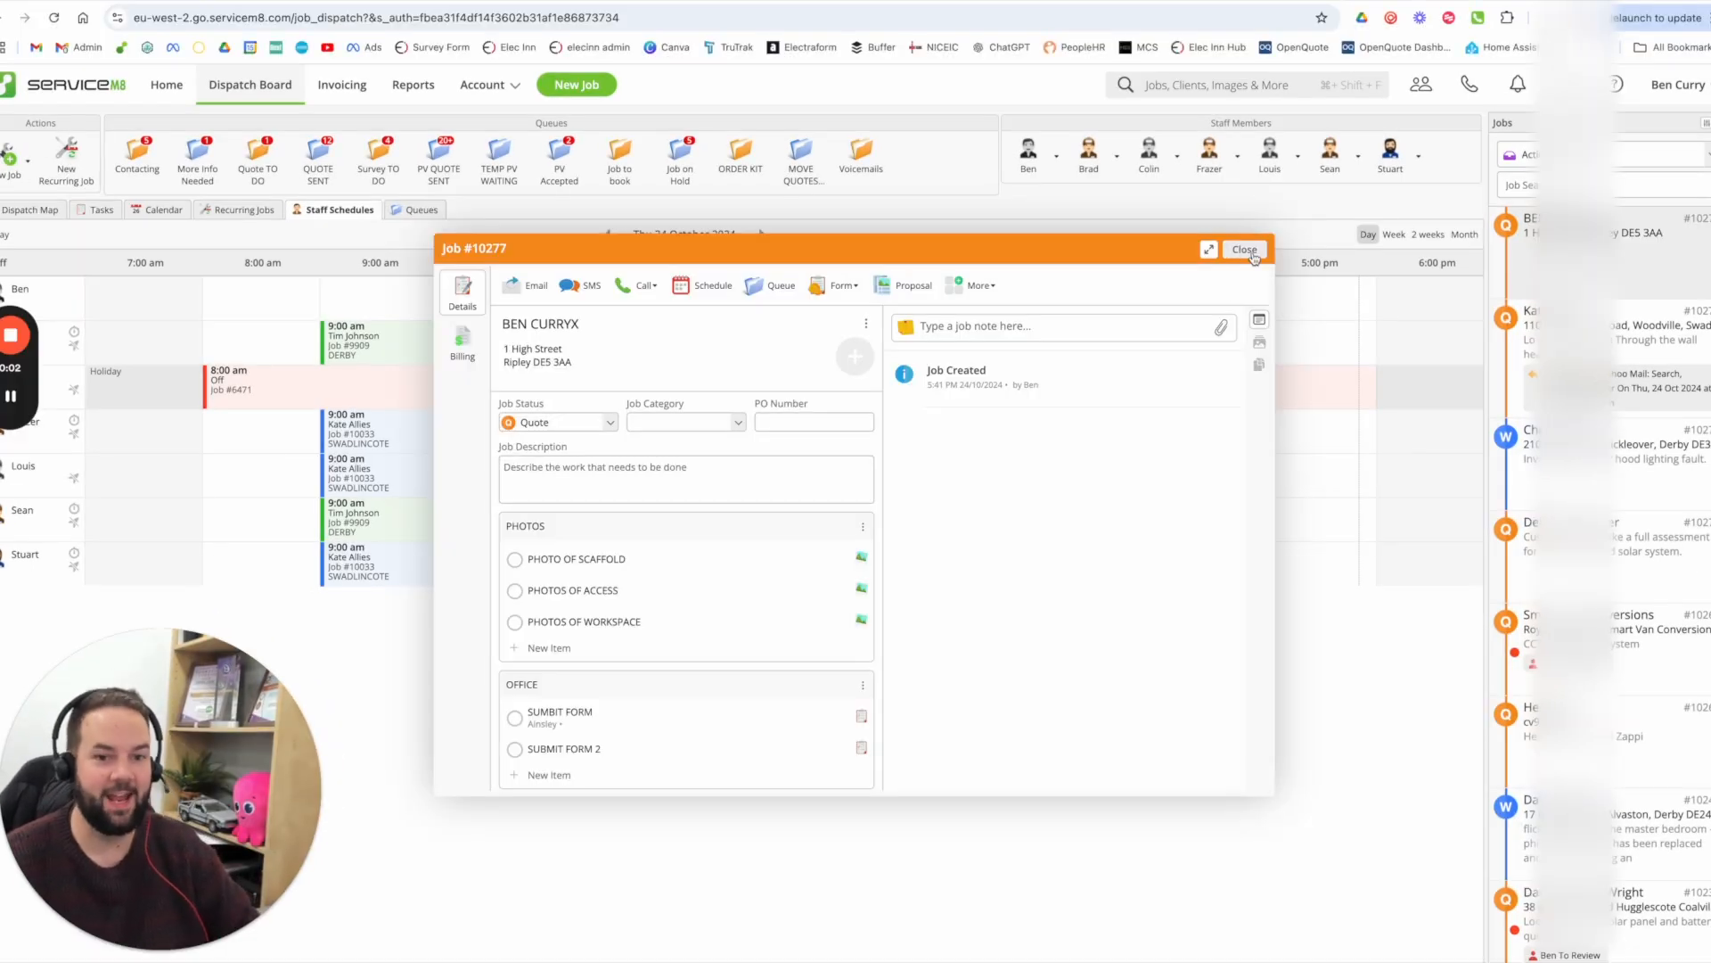
left_click(1244, 249)
type("ANDER")
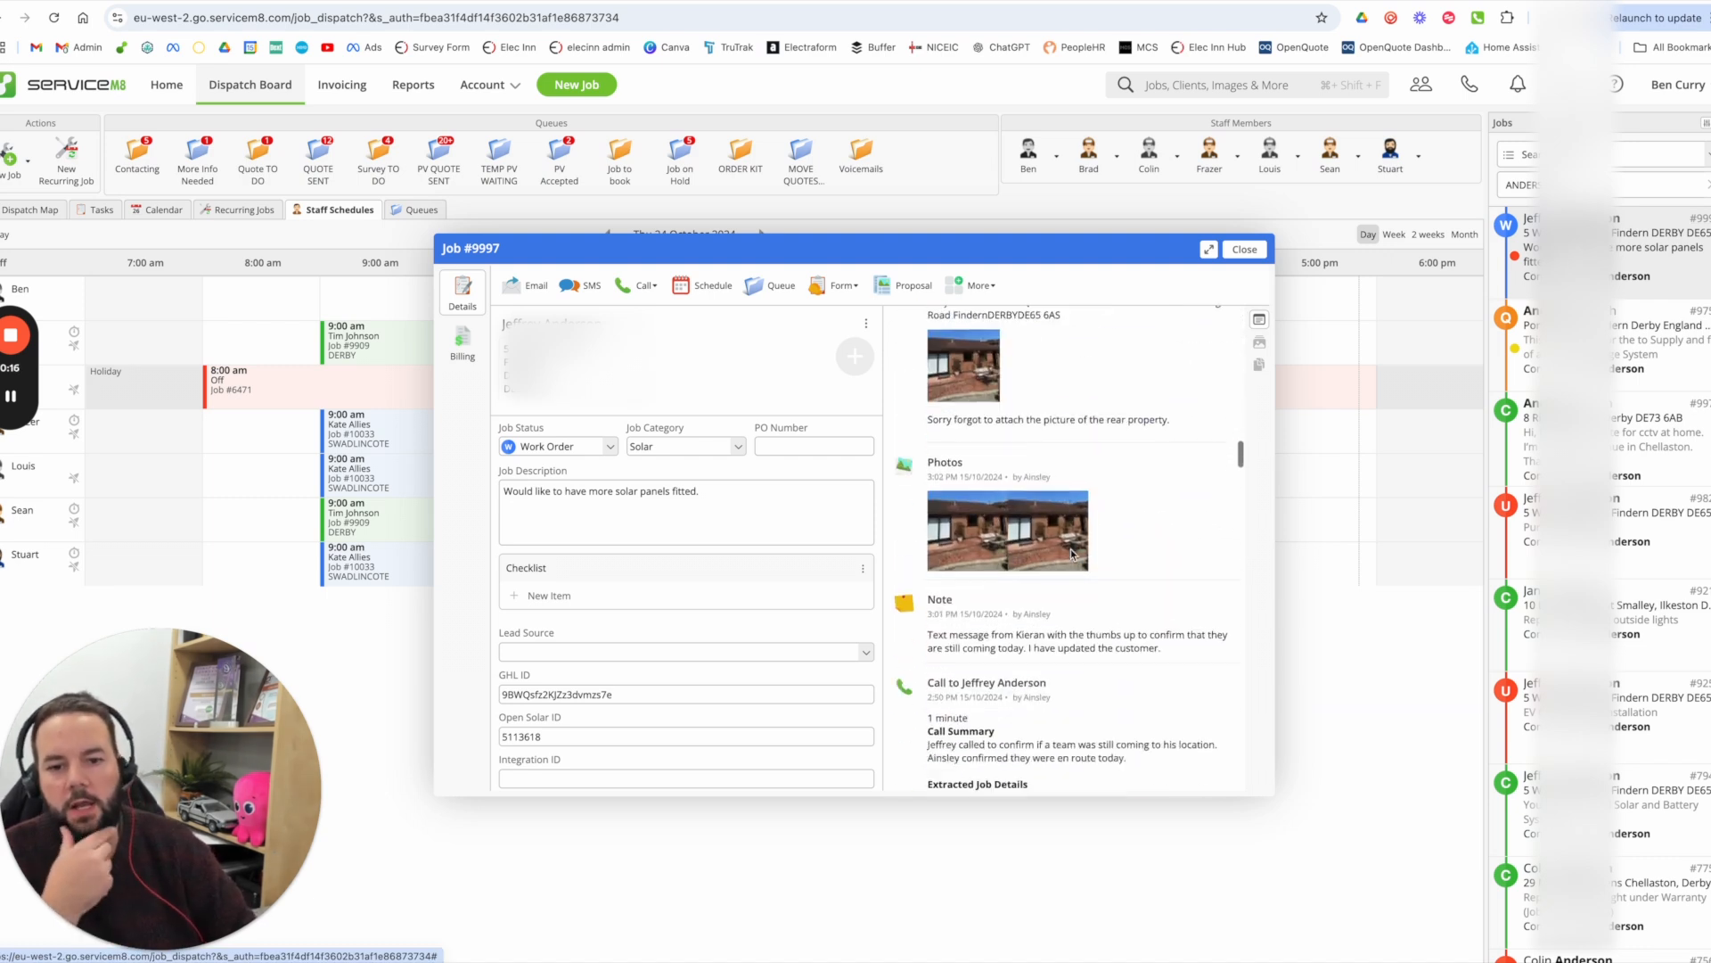
scroll("down", 3)
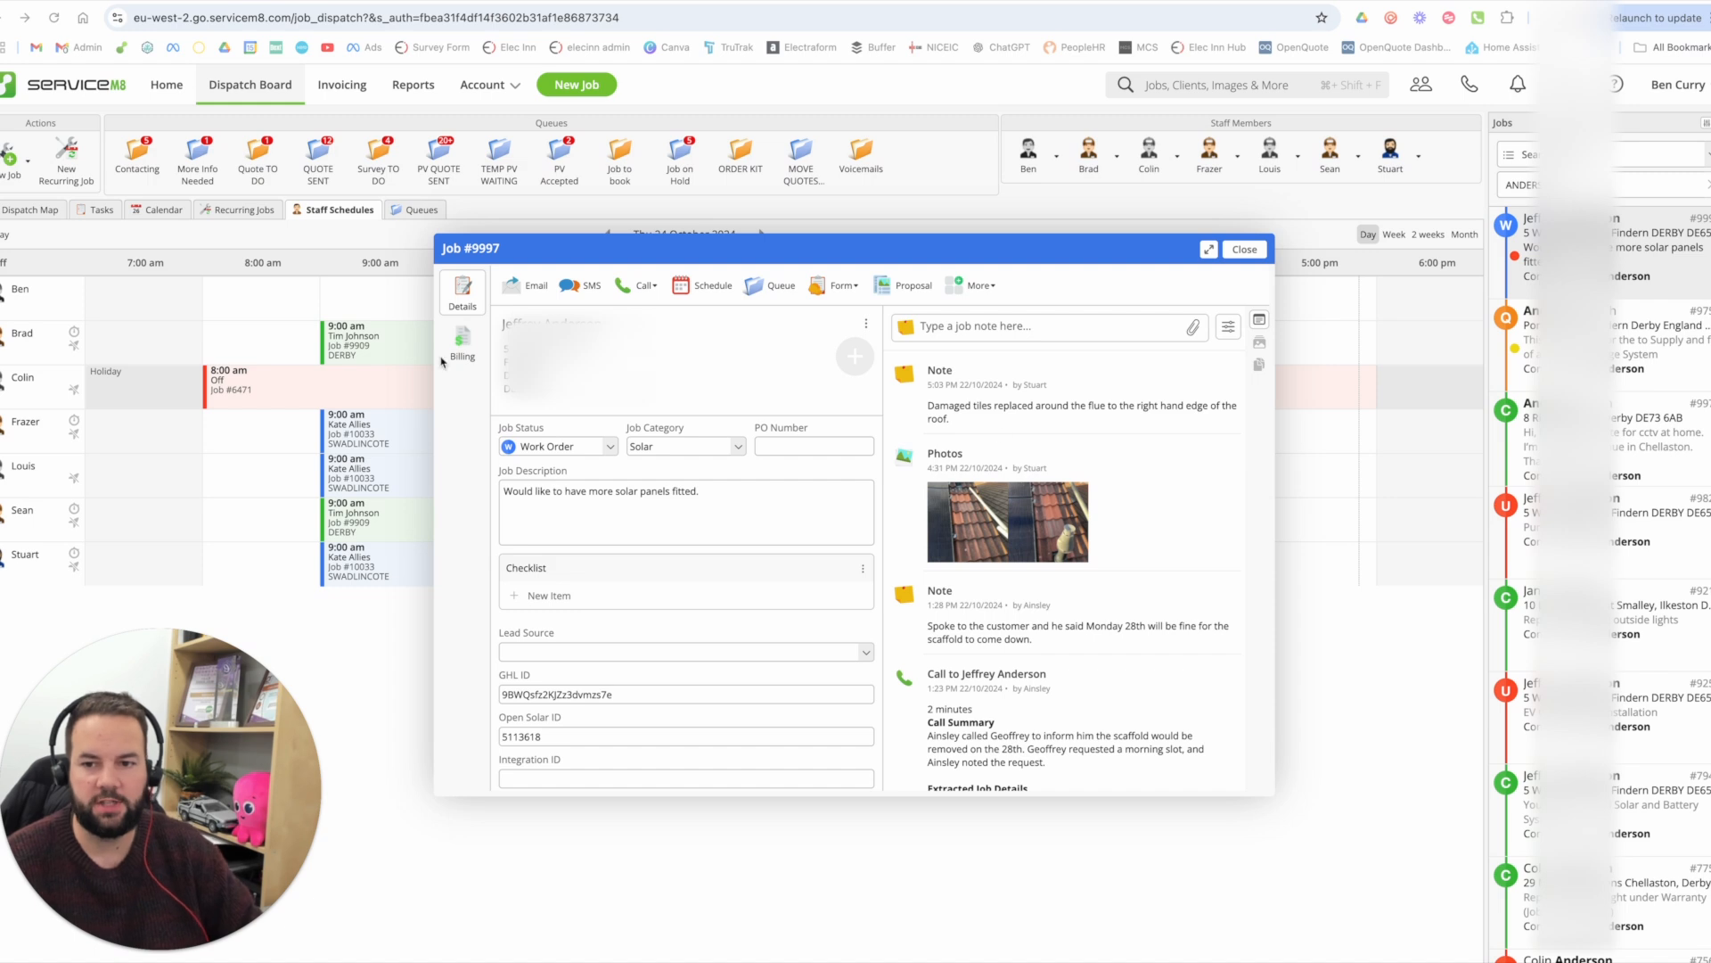
scroll("down", 3)
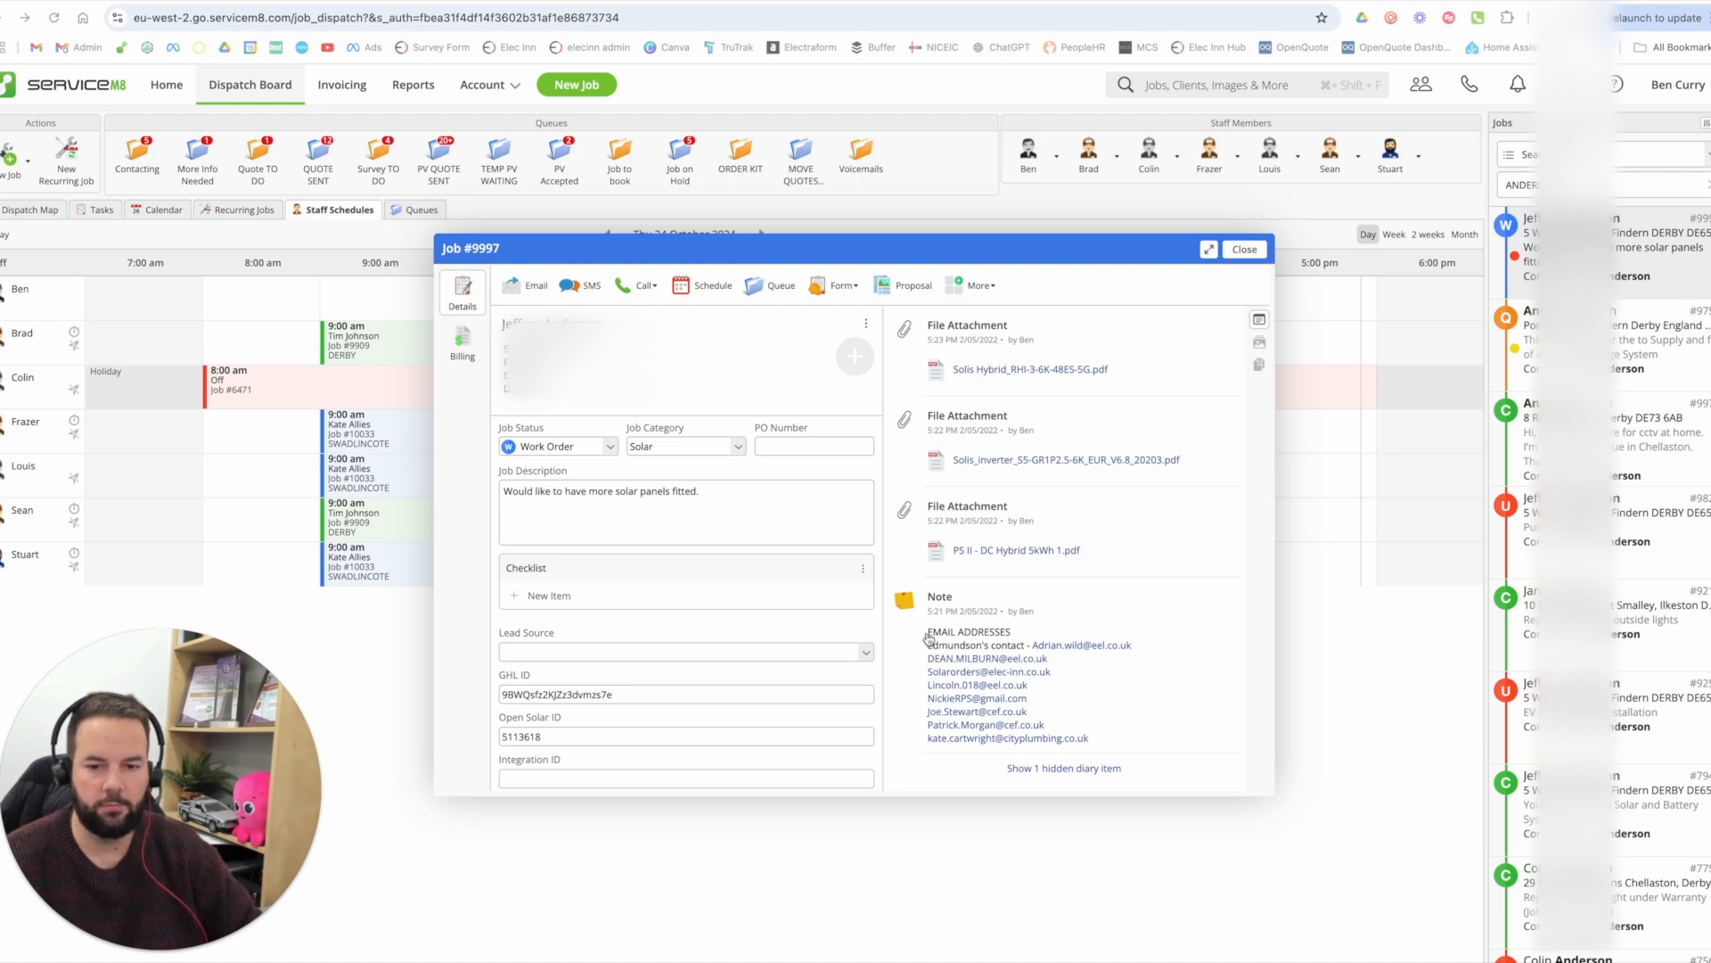
scroll("down", 3)
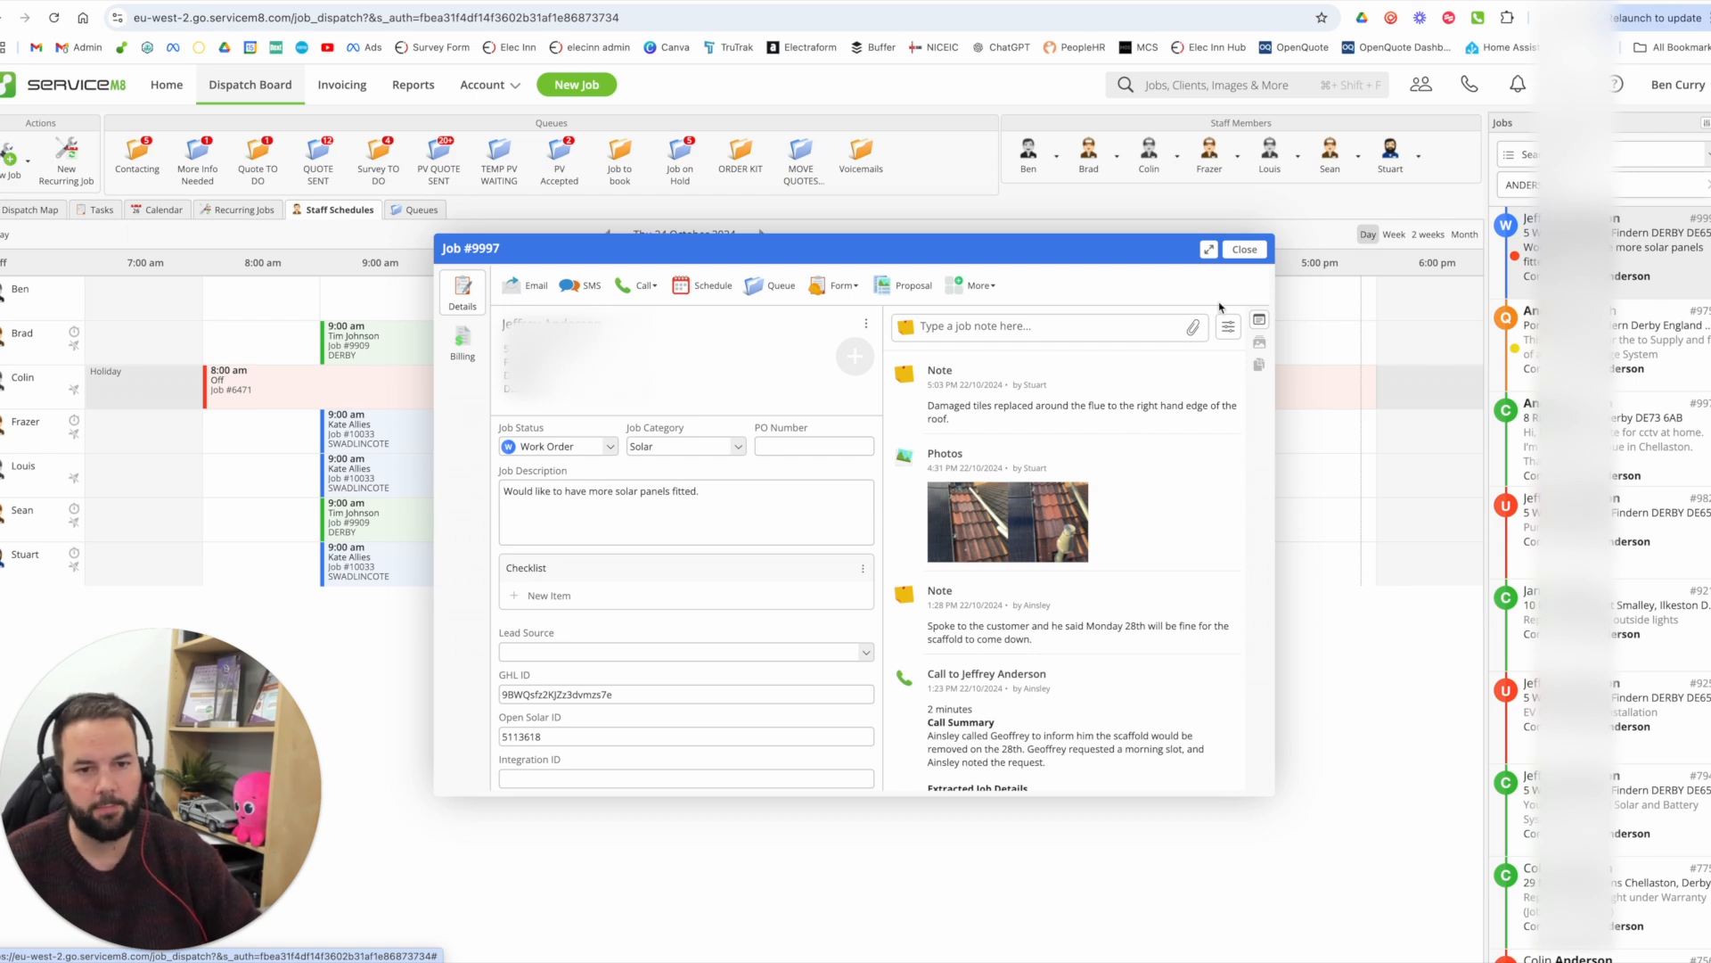
mouse_move(1251, 317)
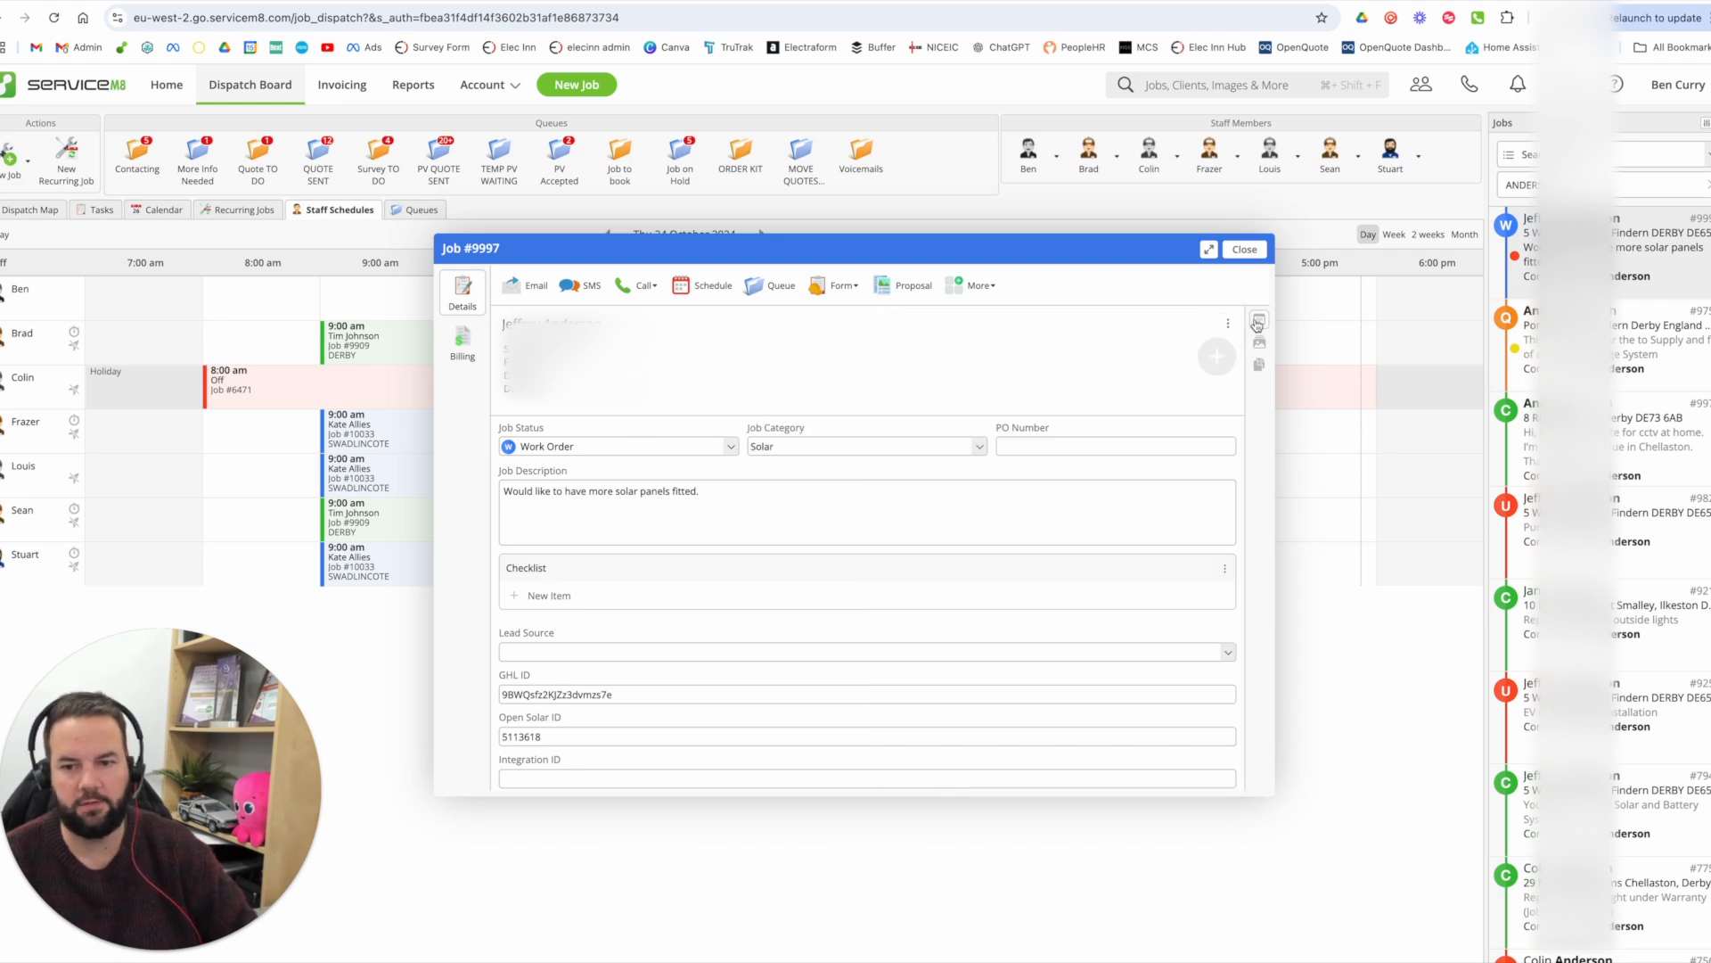
- Show job #9997's diary and attachments, start emailing the G99 approval letter, then close the draft
left_click(1258, 321)
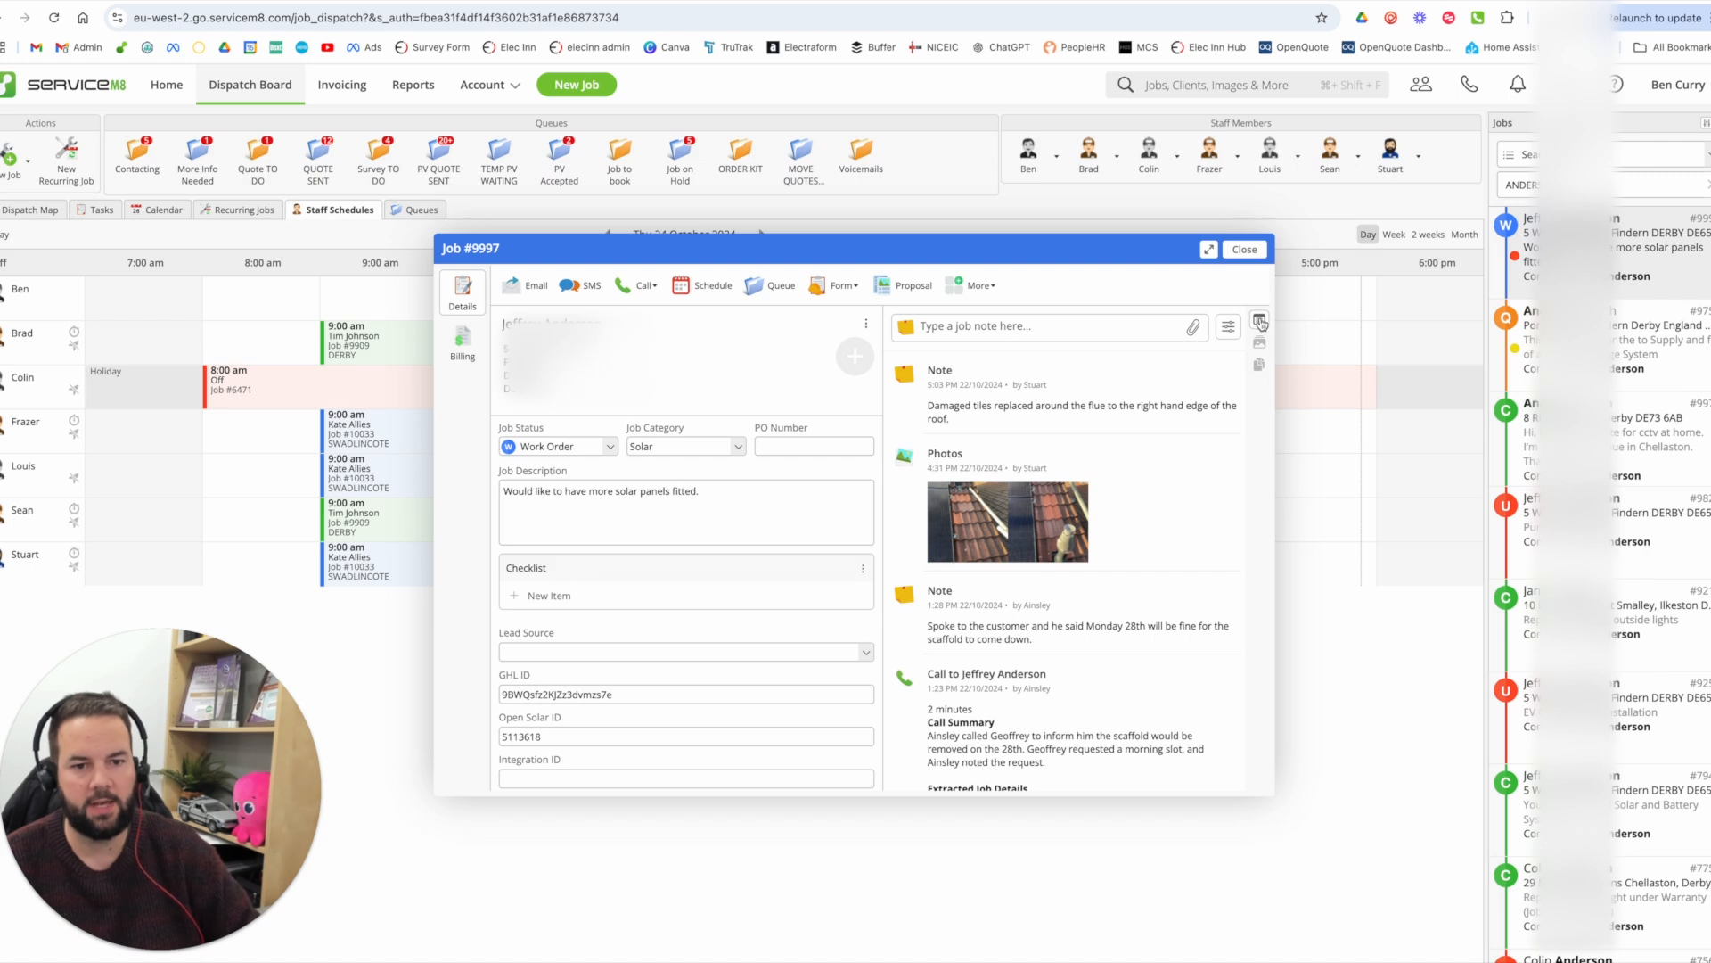
left_click(1259, 327)
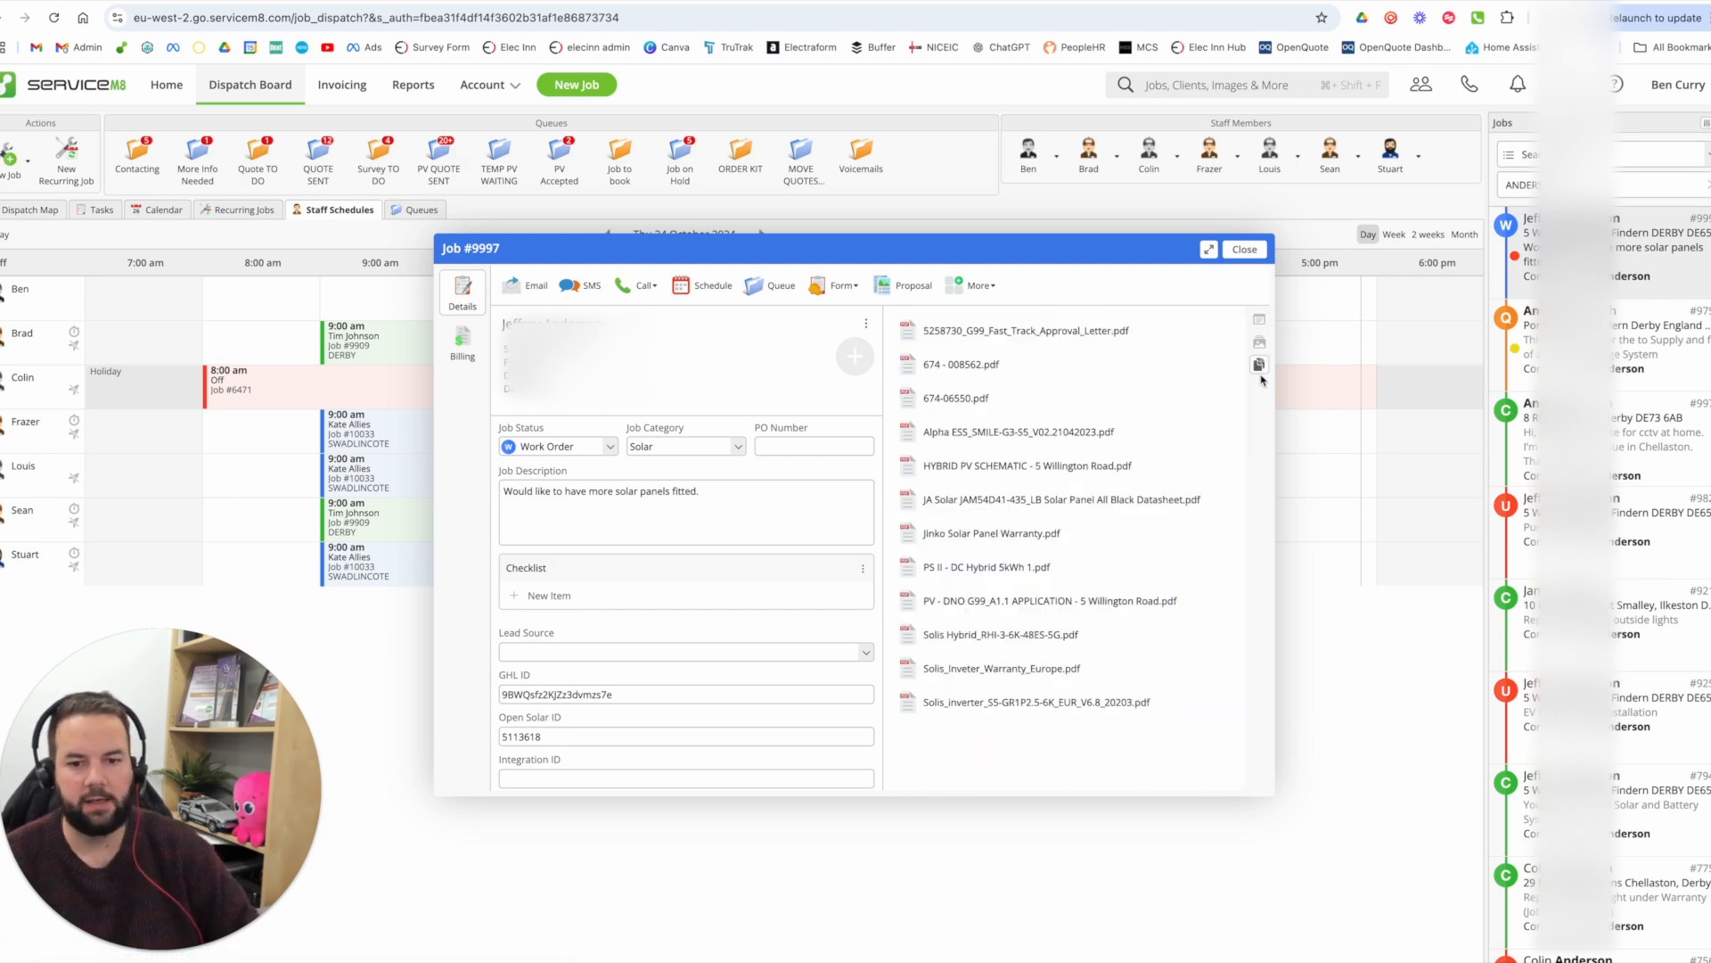
mouse_move(961, 363)
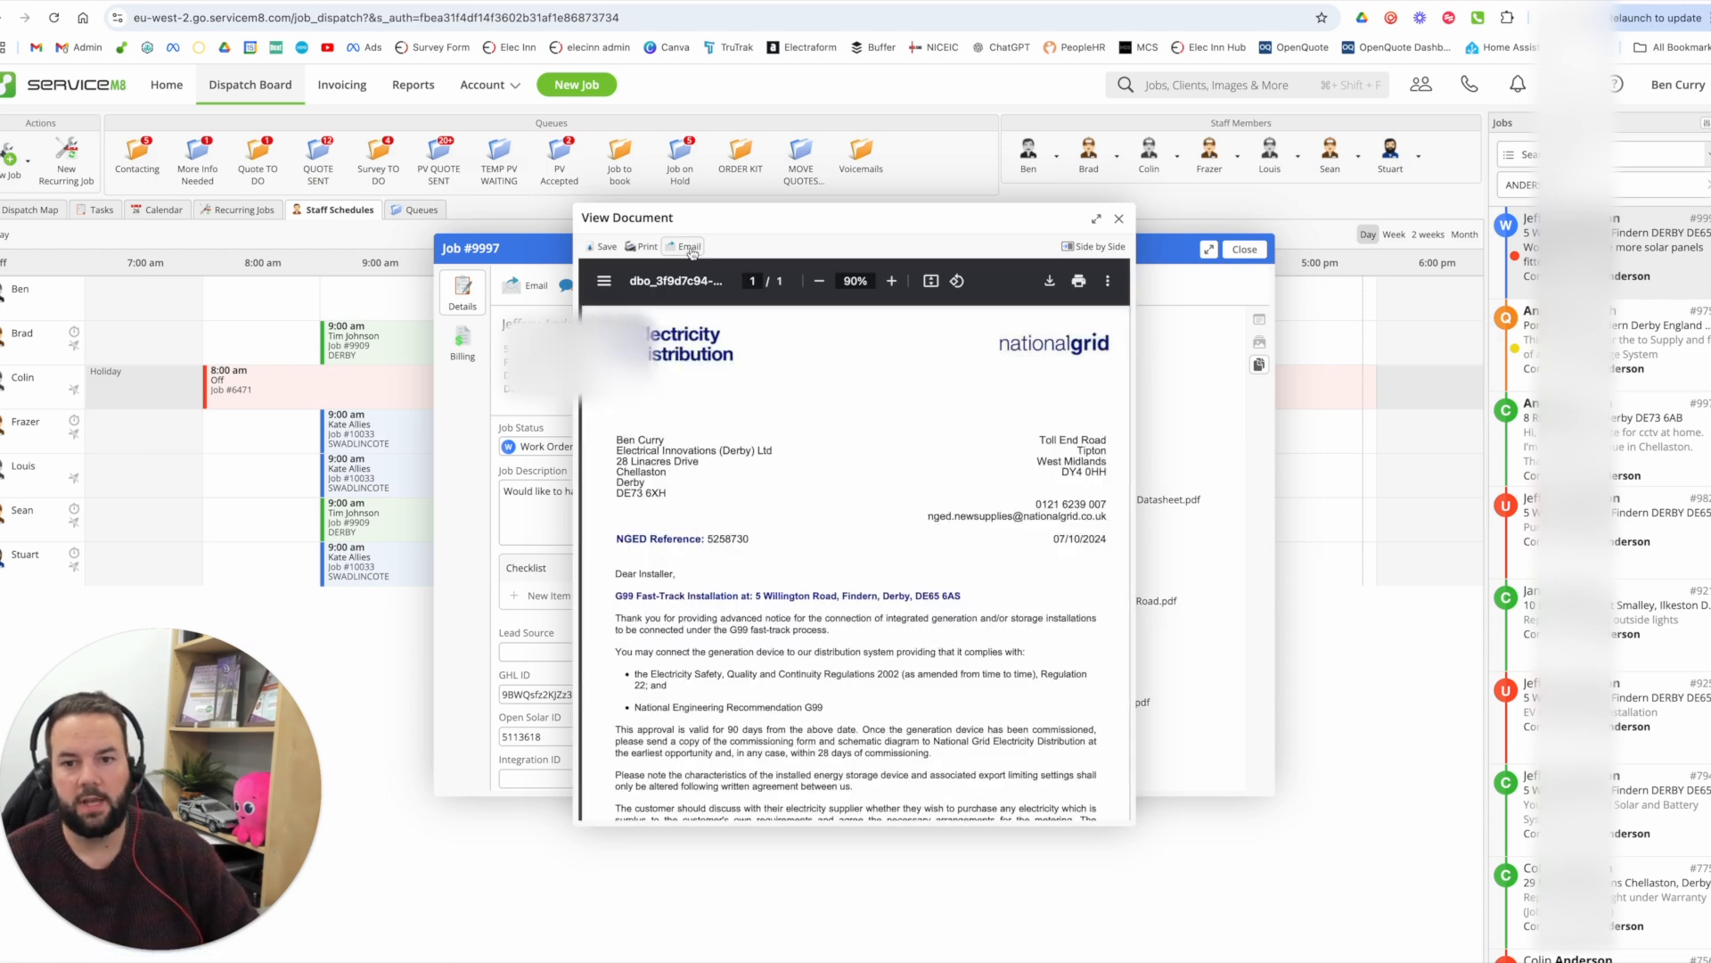
left_click(684, 246)
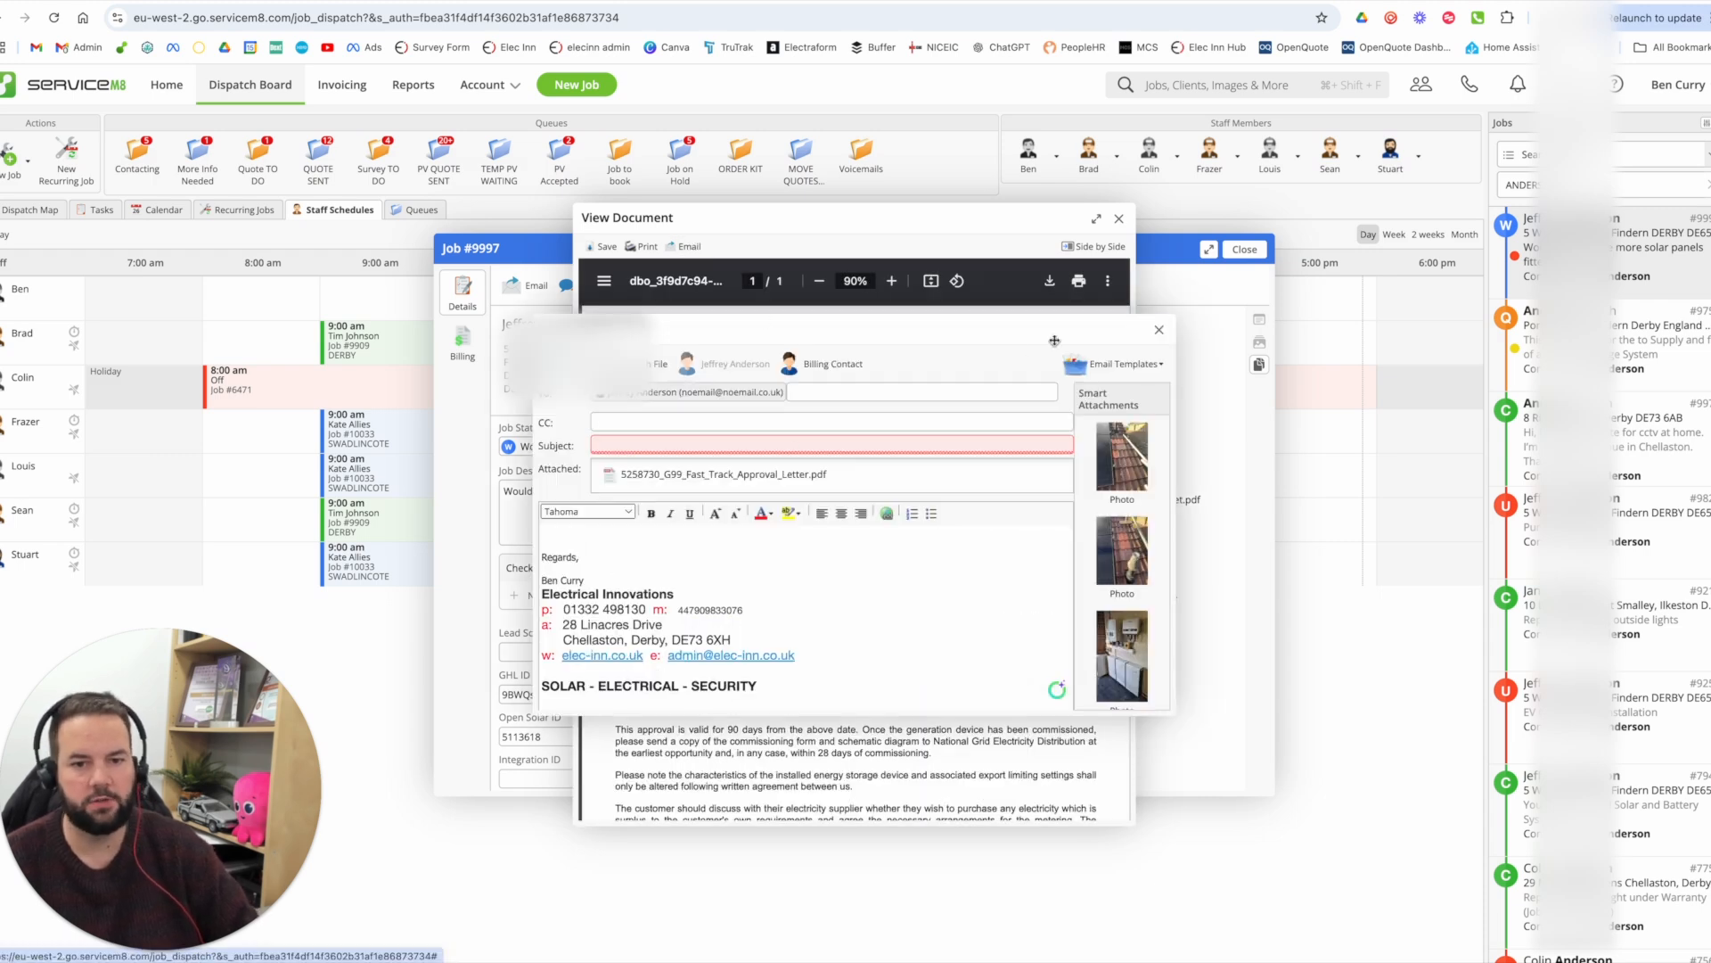
left_click(1158, 329)
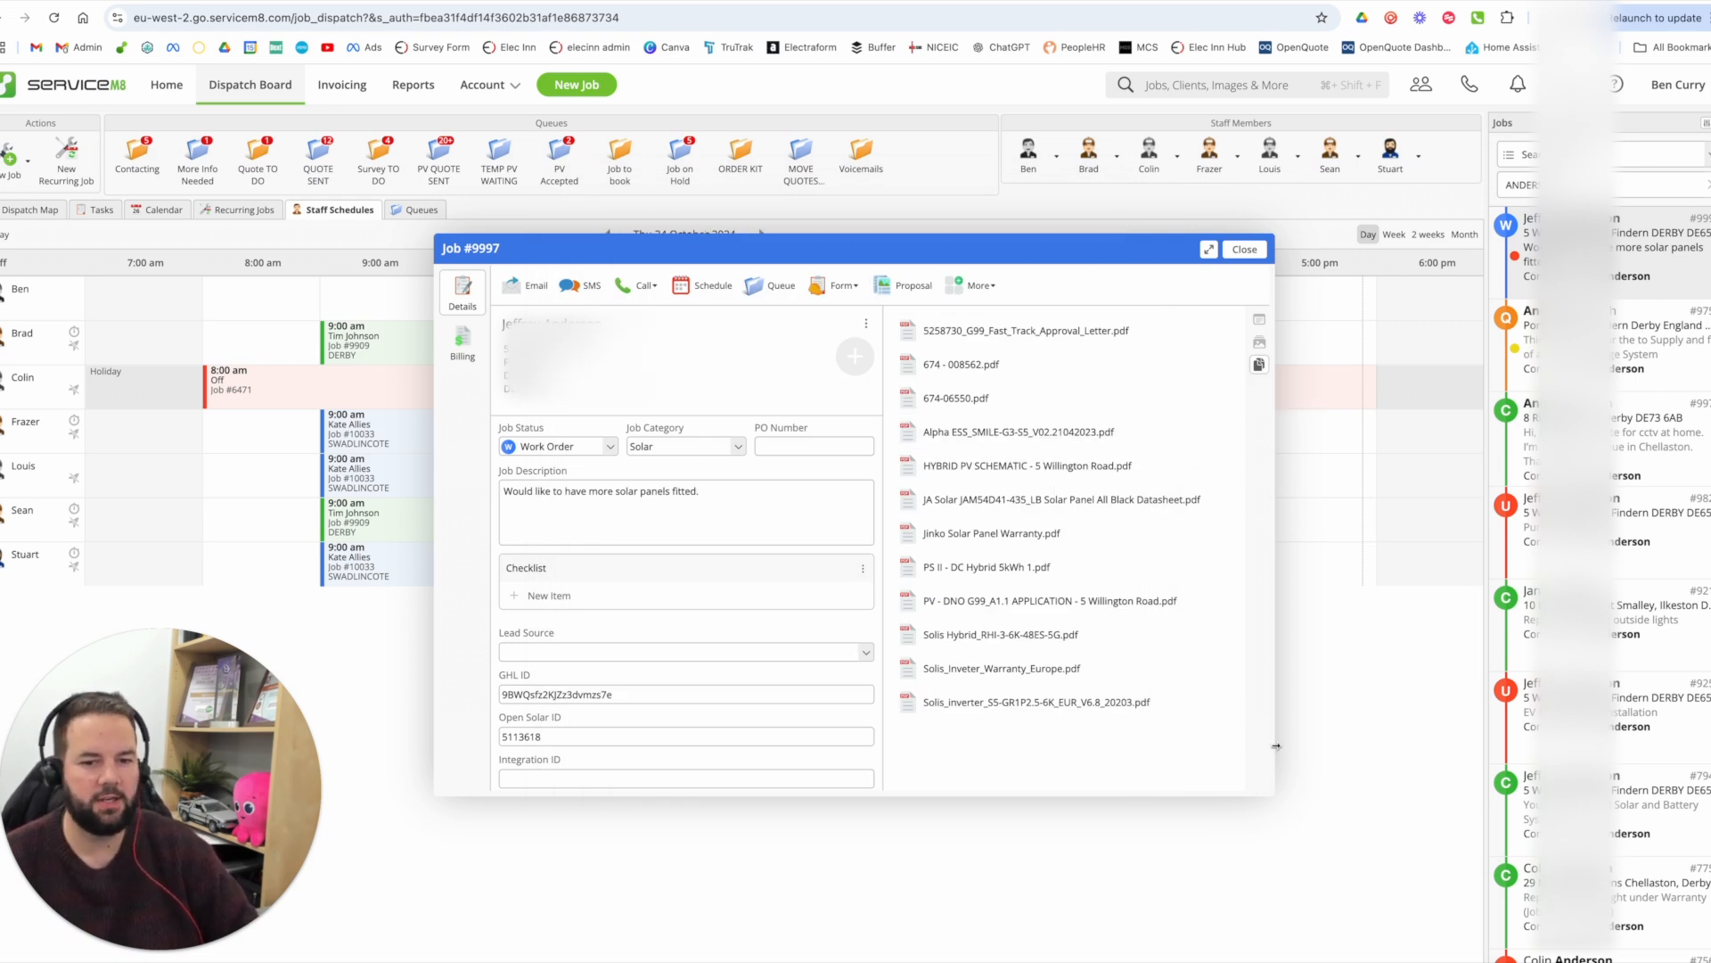
- Enlarge job #9997, select its GHL ID value, then close it
left_click(1207, 248)
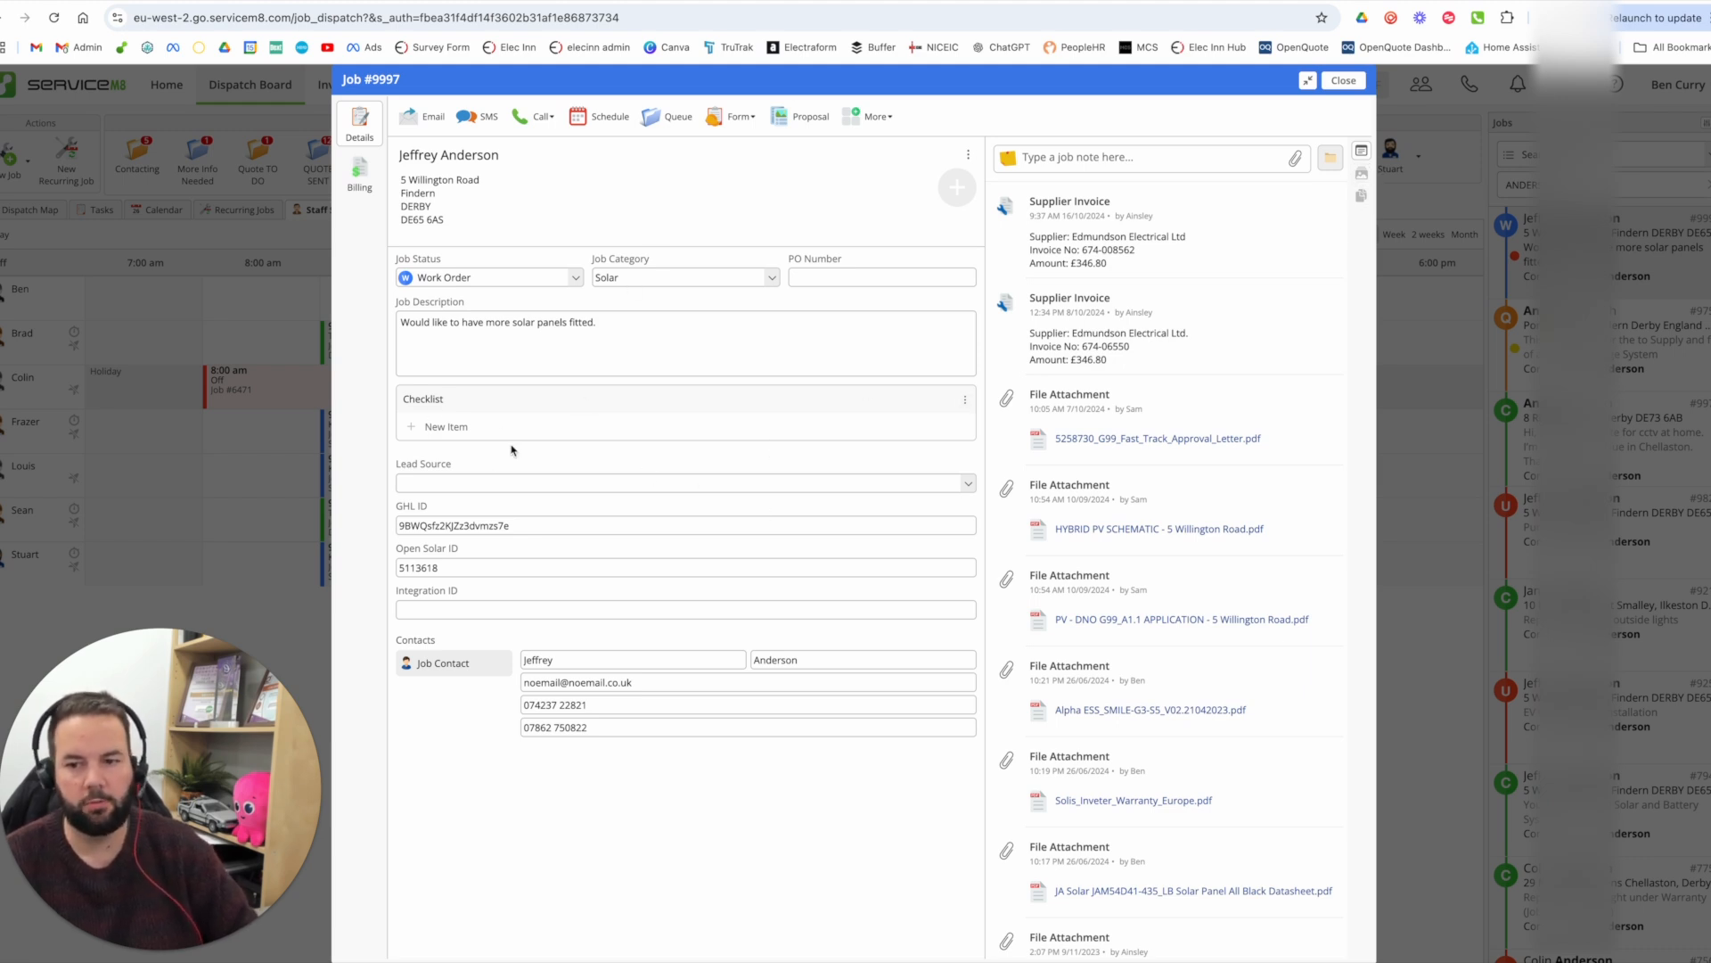
mouse_move(399, 471)
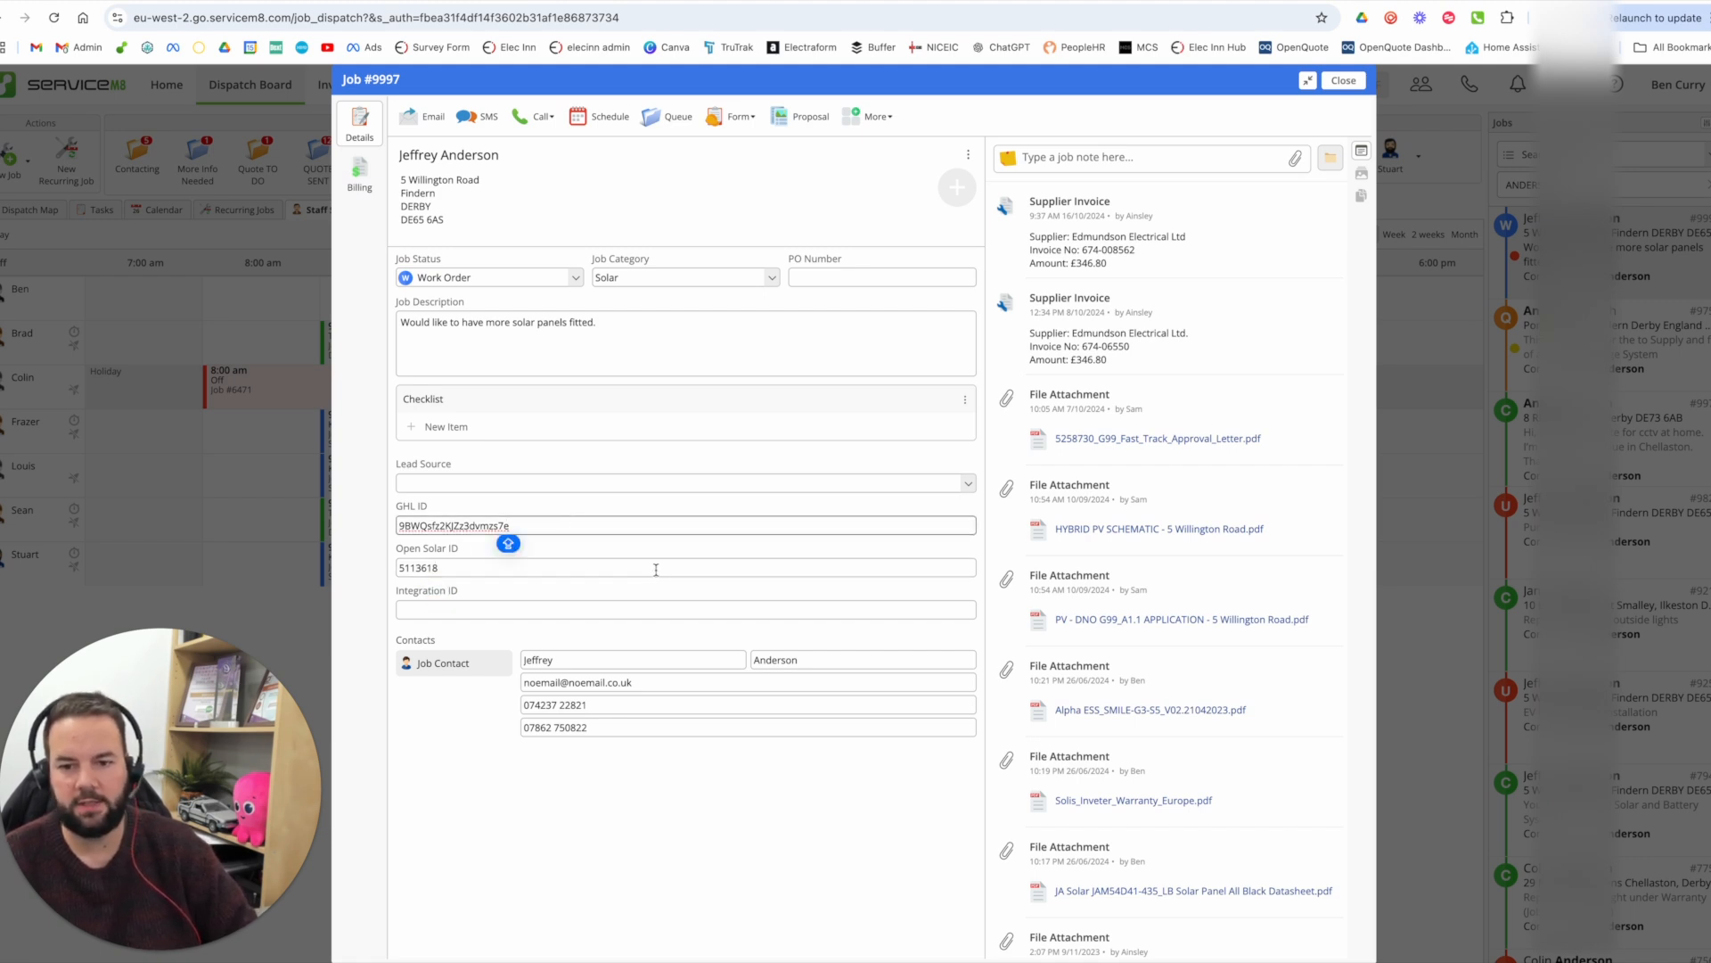
double_click(418, 567)
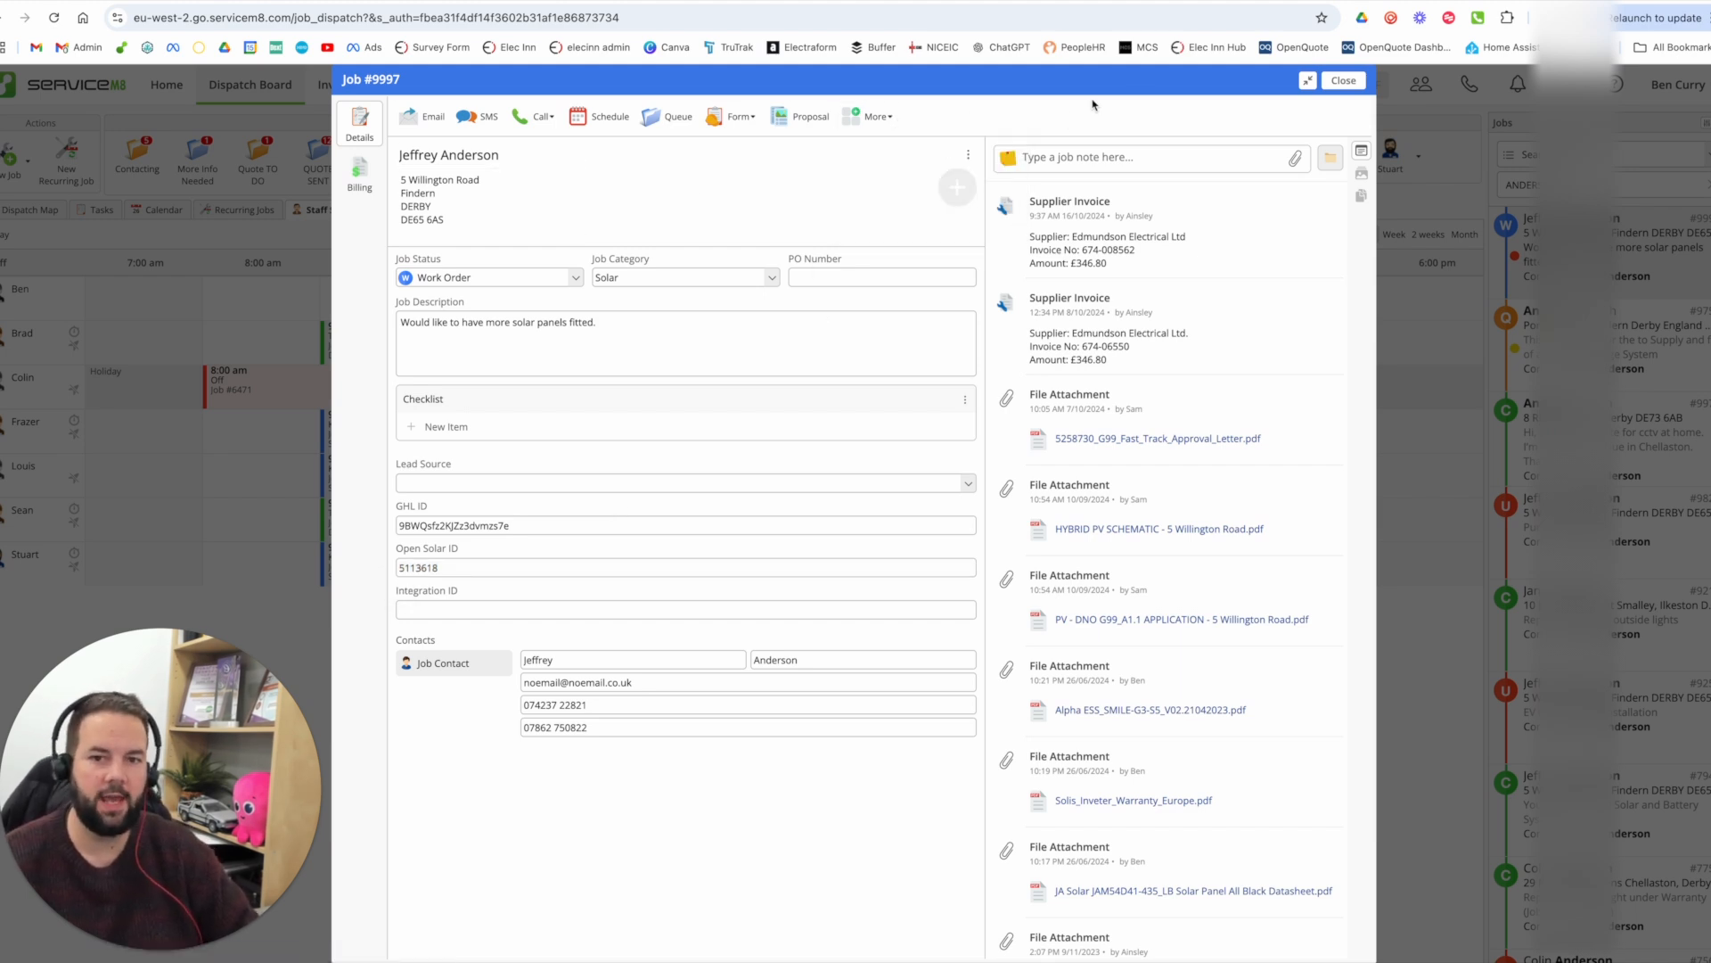
left_click(1342, 80)
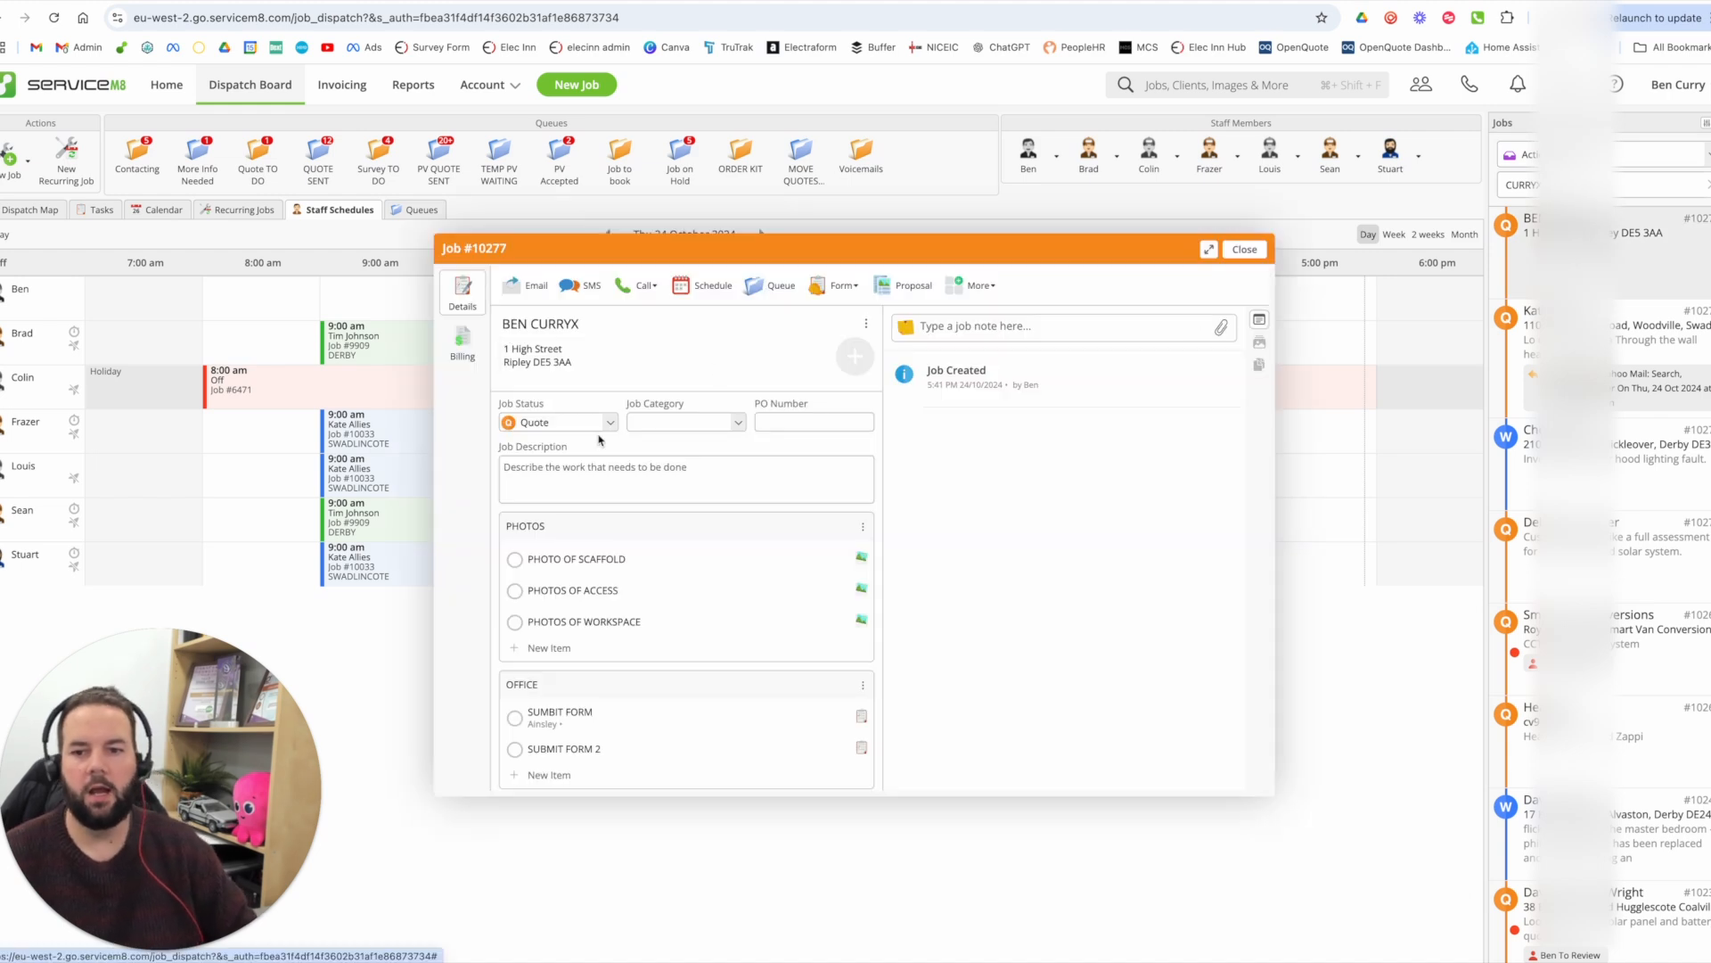
left_click(1243, 248)
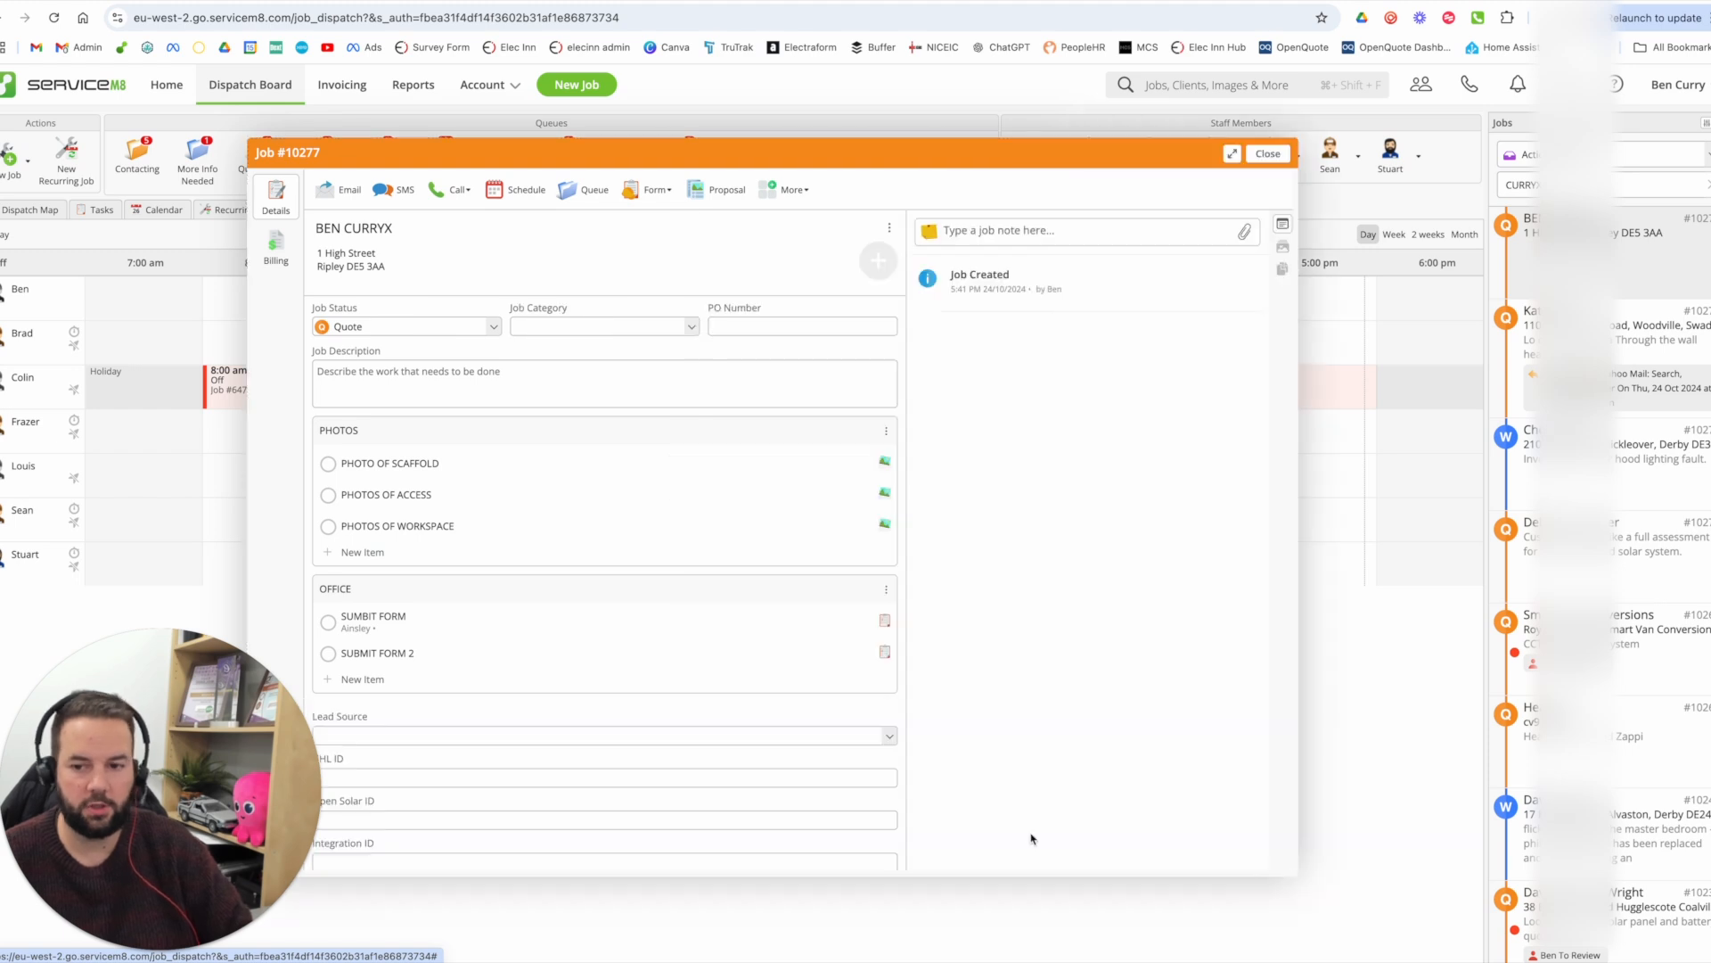
mouse_move(1139, 289)
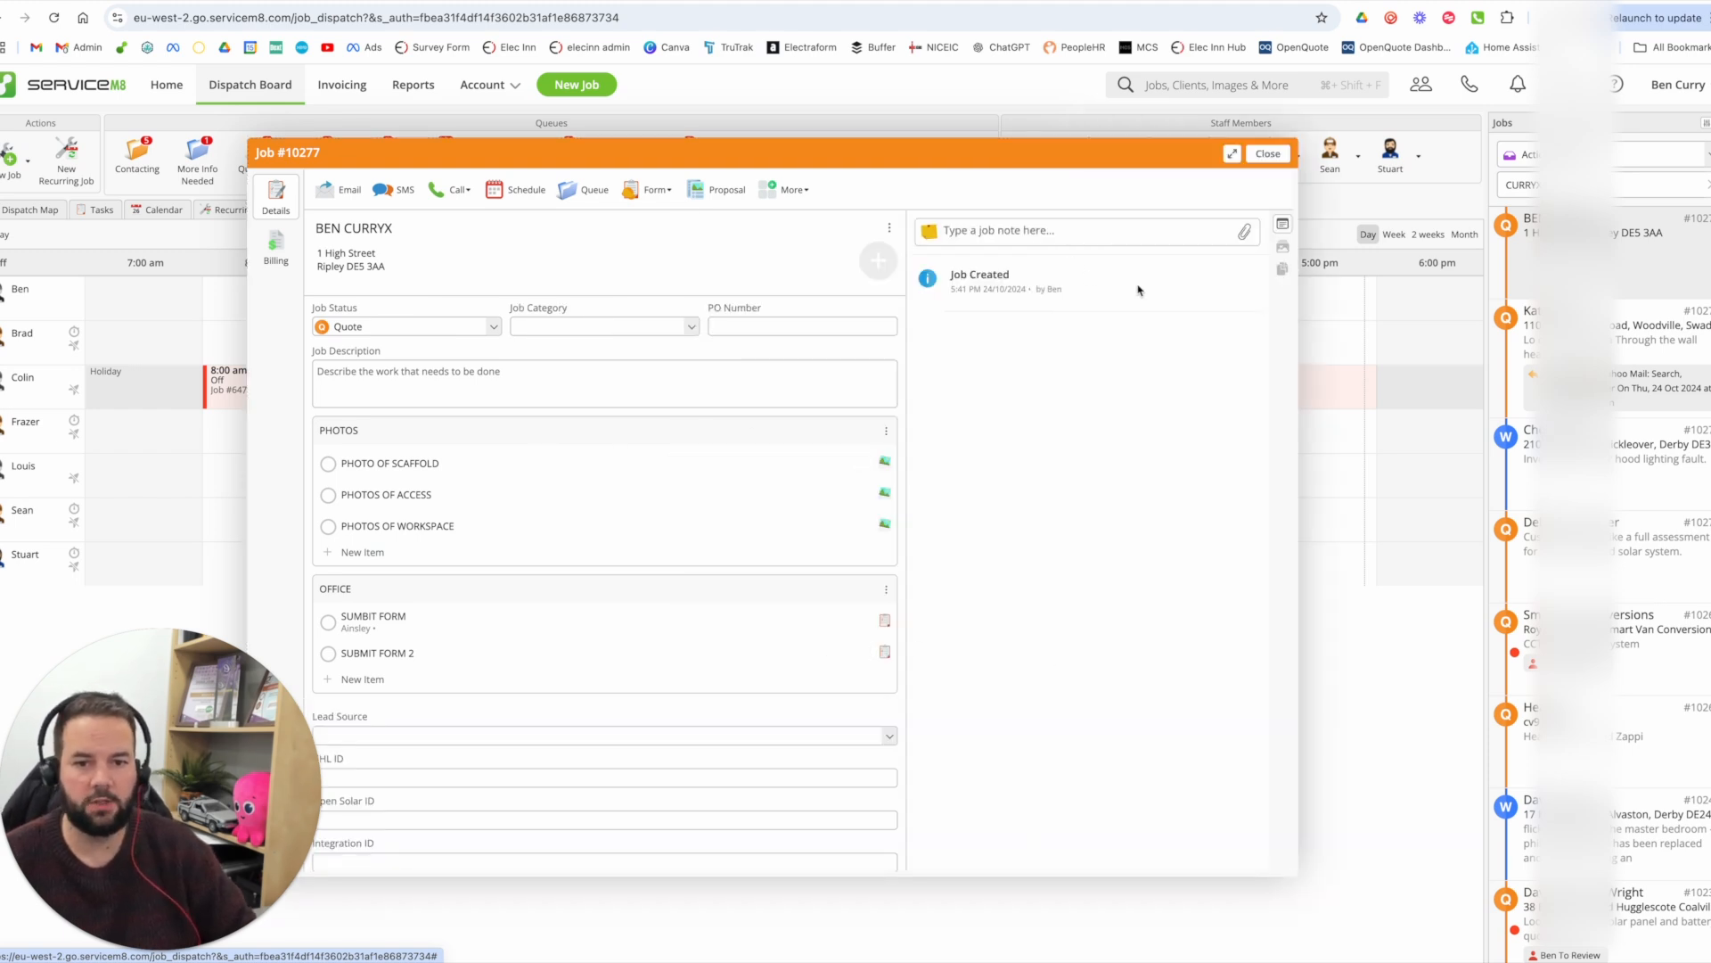
left_click(1267, 152)
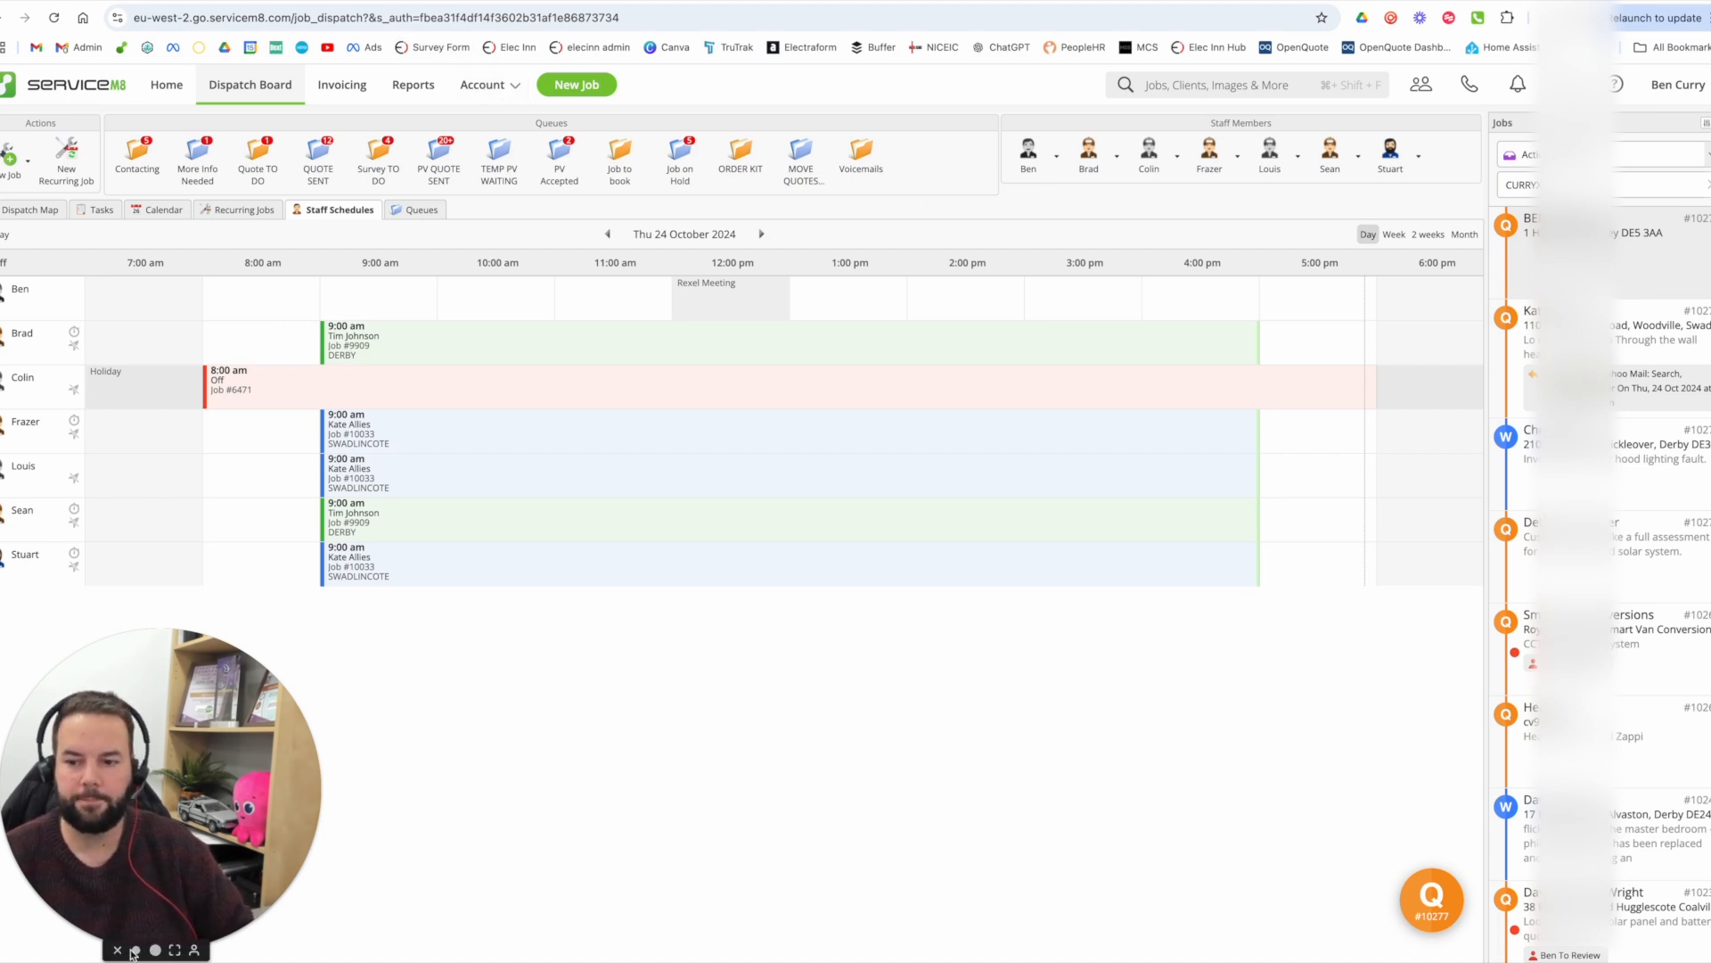
left_click(1430, 900)
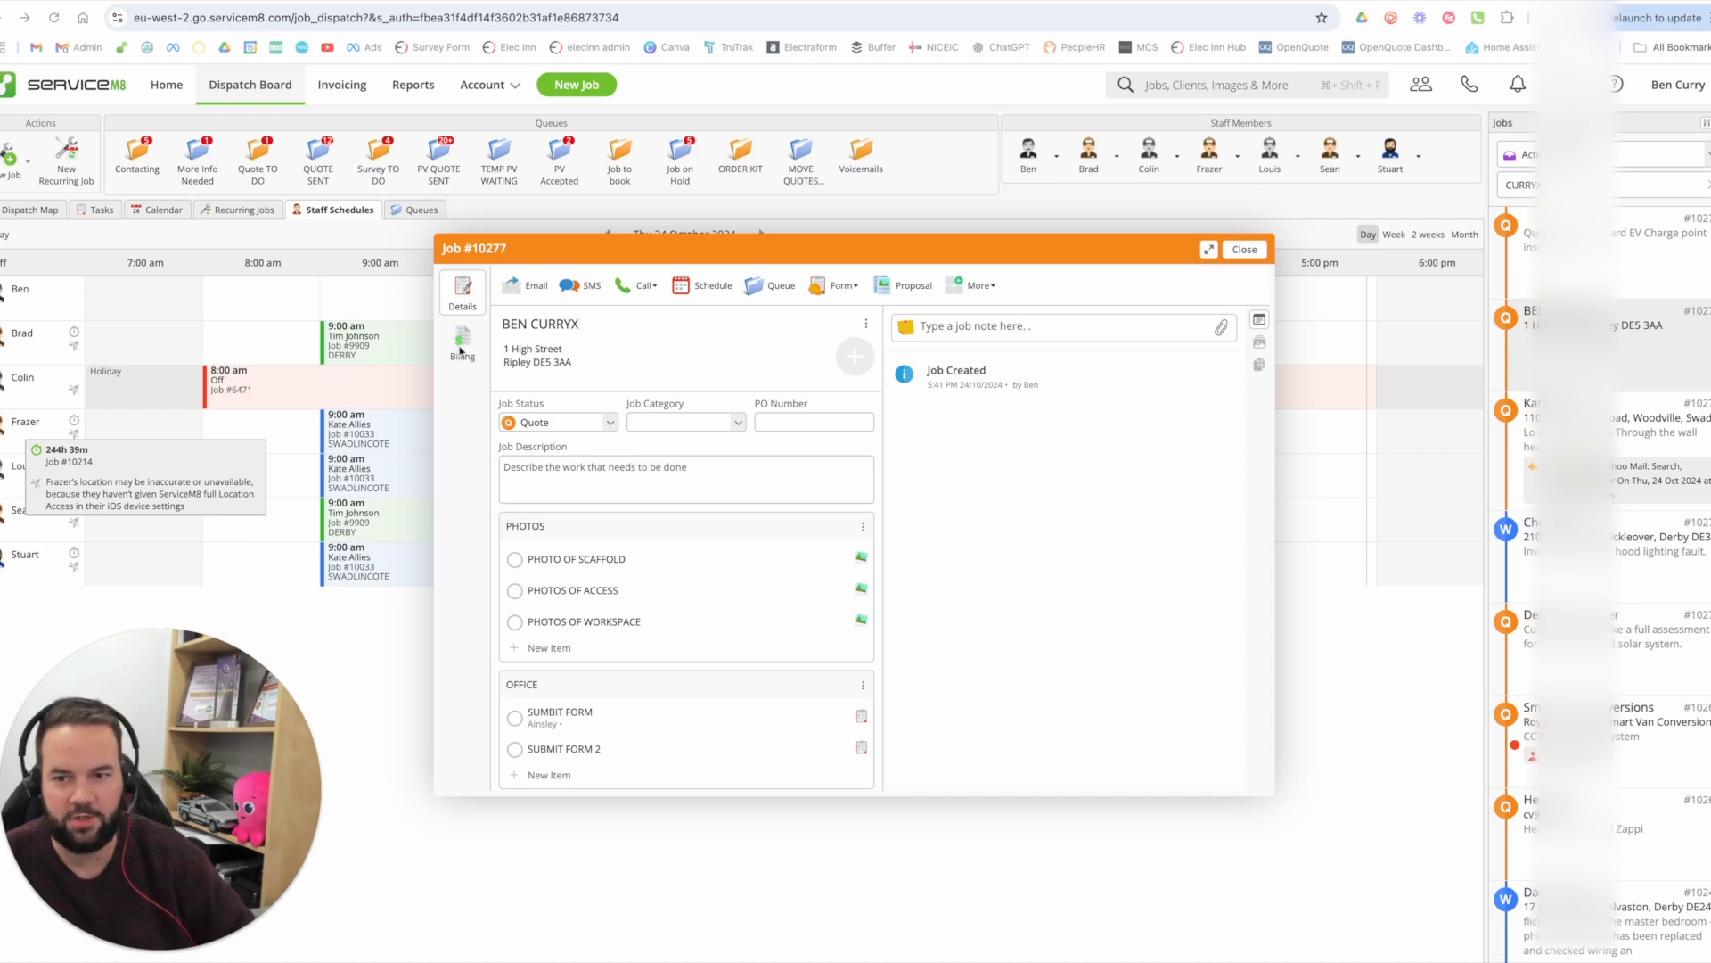
left_click(461, 343)
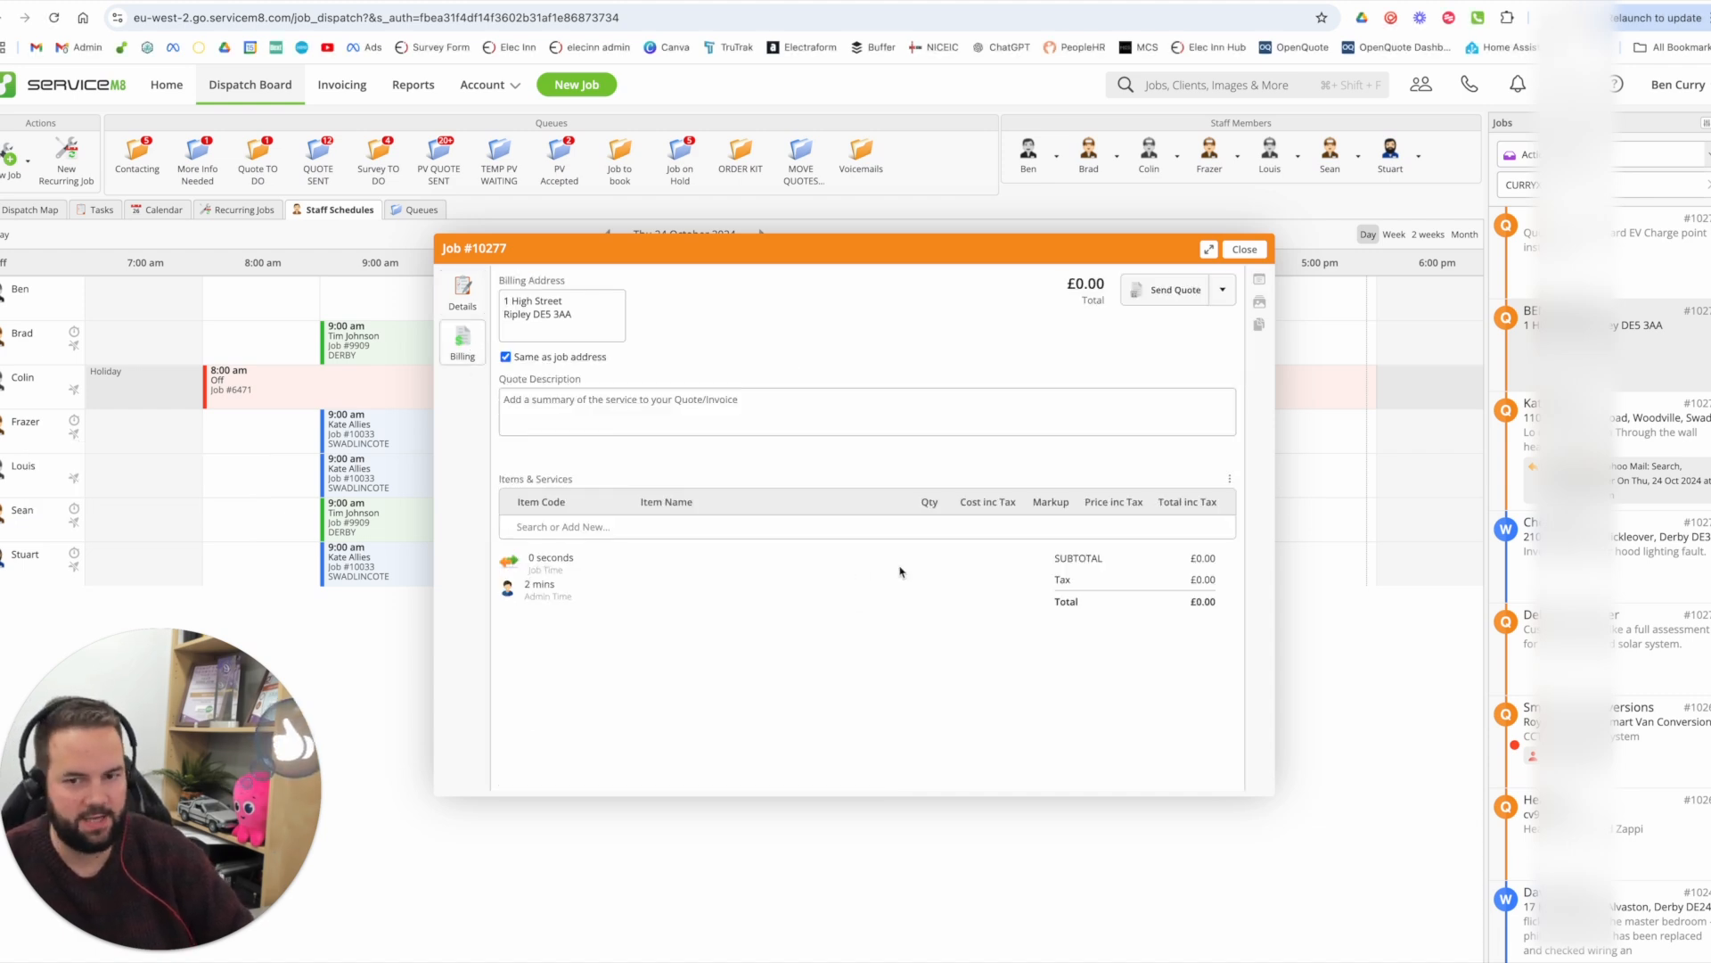
left_click(1209, 248)
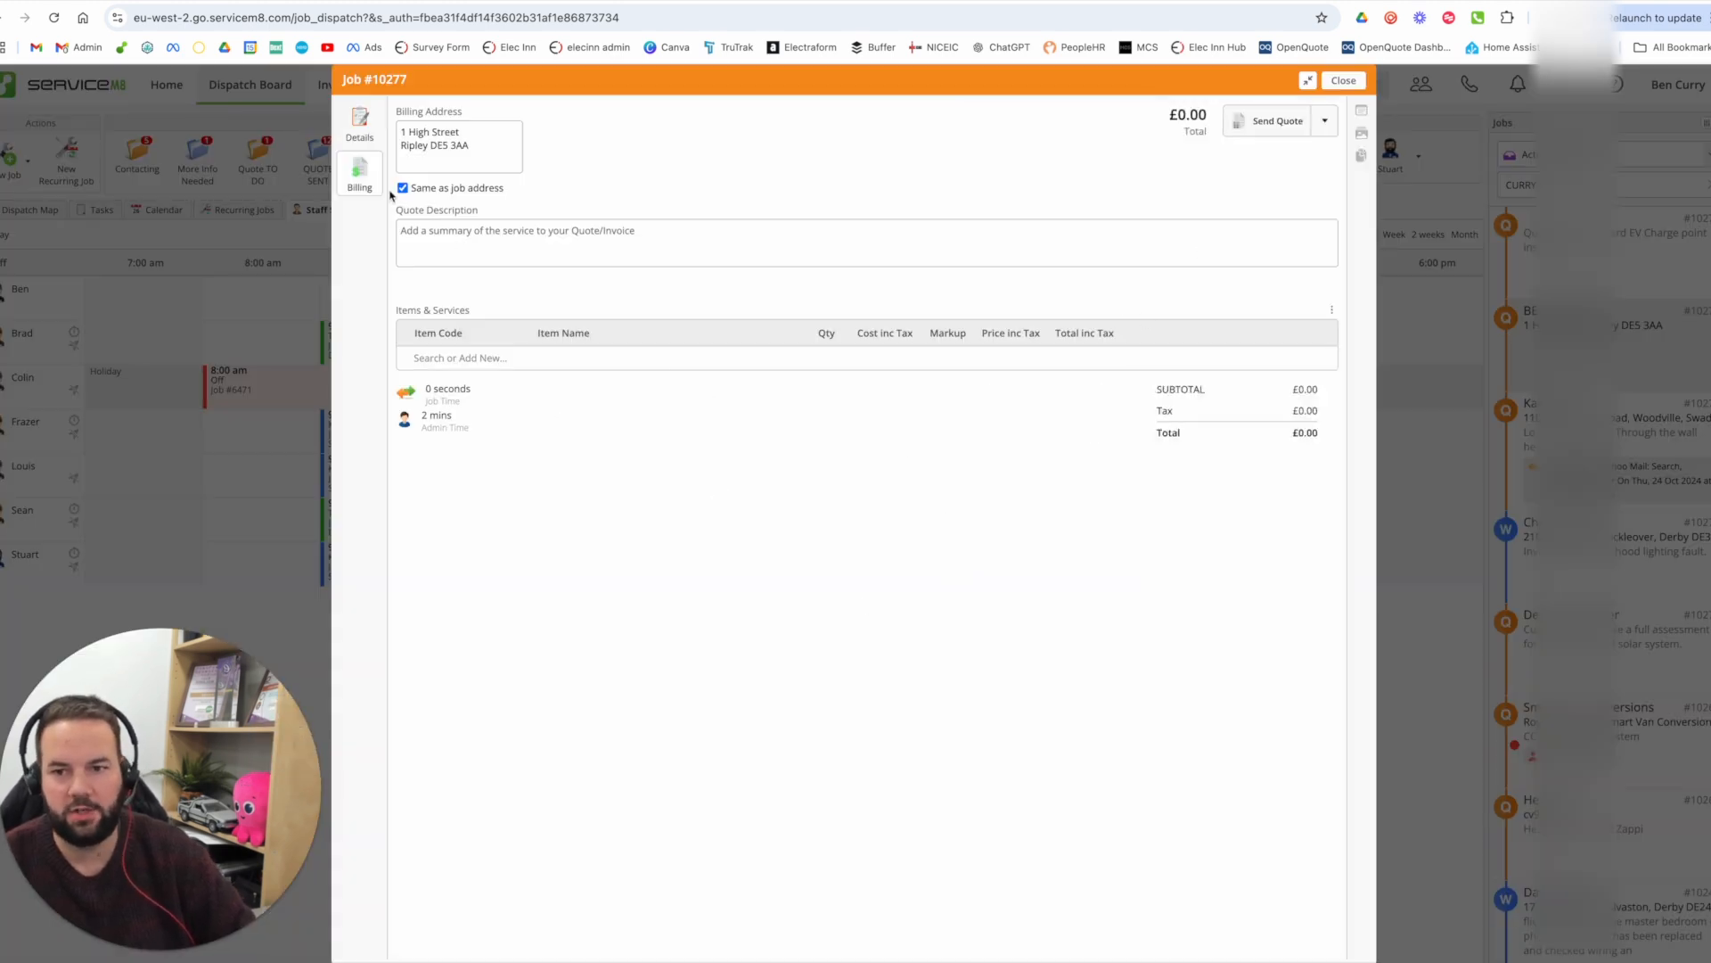
left_click(359, 122)
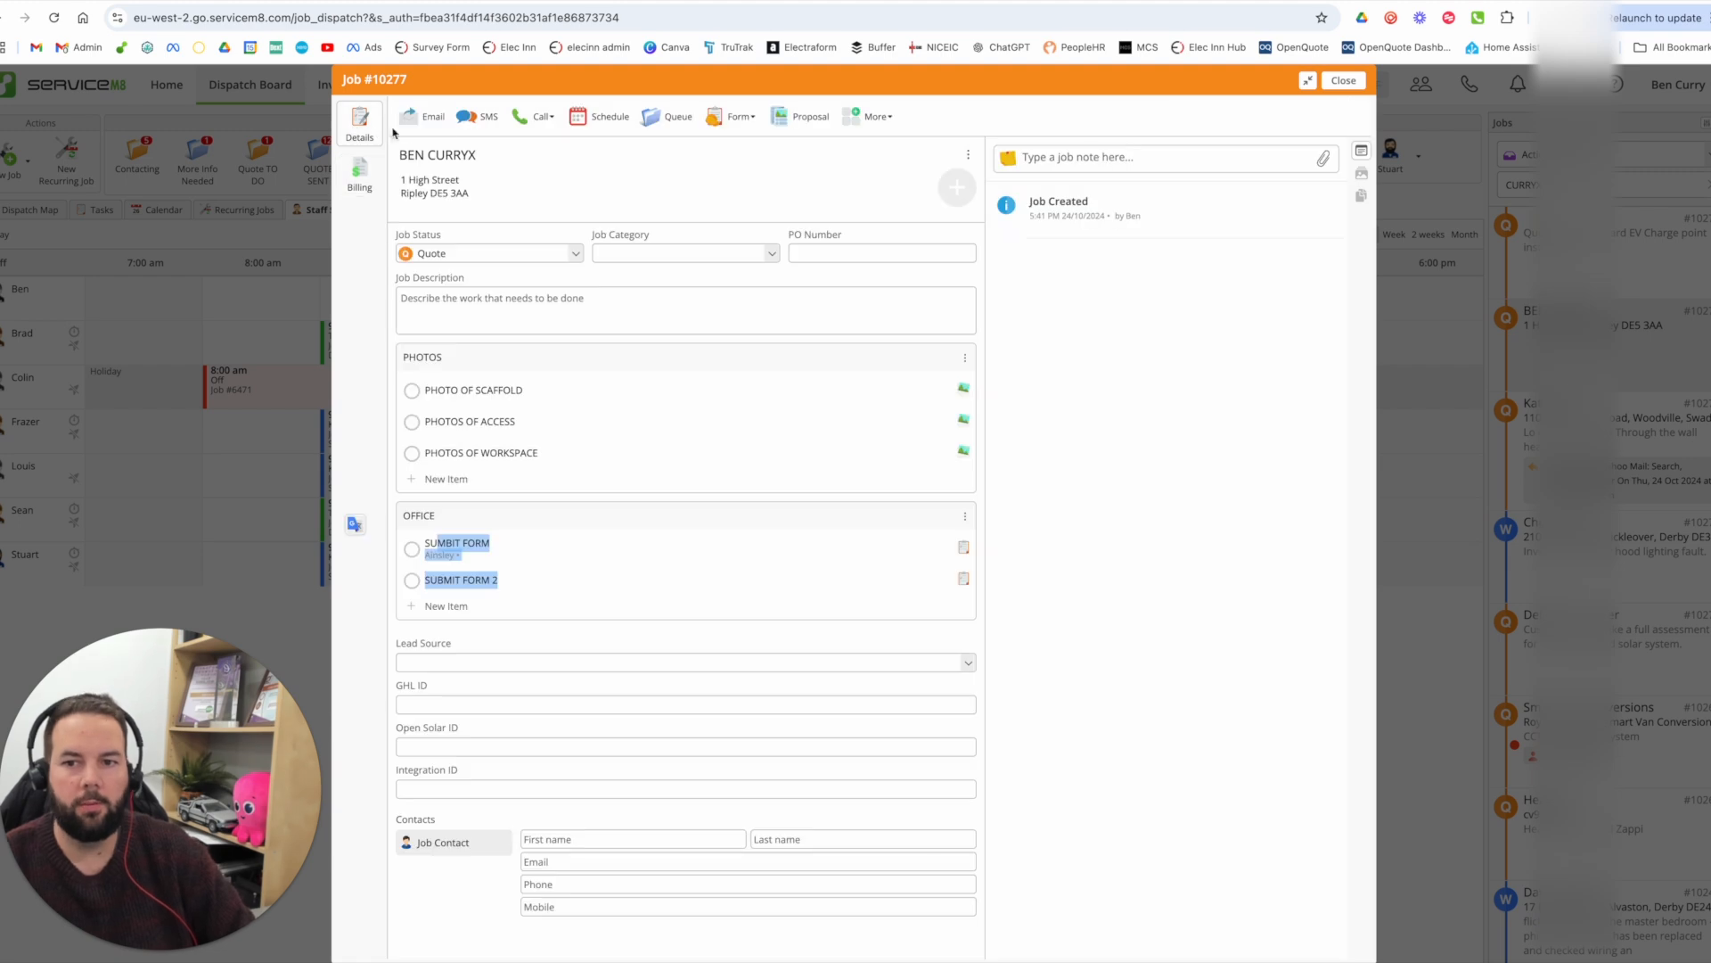
- Choose the EV Charge Point Enquiry service to apply to job 10277
left_click(875, 116)
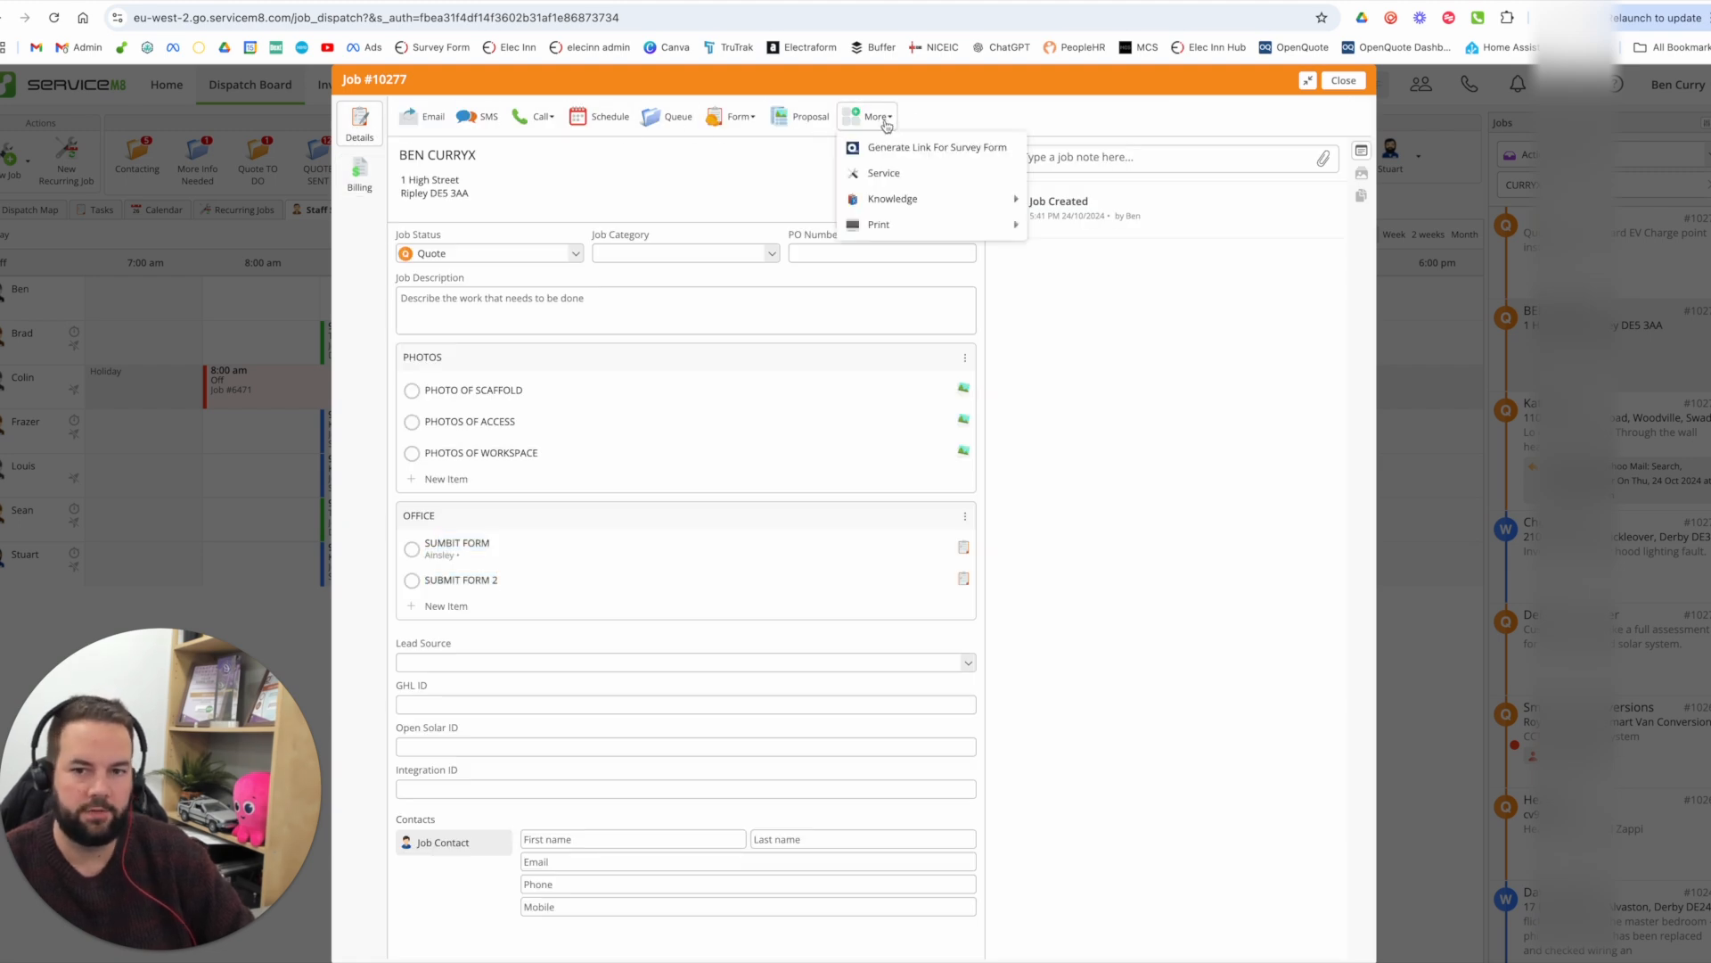
left_click(881, 172)
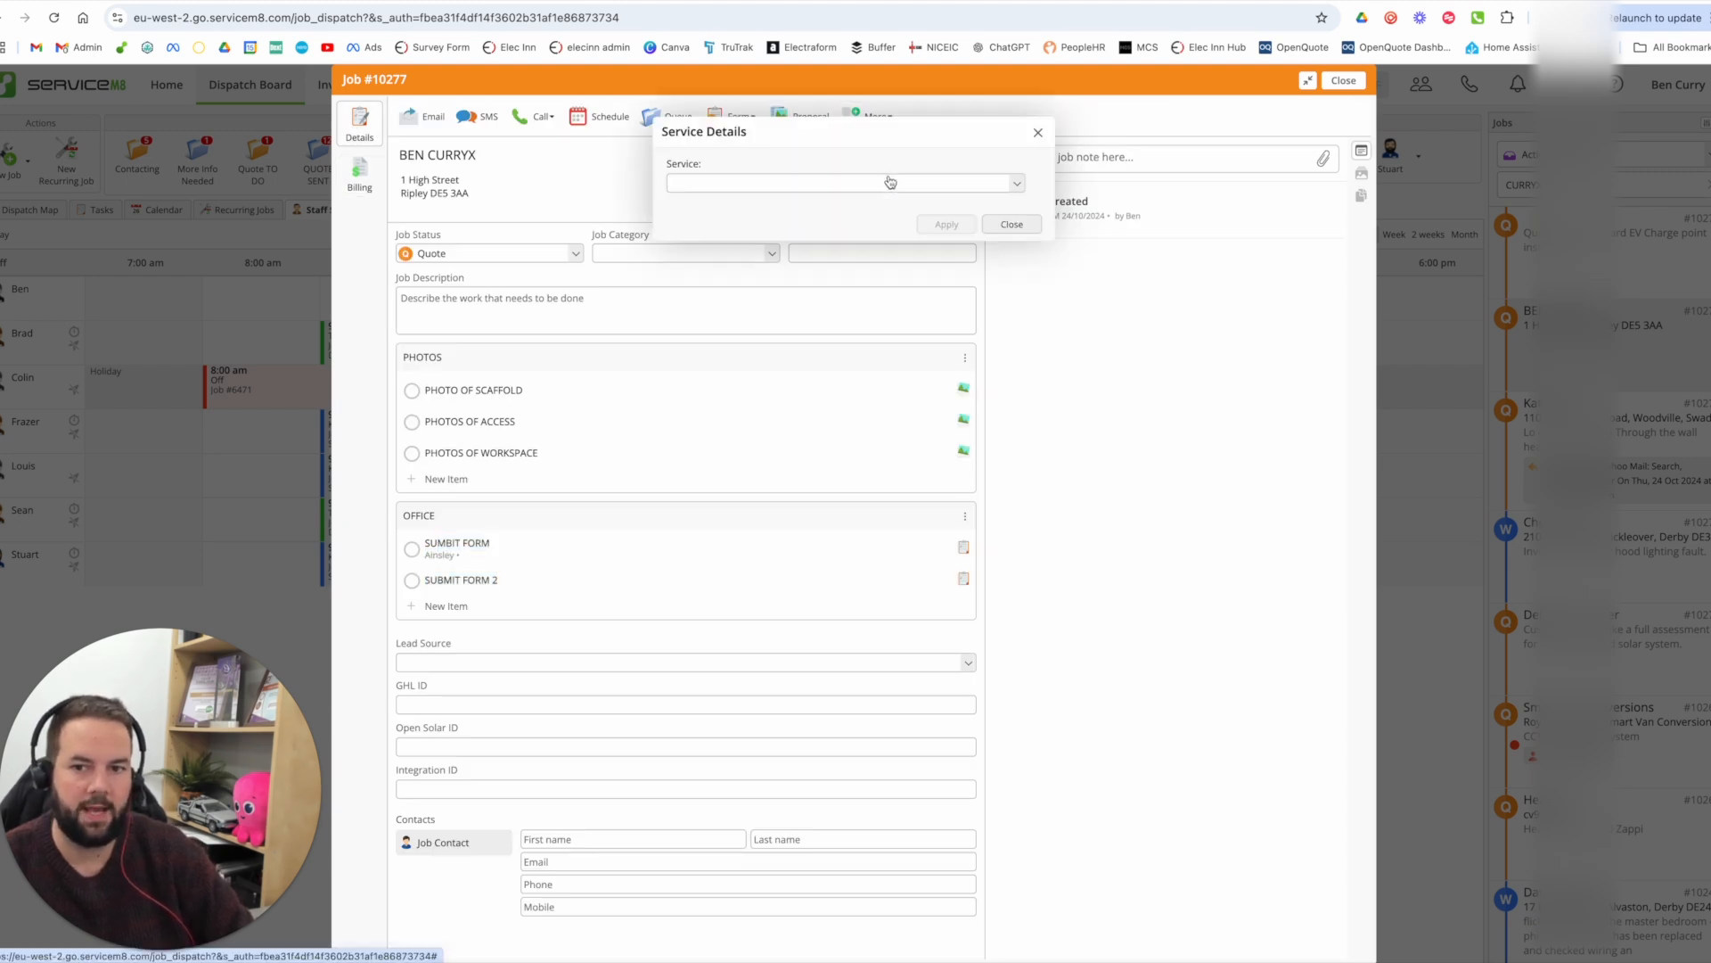
left_click(840, 182)
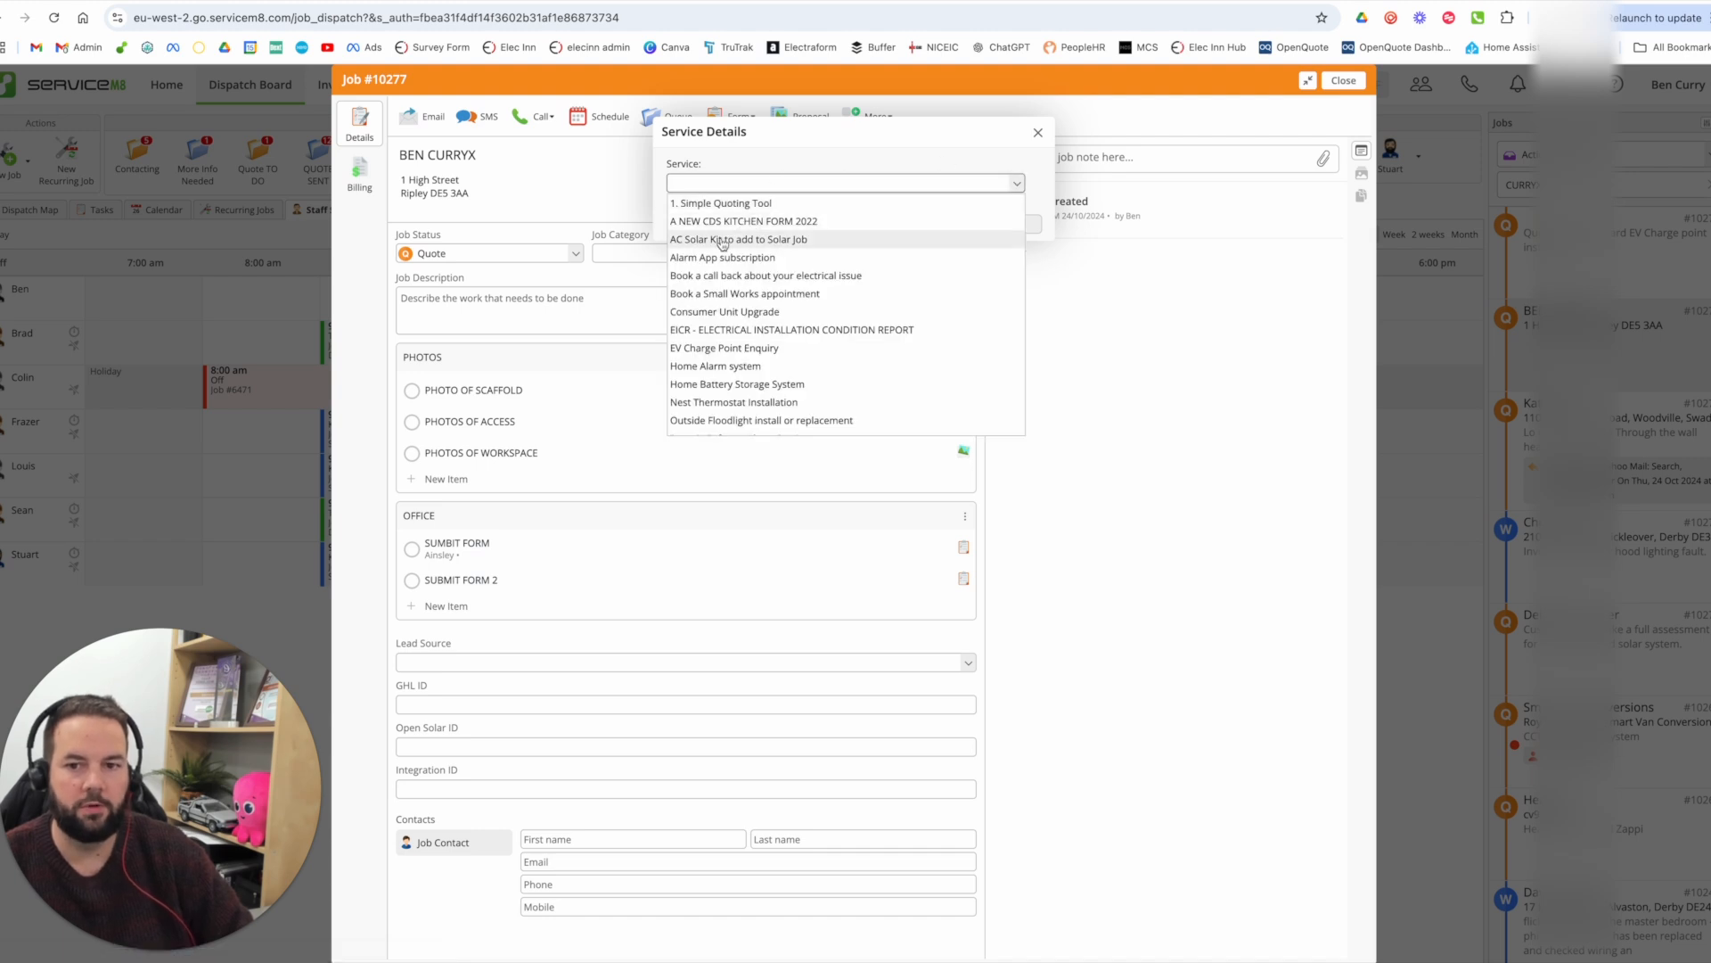
left_click(724, 346)
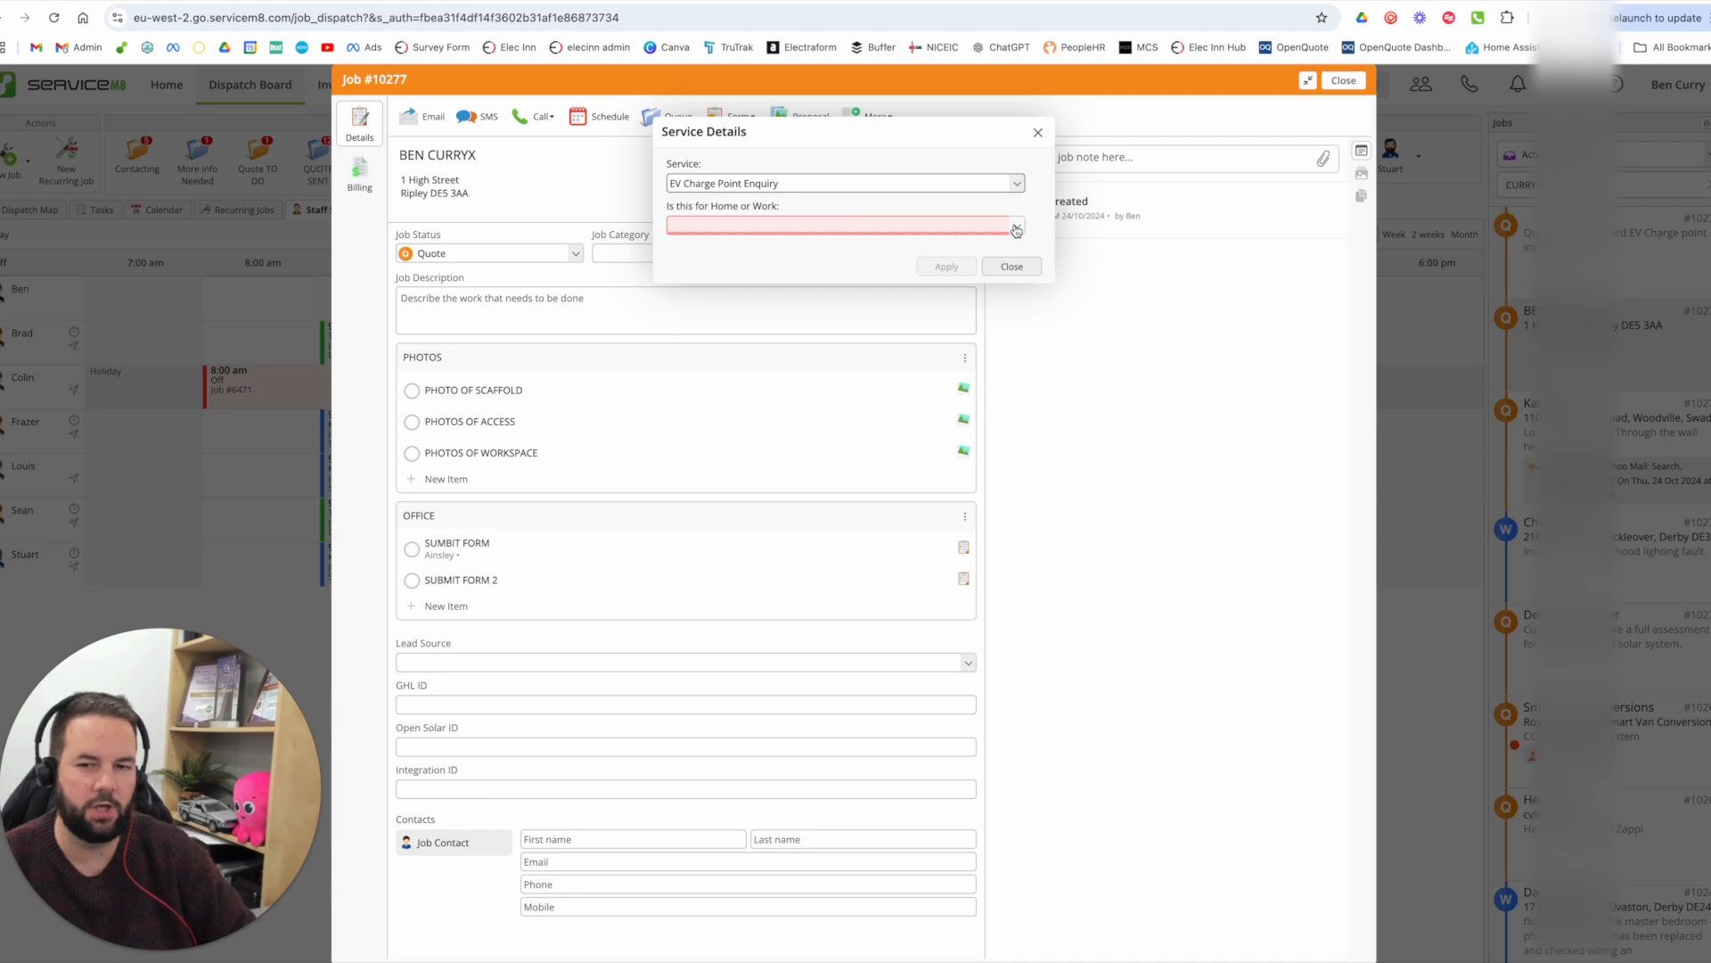
- Answer service details: home install, off-street parking, attached garage, RCBO spare way, black tethered Zappi
left_click(844, 225)
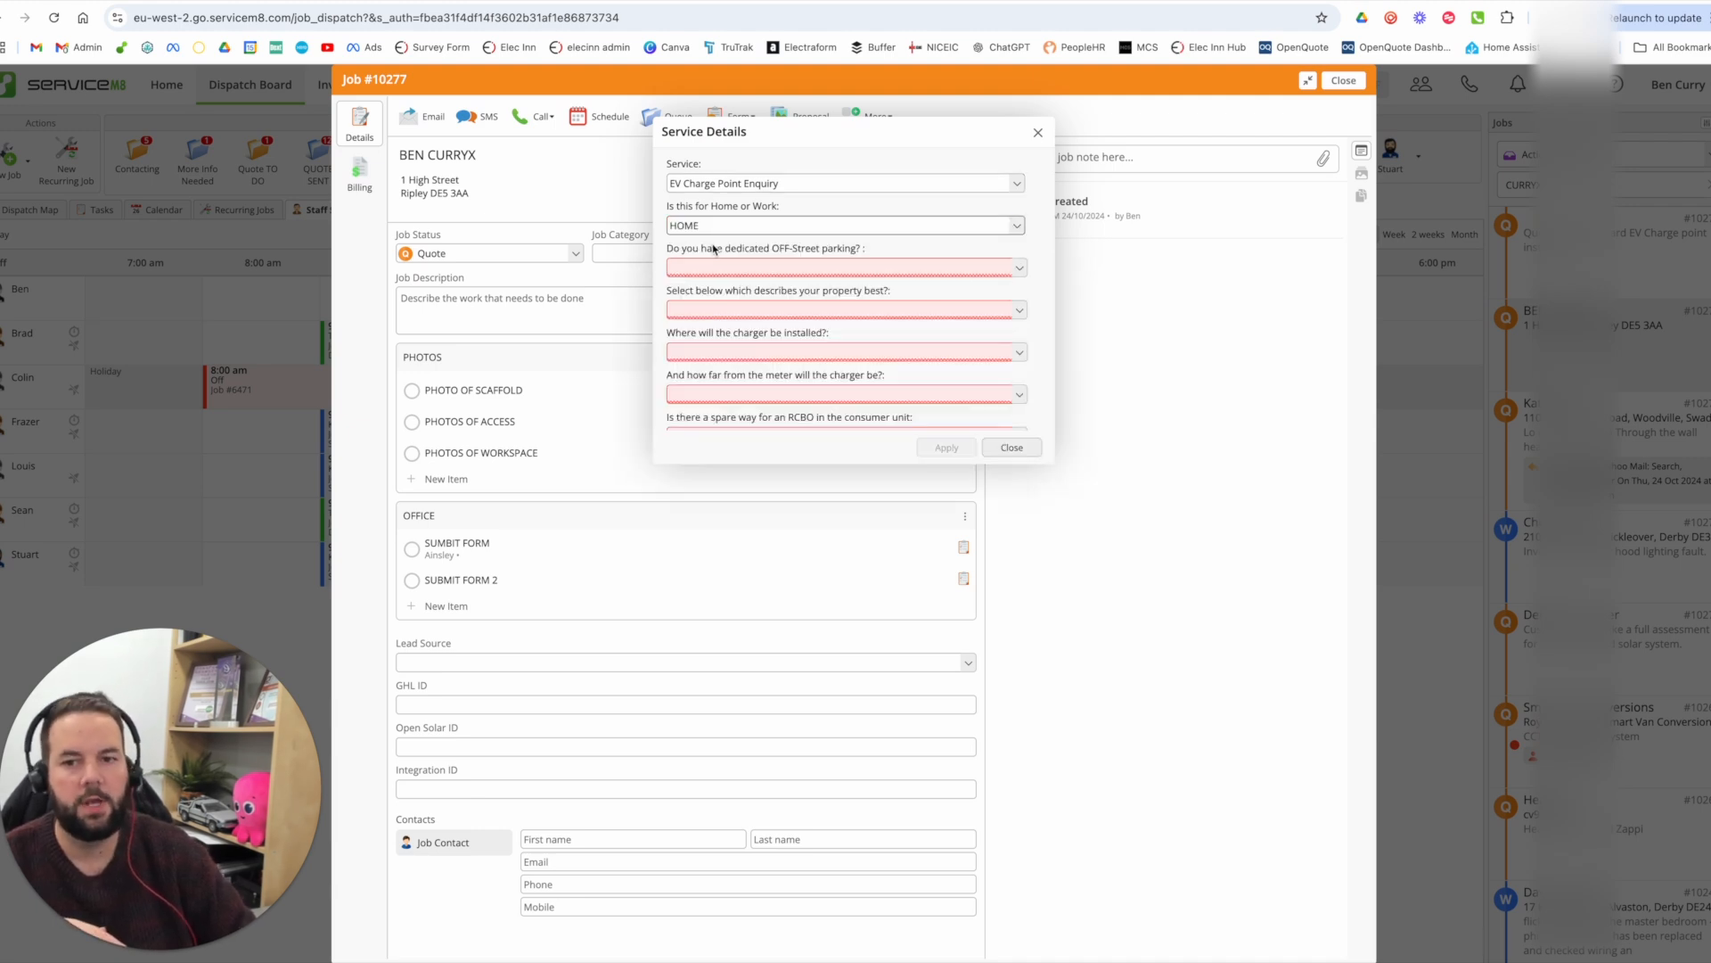
left_click(844, 267)
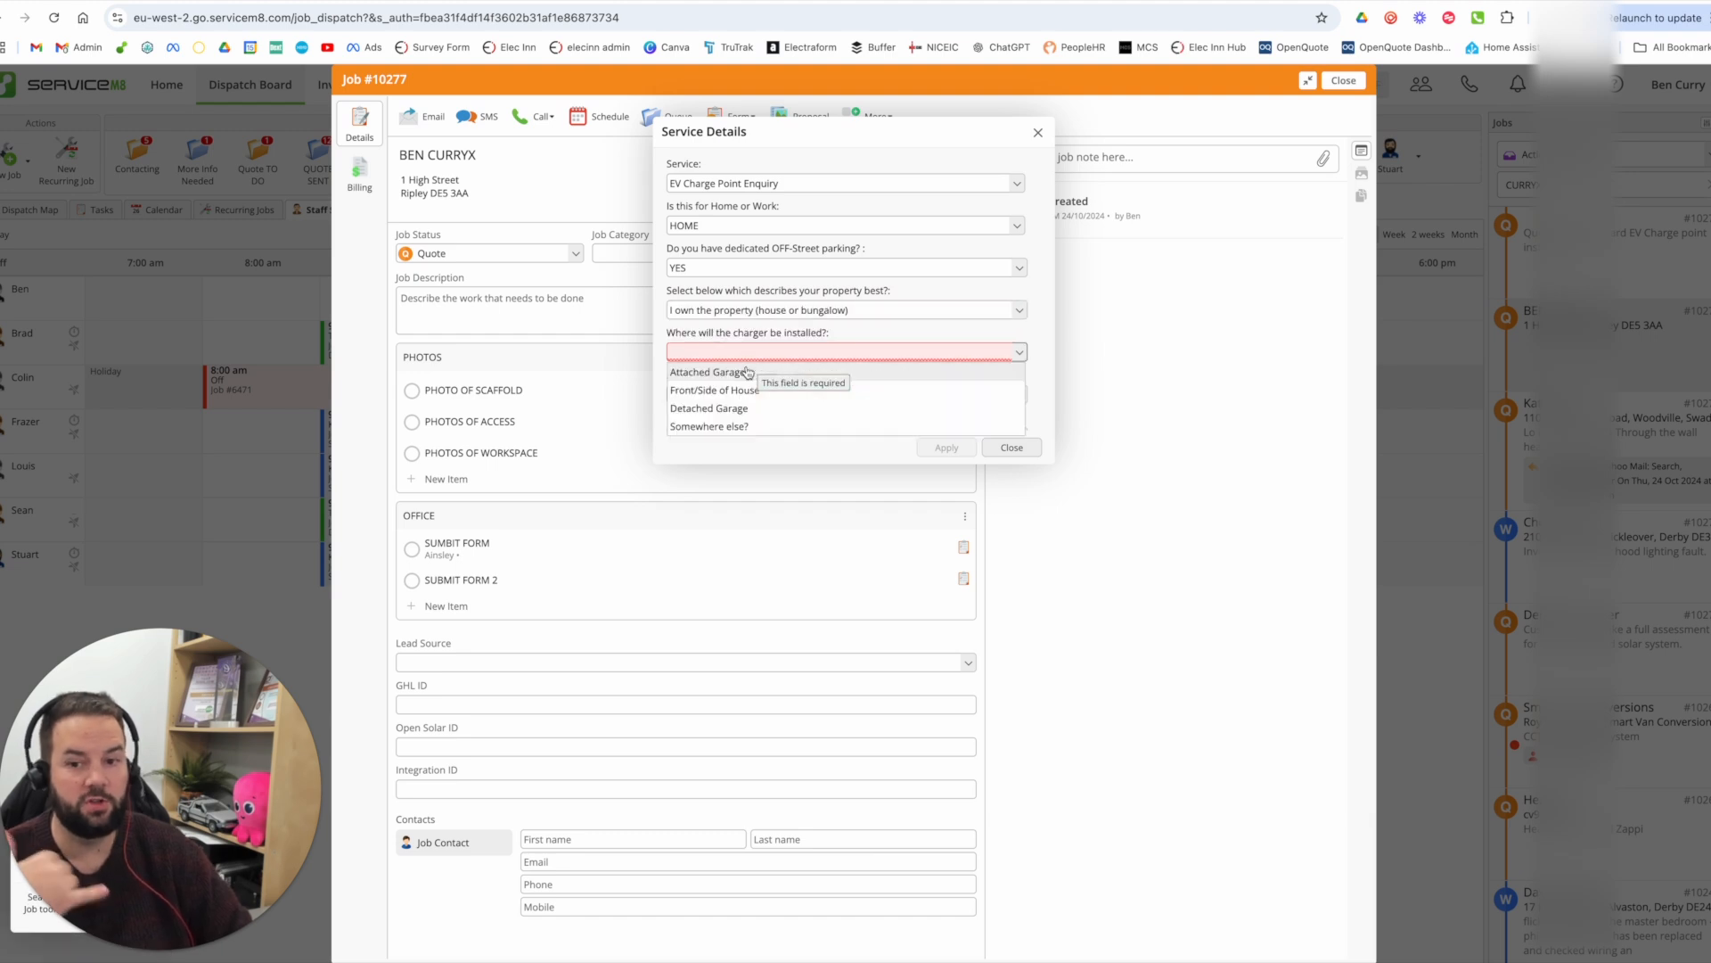
left_click(710, 372)
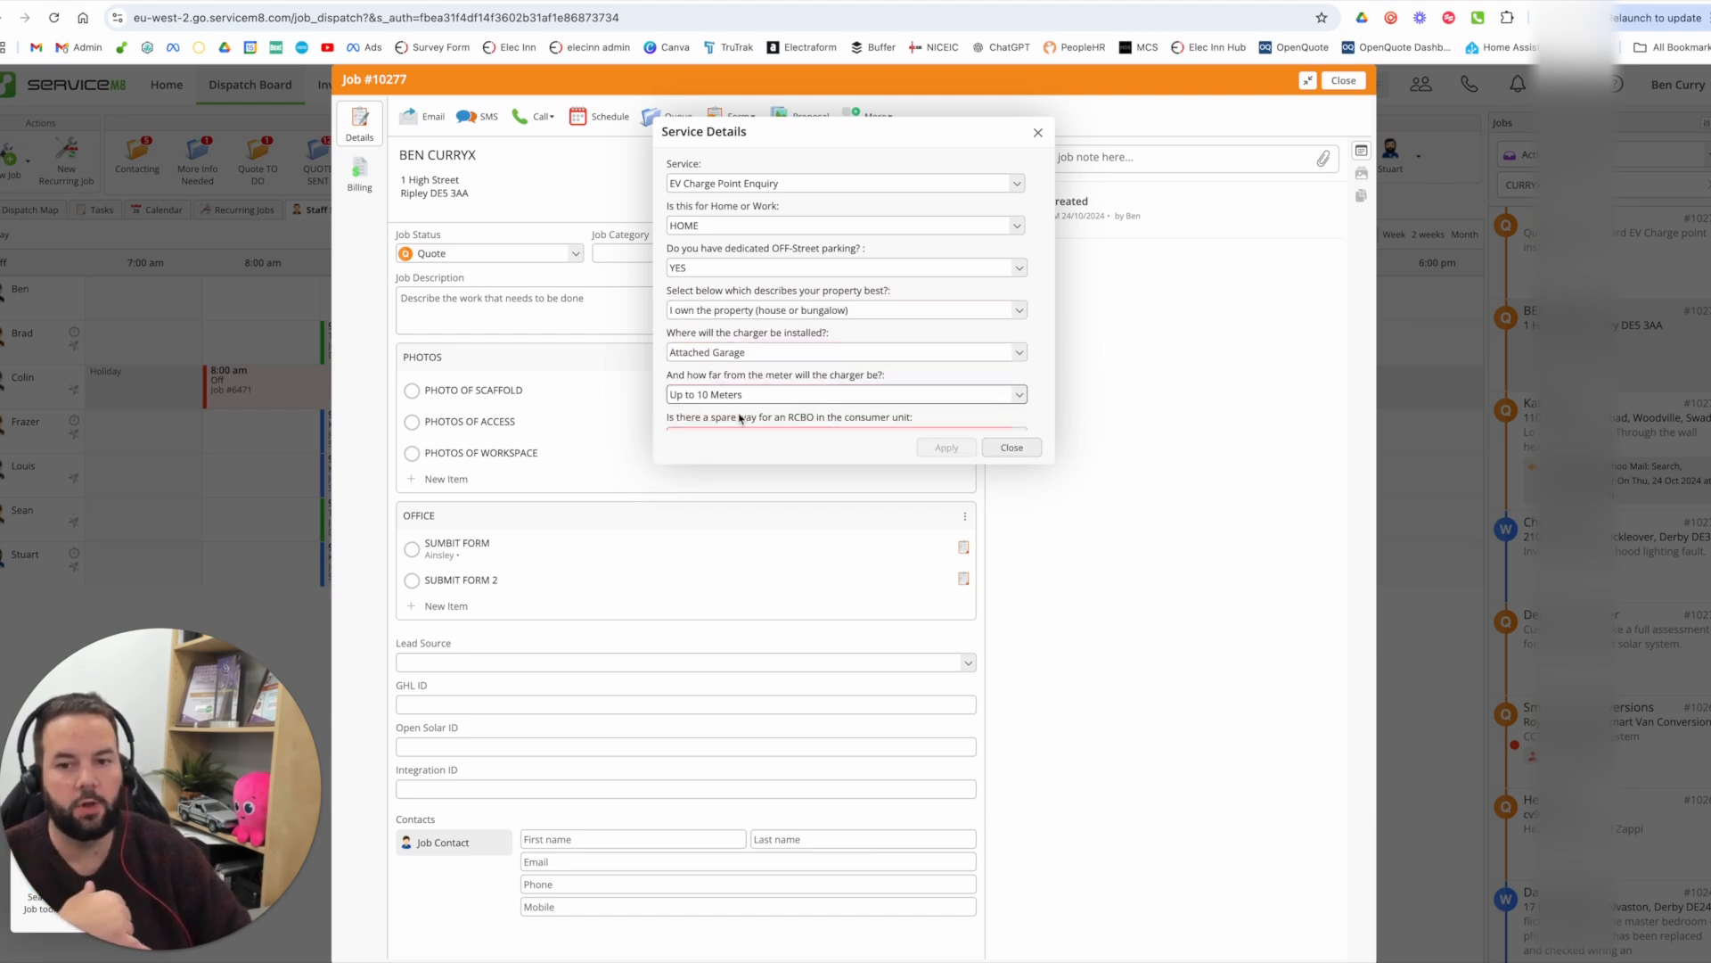
left_click(842, 364)
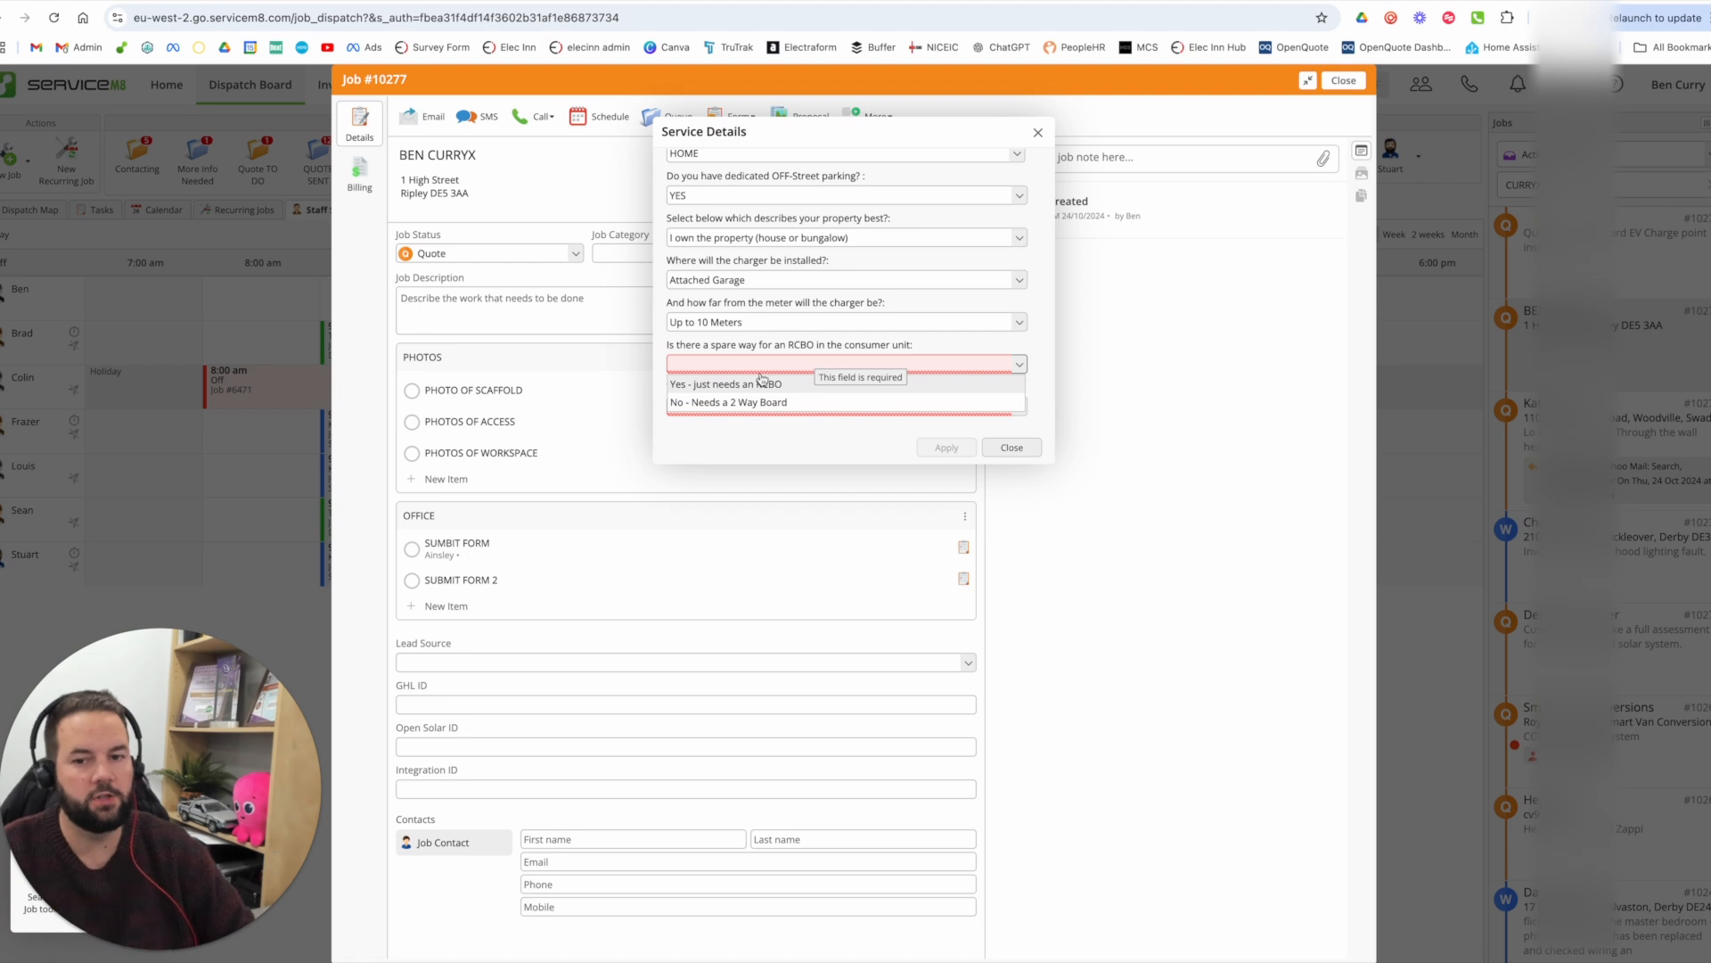
left_click(724, 384)
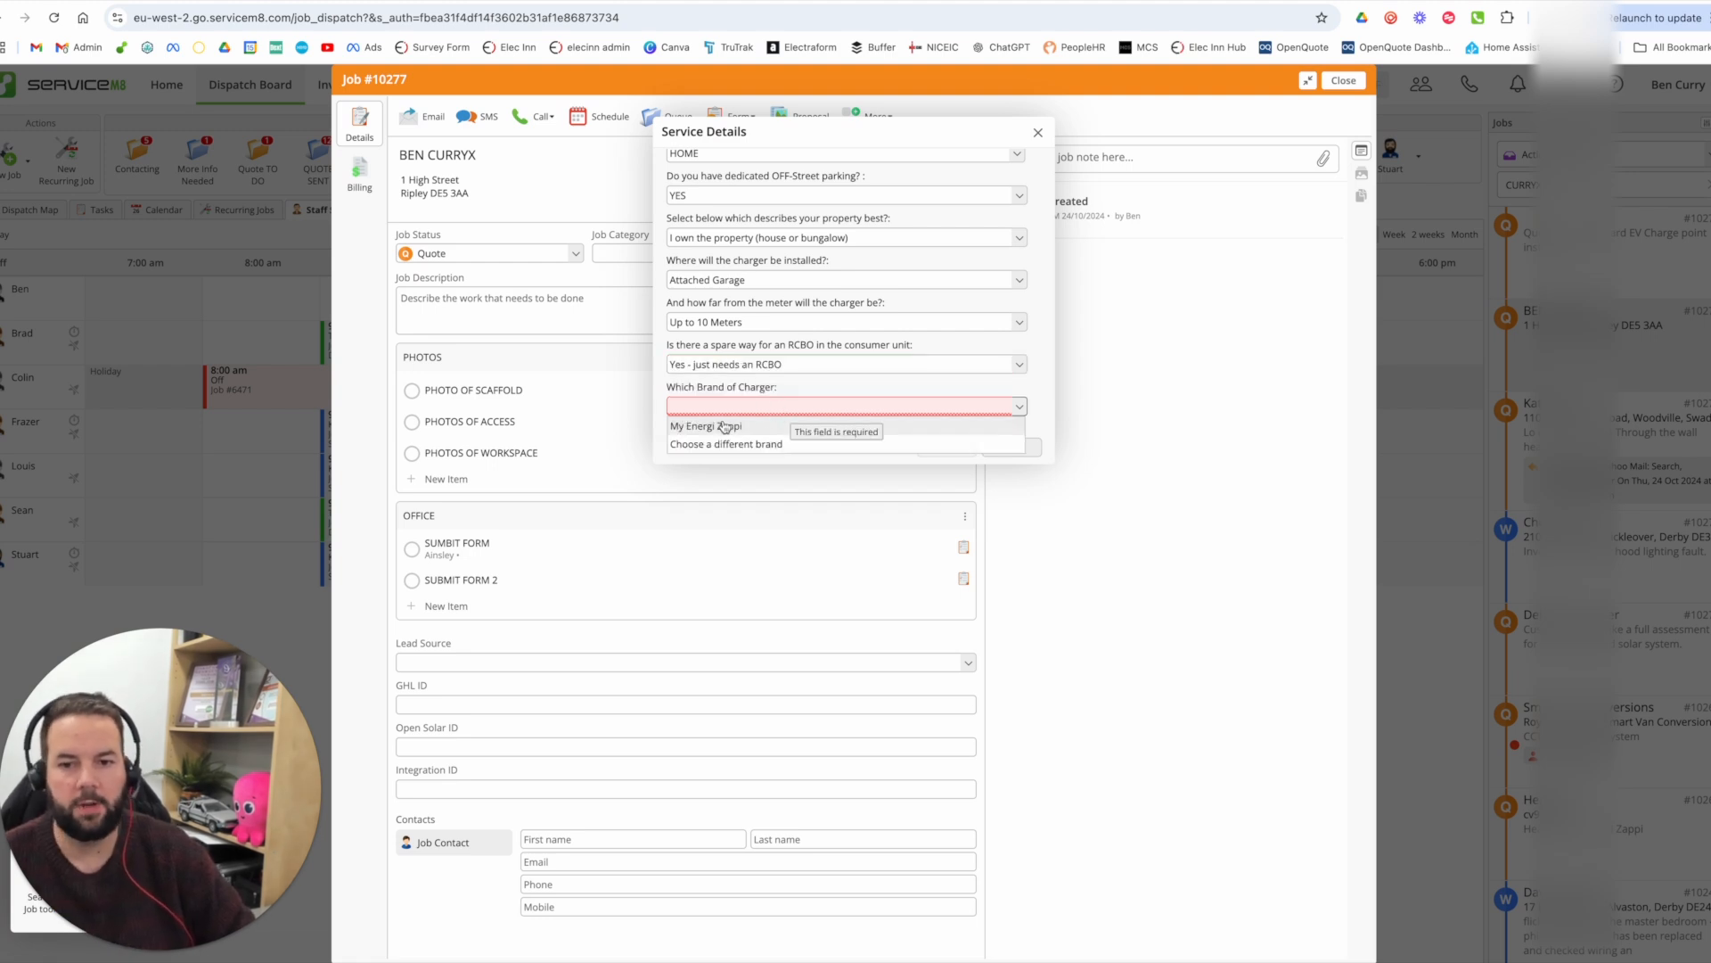
left_click(705, 426)
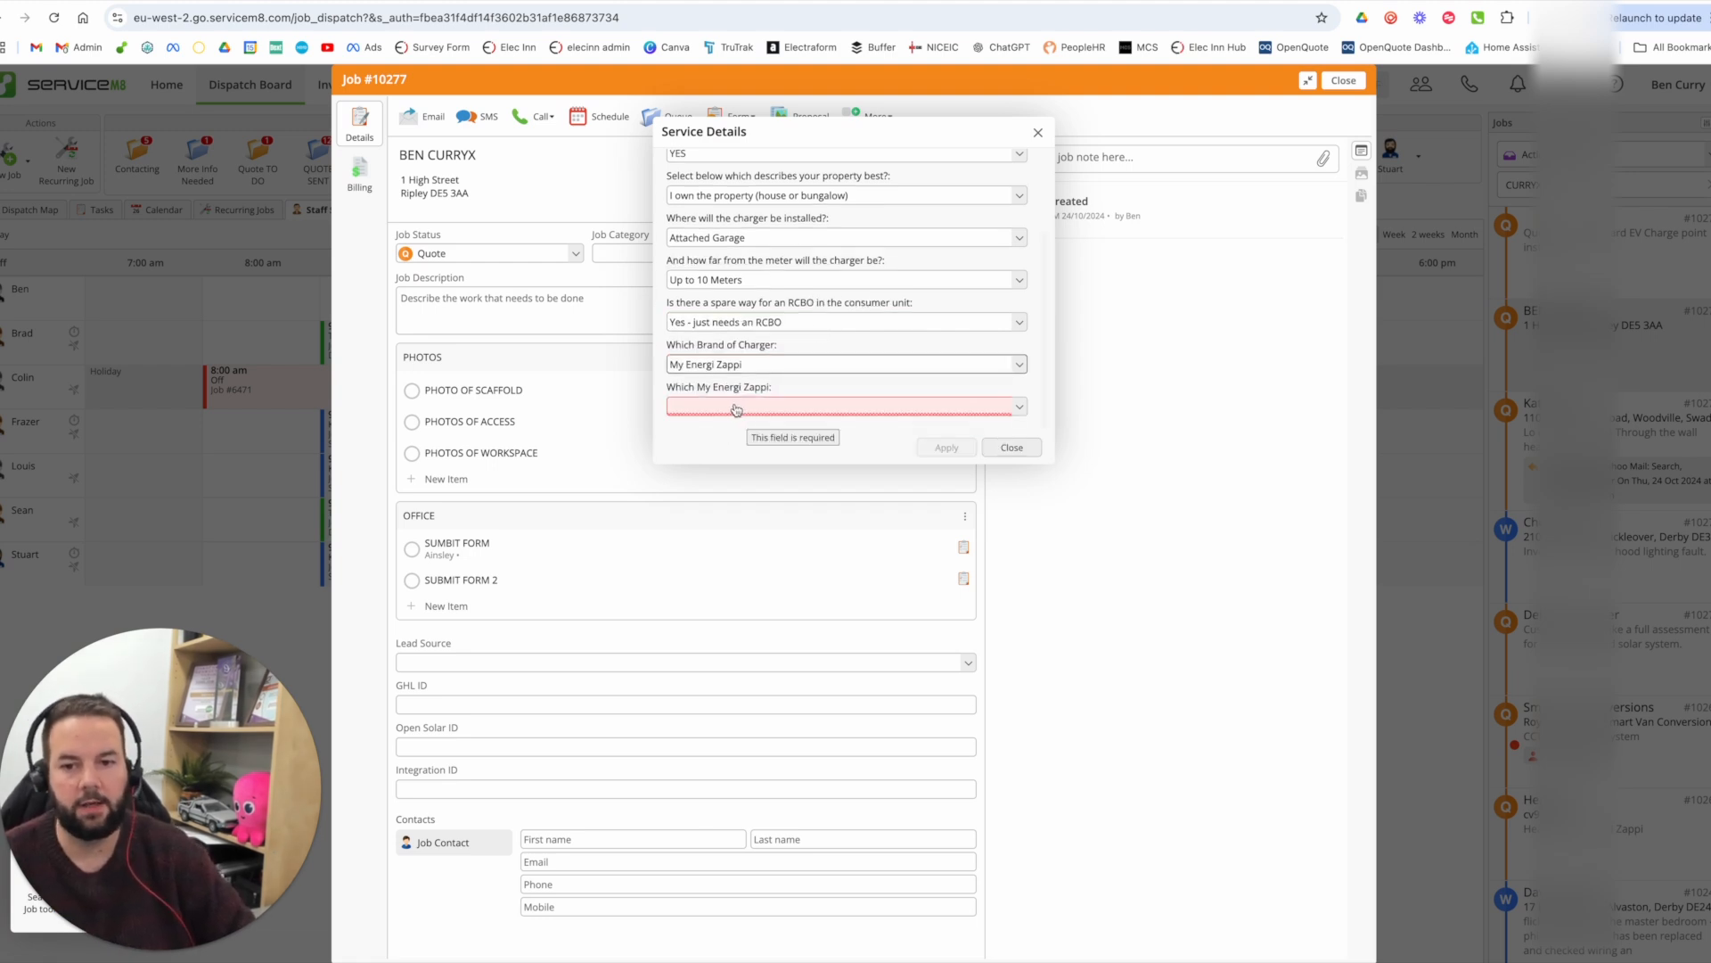
left_click(844, 407)
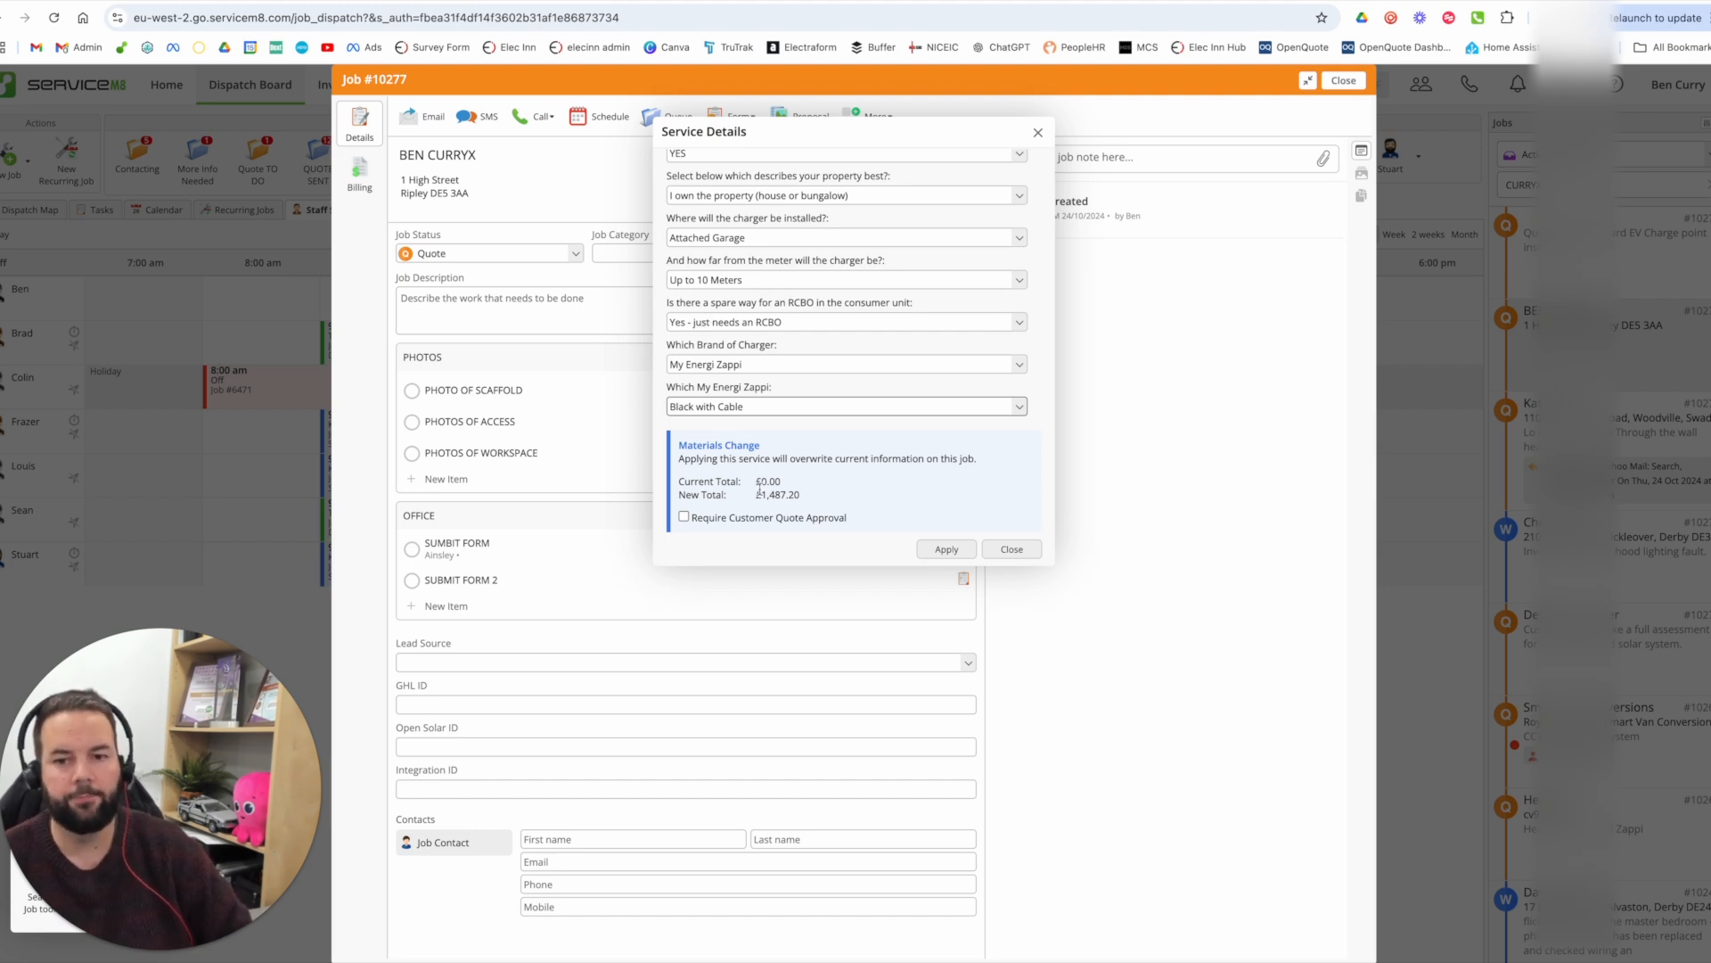
- Require customer quote approval and apply the service to the job
left_click(684, 516)
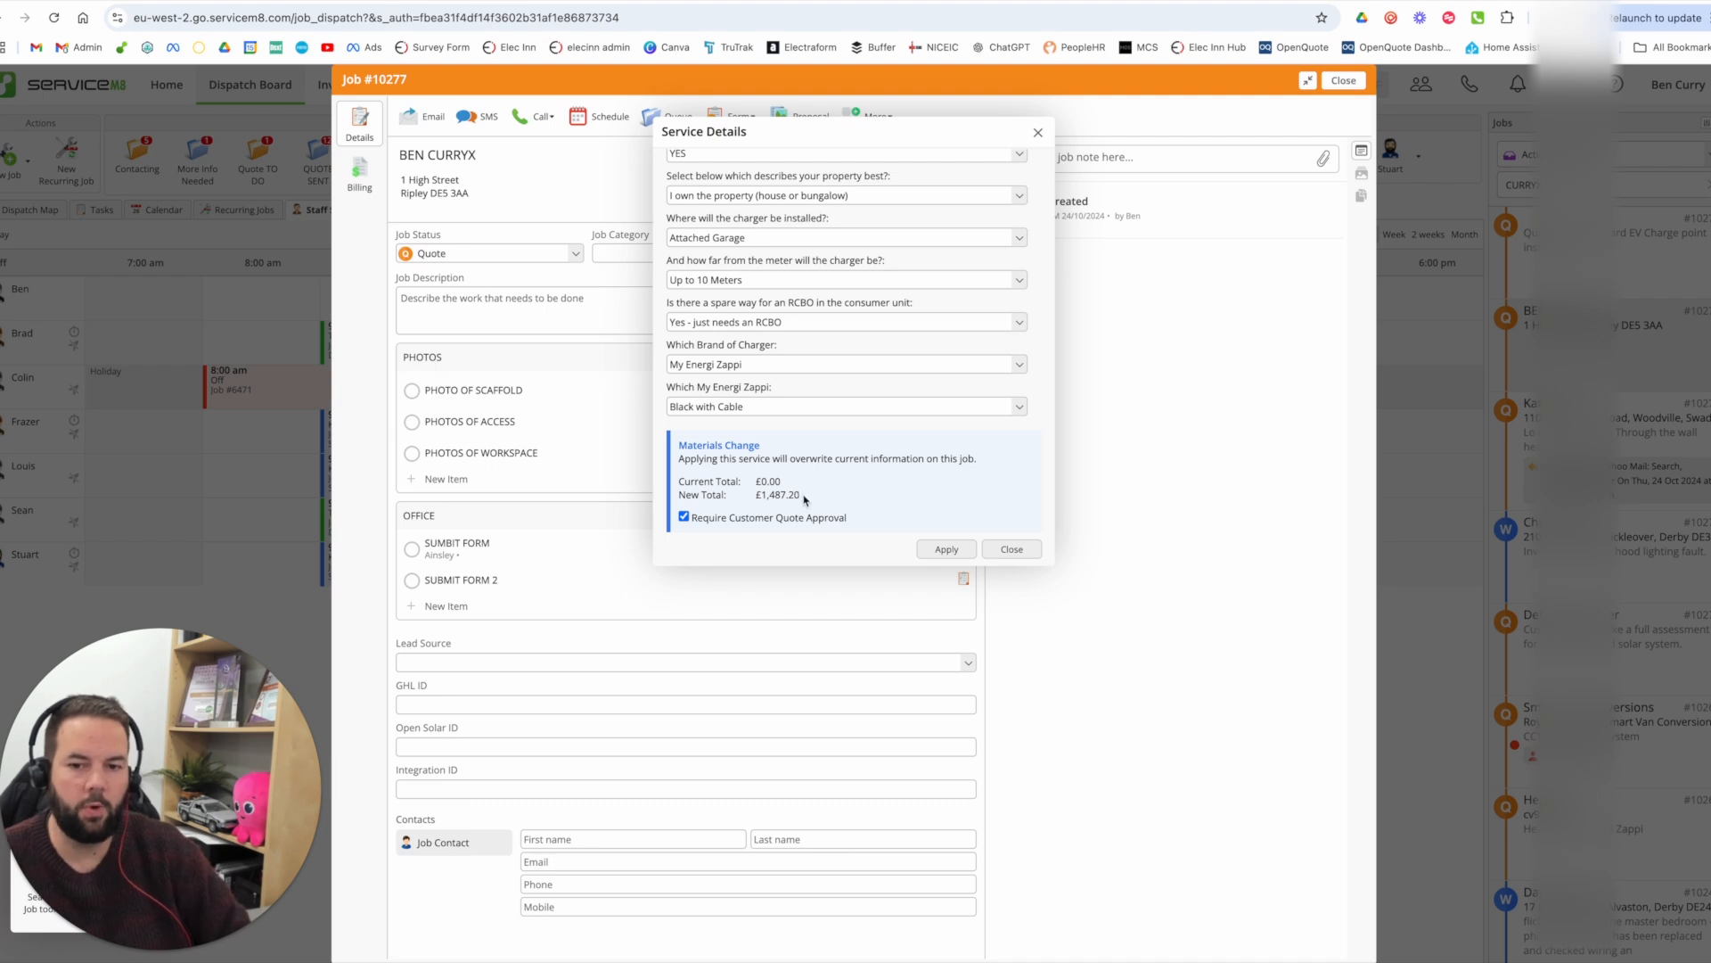
double_click(777, 495)
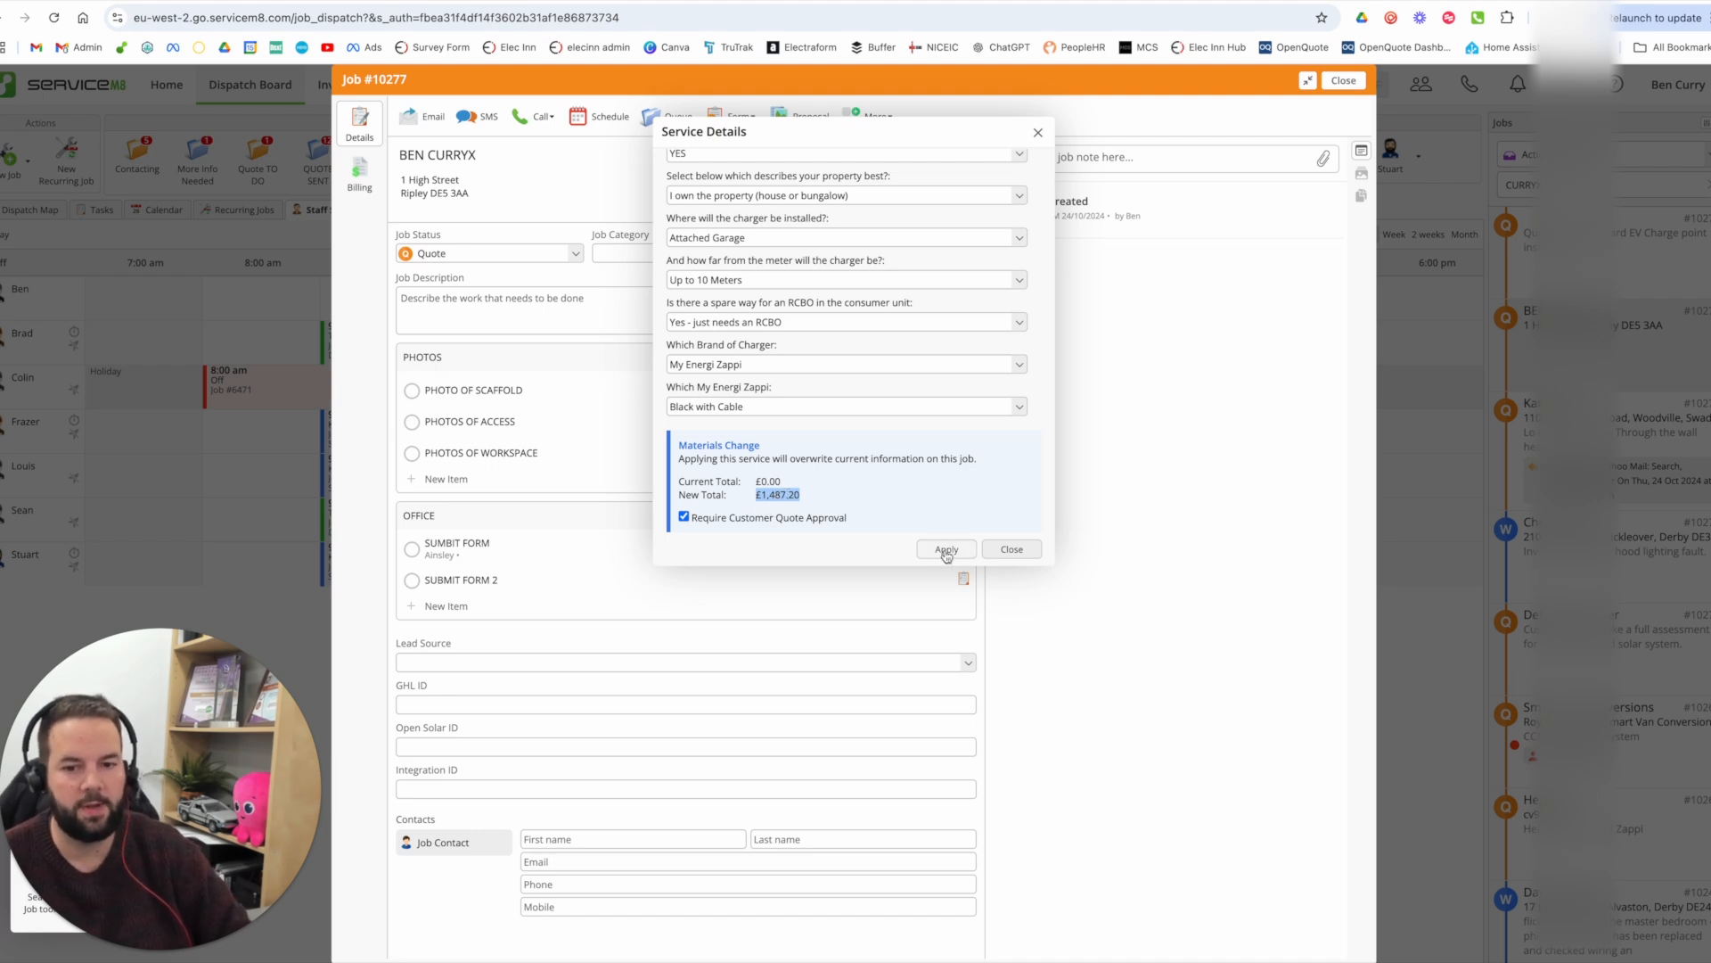
left_click(944, 549)
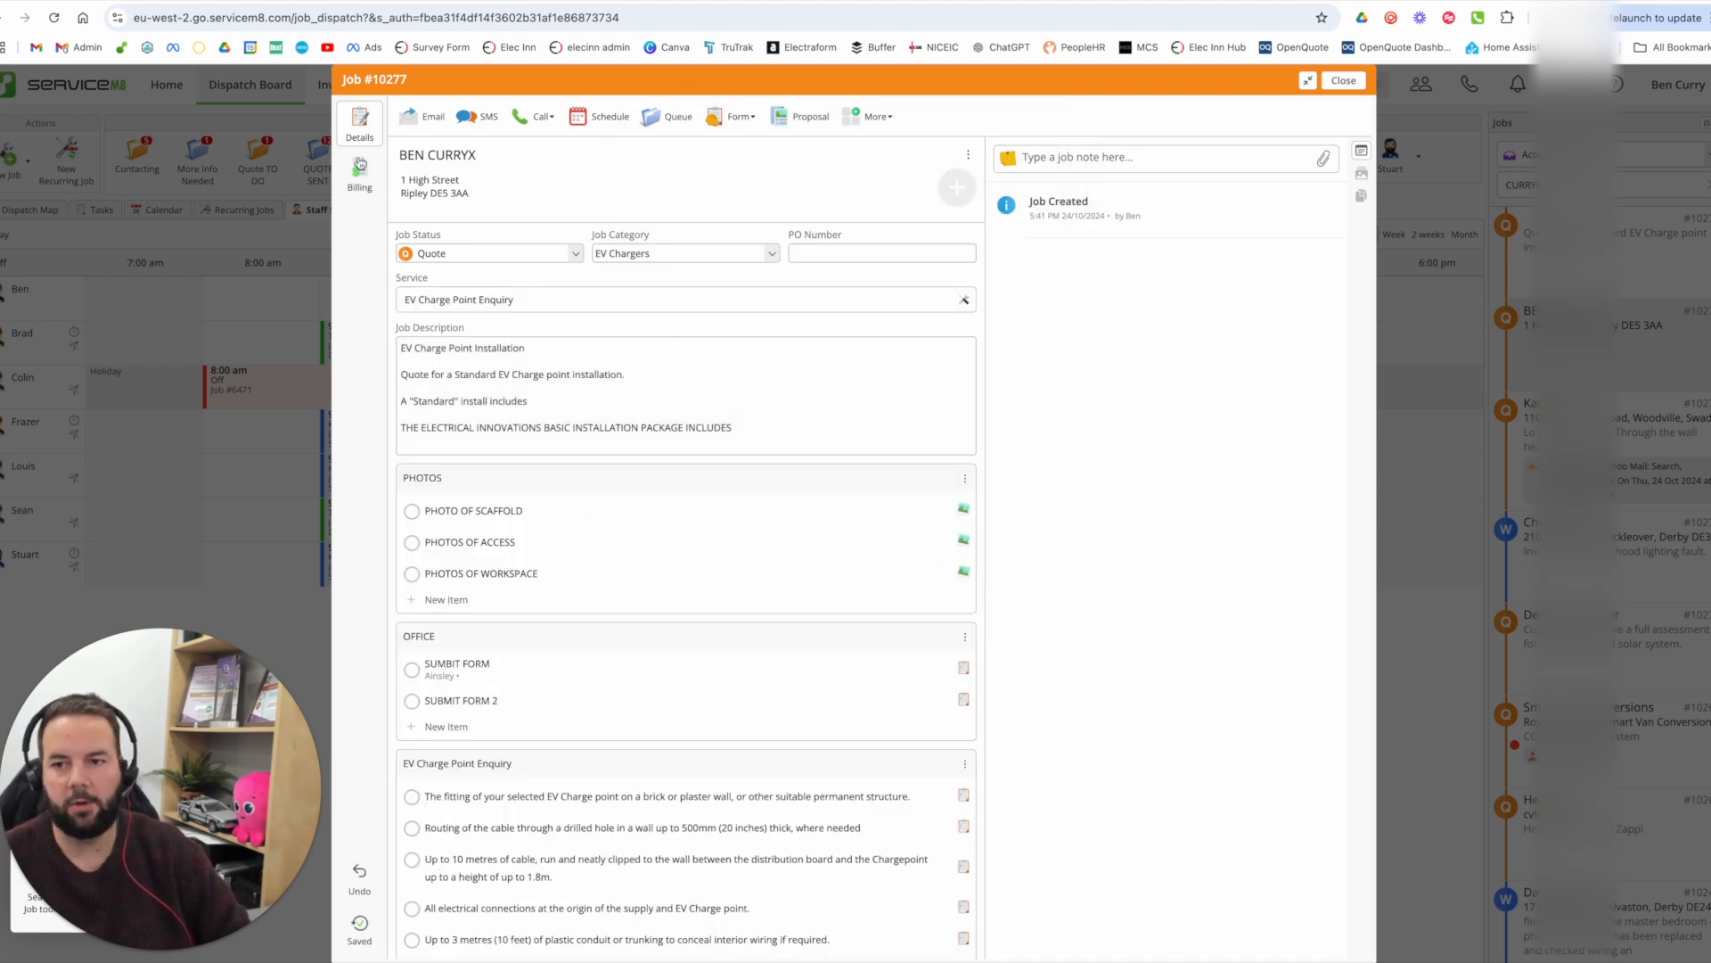
left_click(359, 175)
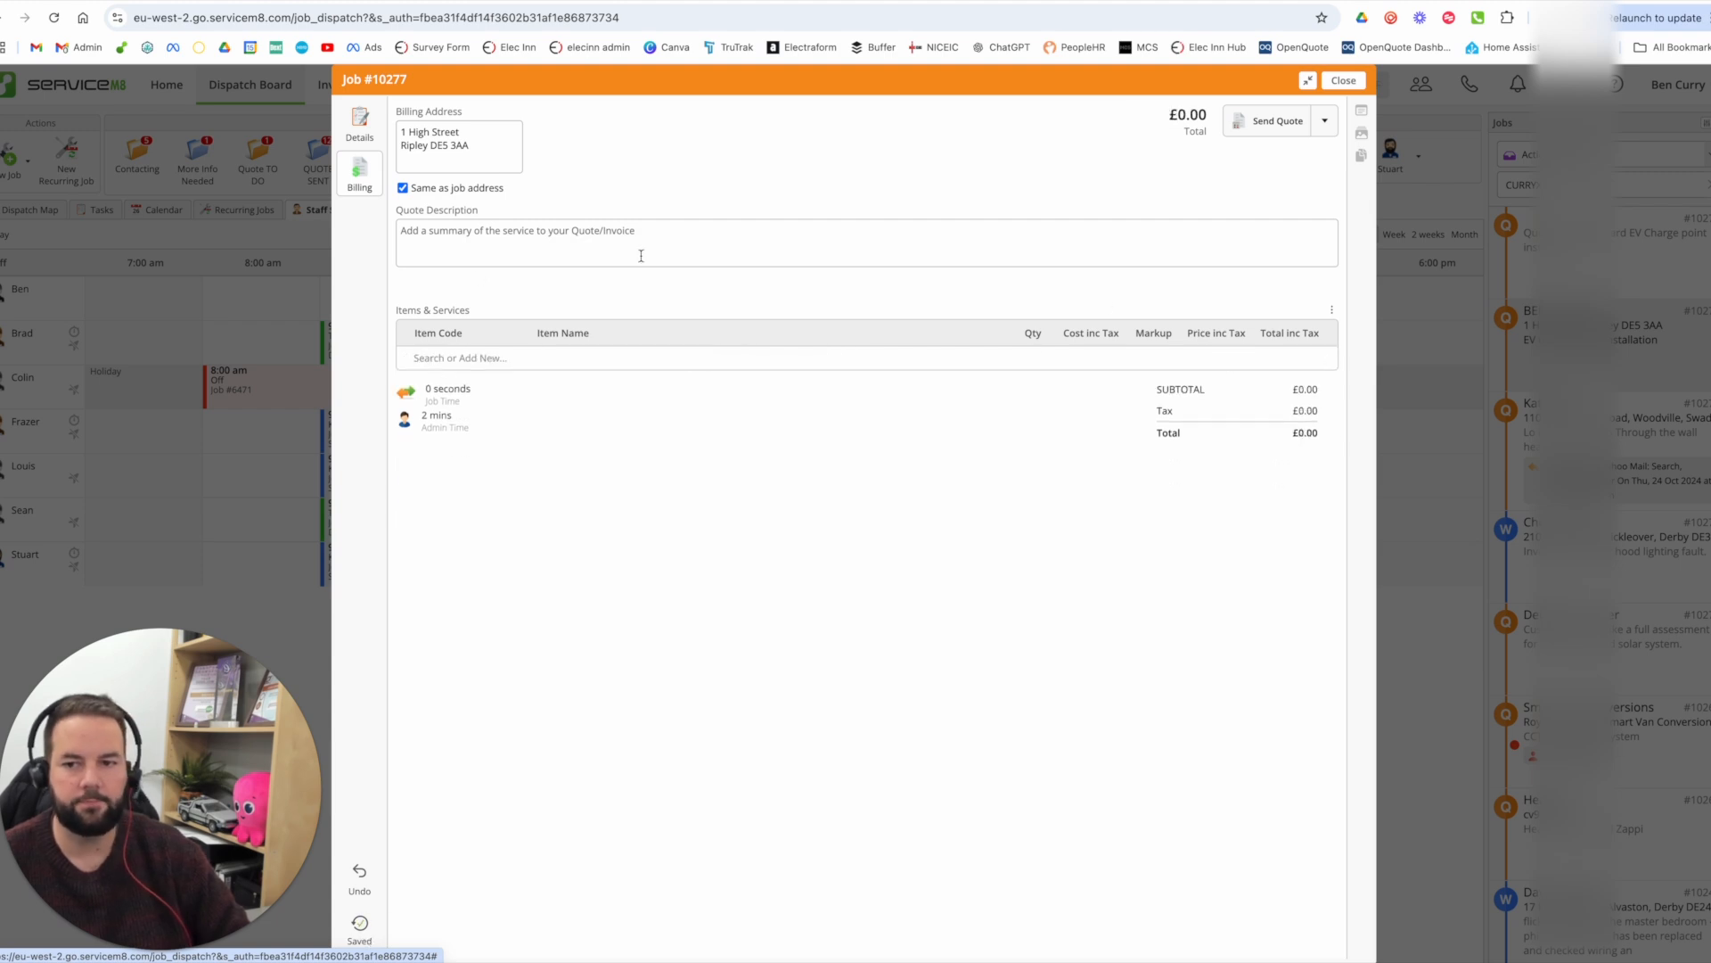
left_click(359, 120)
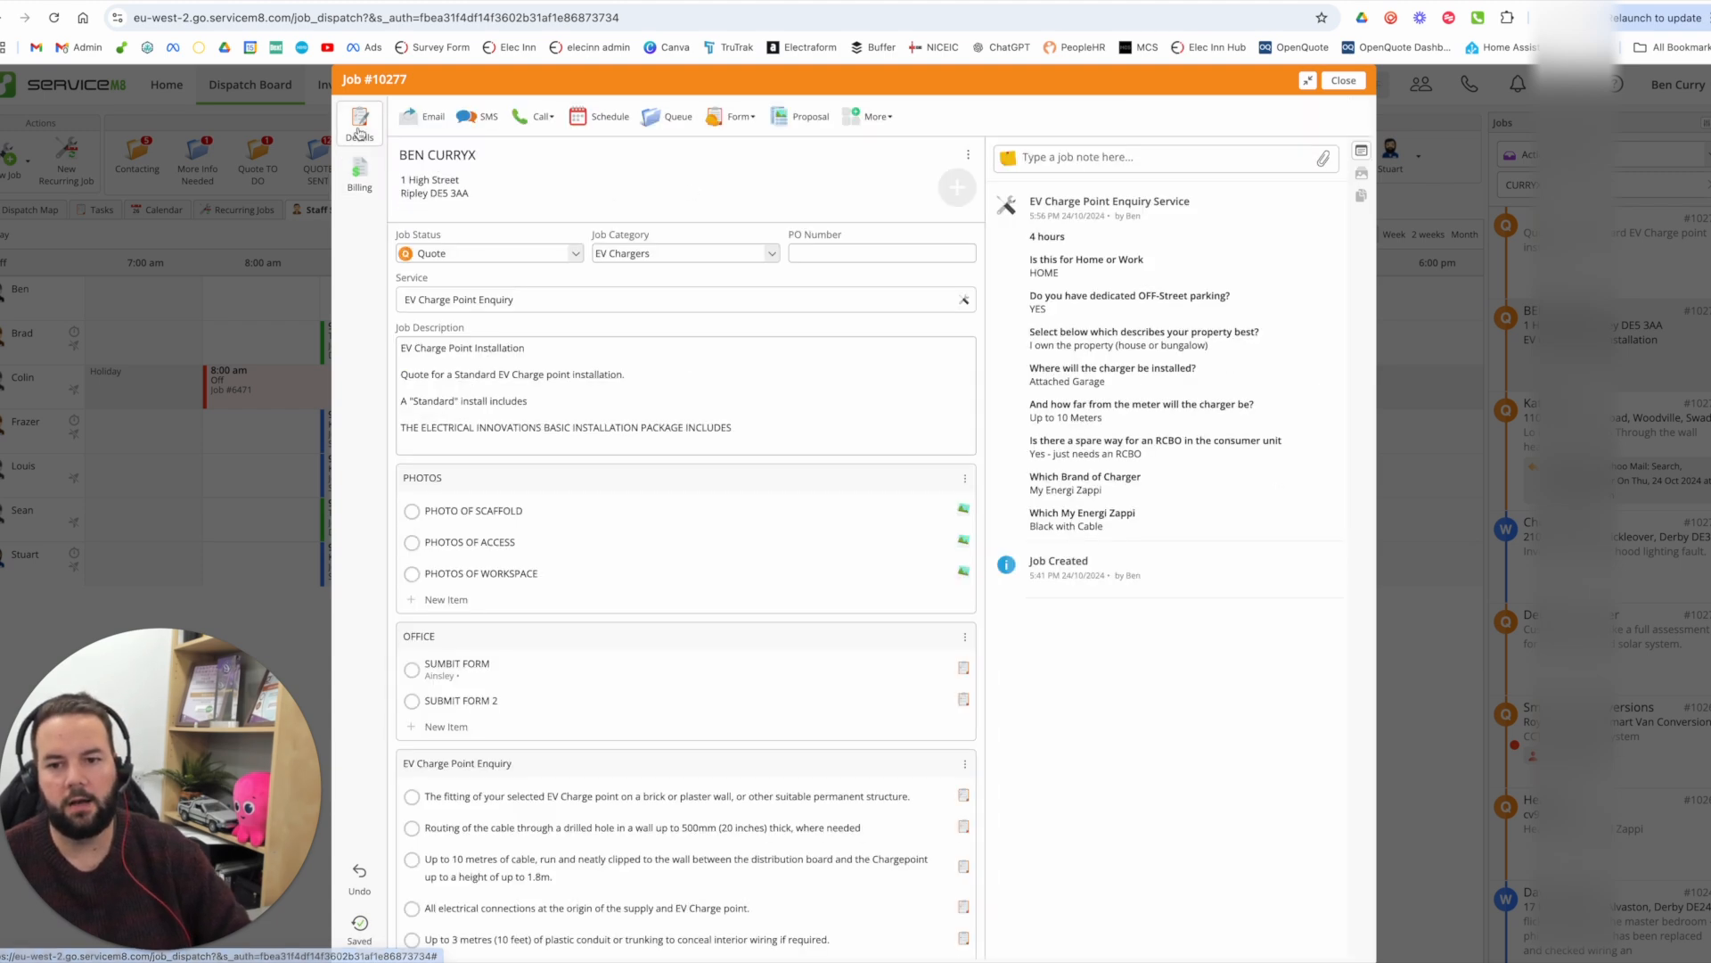
scroll("down", 3)
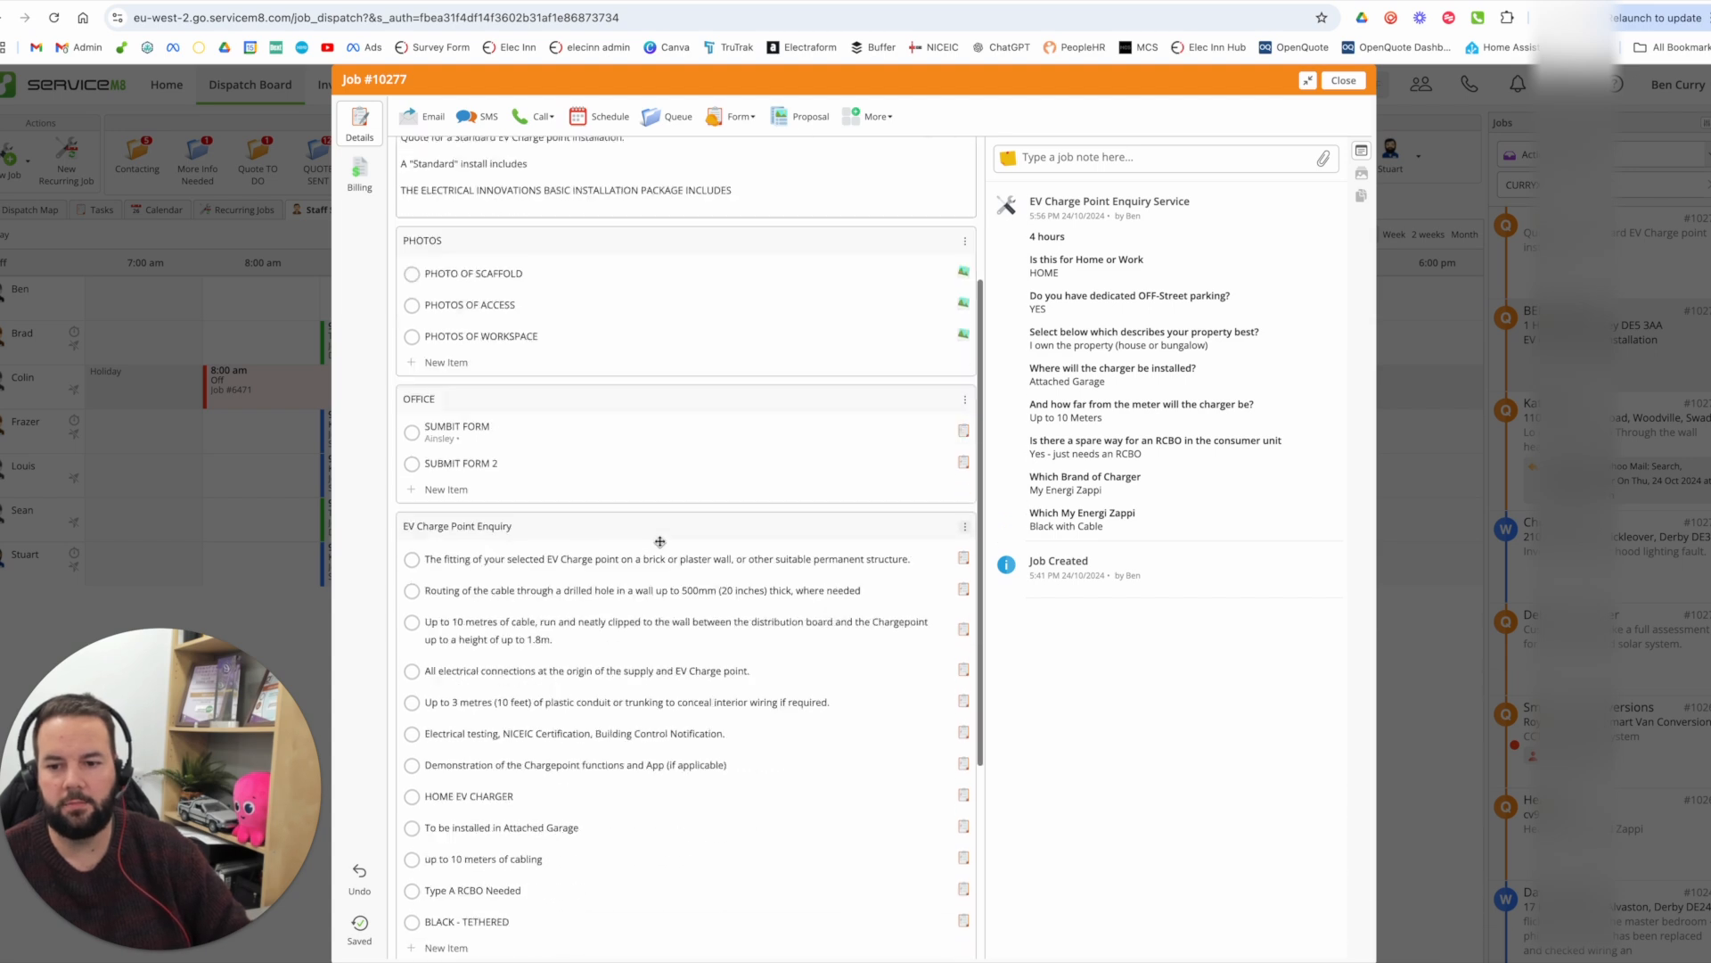
scroll("down", 3)
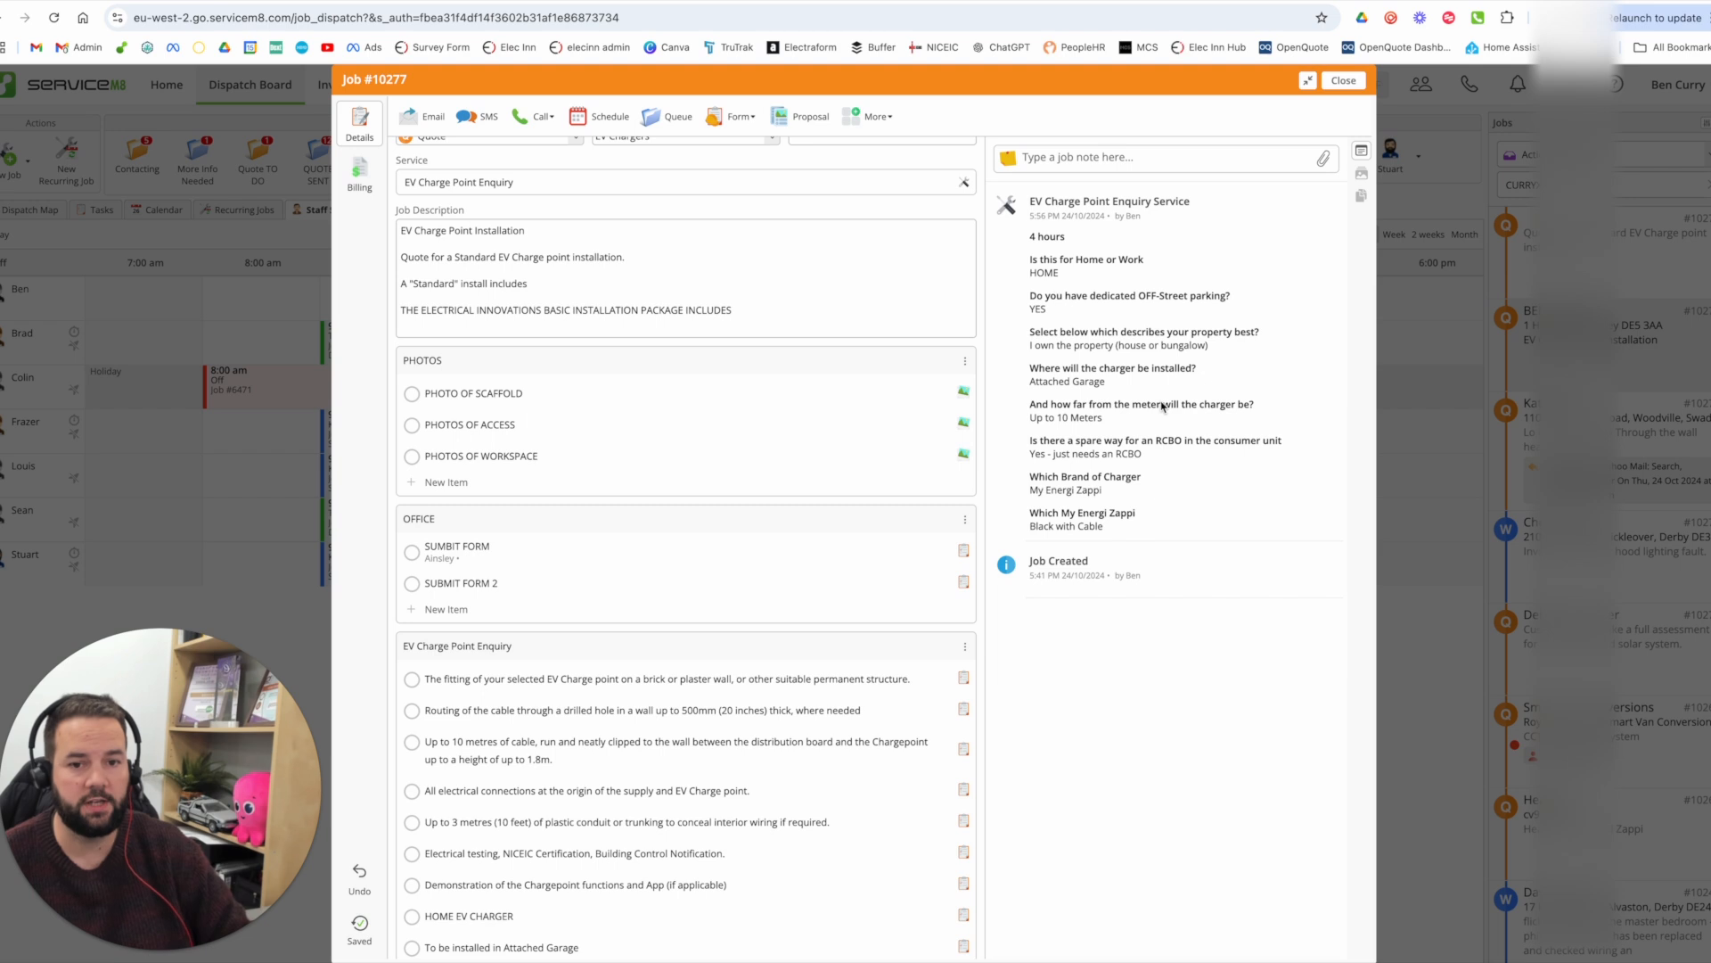
- Auto Quote job 10277 to draft cable, RCBO, labour and Zappi charger items totalling £1,467.20
left_click(359, 169)
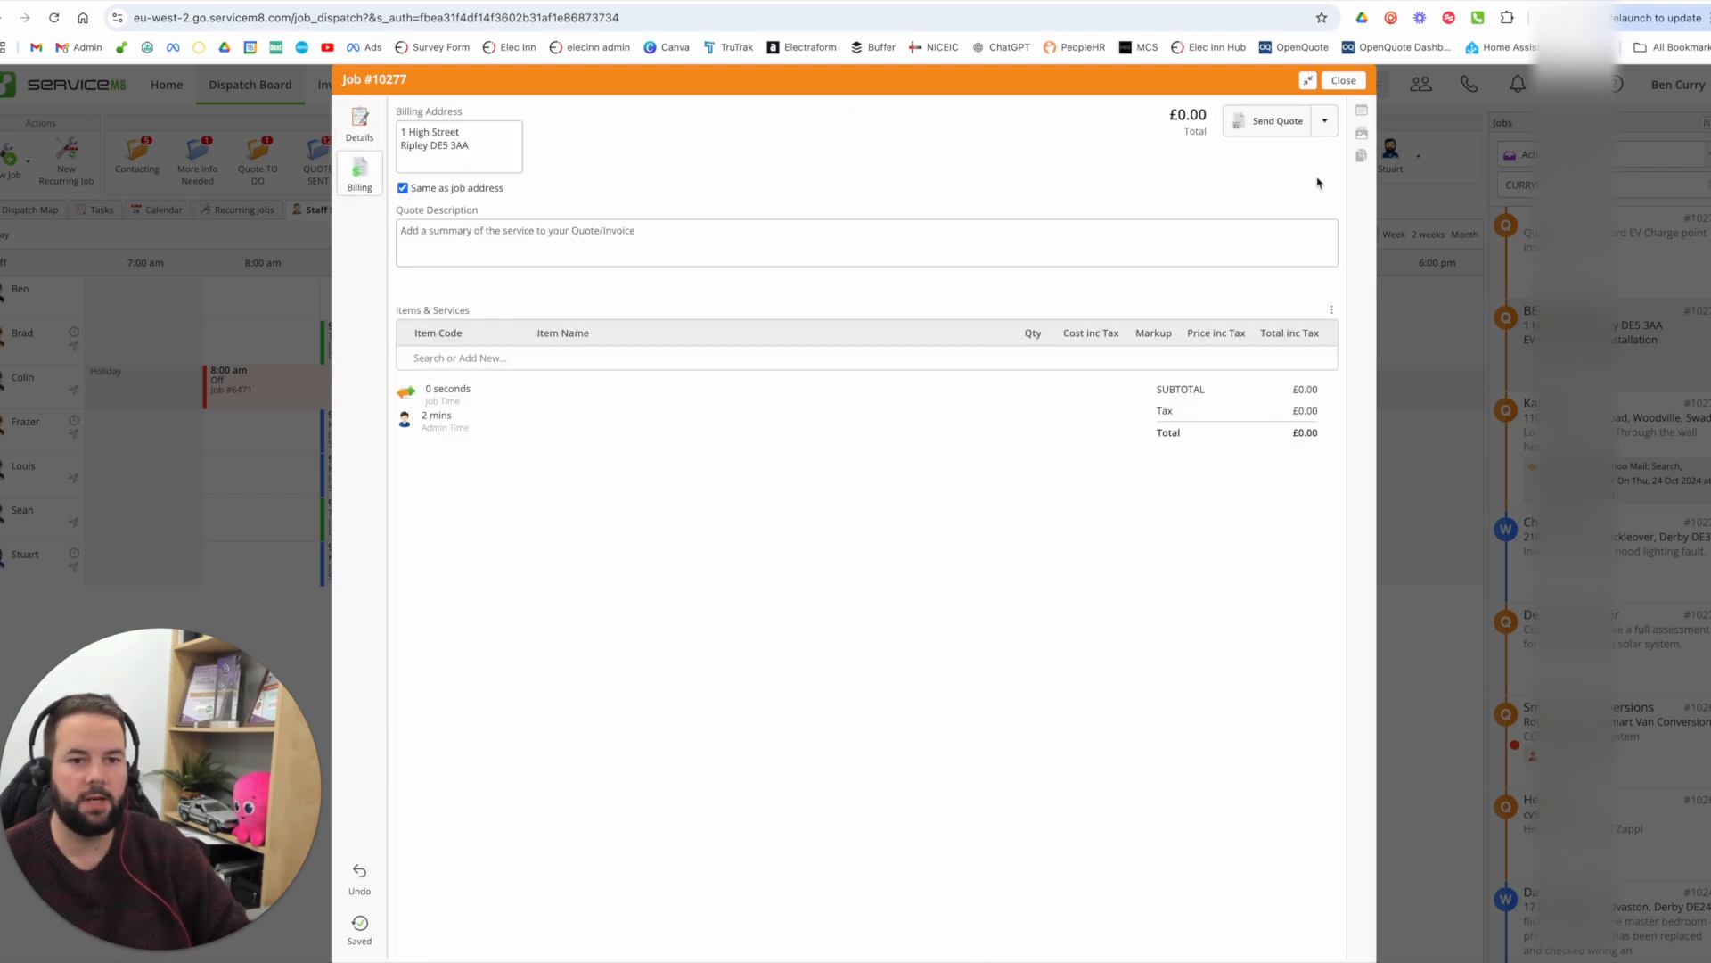
left_click(1324, 120)
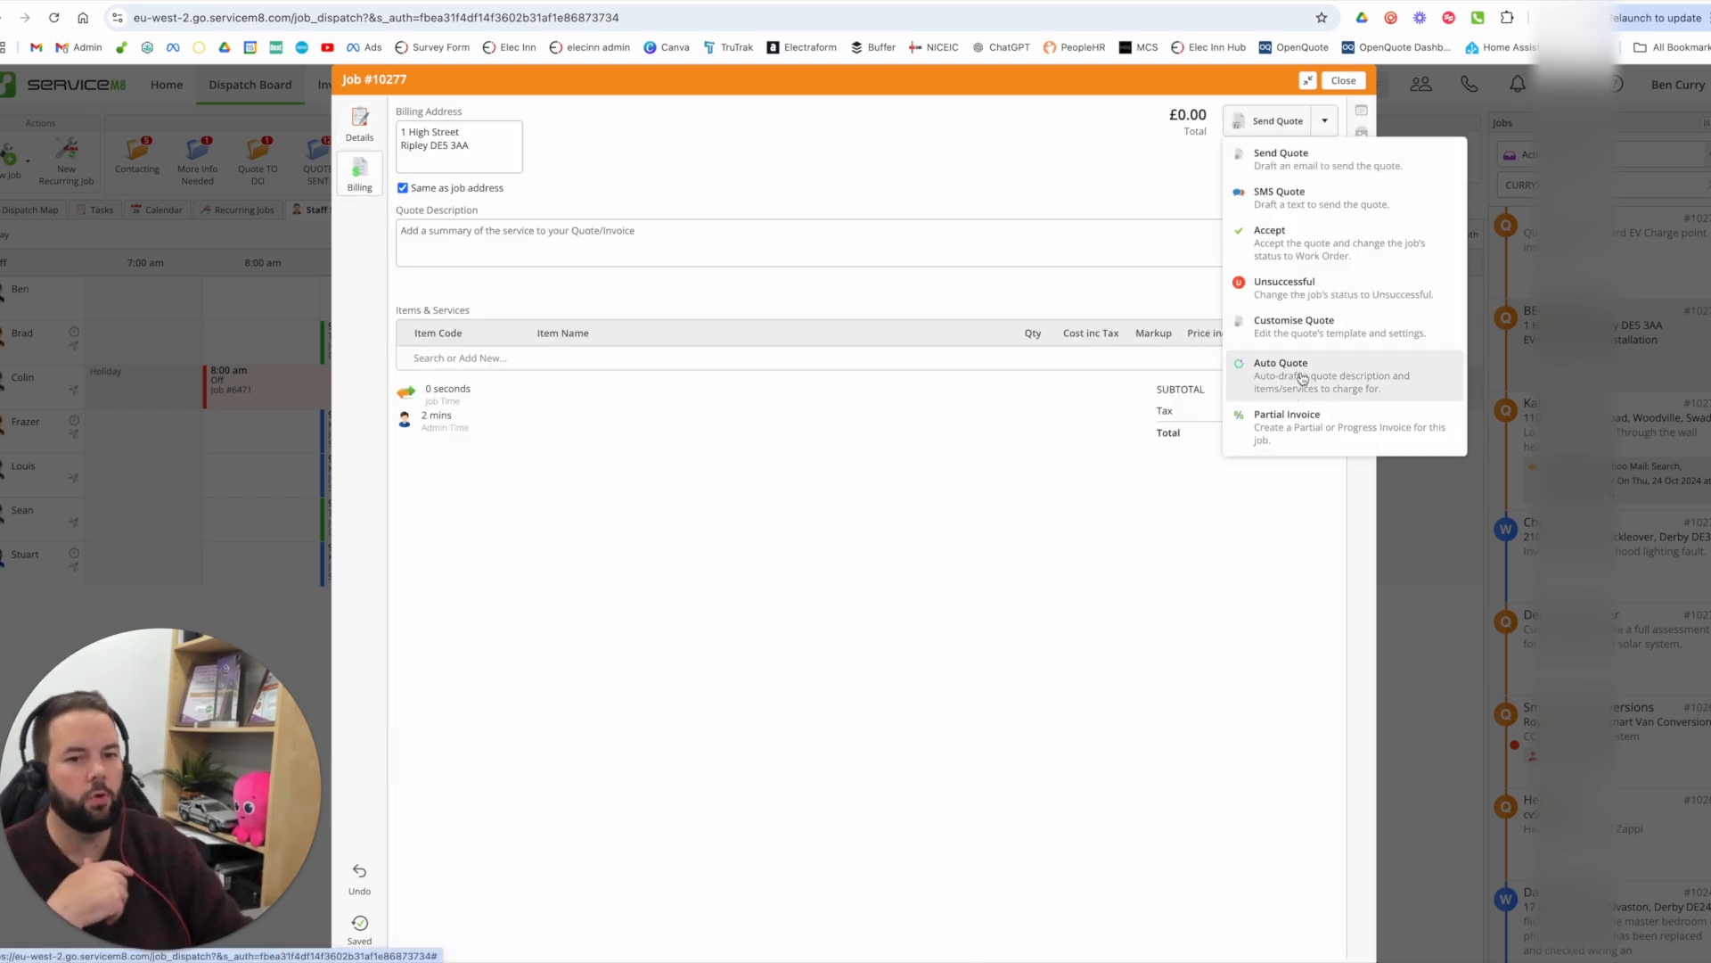
left_click(1280, 363)
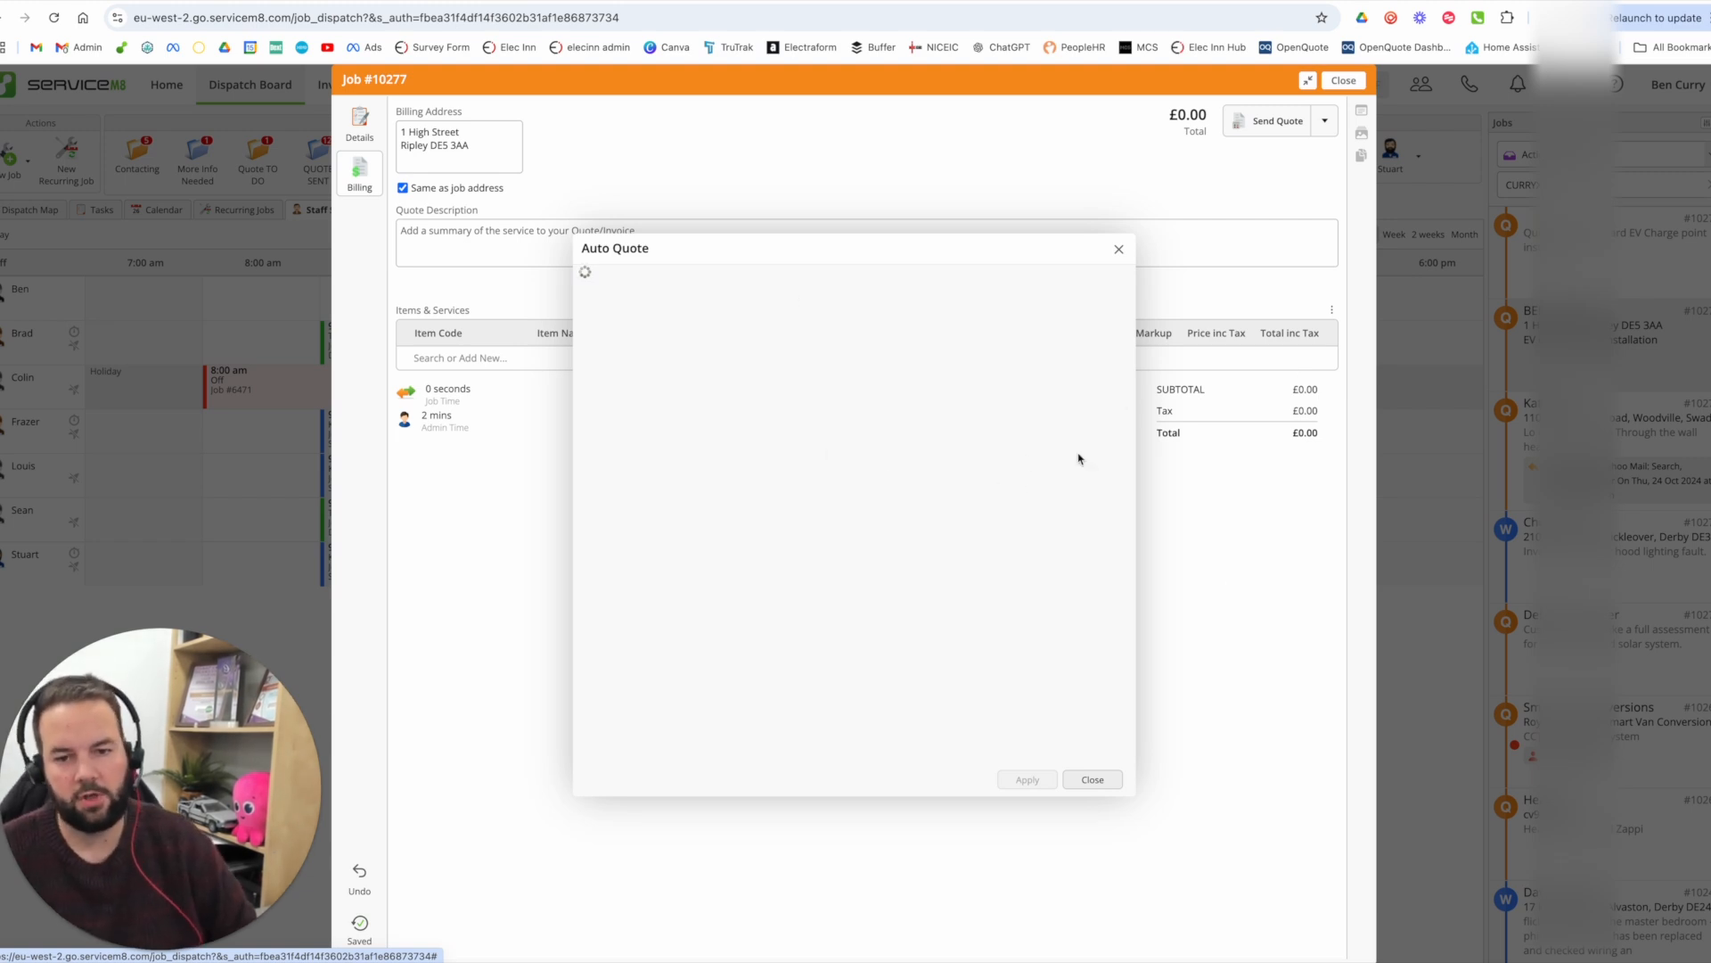
mouse_move(1242, 603)
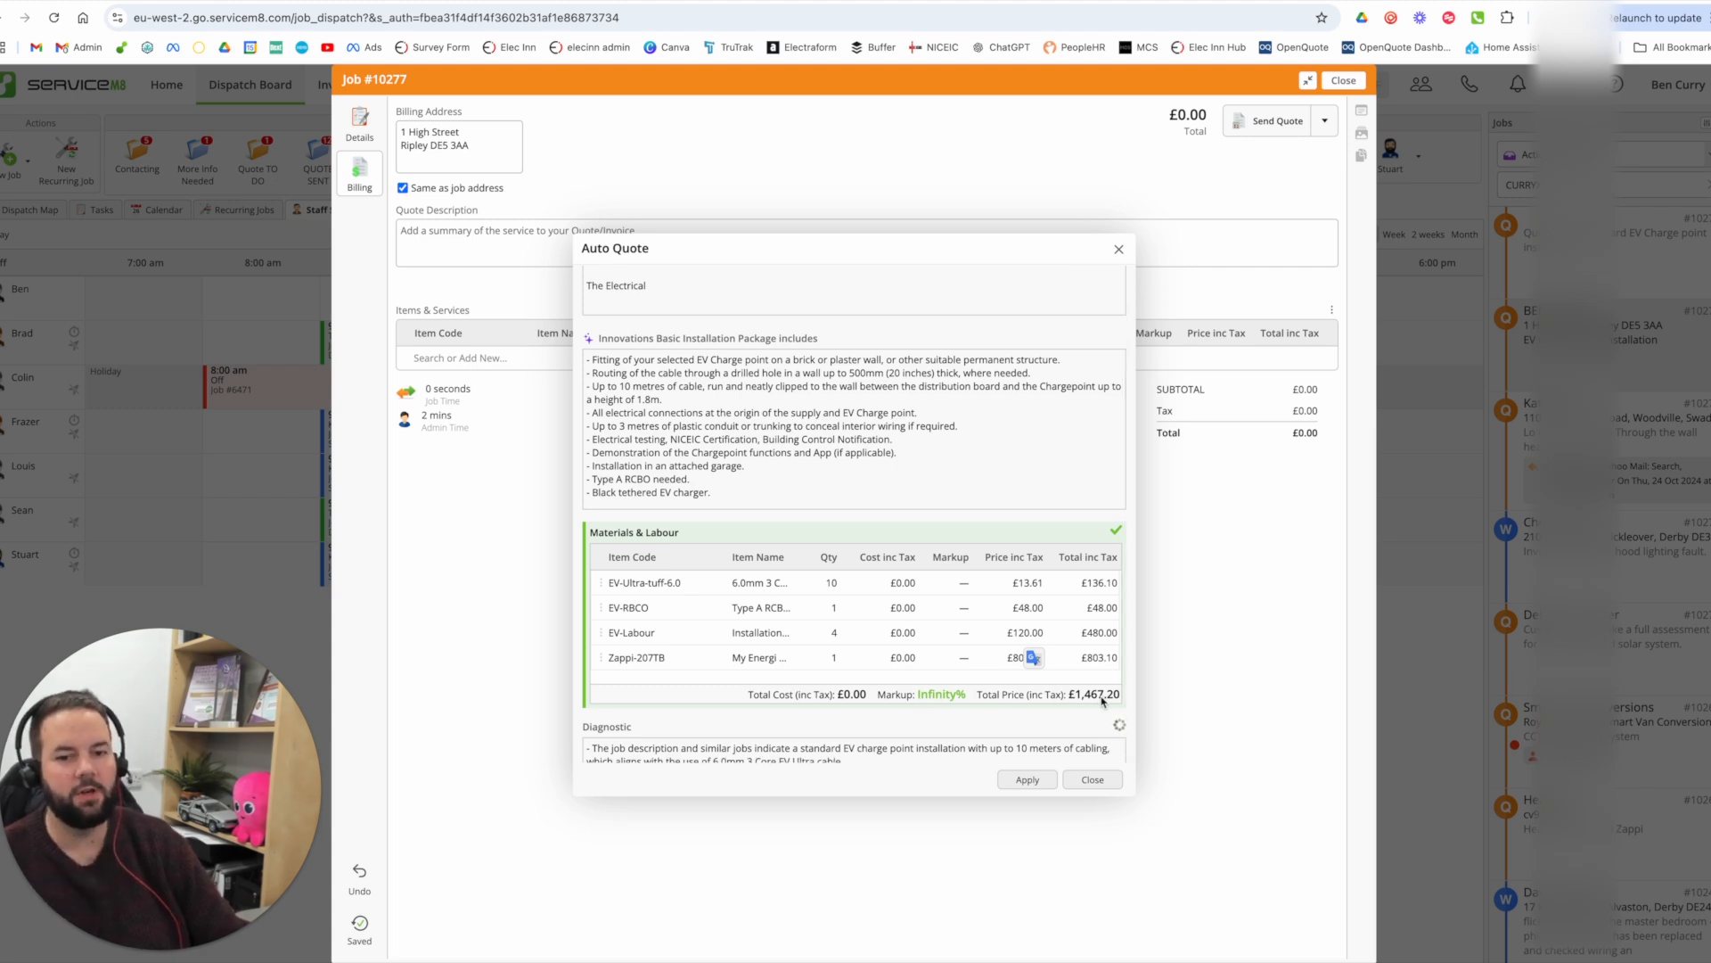
scroll("down", 3)
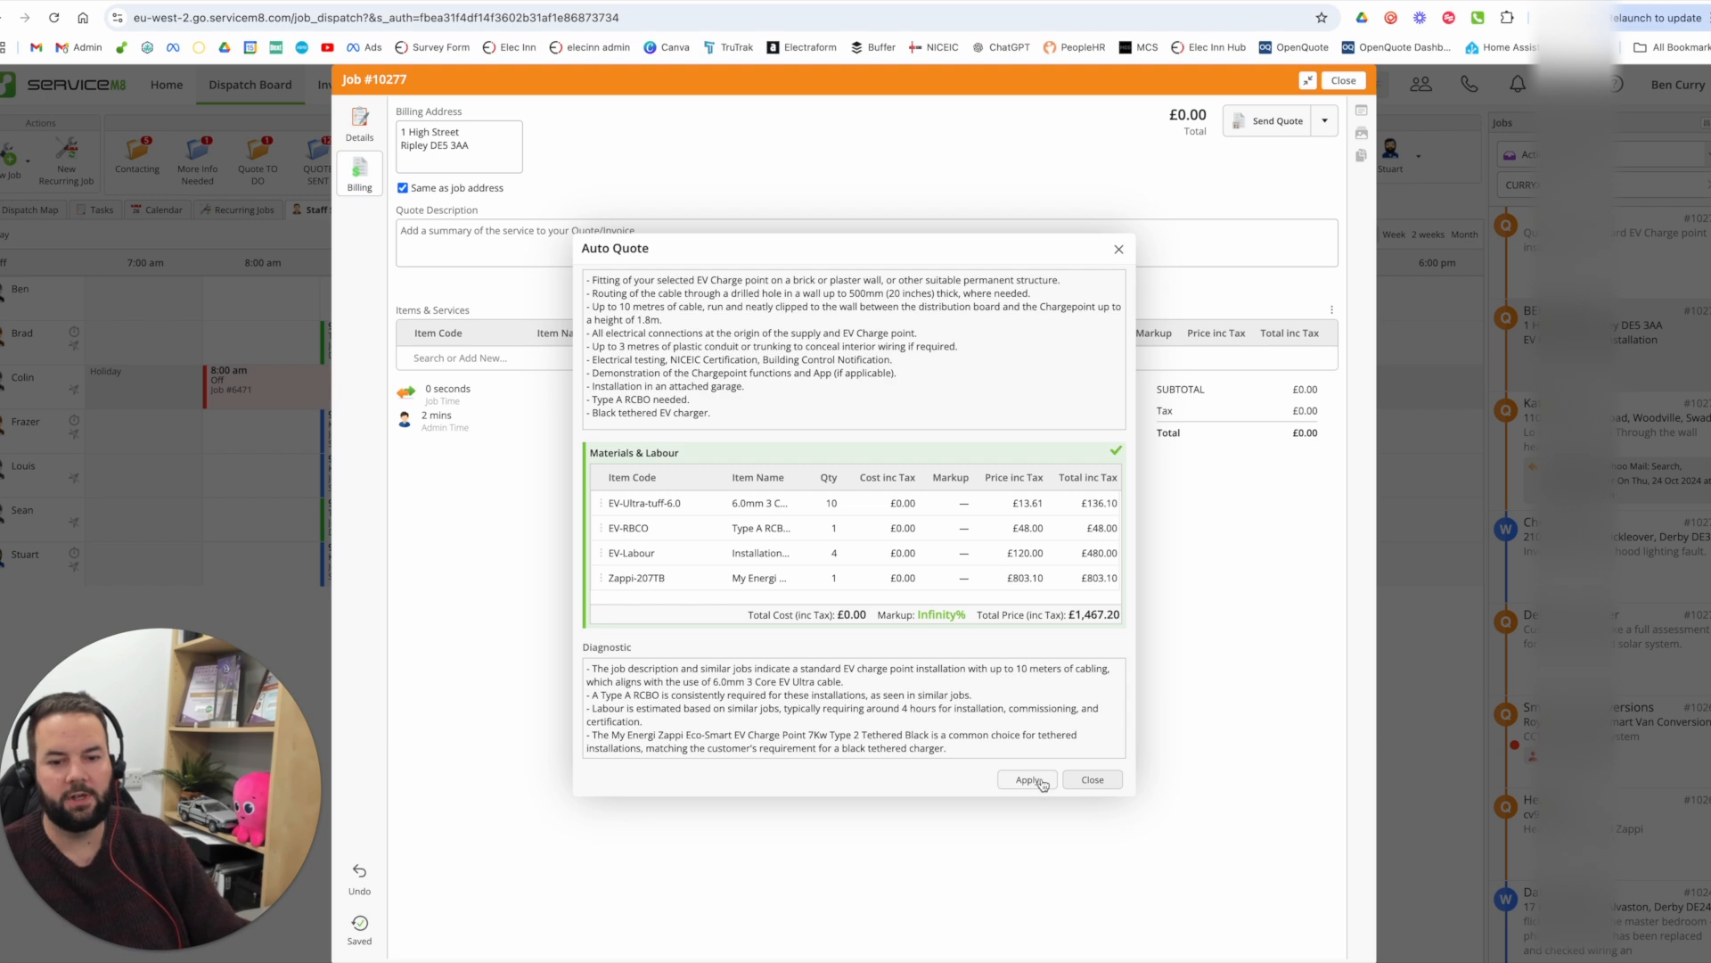
- Apply the £1,467.20 auto-quote, confirm replacing work and materials, and close job 10277
left_click(1026, 779)
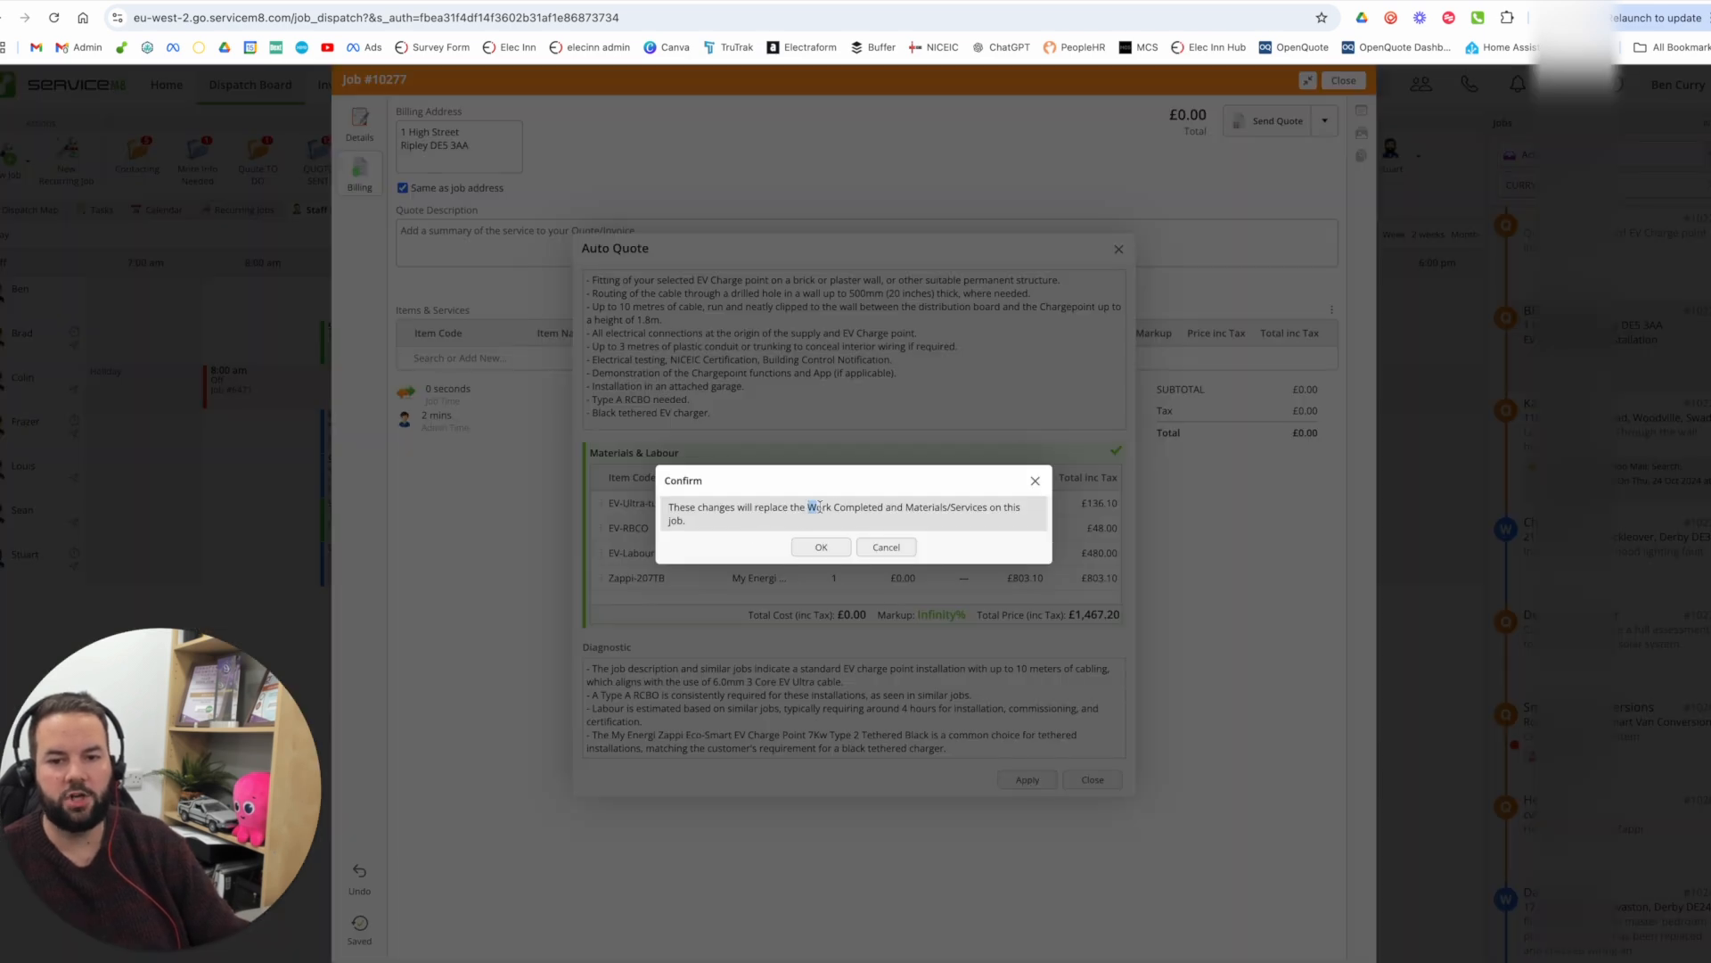
left_click(821, 546)
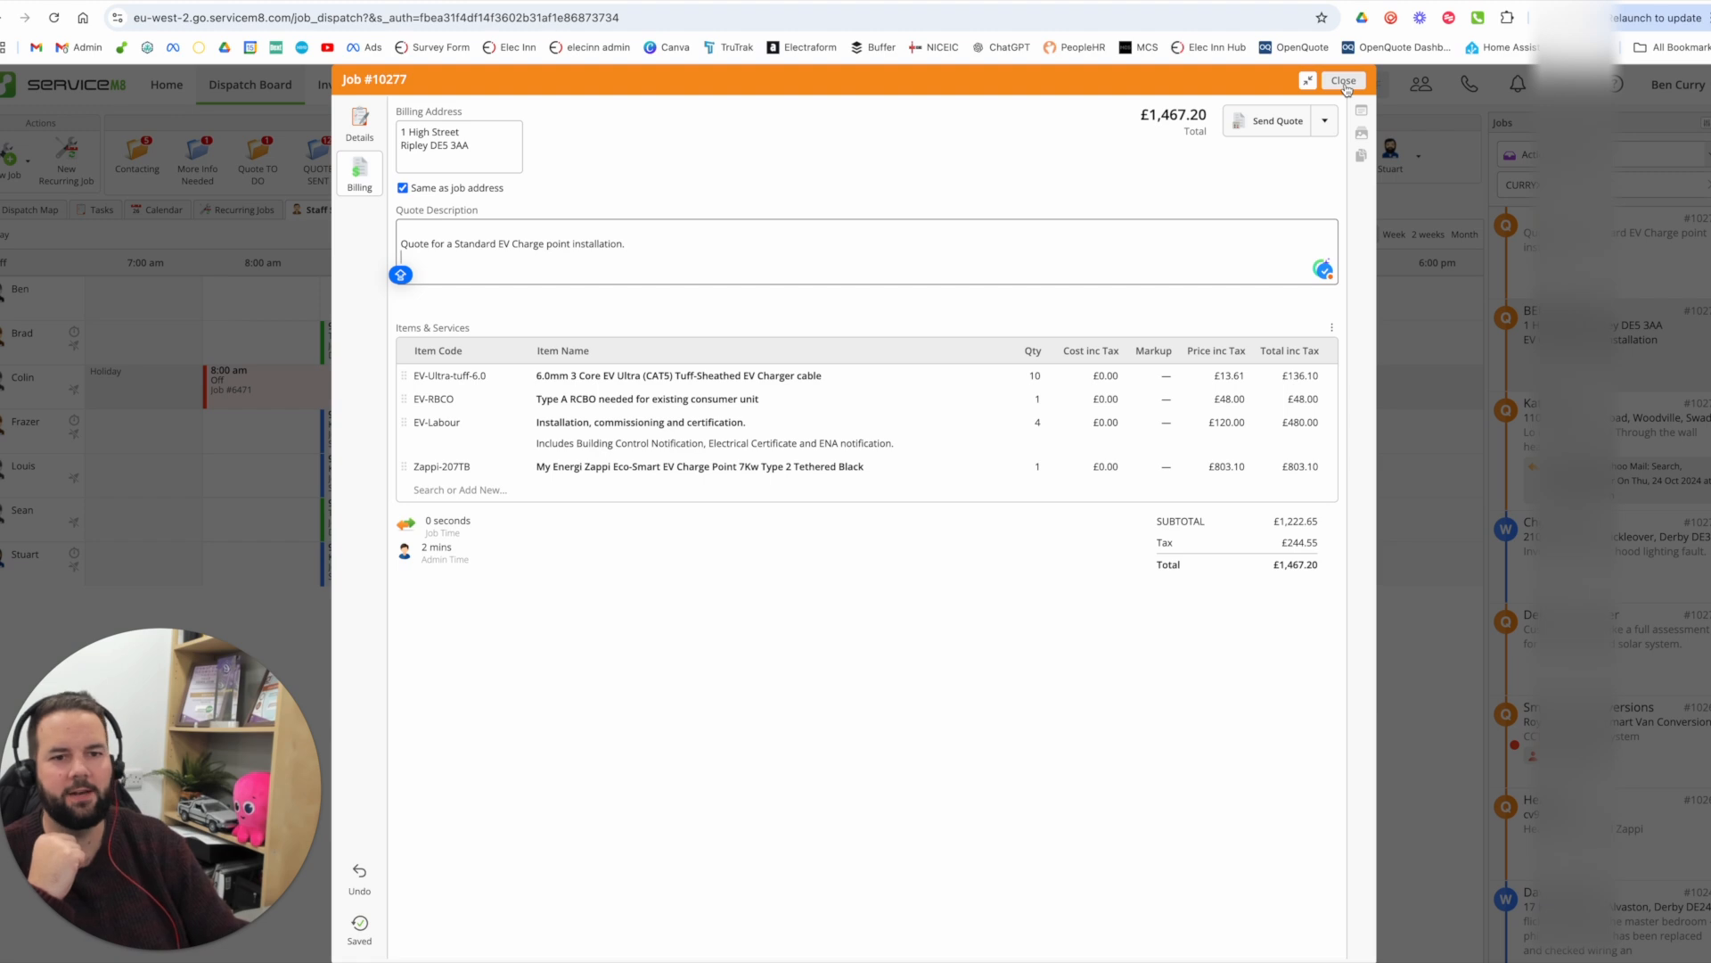
left_click(577, 84)
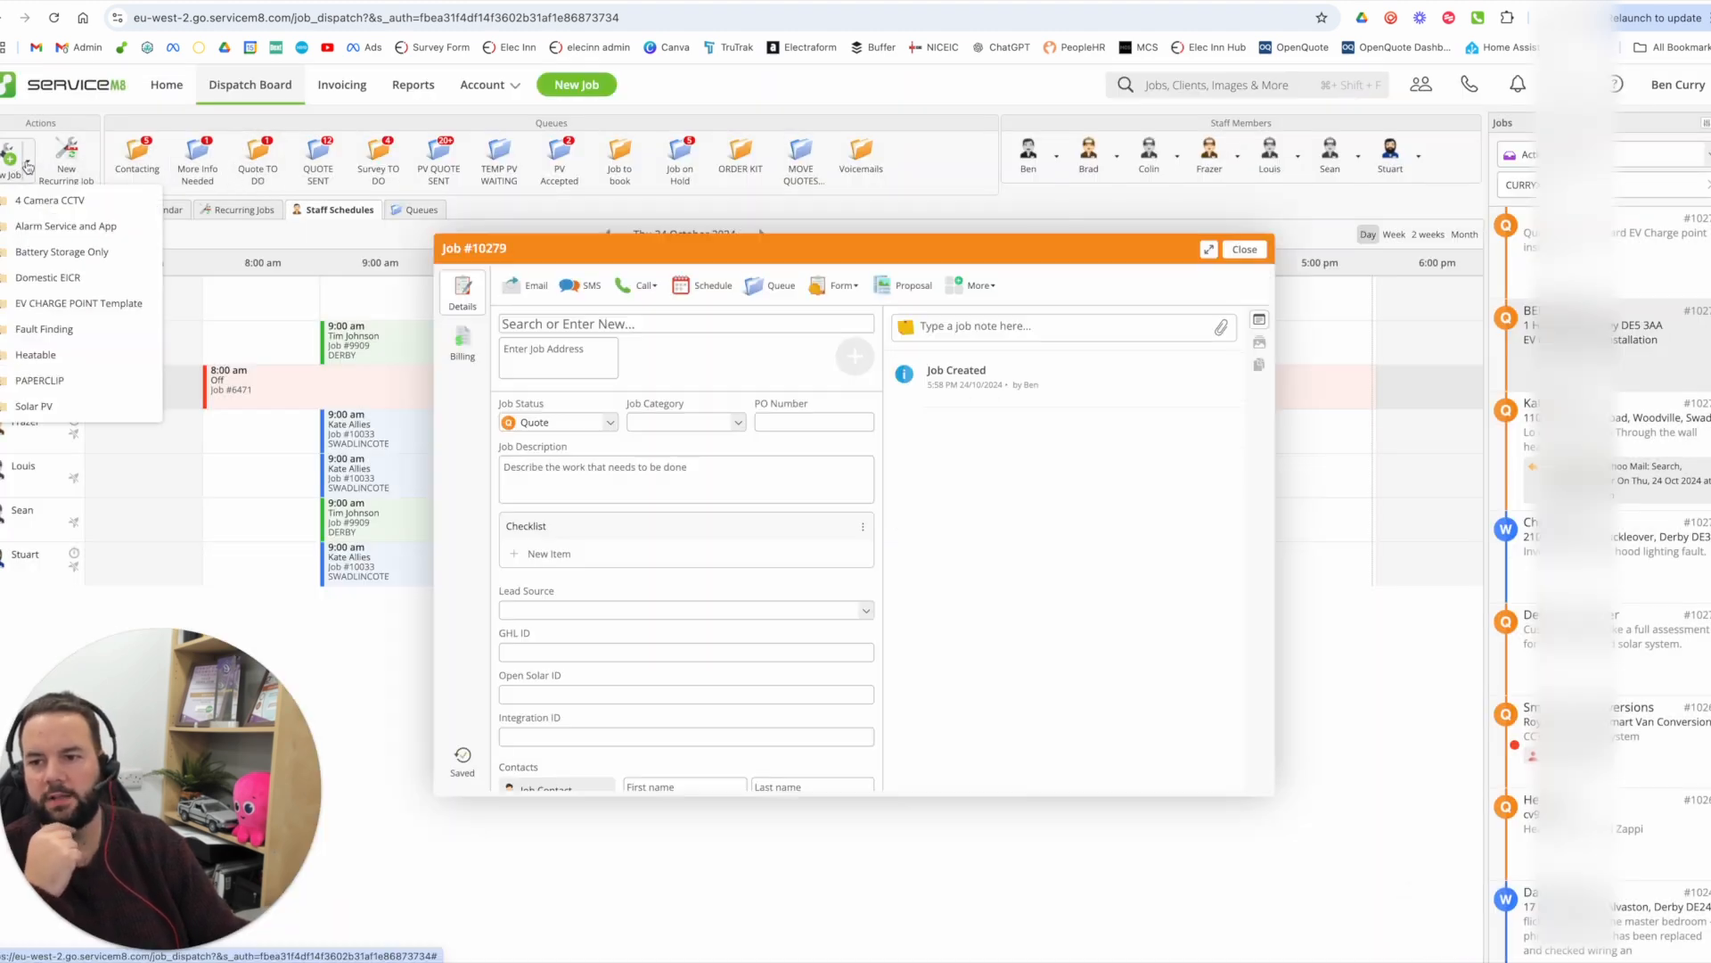
- Create a job from the 4 Camera CCTV template and remove its camera quote item
left_click(49, 200)
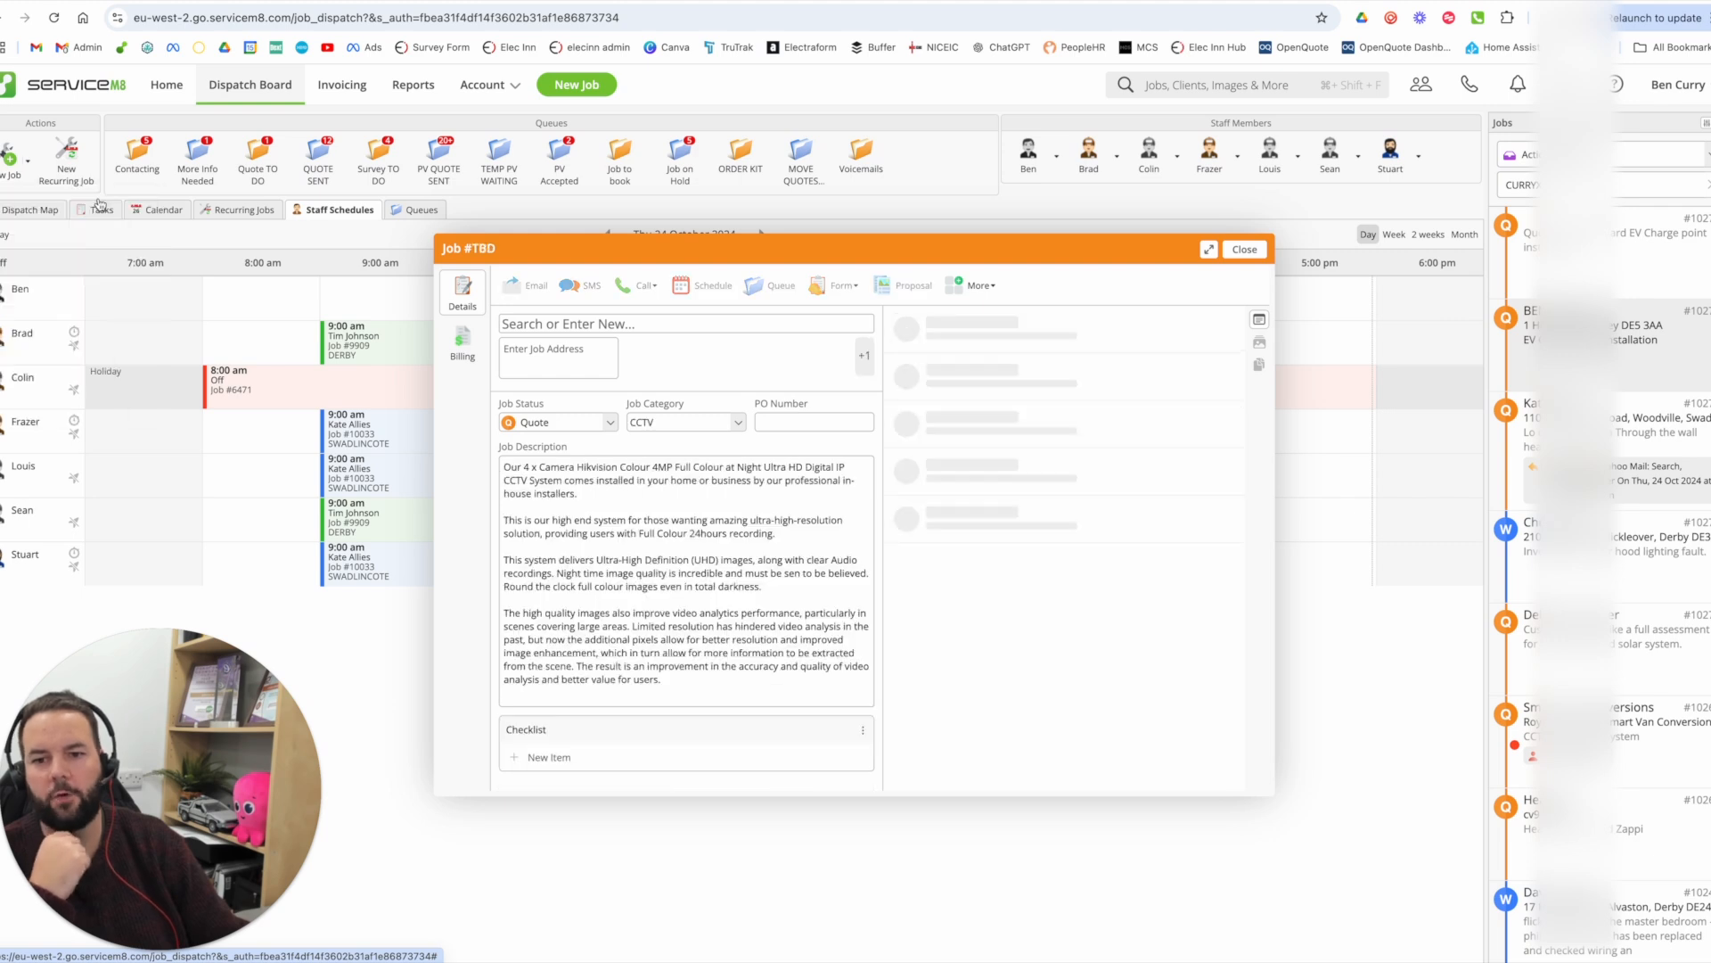
left_click(461, 347)
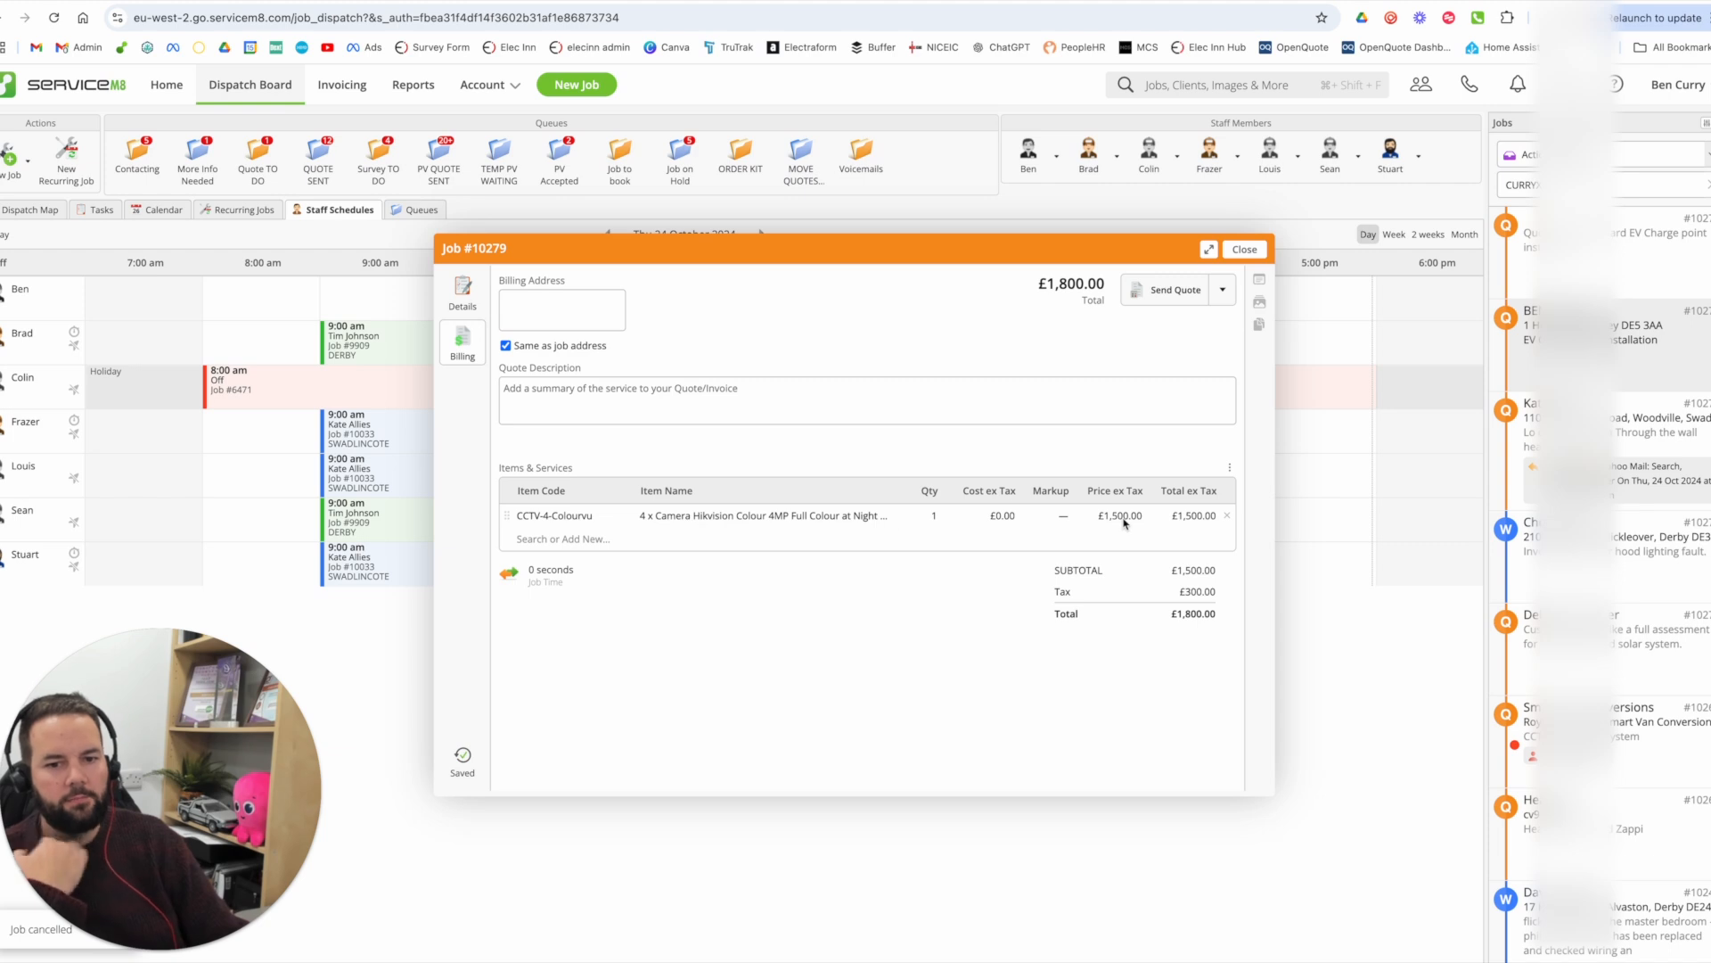
left_click(1226, 516)
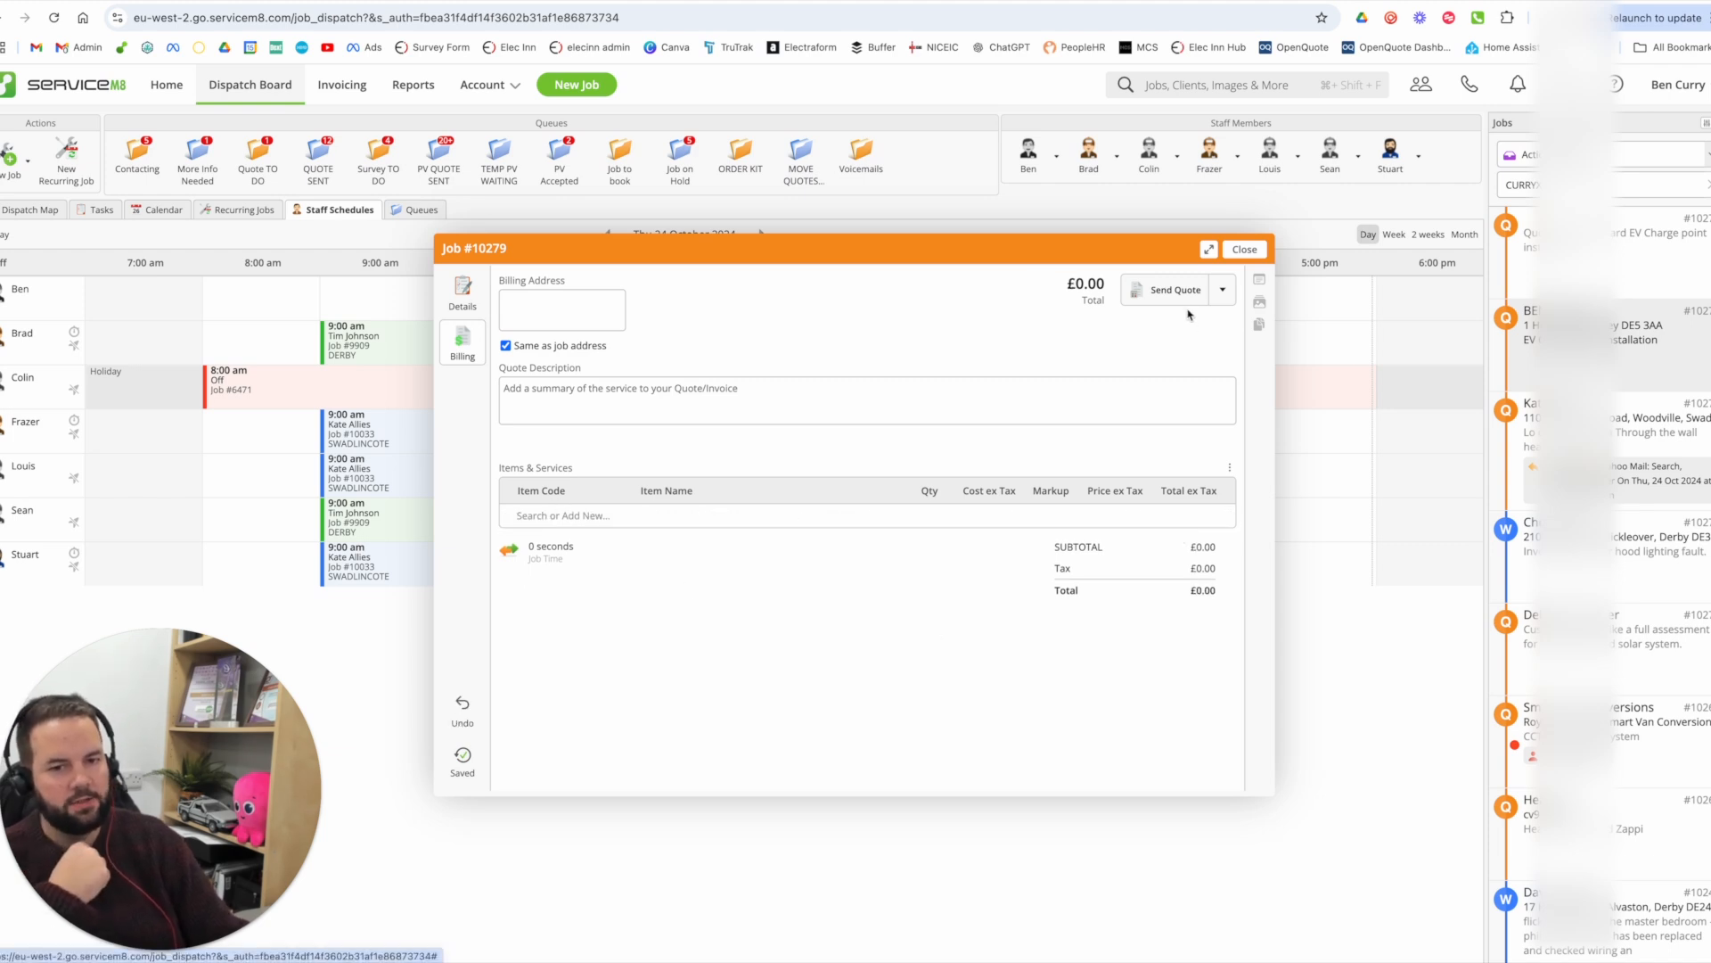
left_click(462, 295)
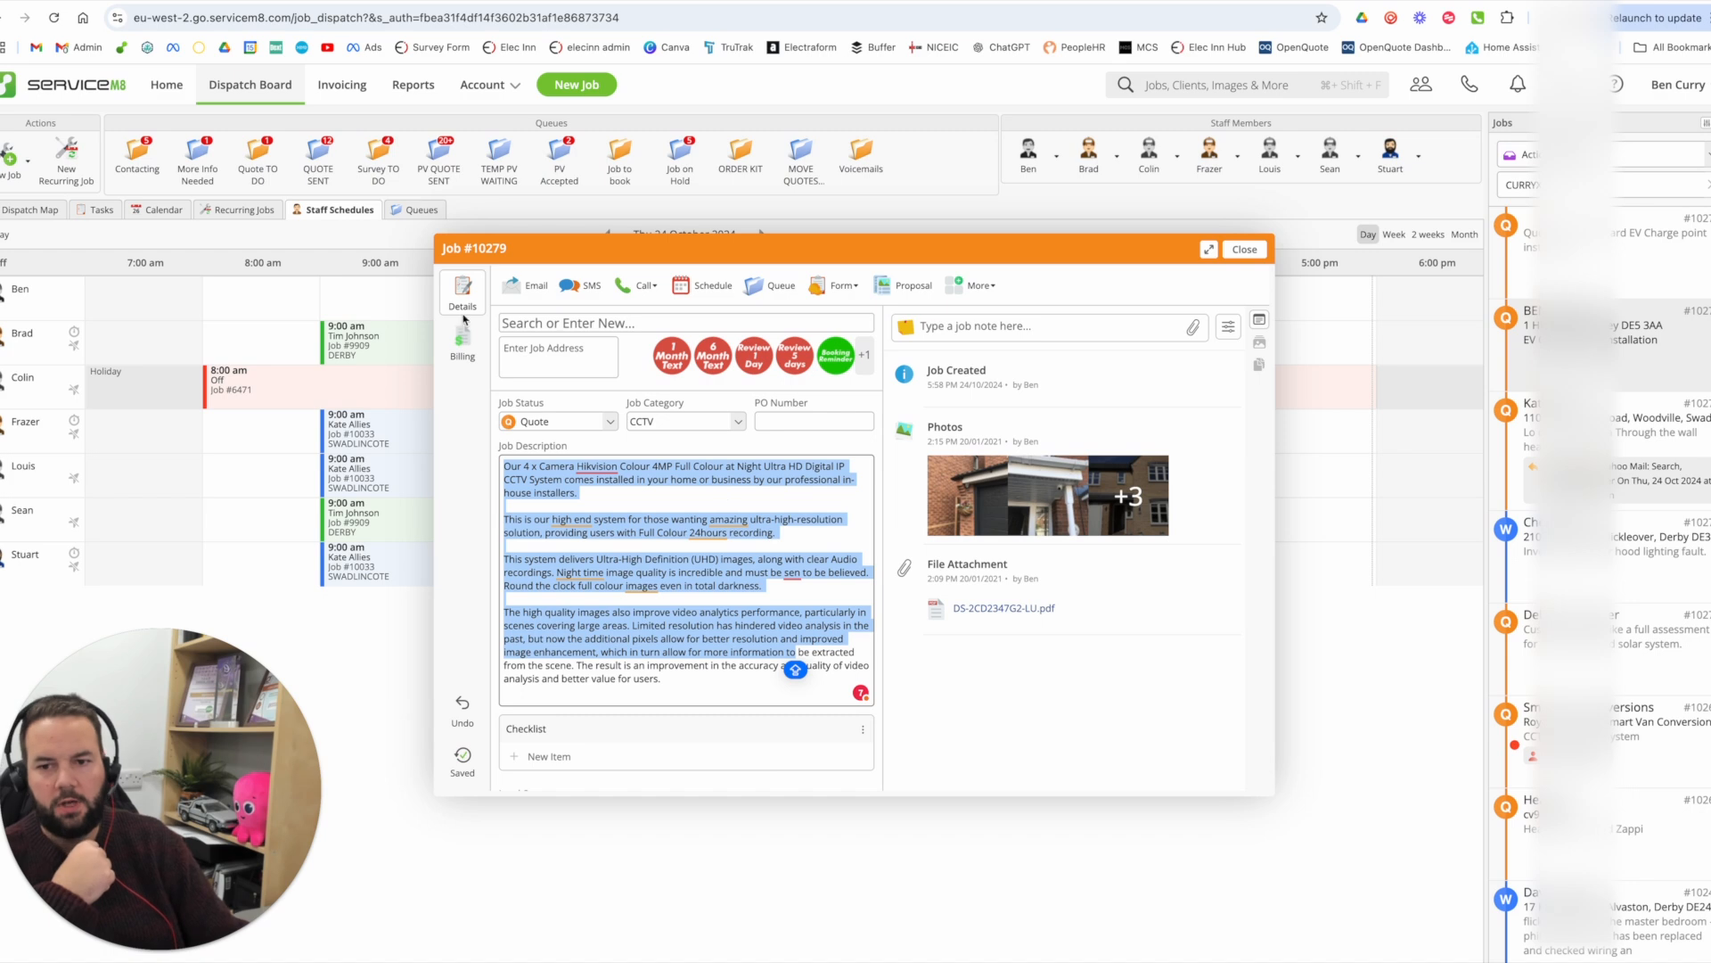
- Auto-quote the CCTV job to a £1,800 camera system, apply it, and close the job
left_click(461, 344)
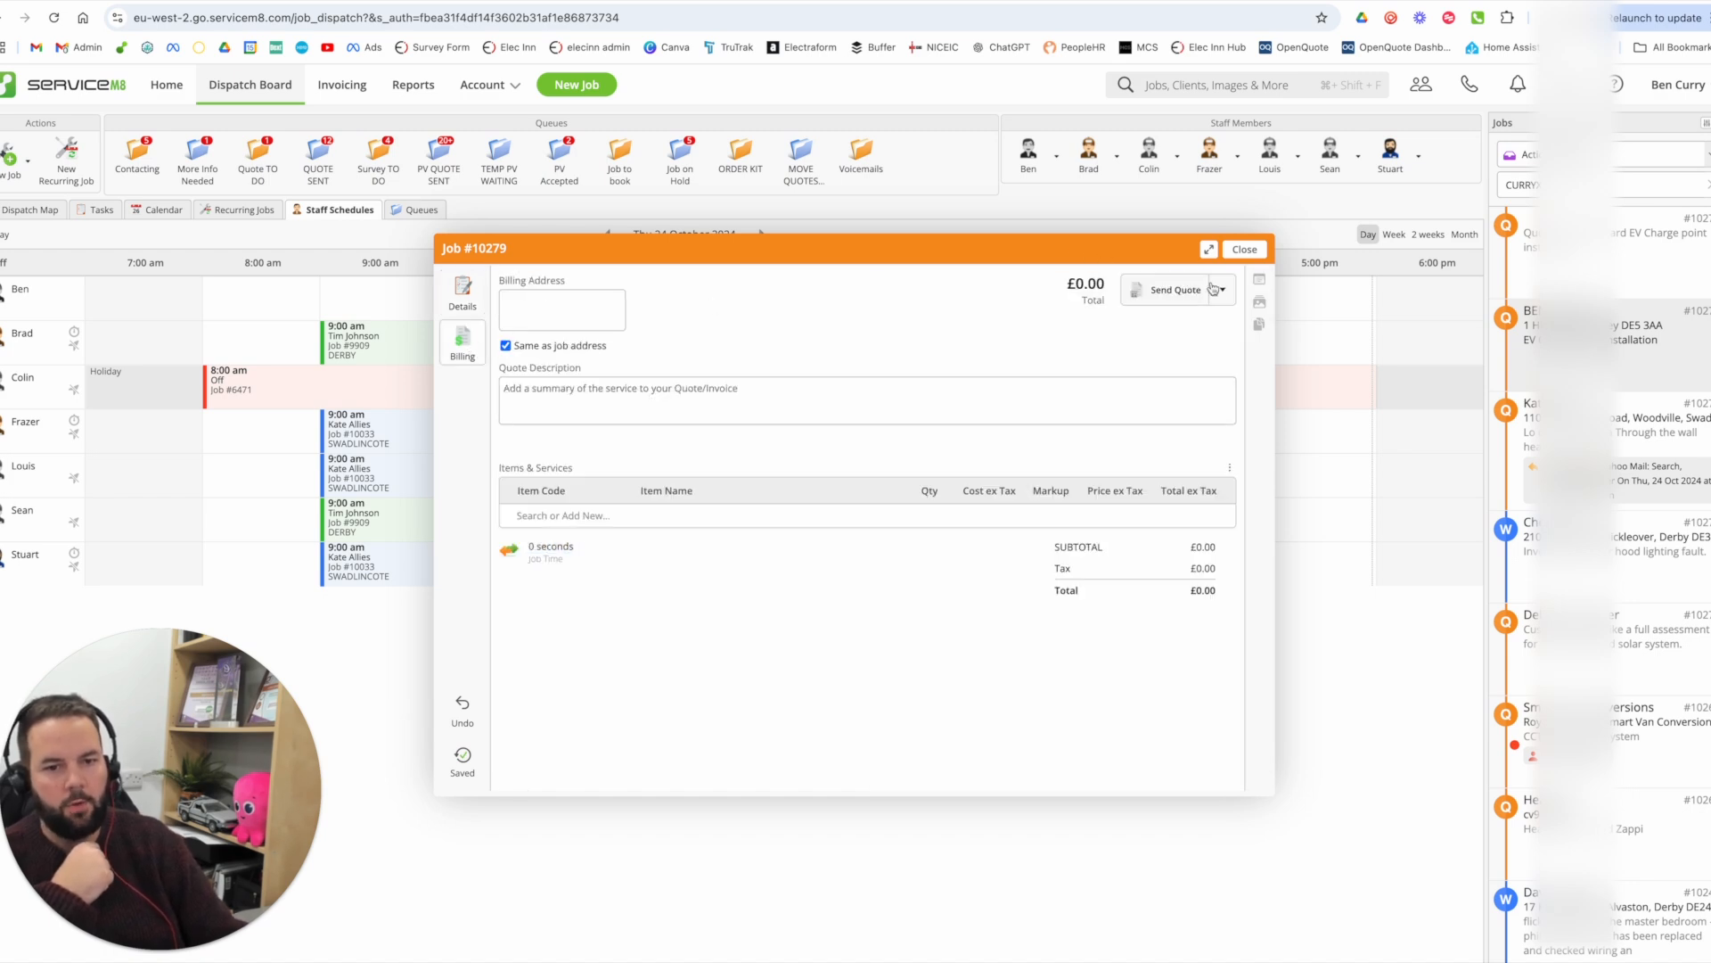
left_click(1221, 289)
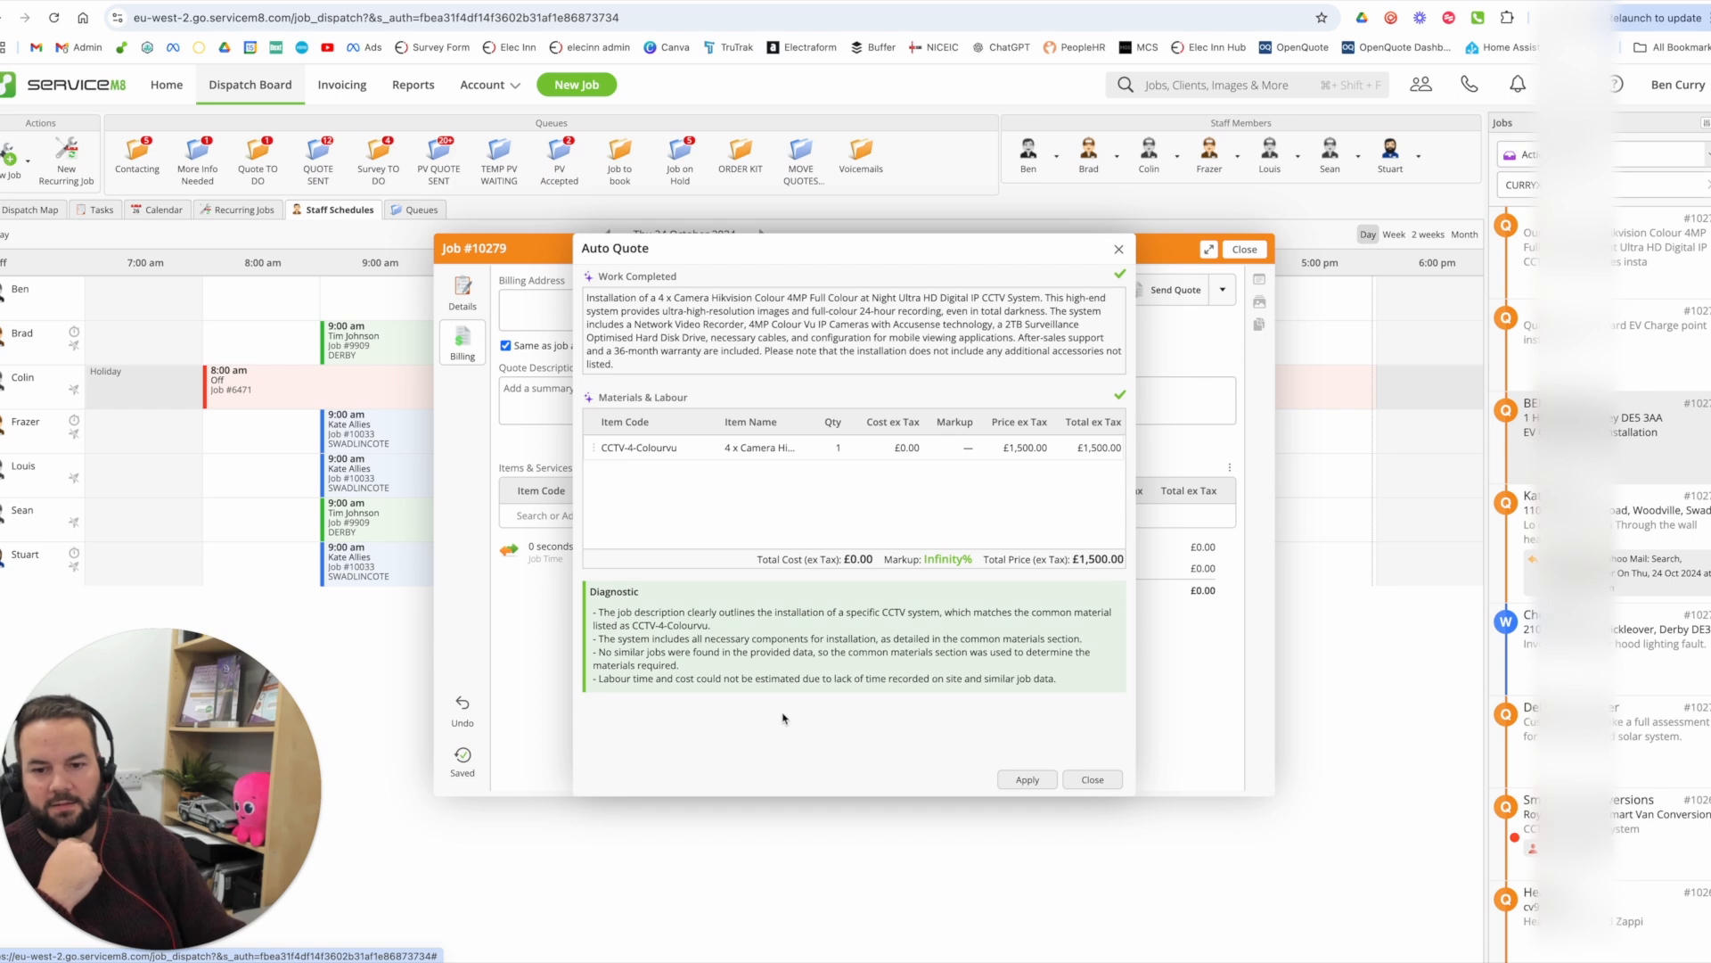
left_click(1024, 779)
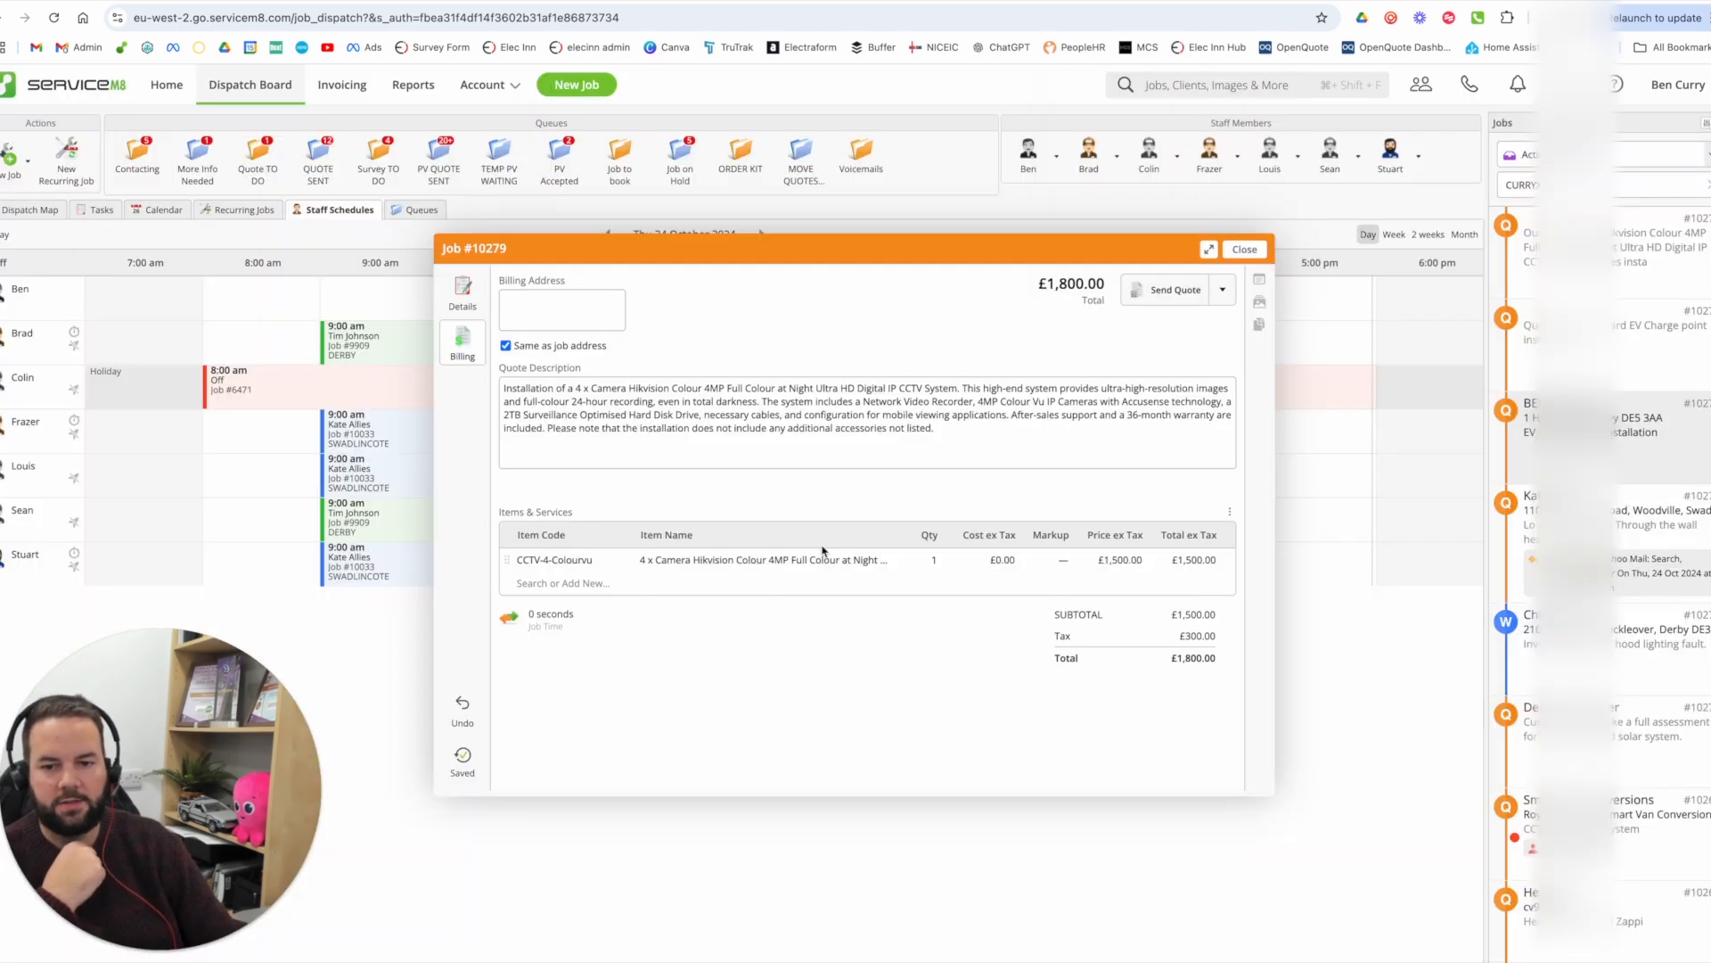
mouse_move(1066, 707)
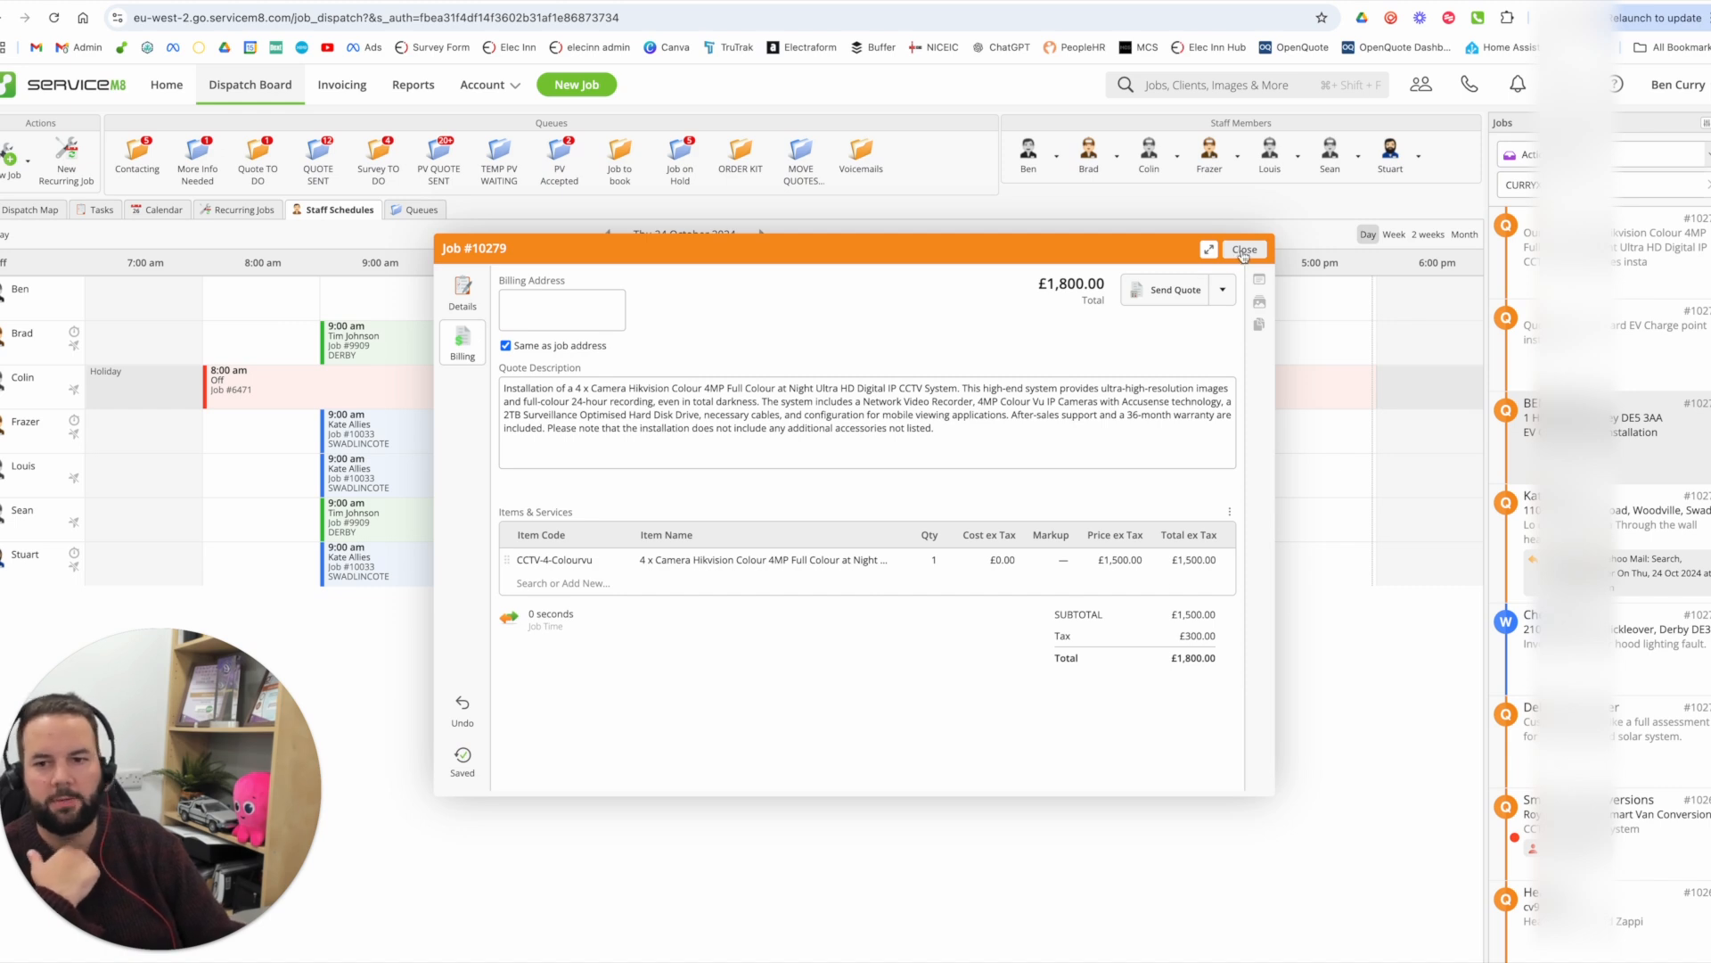
left_click(1244, 249)
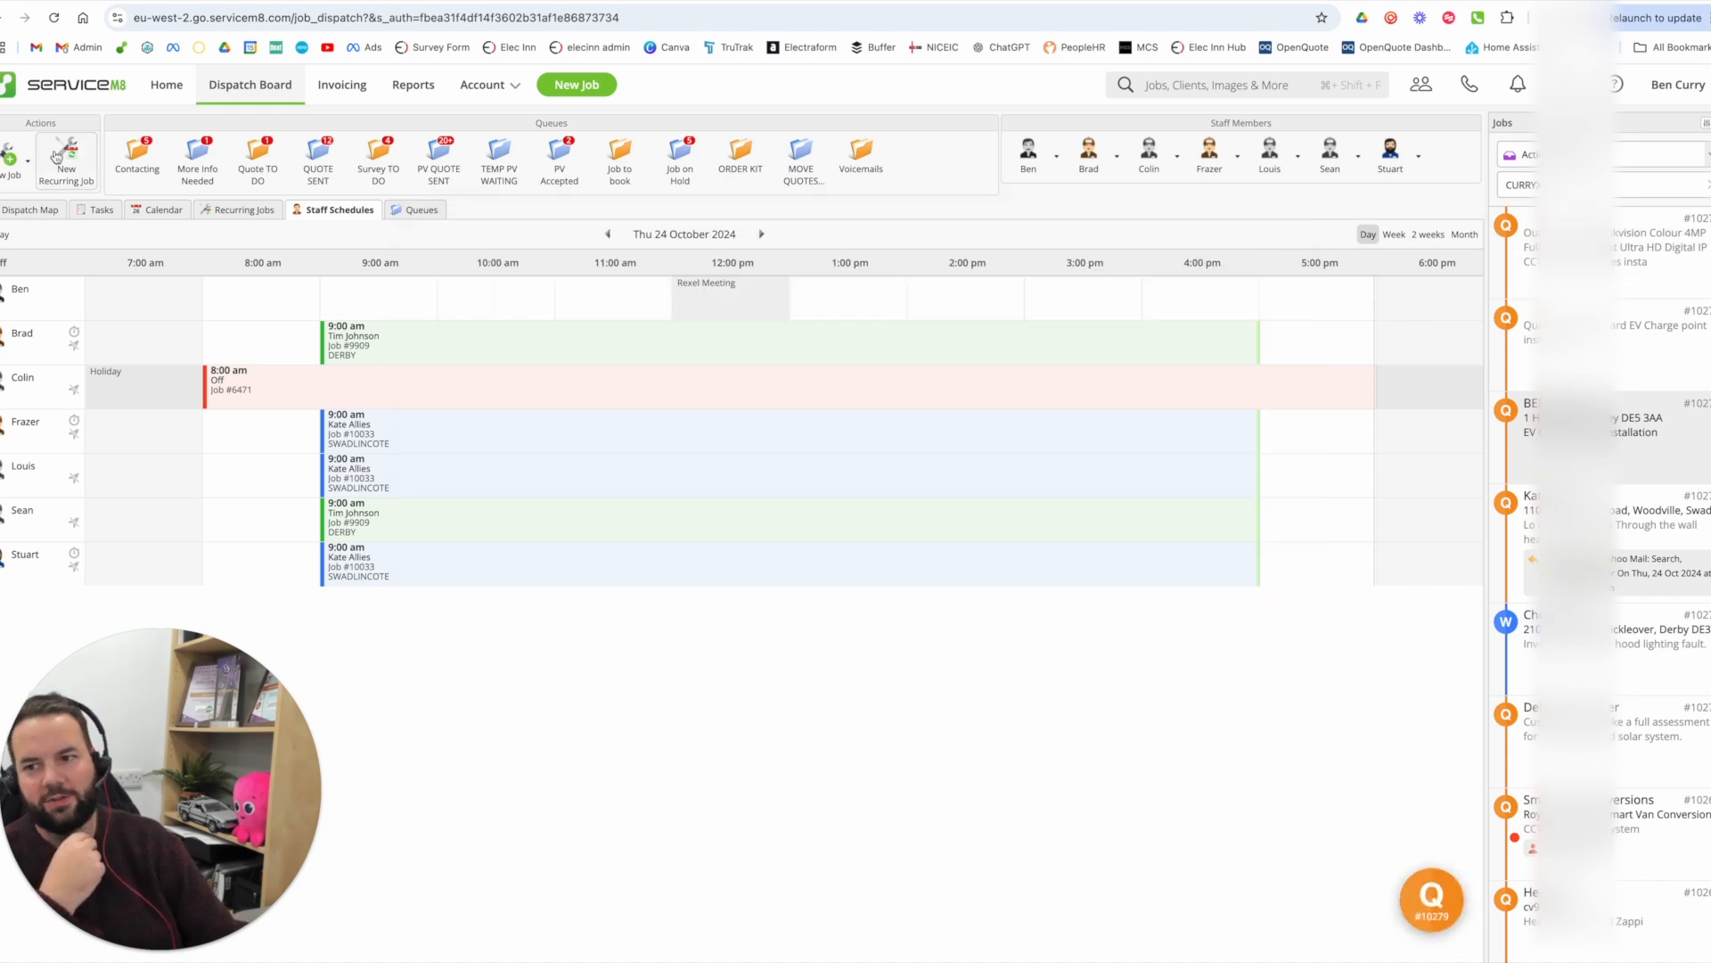
left_click(65, 159)
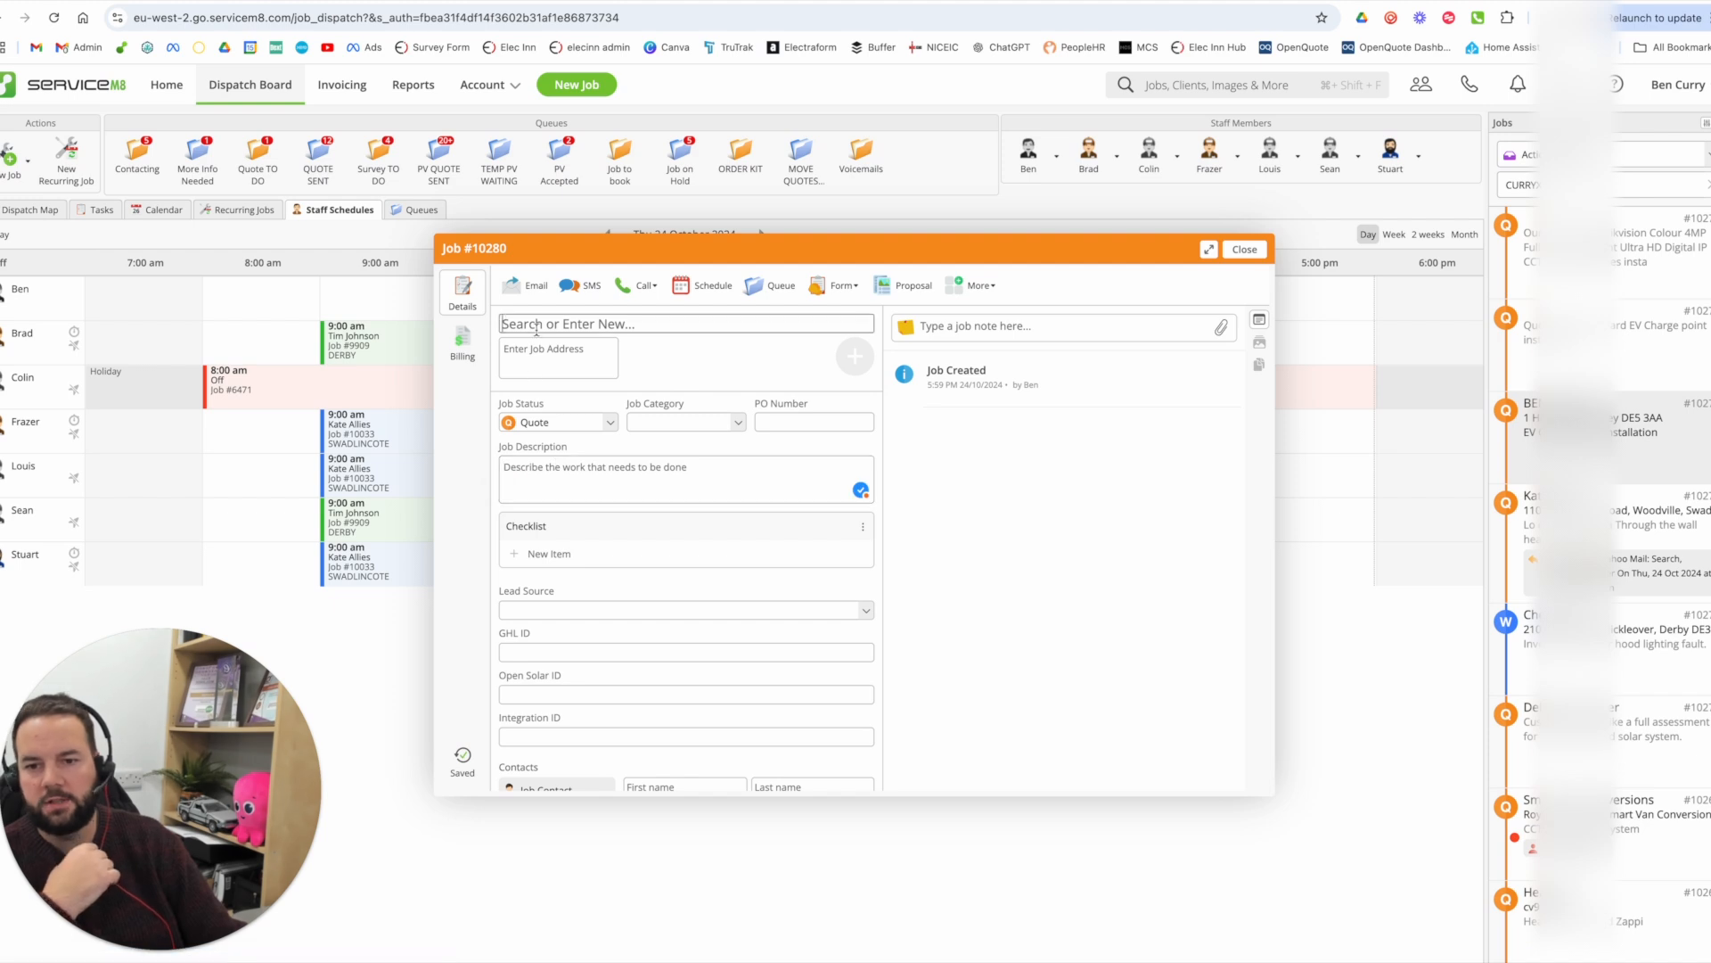
type("MR SMITH")
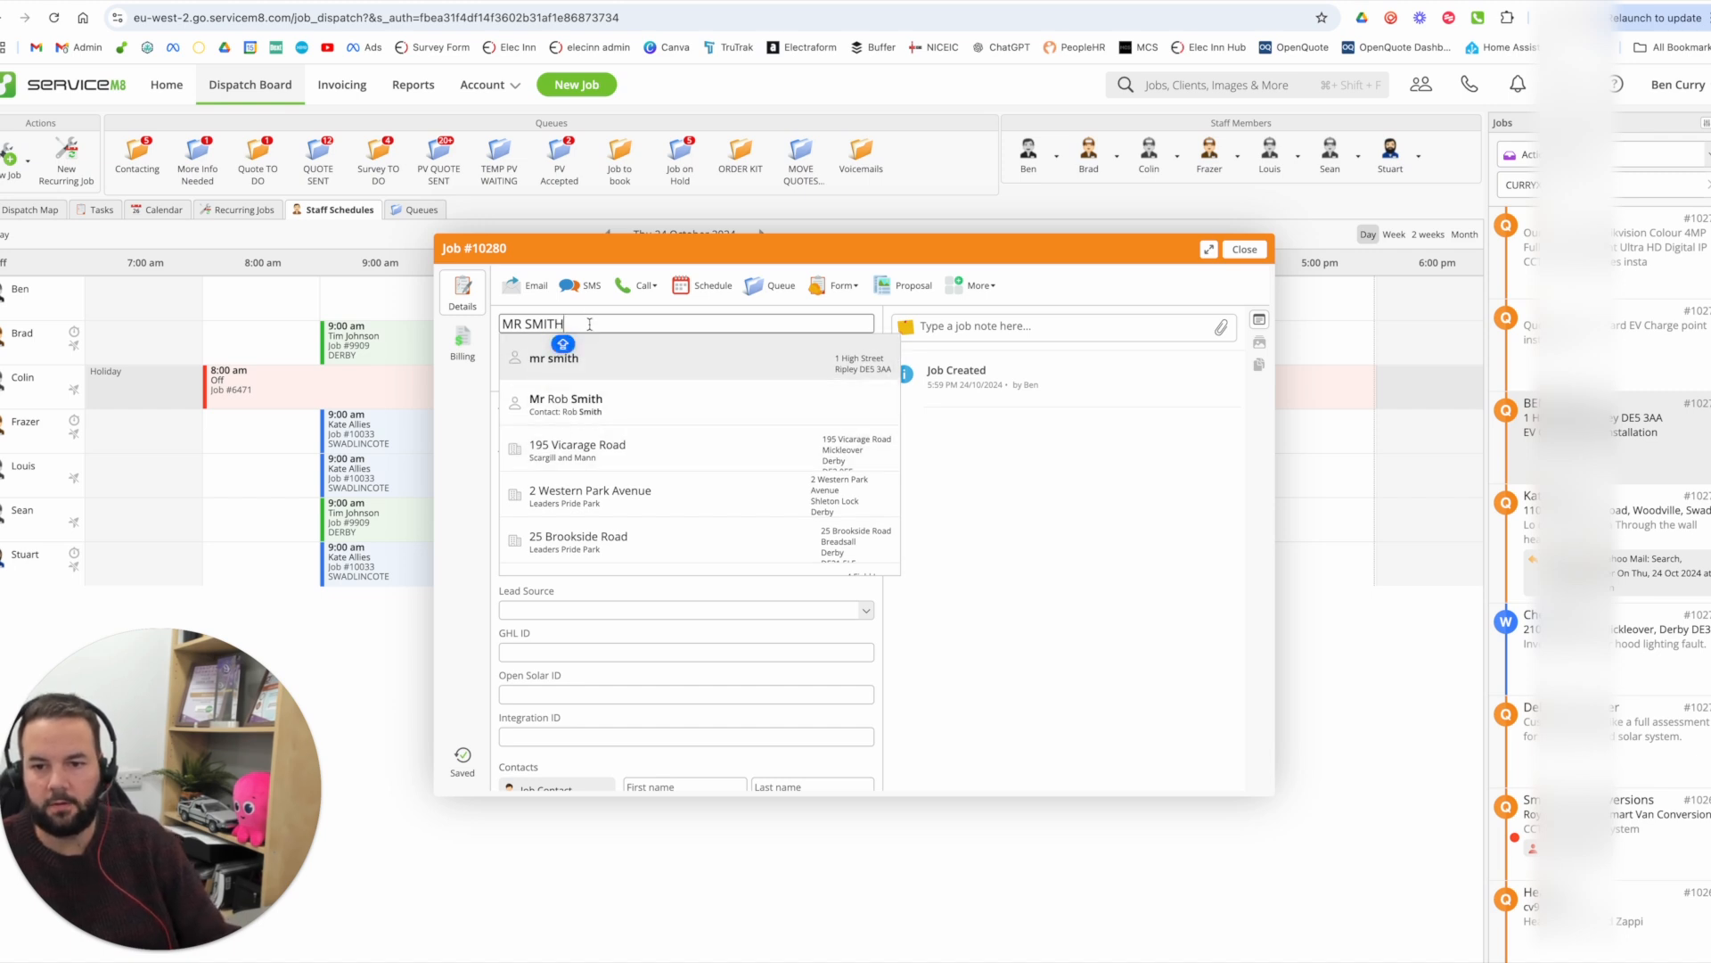
type("Y")
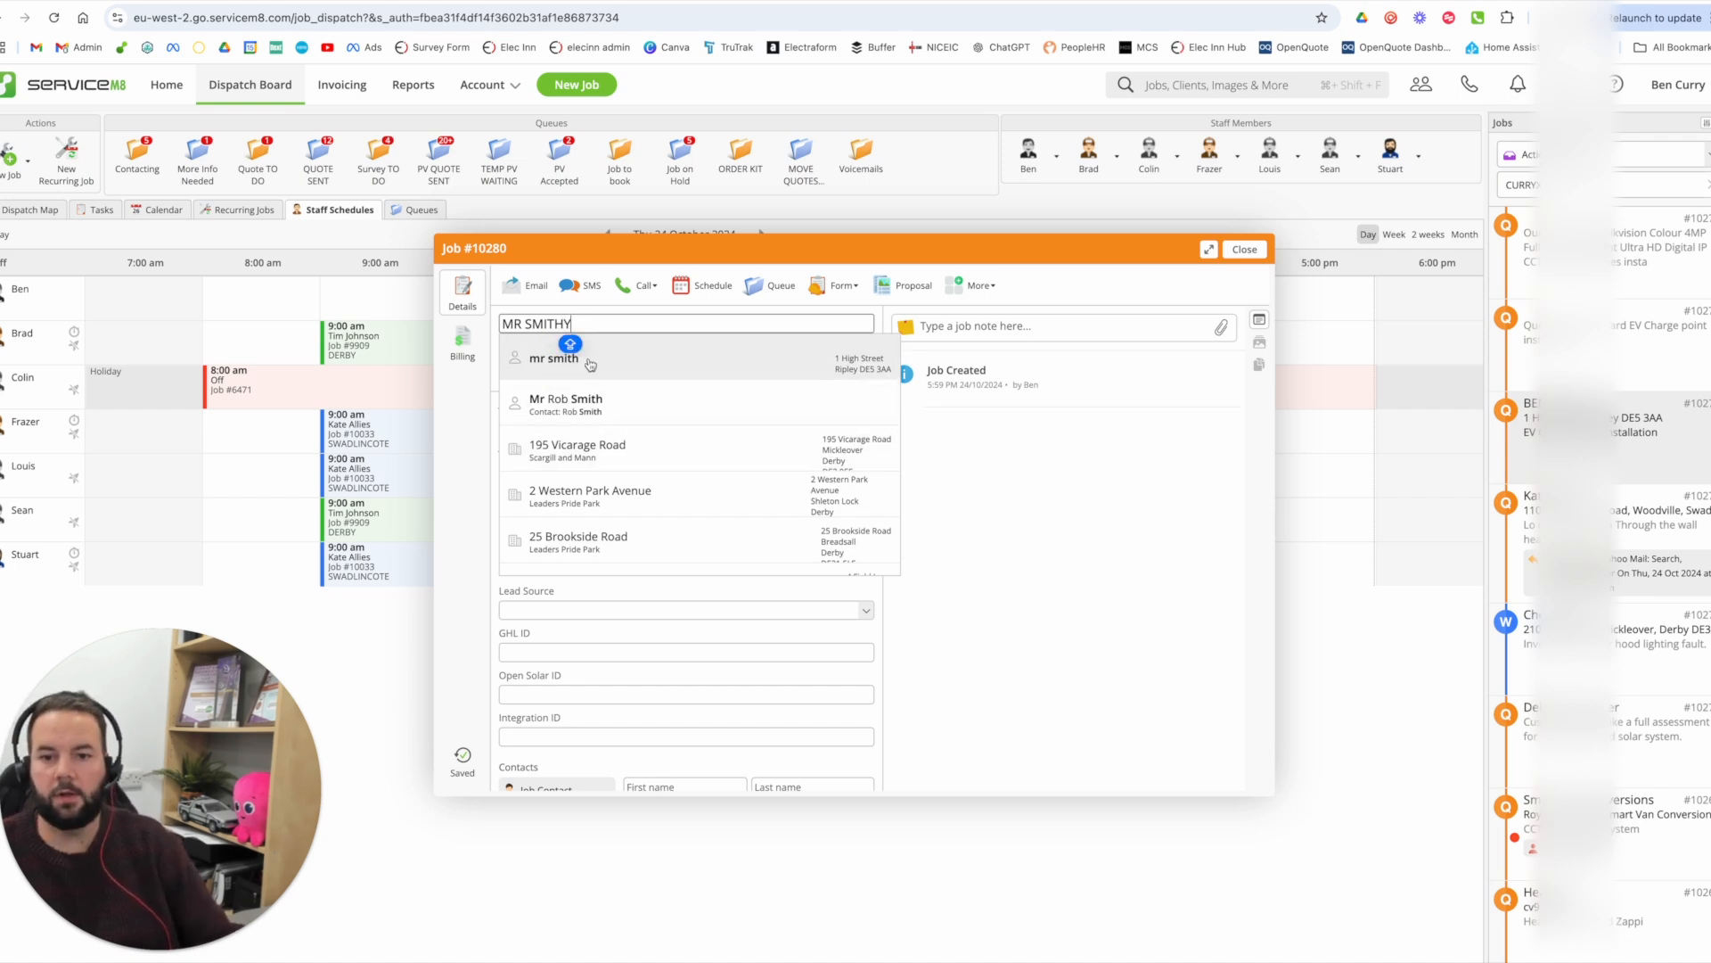
left_click(551, 358)
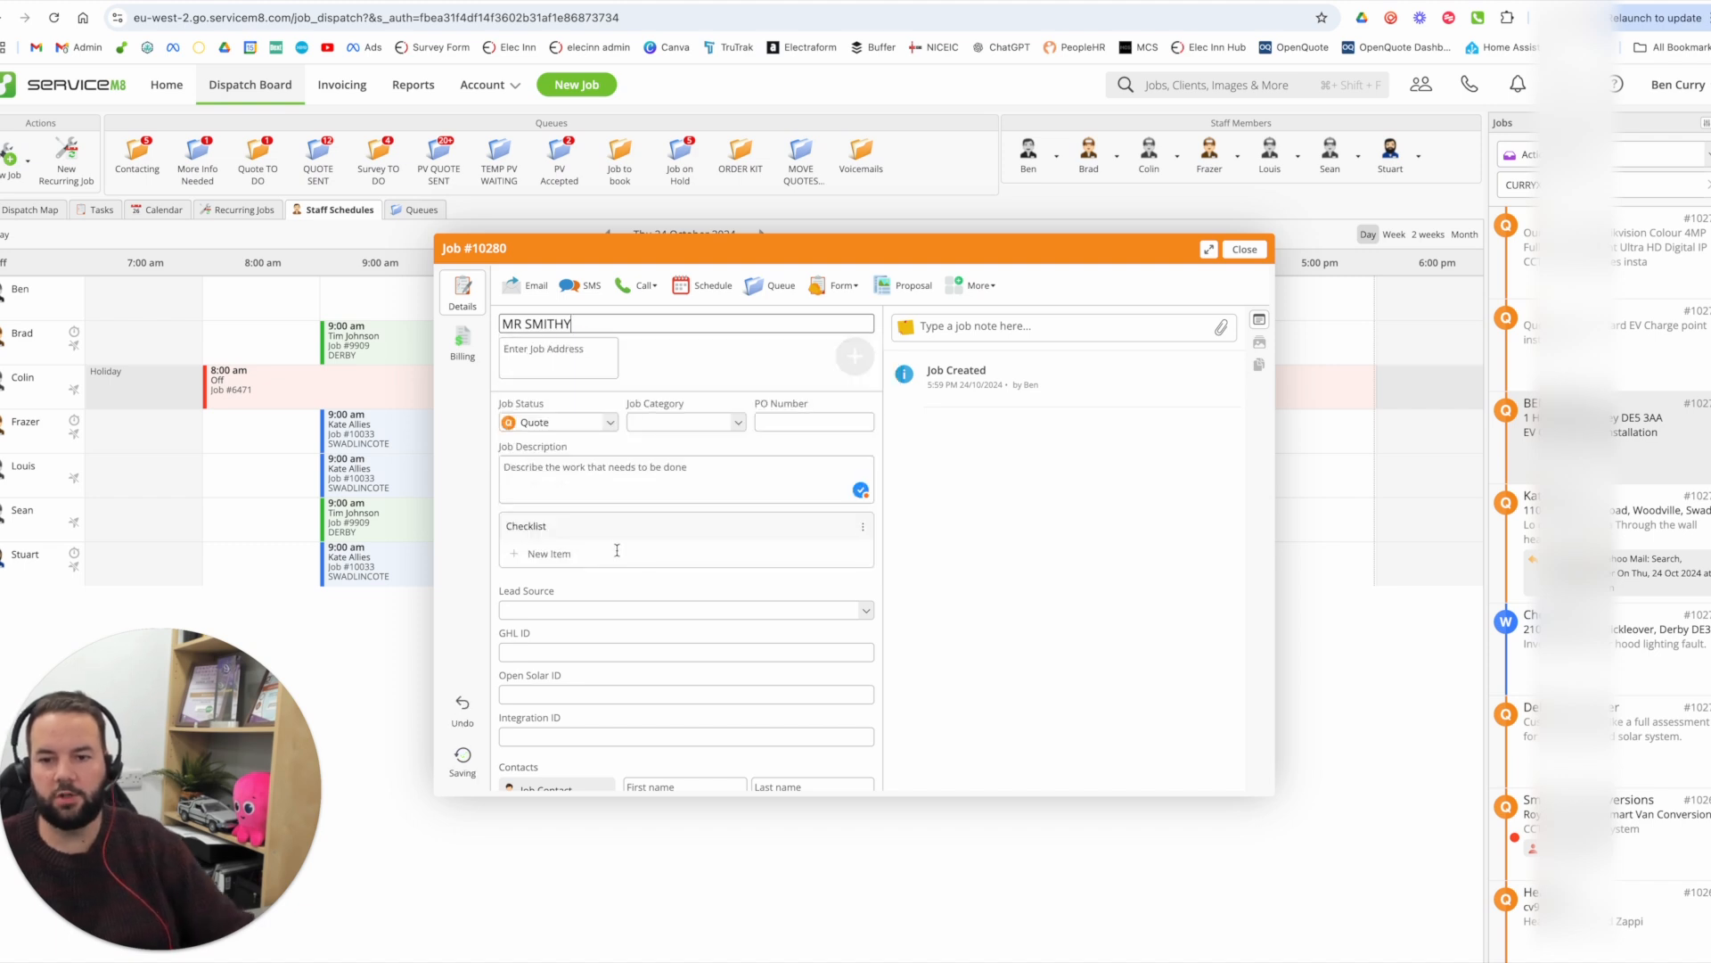
type("1 DERBY ROAD")
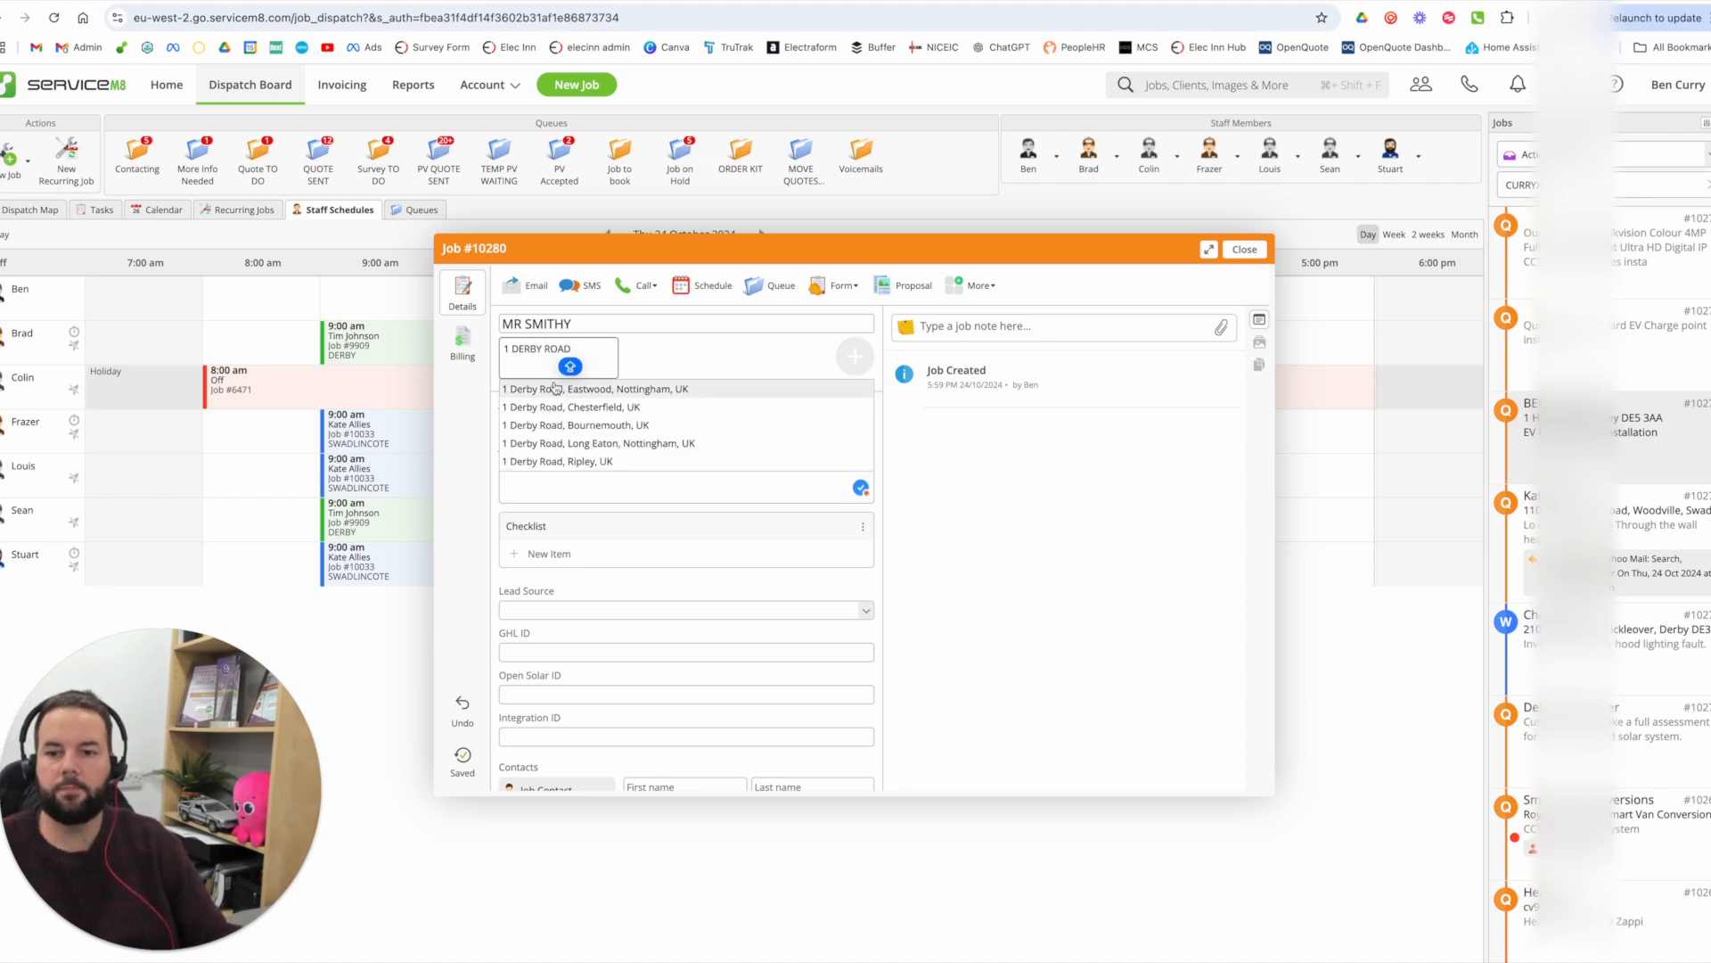
left_click(597, 388)
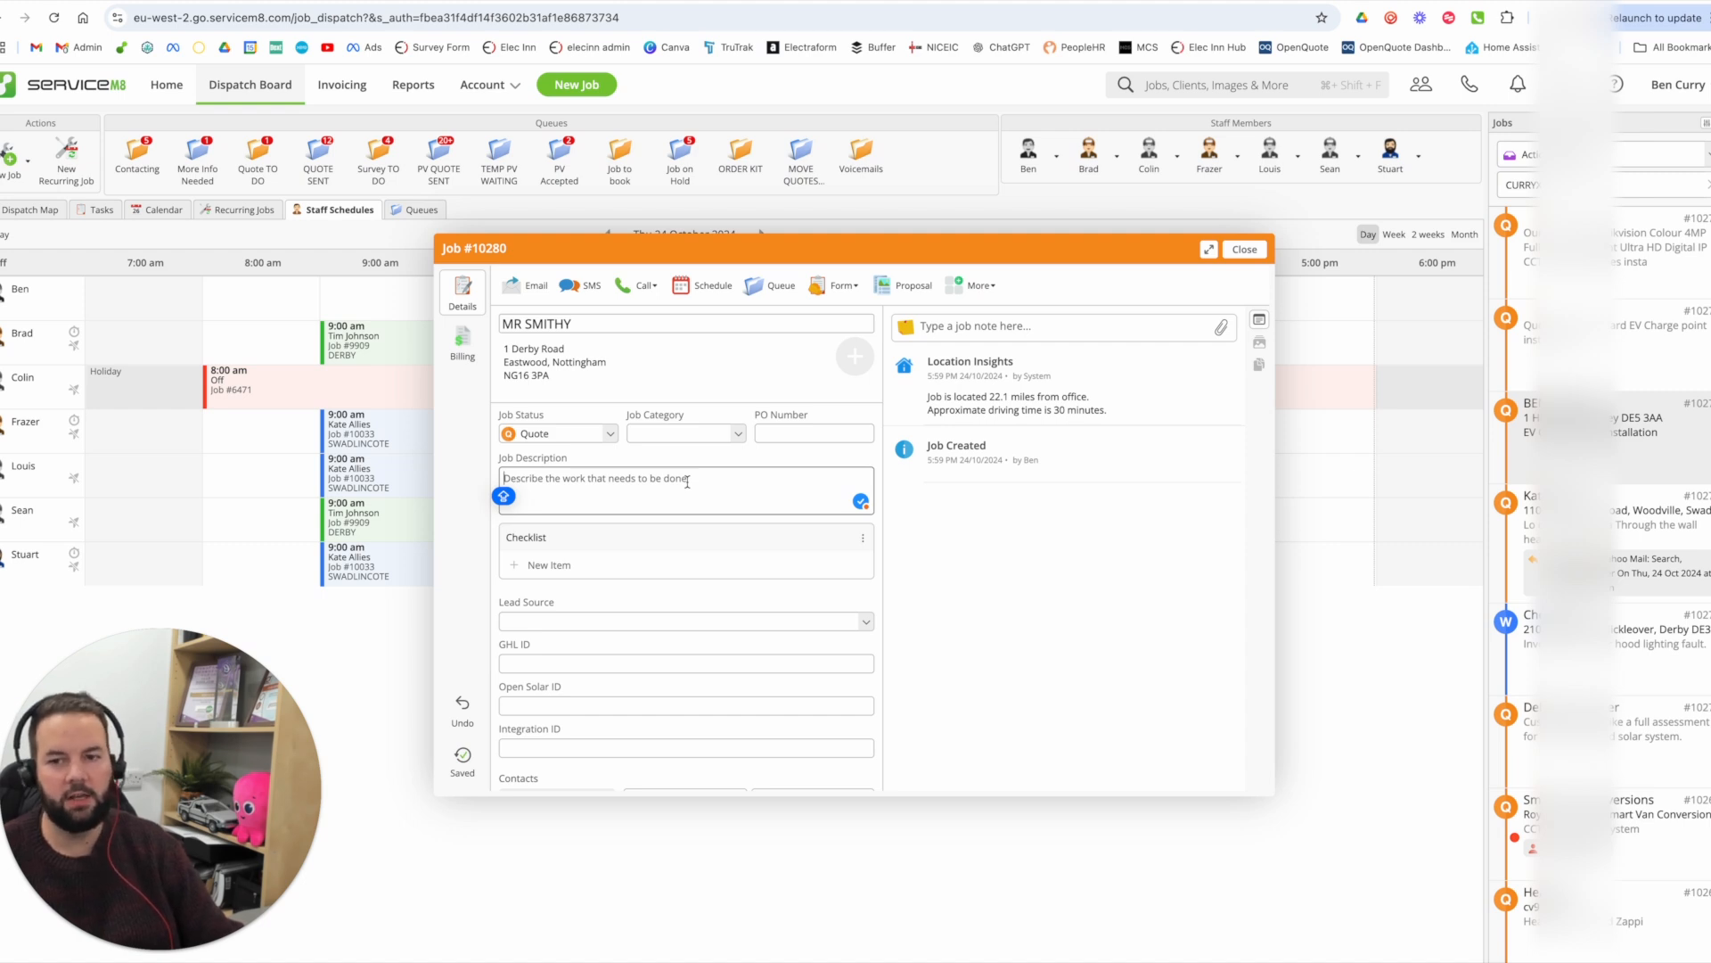
- Describe the job as Pyronix Enforcer alarm service and app subscription, correcting SUBSCRIPTION
type("ALARM SERVICE TO PYRONIX")
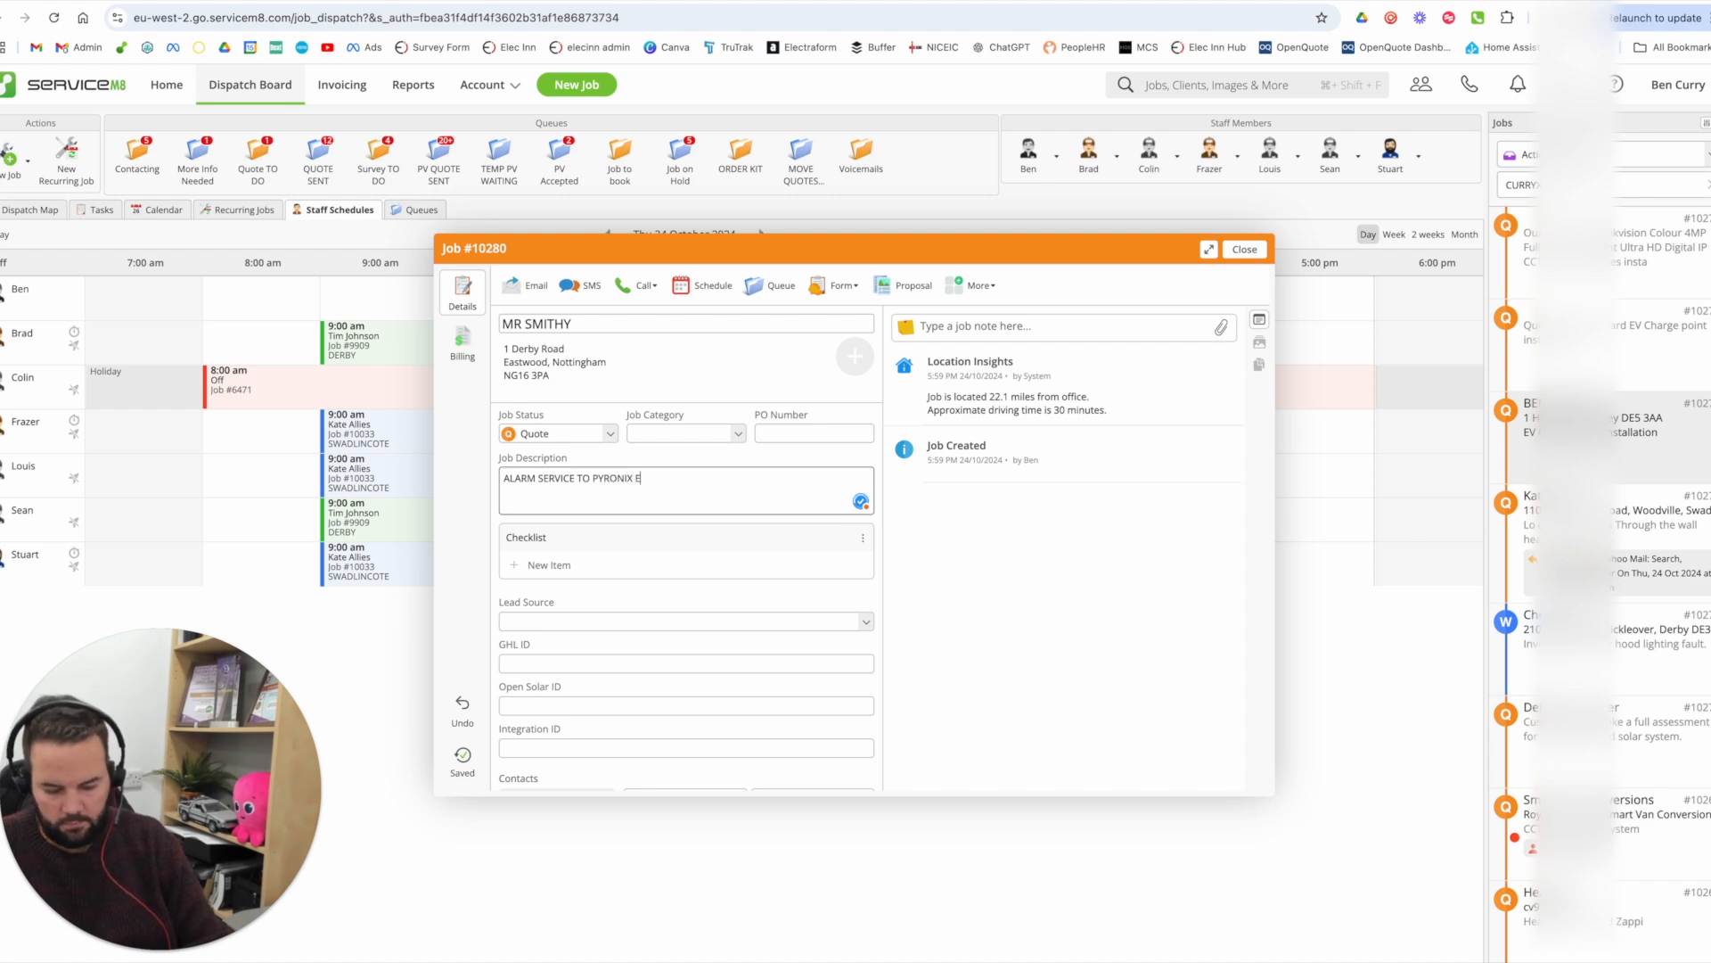
type("ENFORCER ALRAM SYSTEM A")
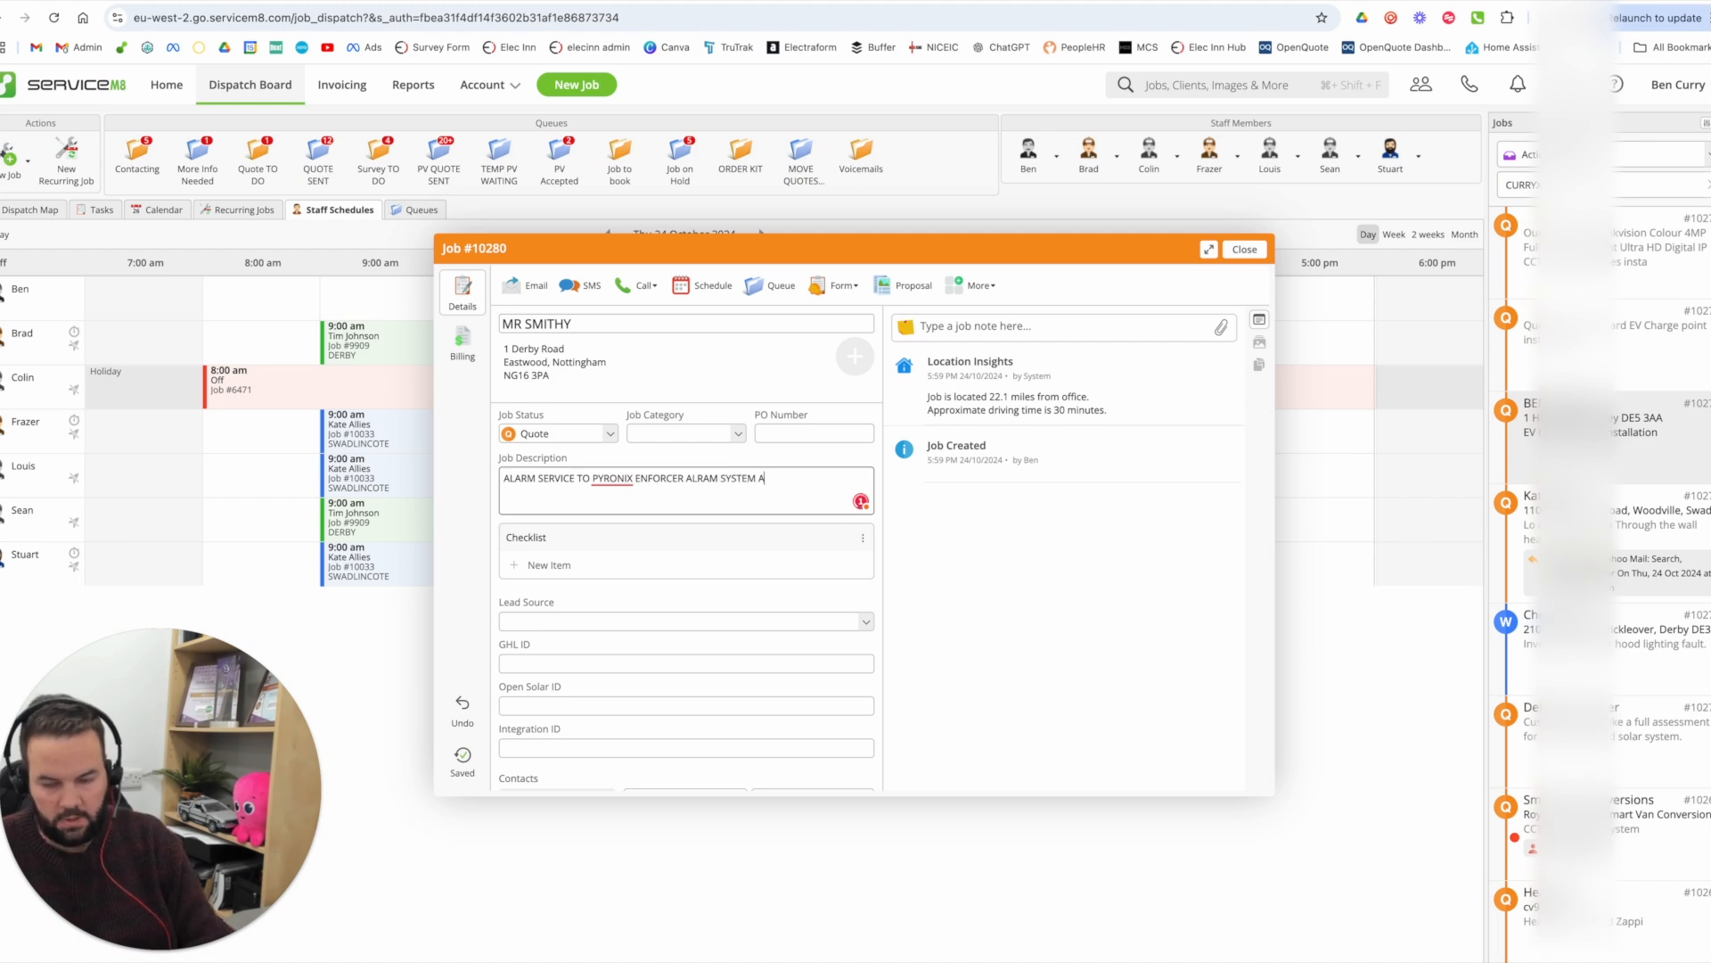
type("ND A")
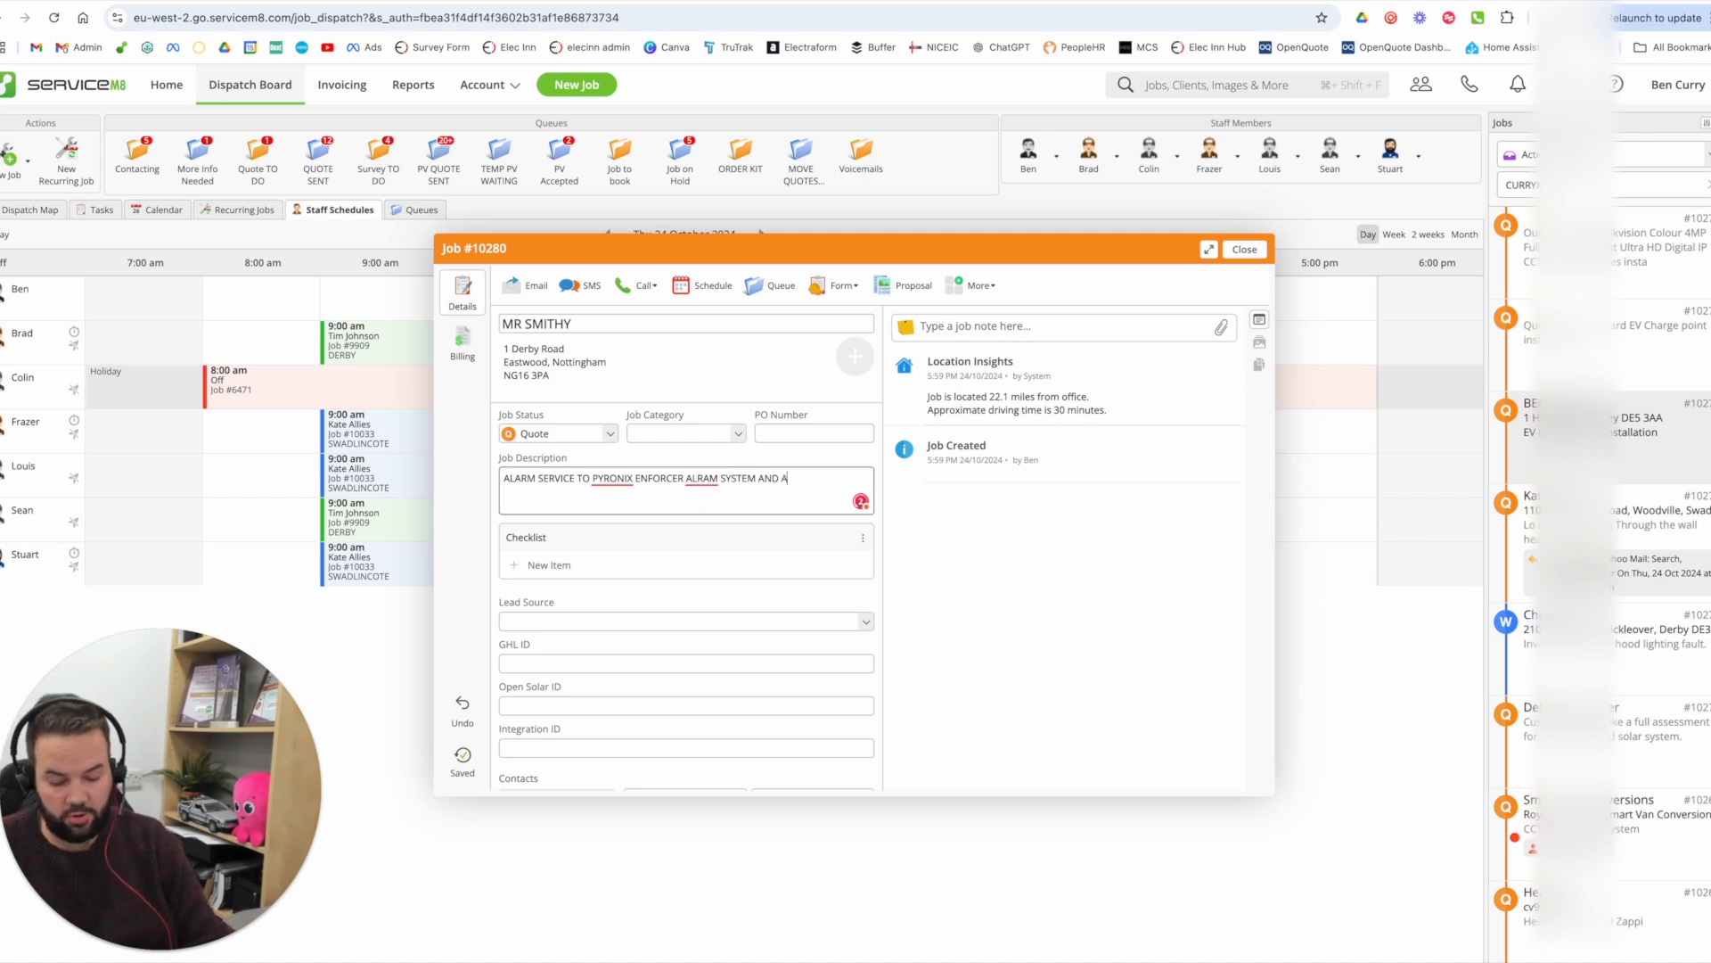
type("APP SUBSCR")
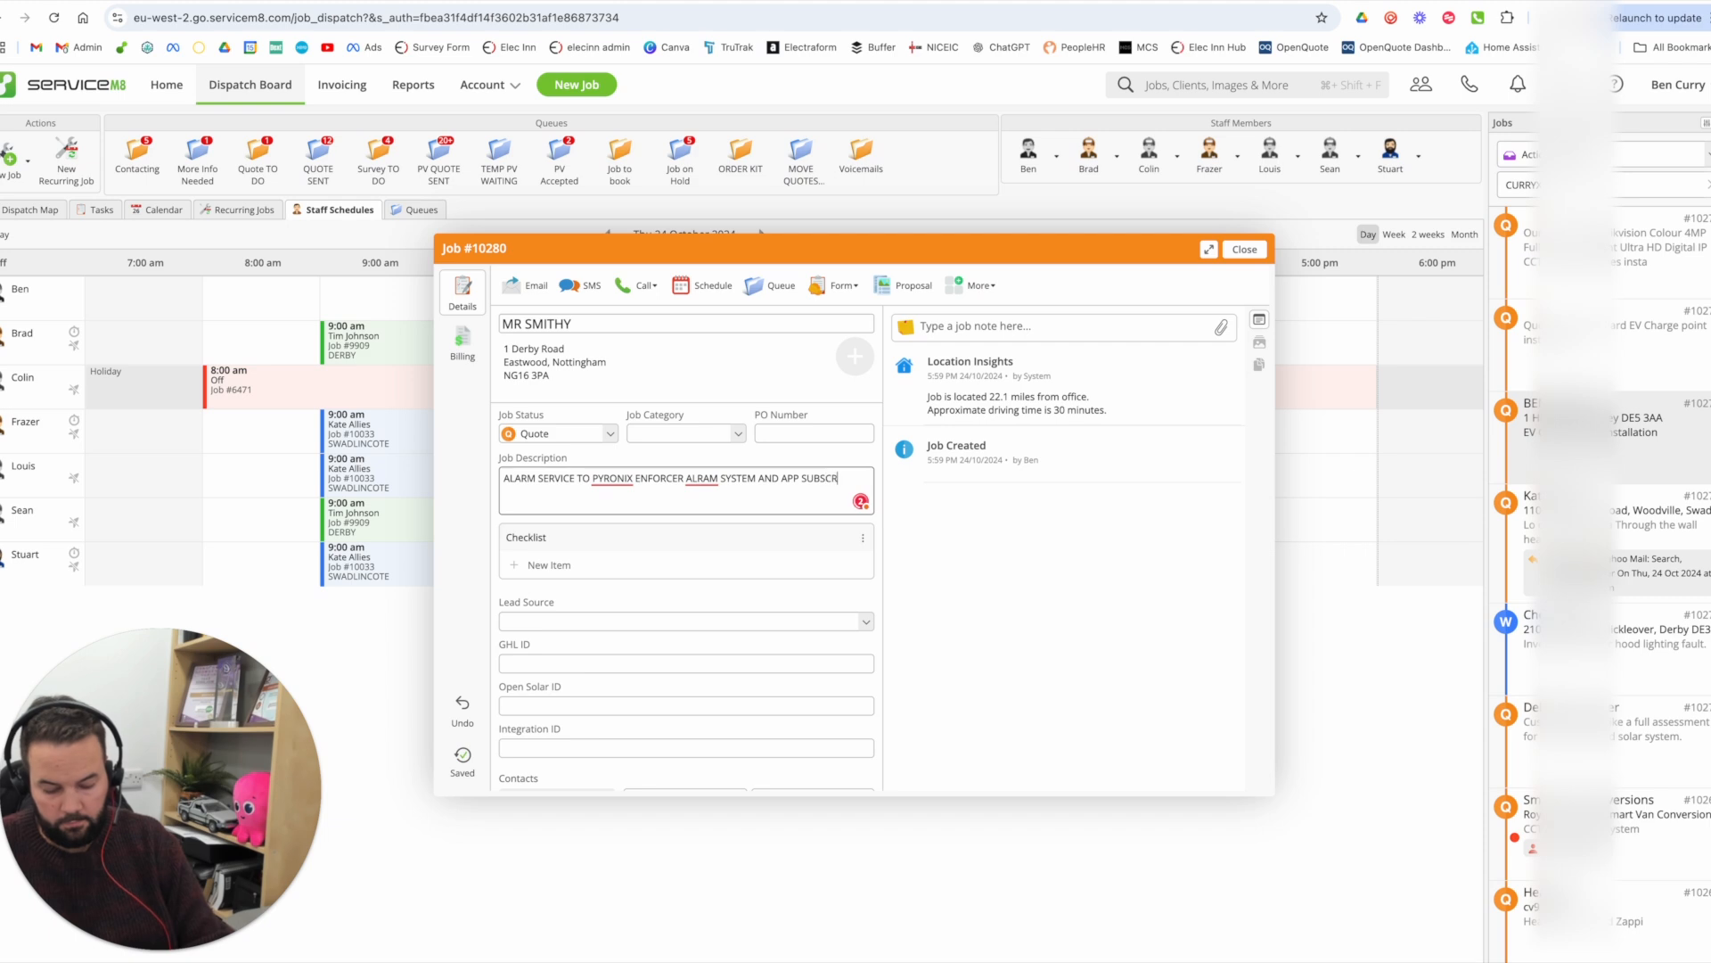
type("IPTION")
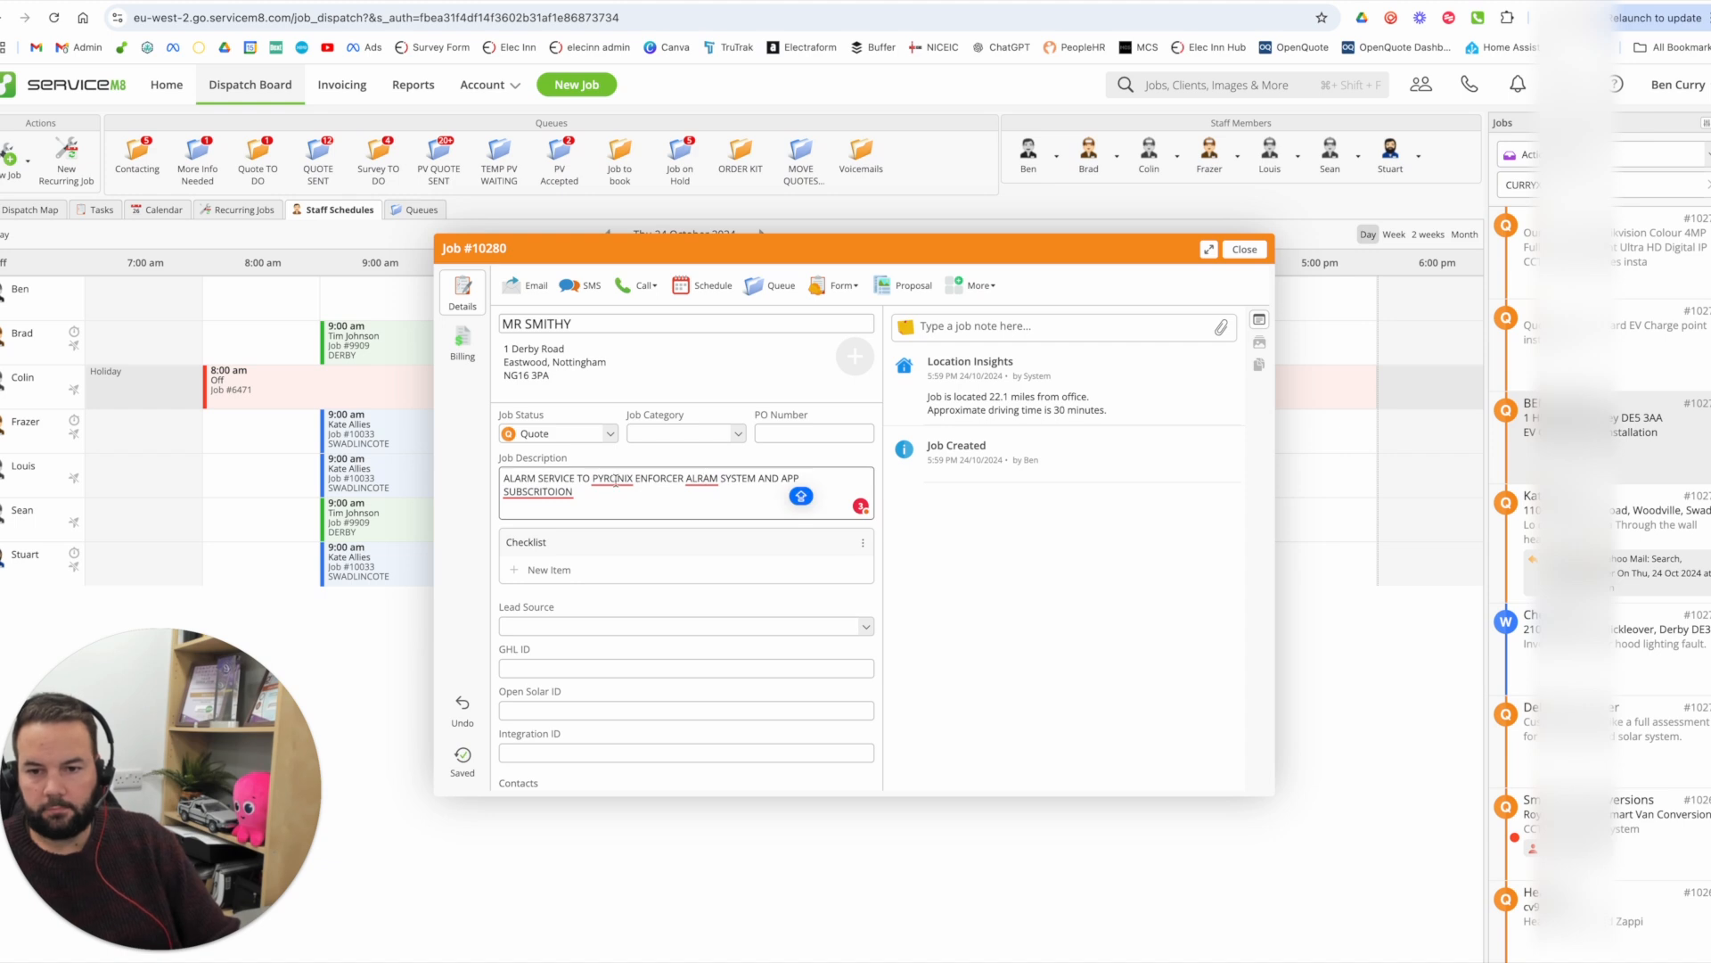
left_click(700, 478)
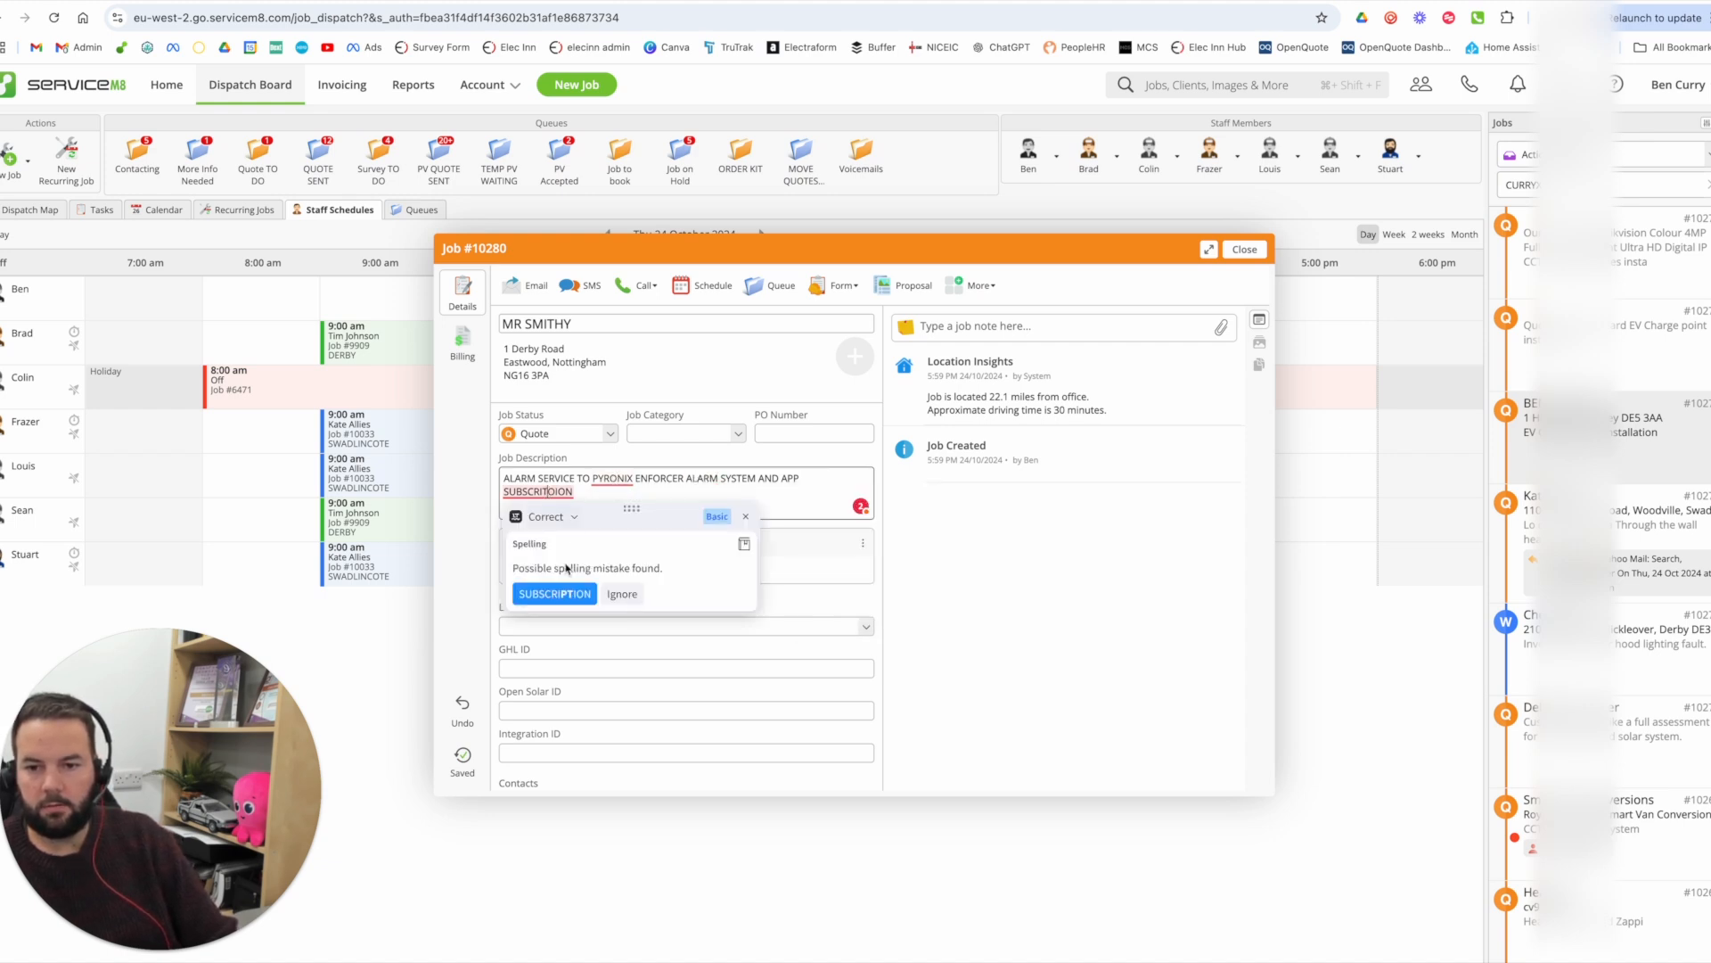
left_click(554, 593)
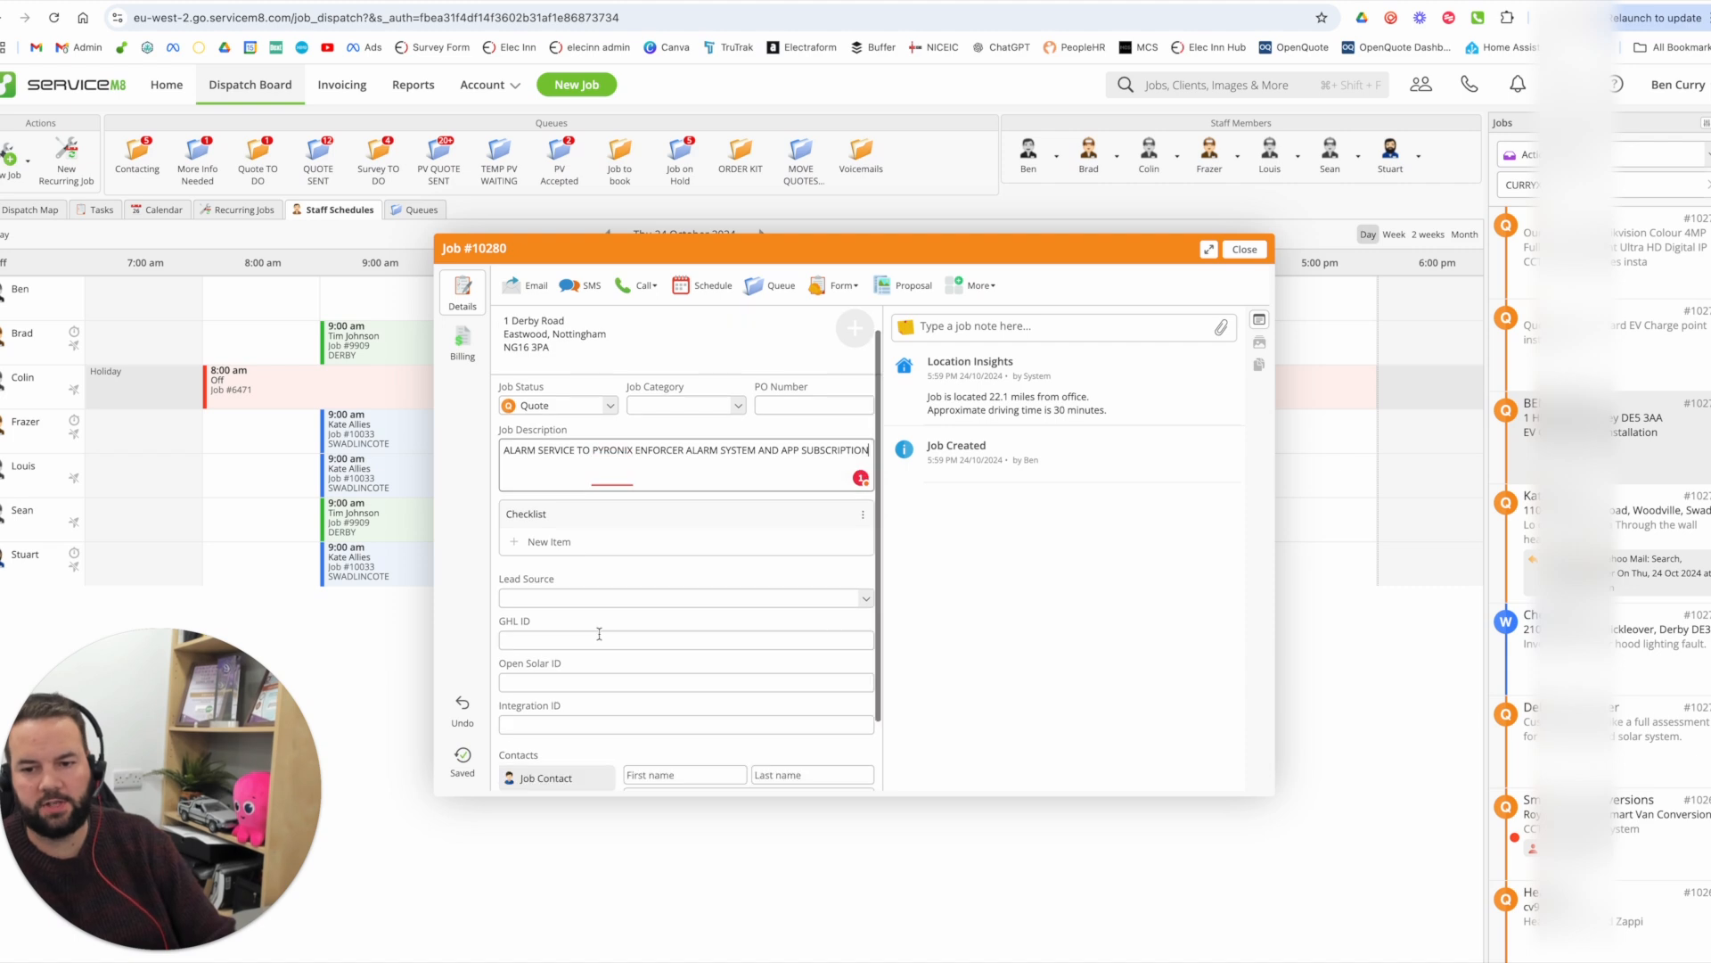
scroll("down", 3)
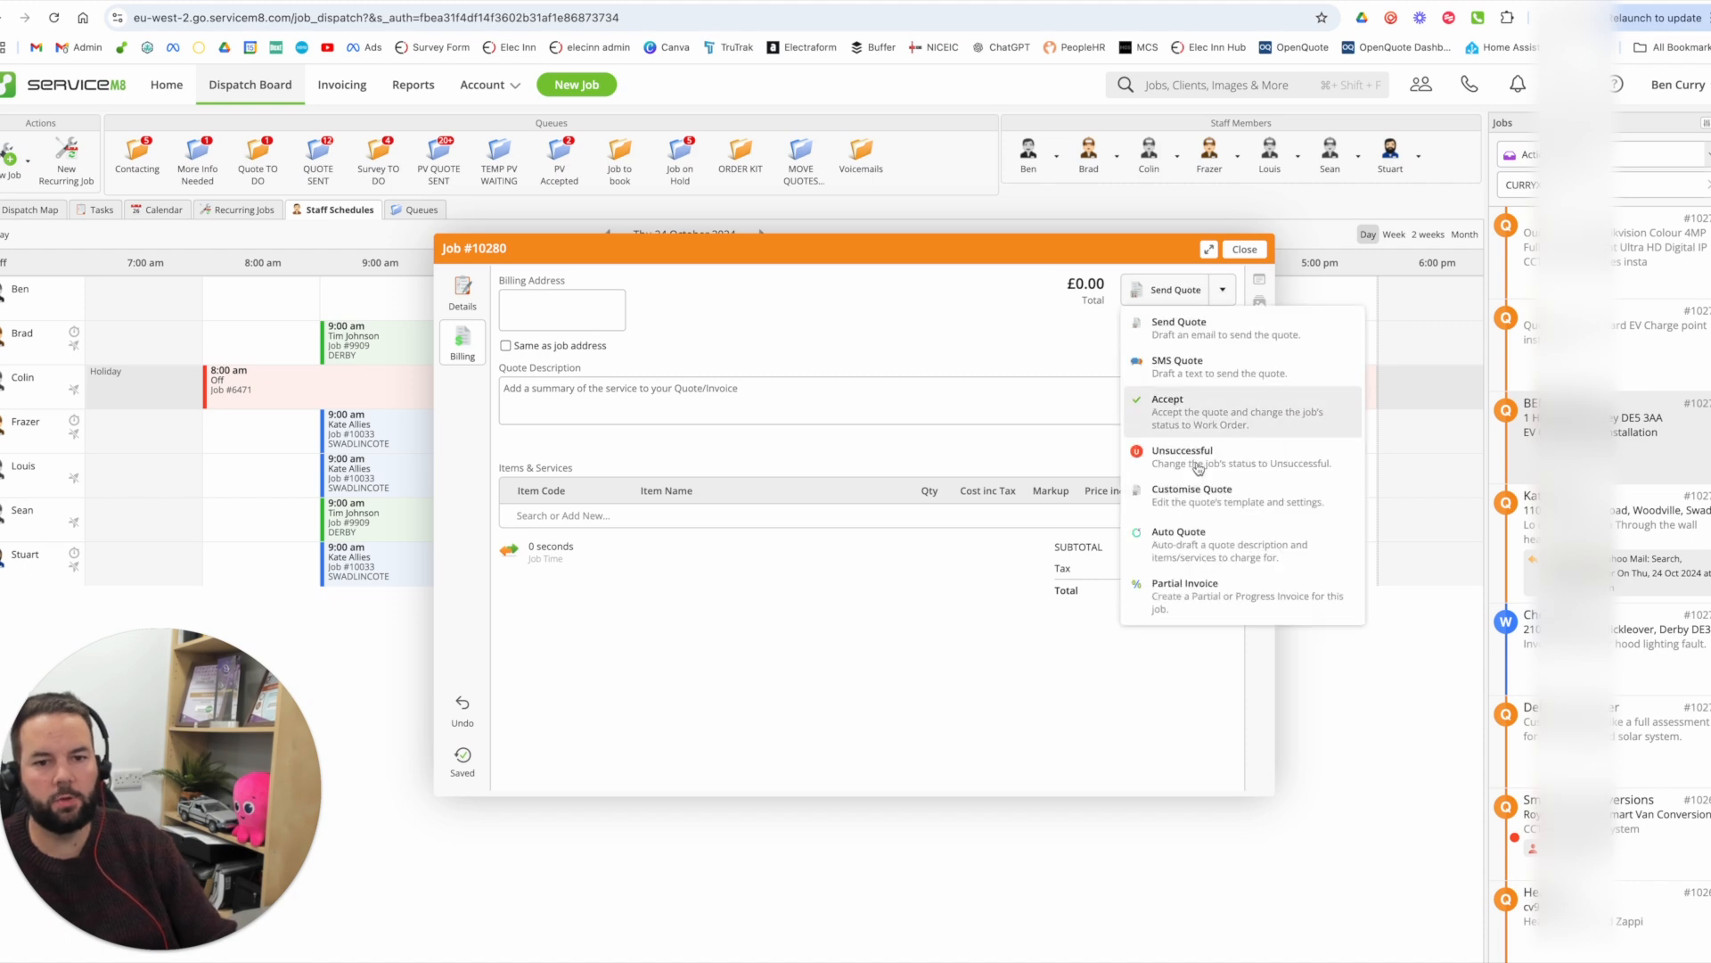
- Review the £206.00 Auto Quote draft for alarm service, discard it, and close the job
left_click(1178, 537)
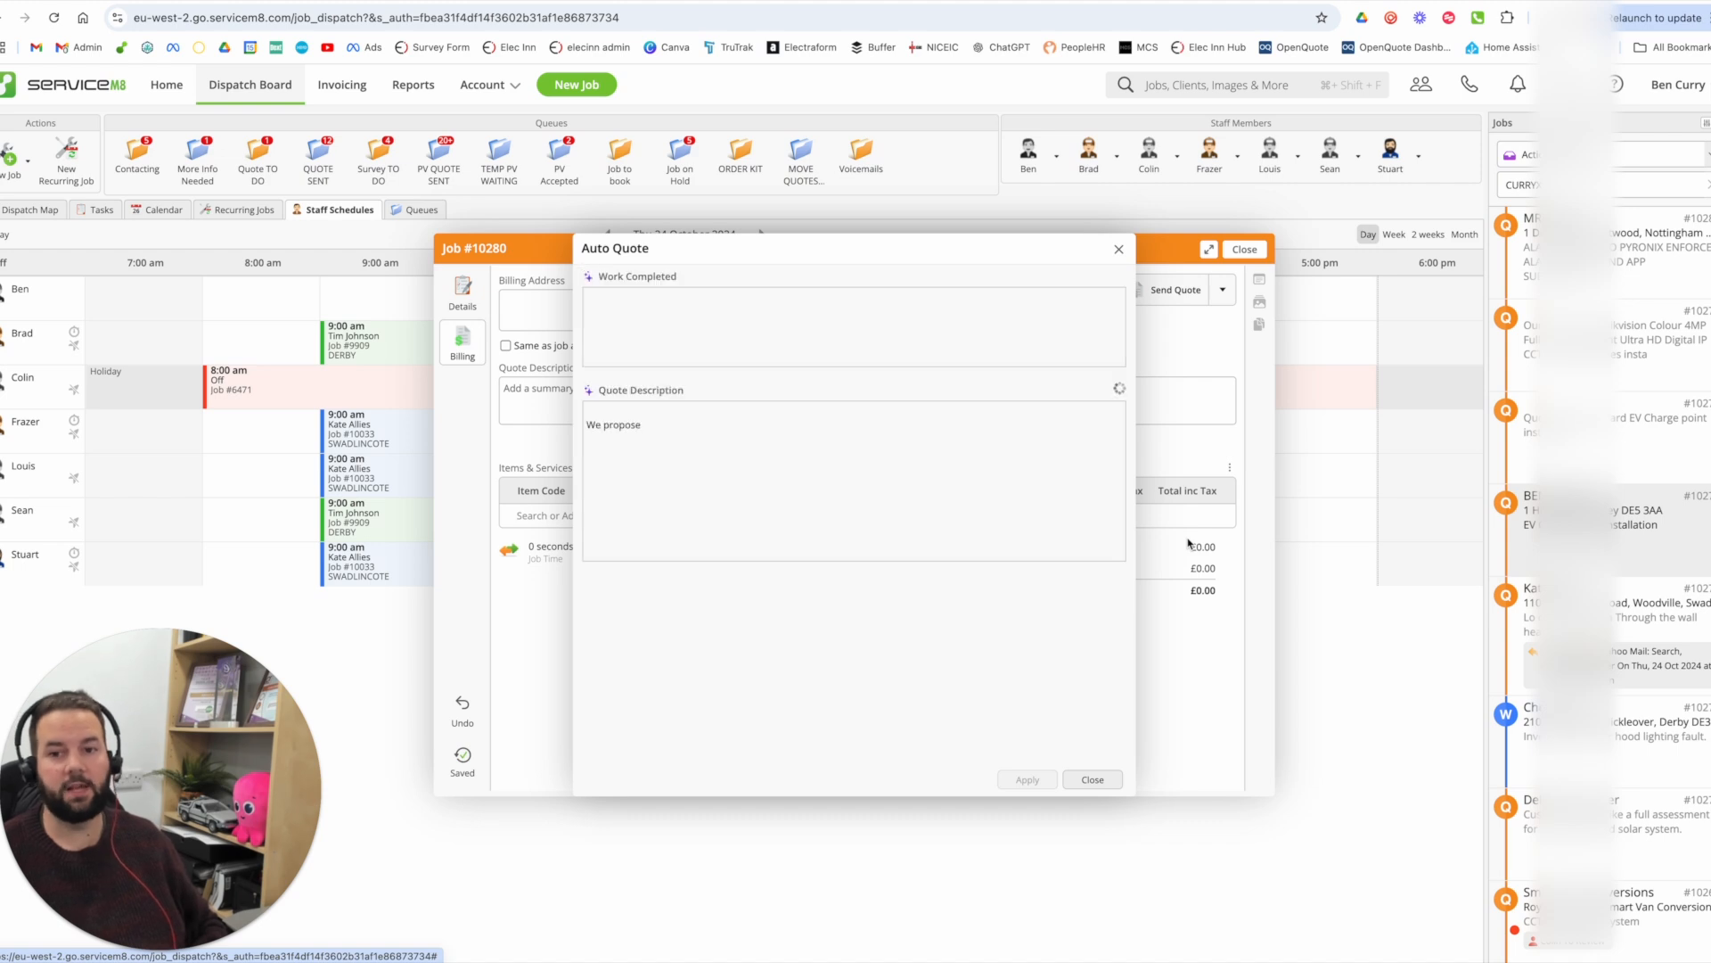
type("to perform a comprehensive service on your Pyronix Enforcer Alarm System, ensuring optimal")
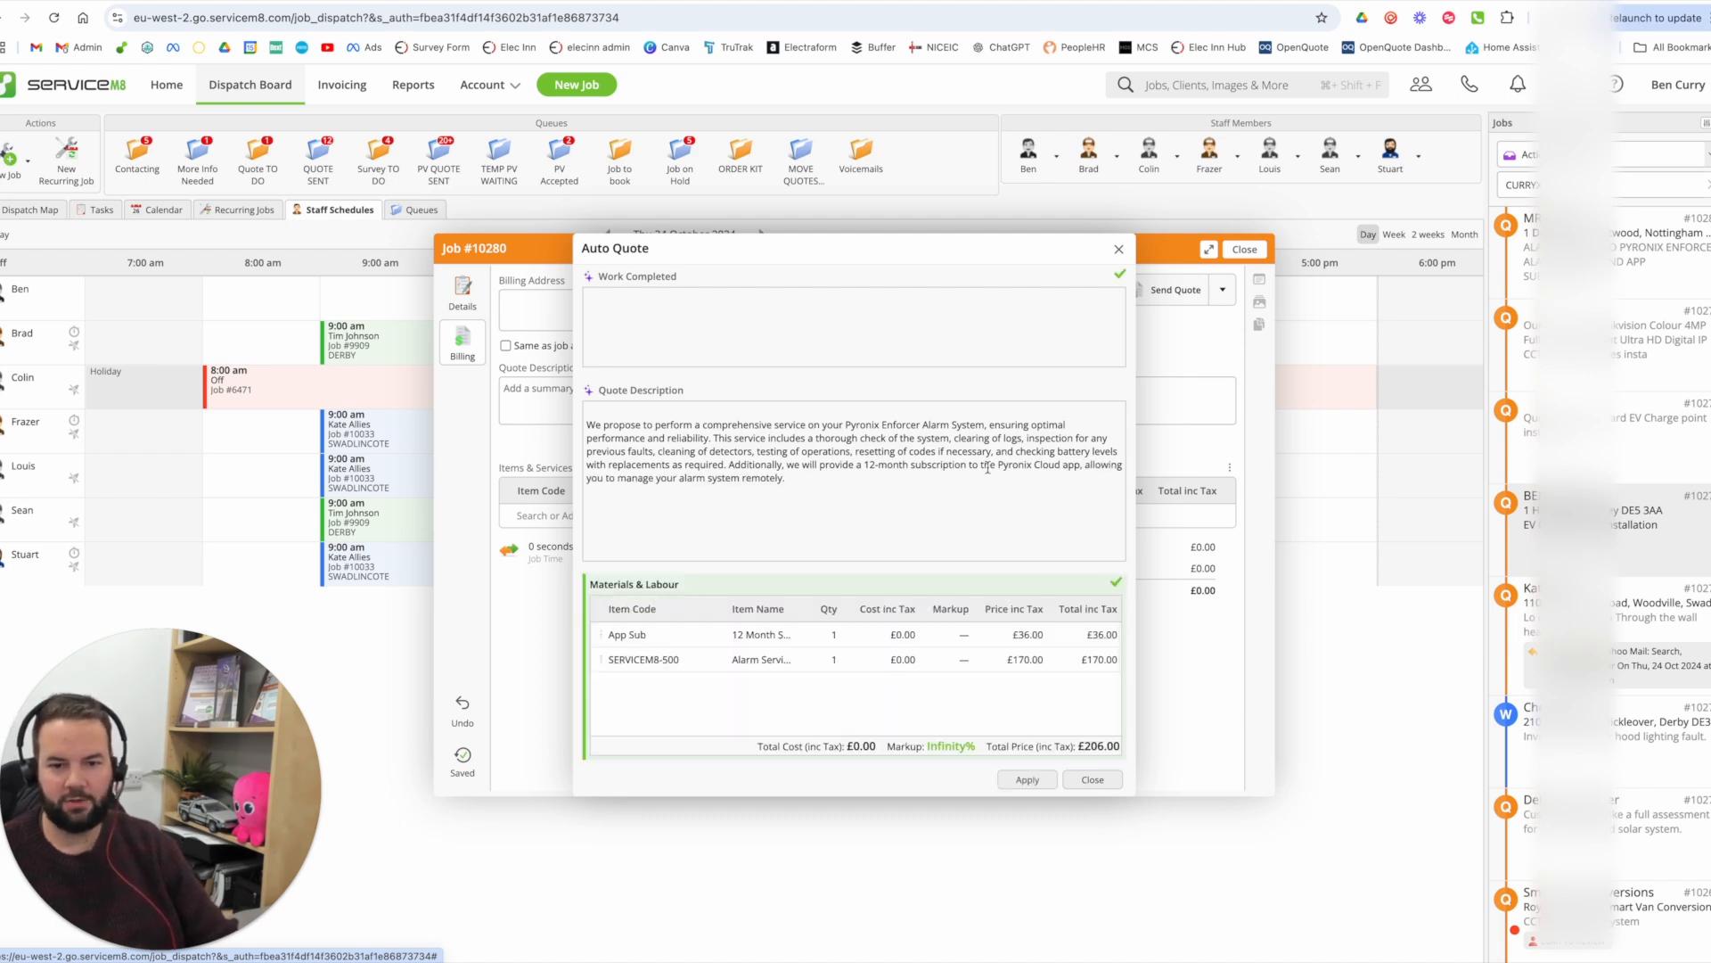
mouse_move(767, 671)
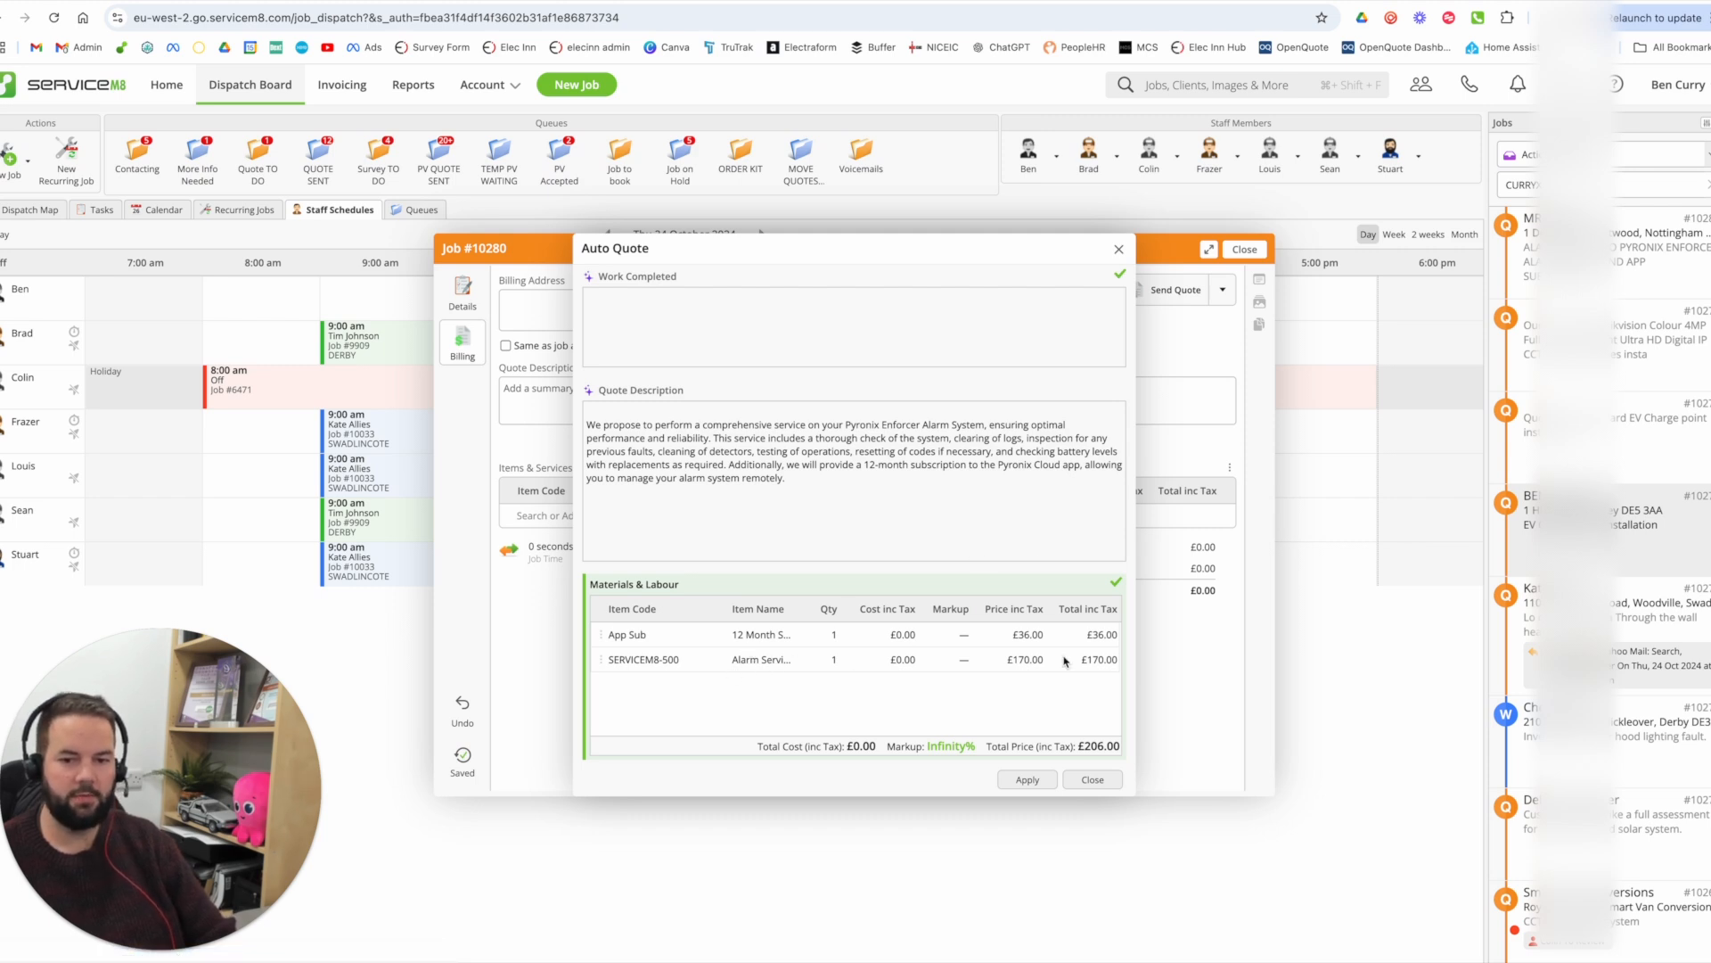
mouse_move(804, 641)
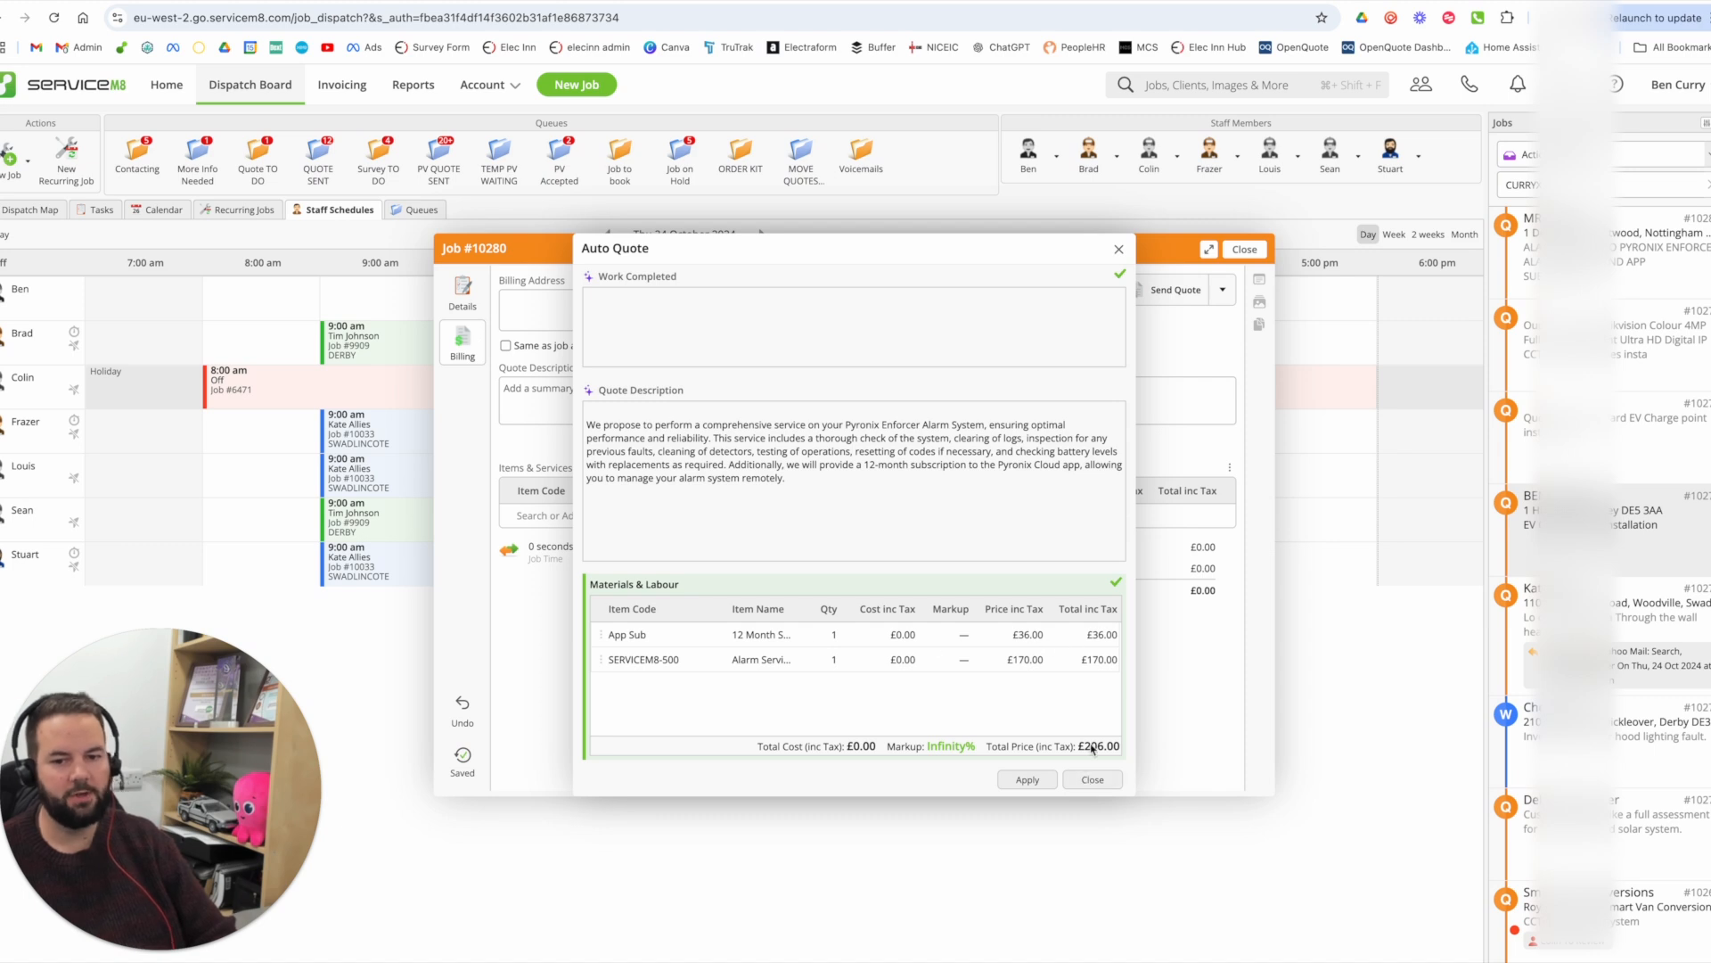
left_click(1090, 779)
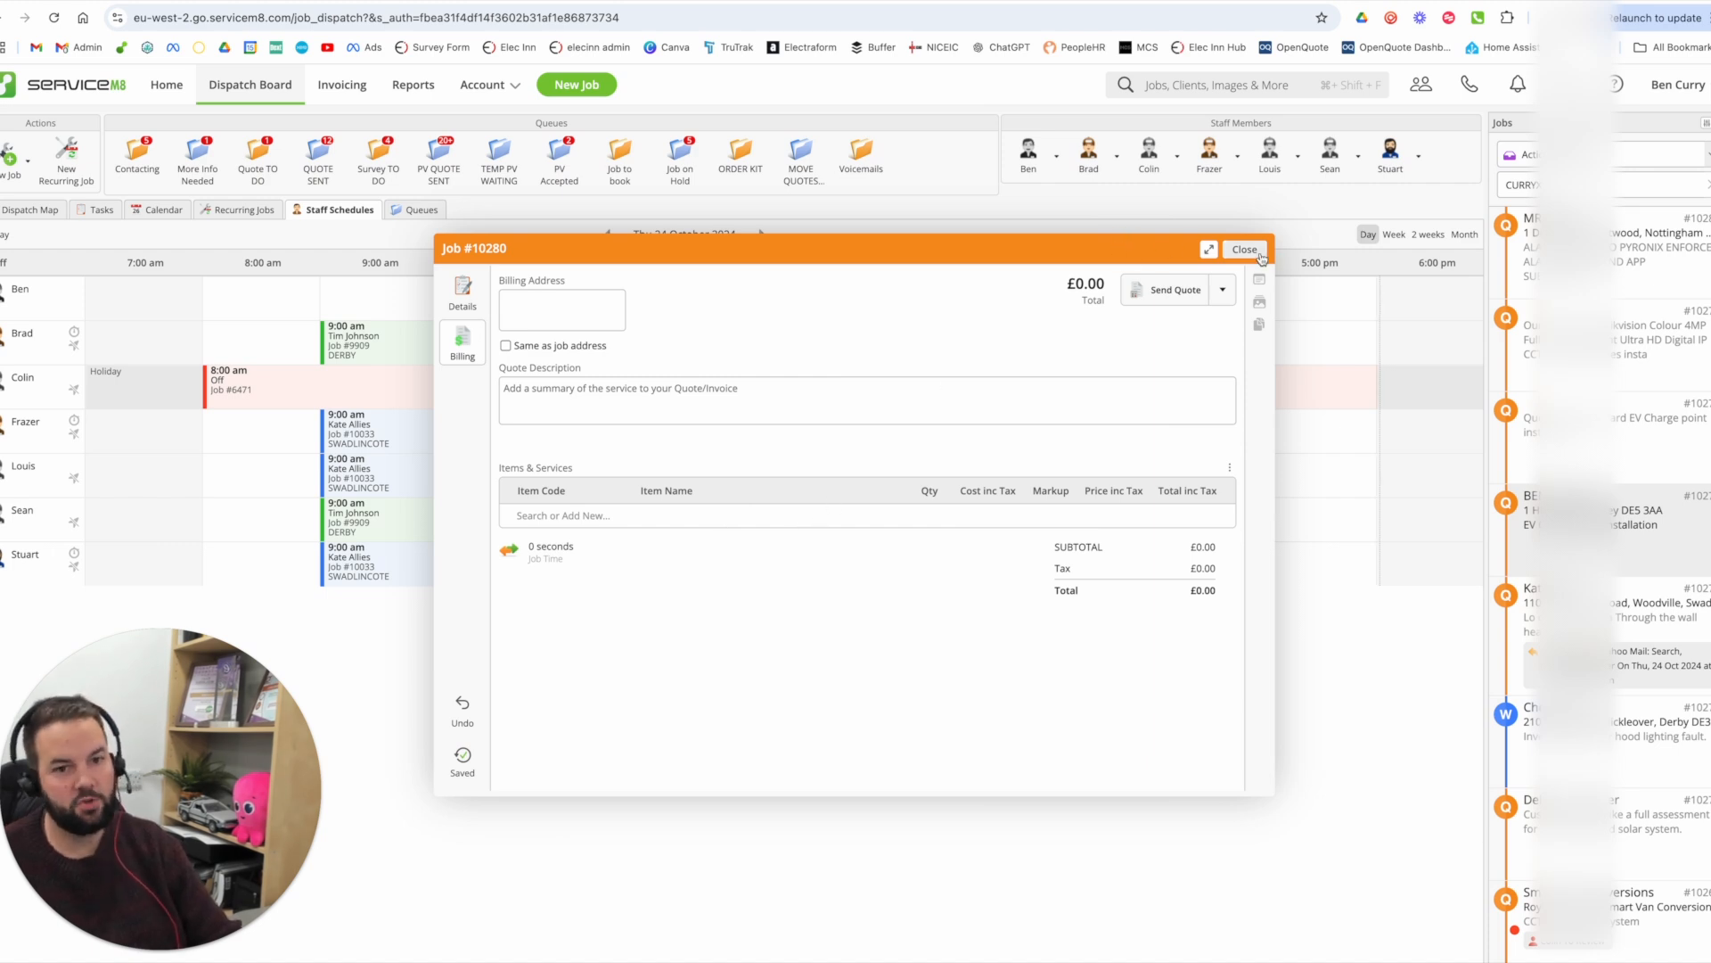
left_click(1245, 248)
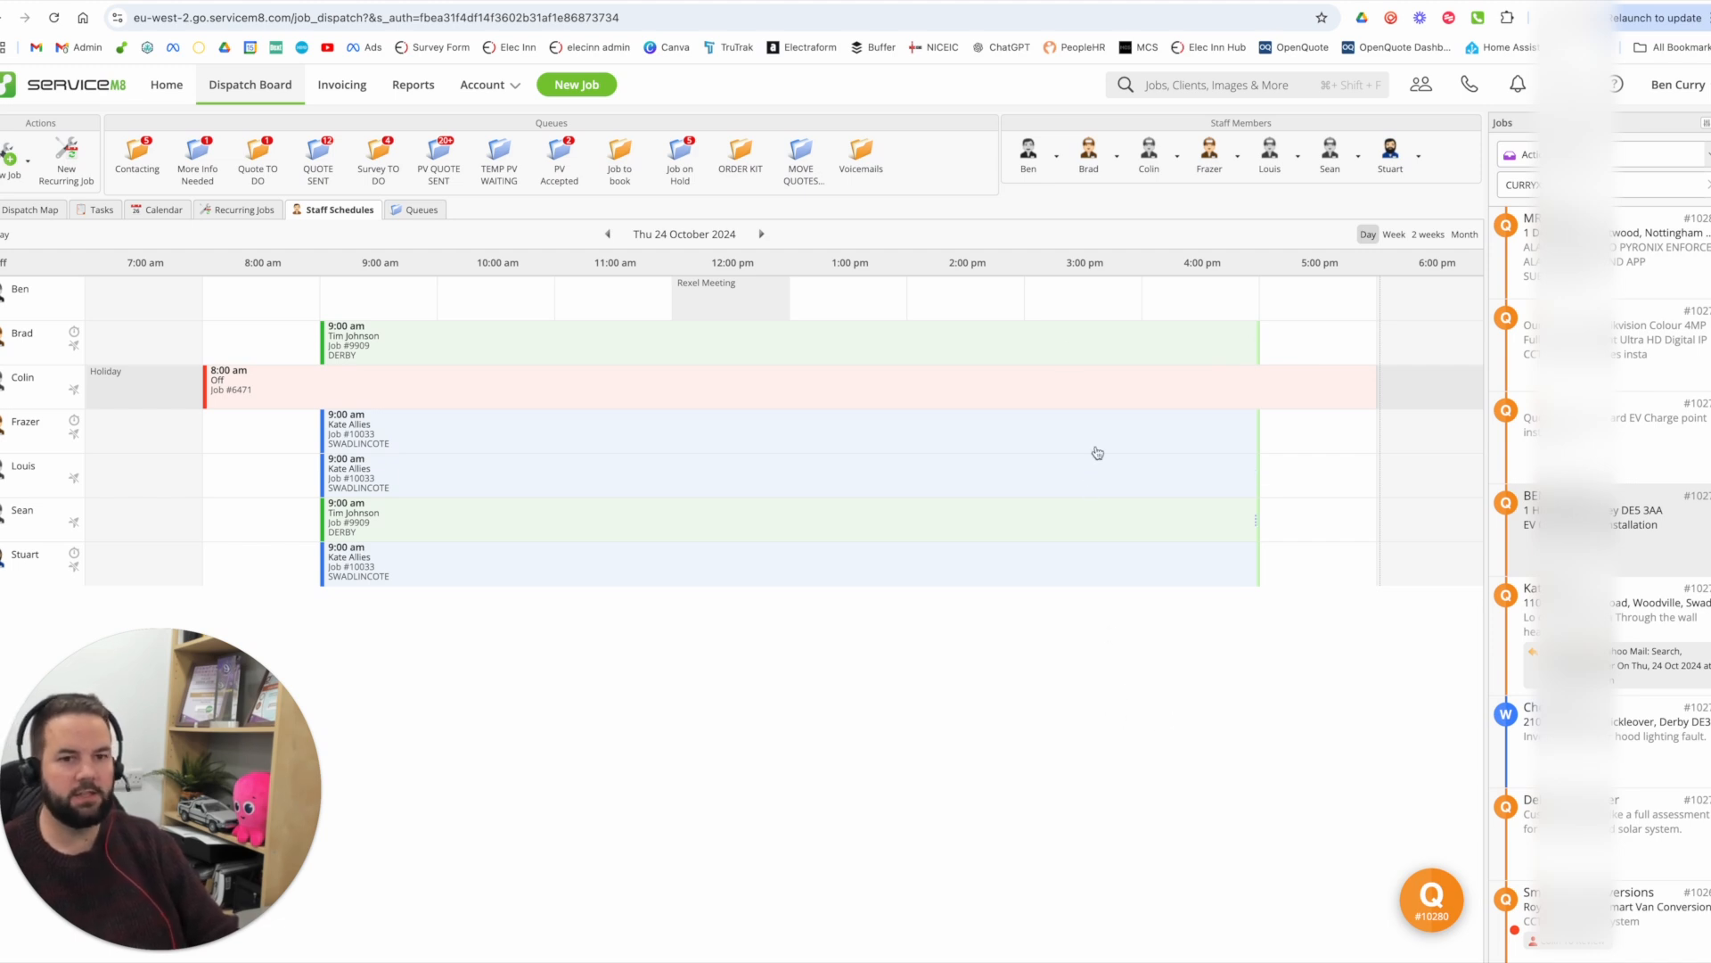
mouse_move(1331, 78)
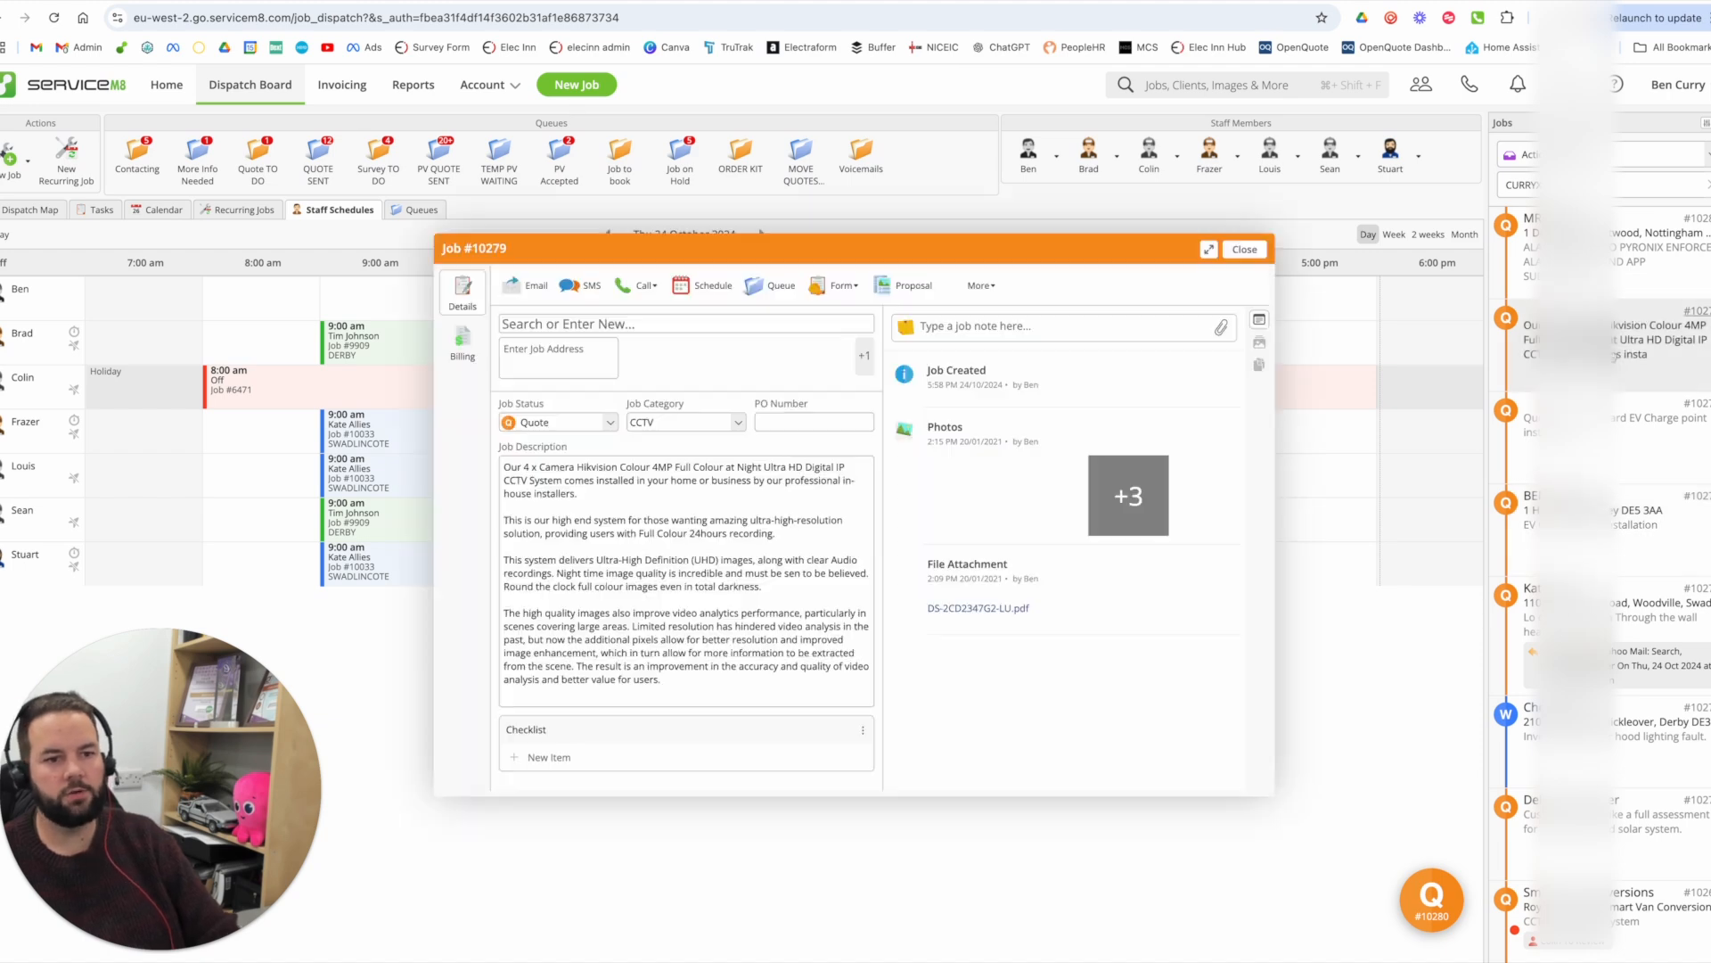
- Preview the Alarm System Upgrade proposal template (subtotal £746.67), then cancel and close it
left_click(911, 285)
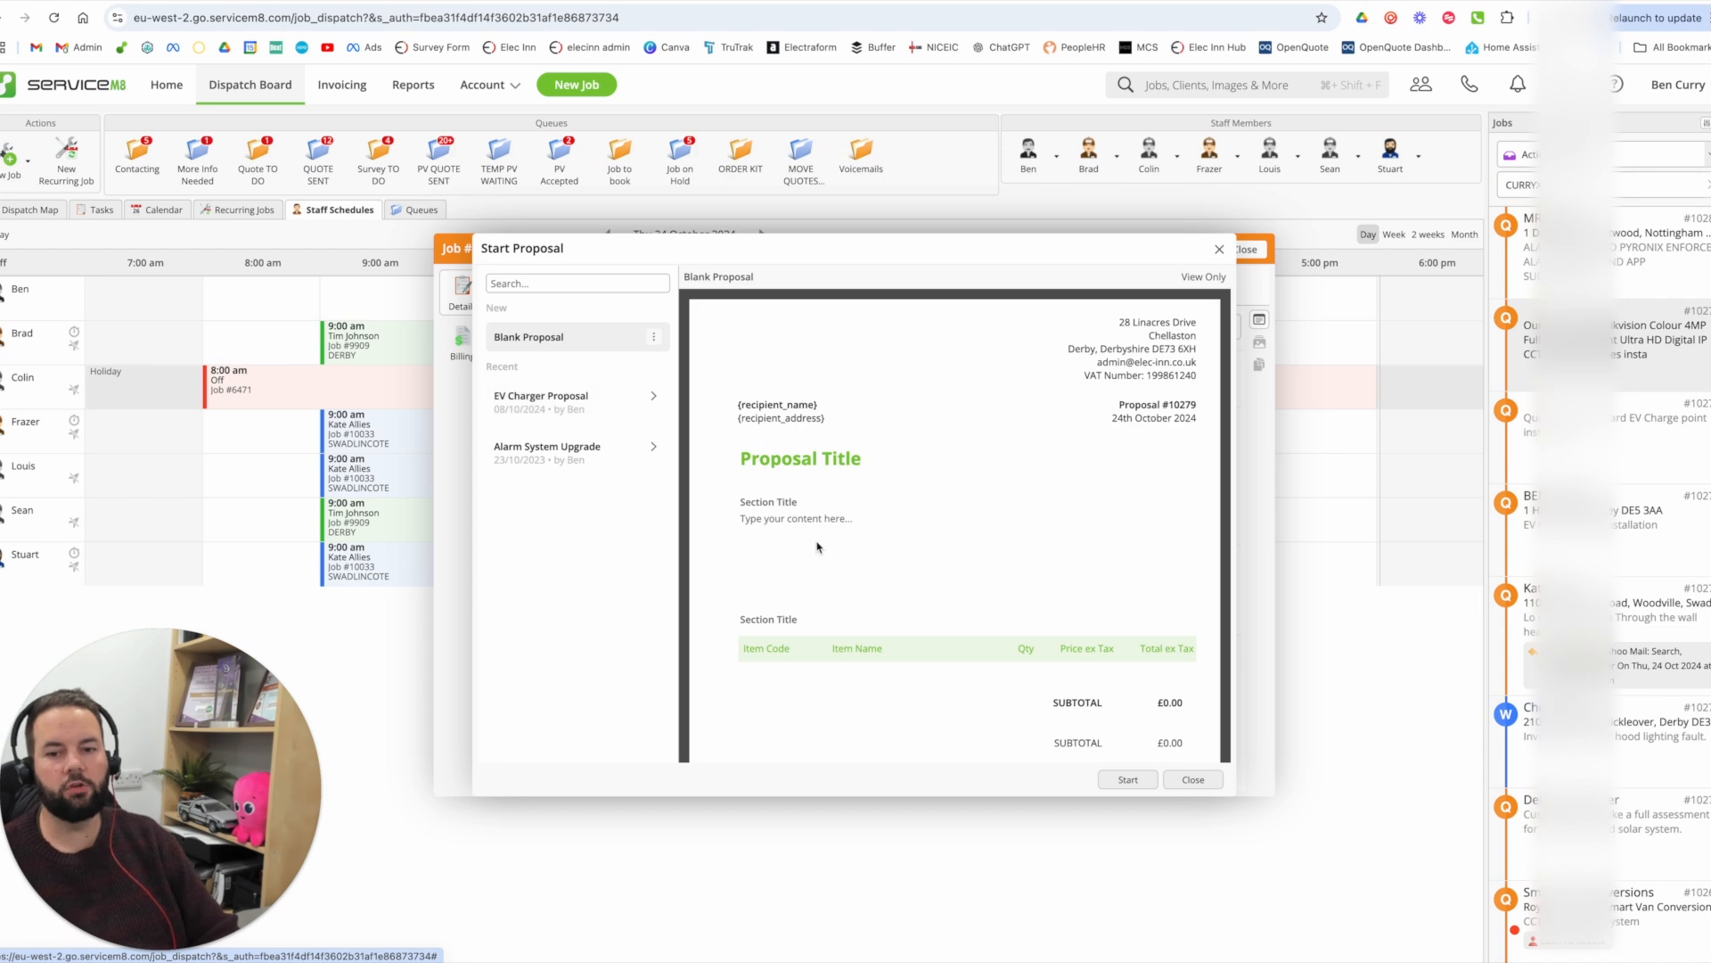
scroll("down", 3)
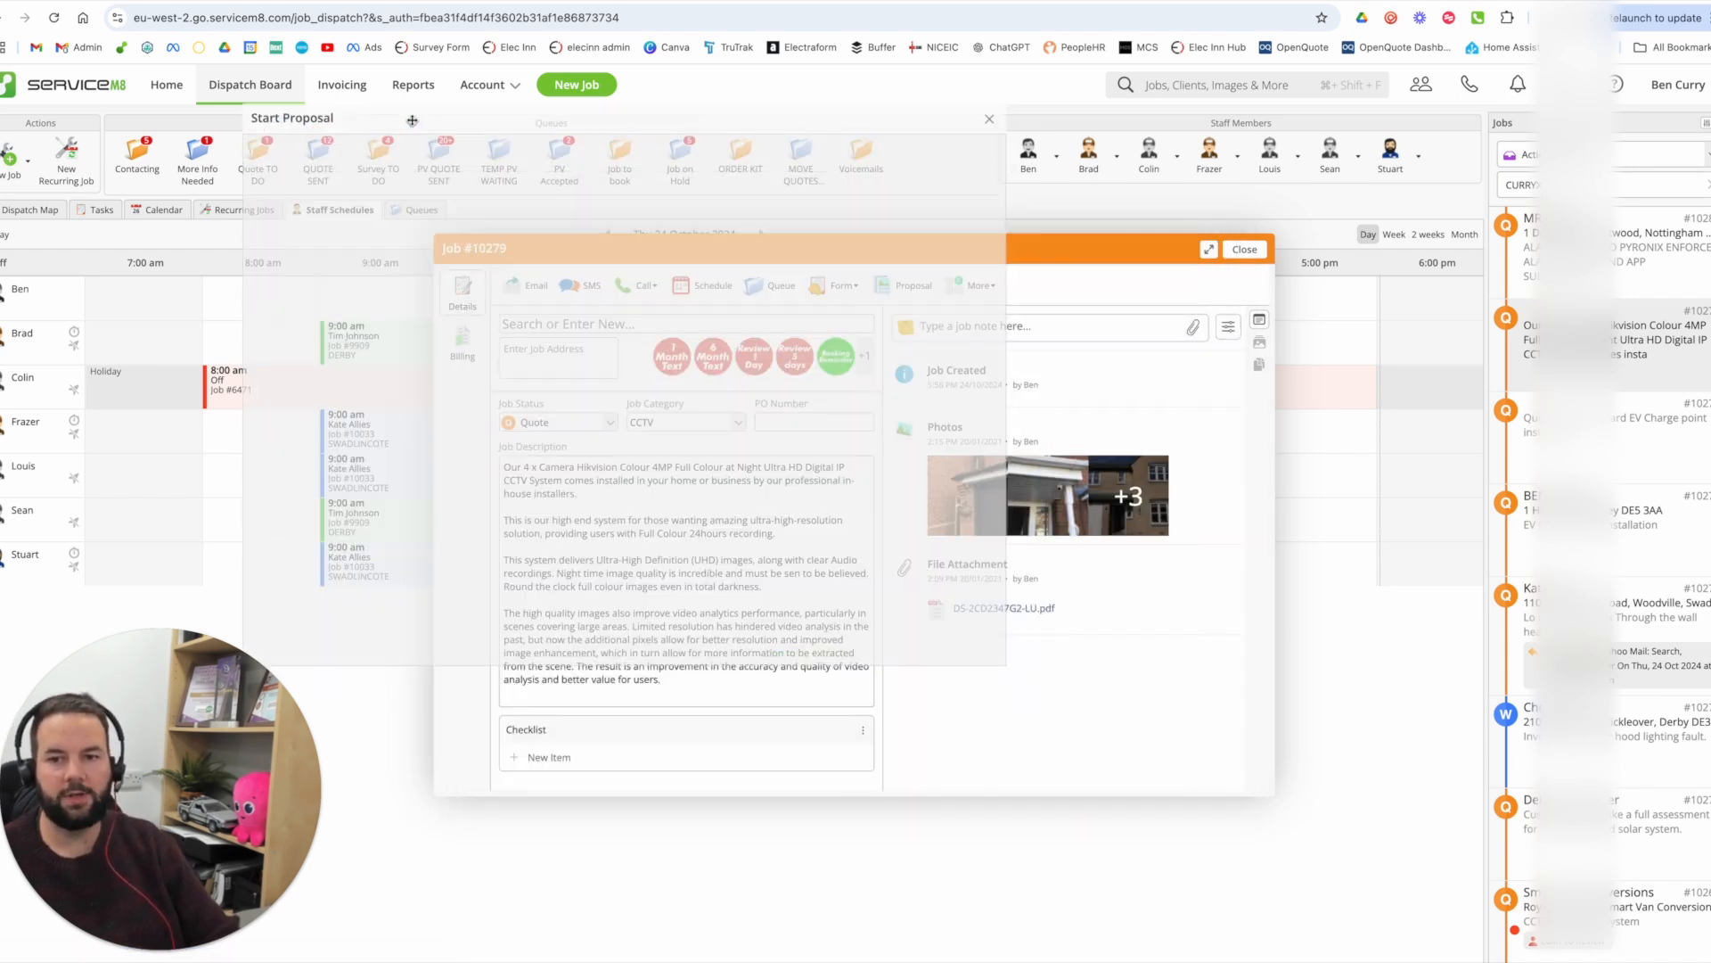
left_click(316, 321)
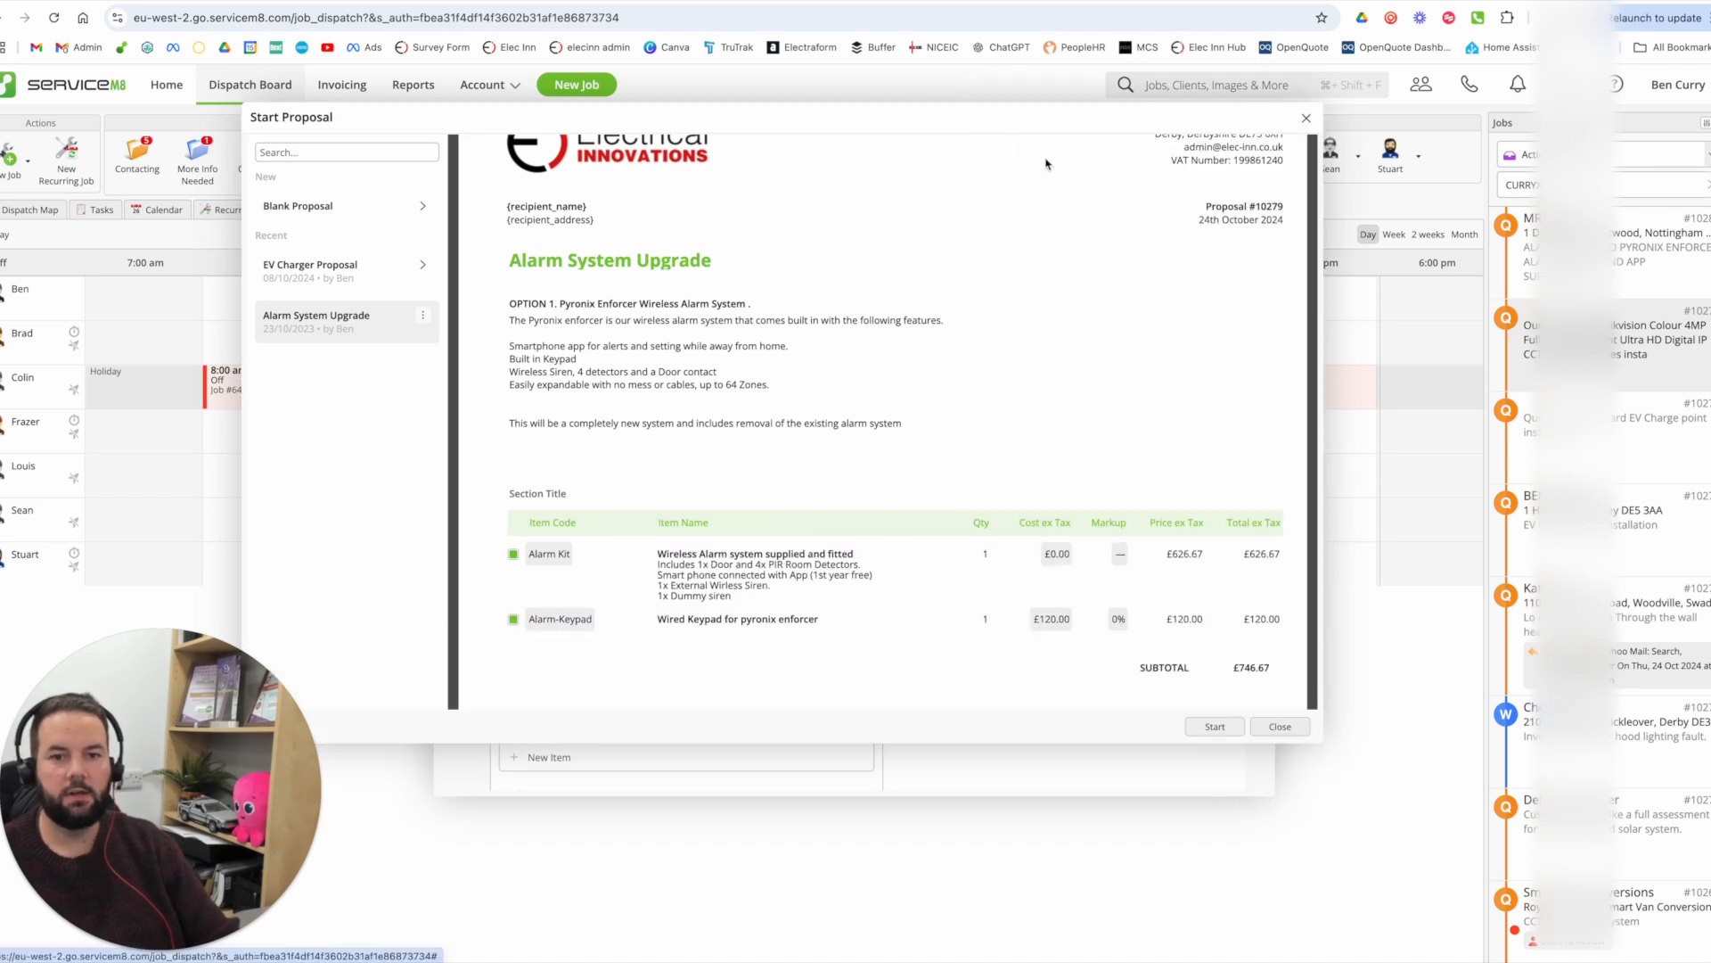
scroll("down", 3)
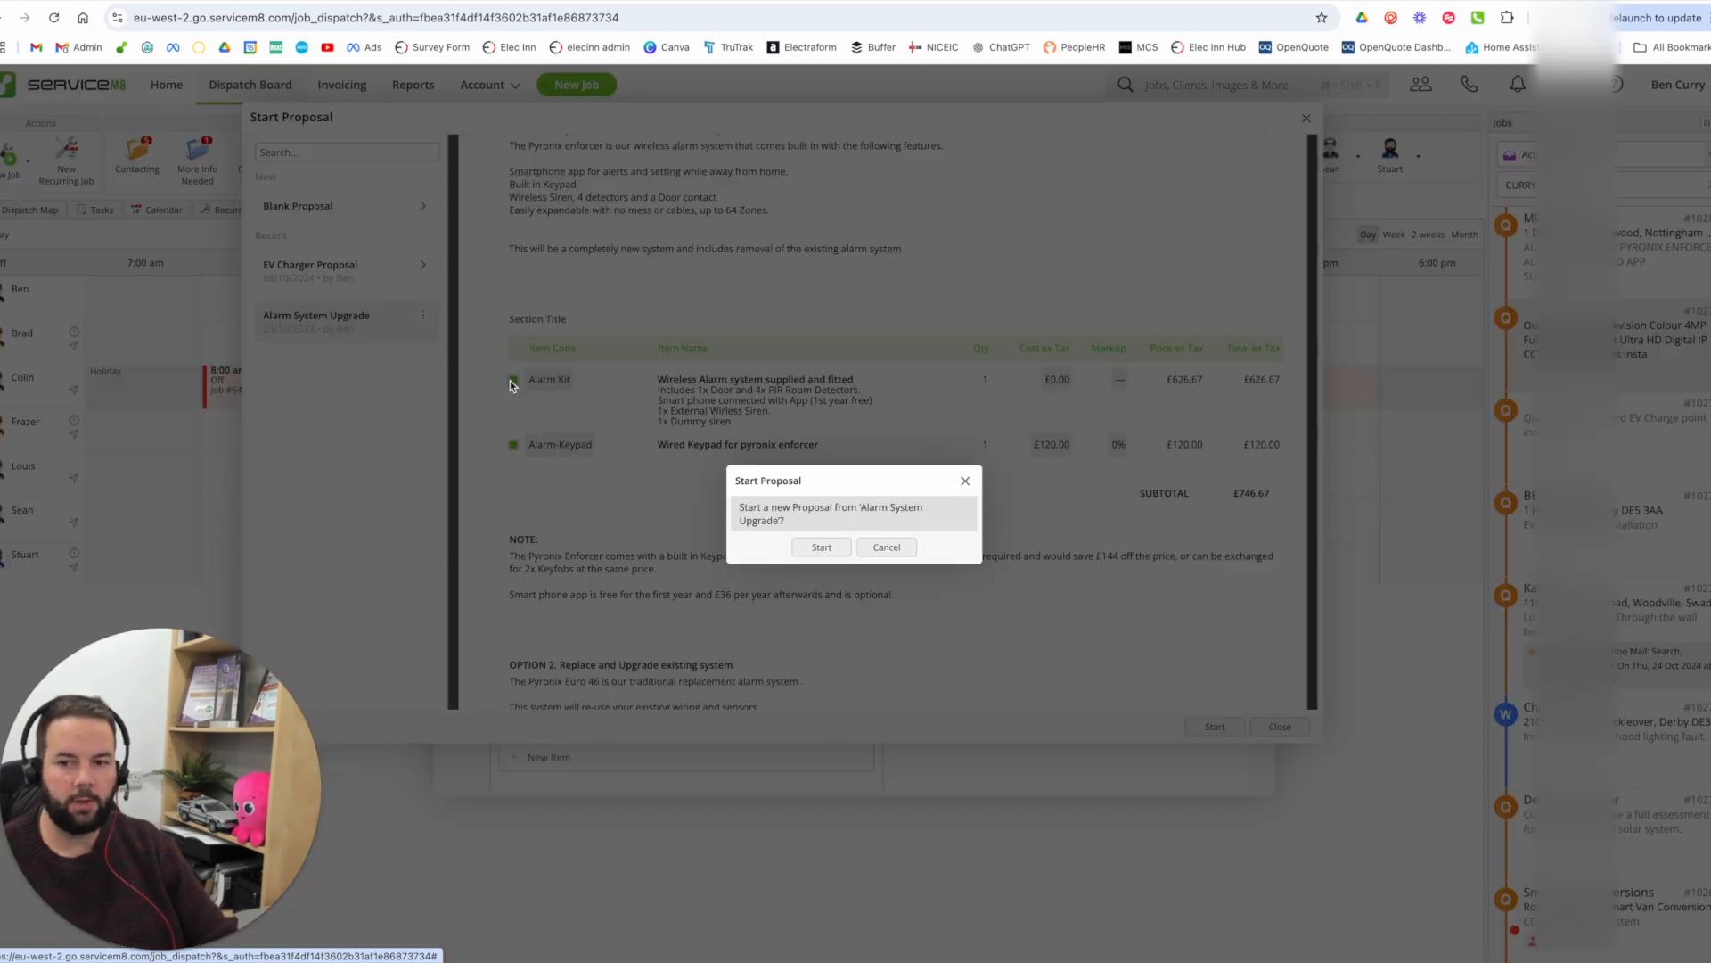
left_click(886, 546)
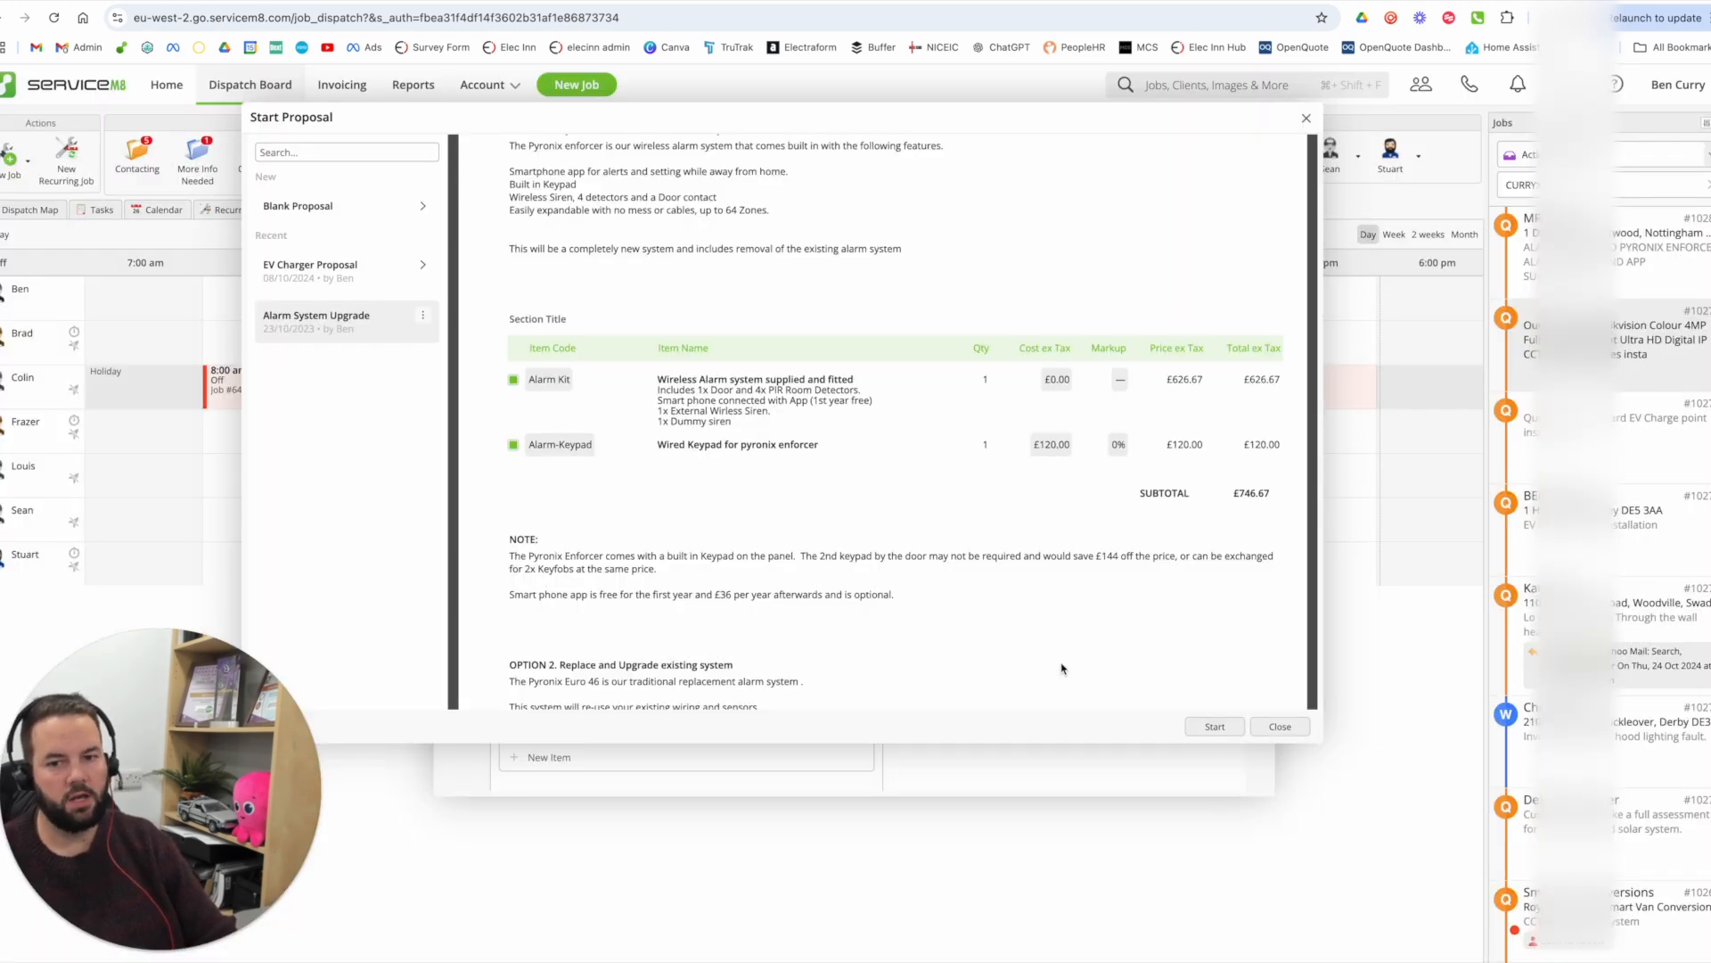
left_click(1278, 726)
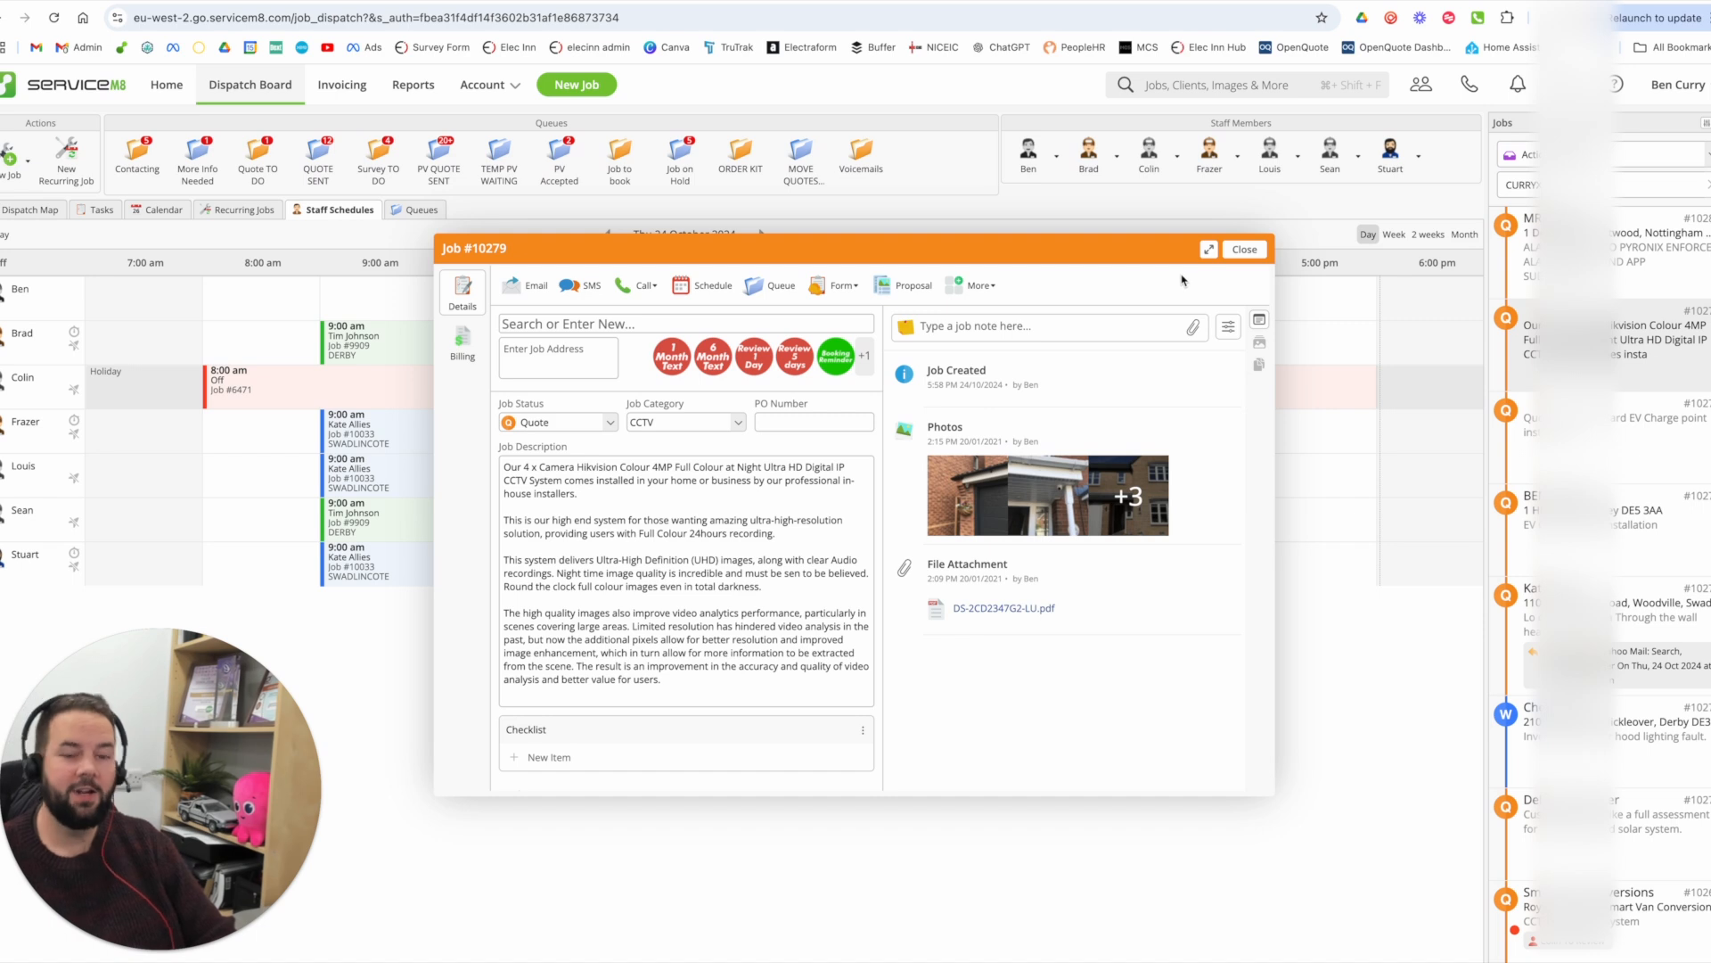
mouse_move(1177, 277)
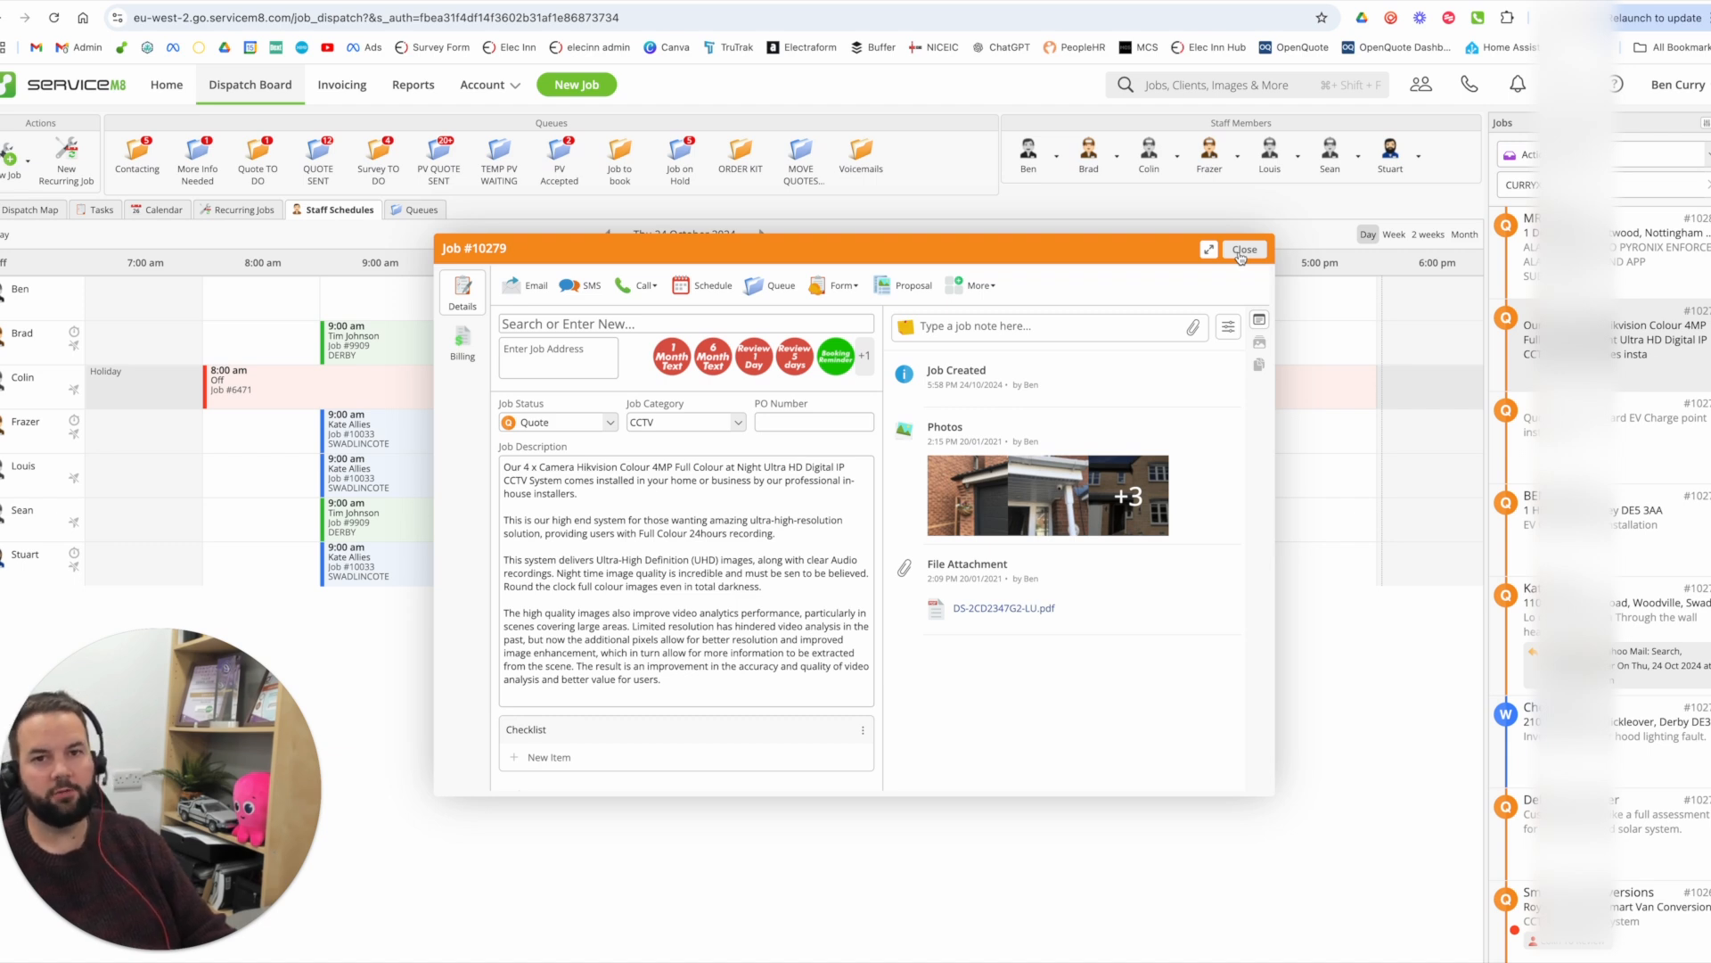
mouse_move(1245, 249)
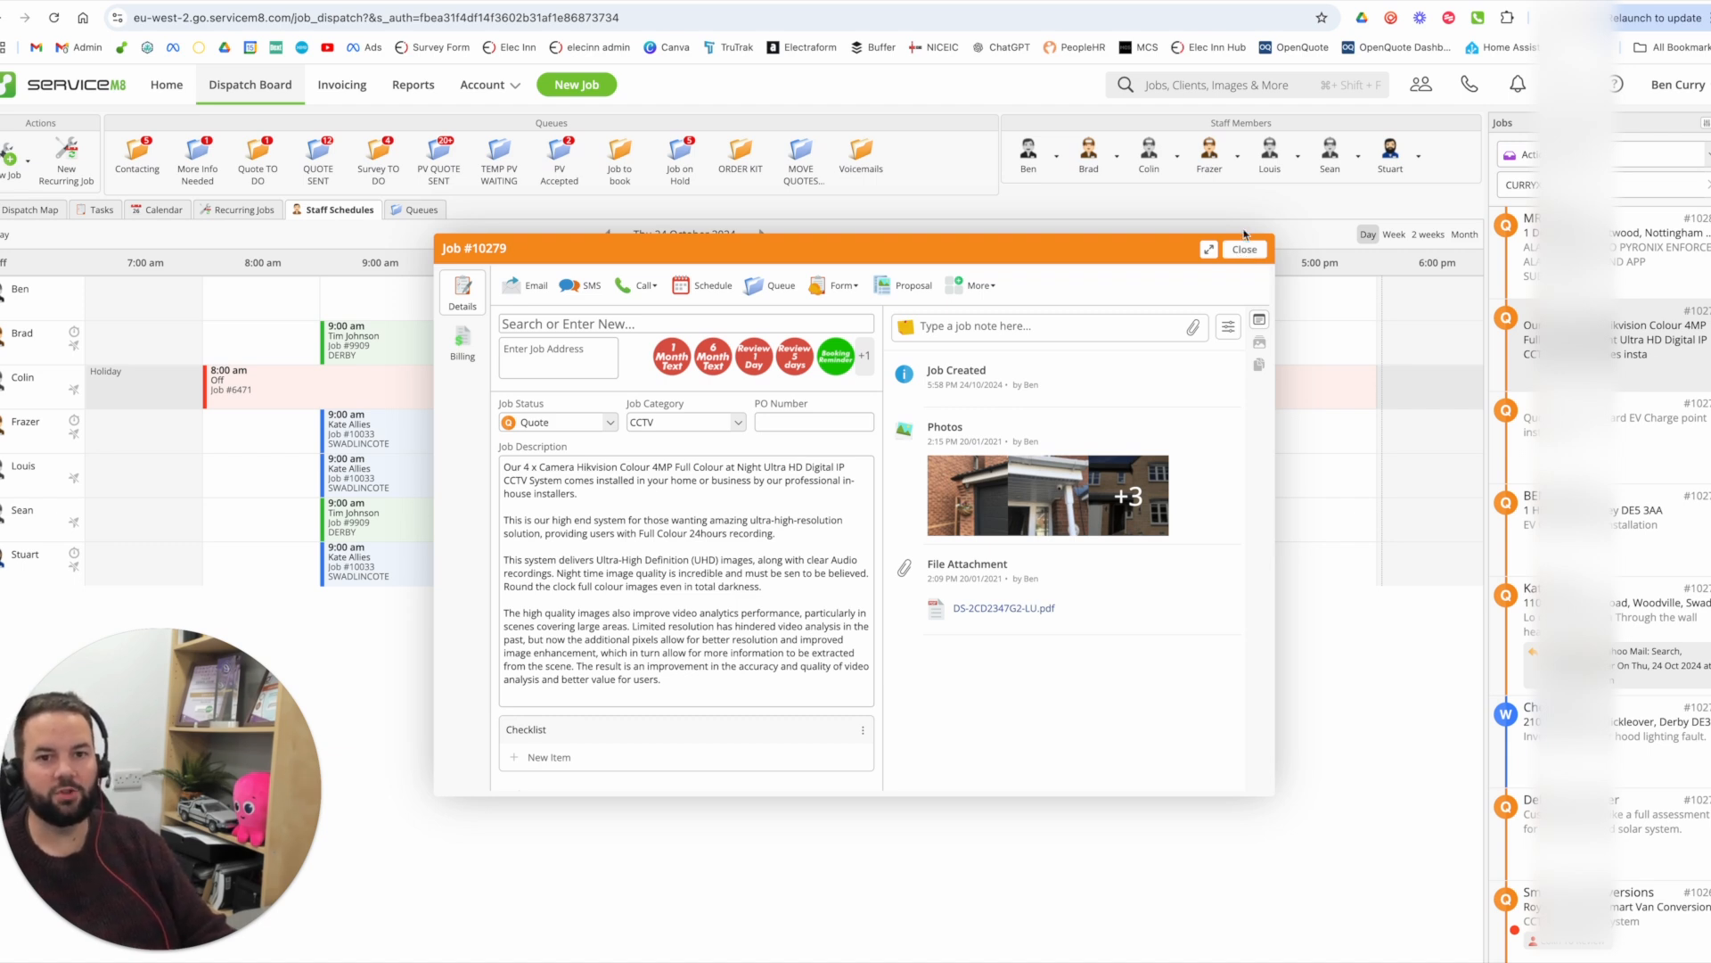